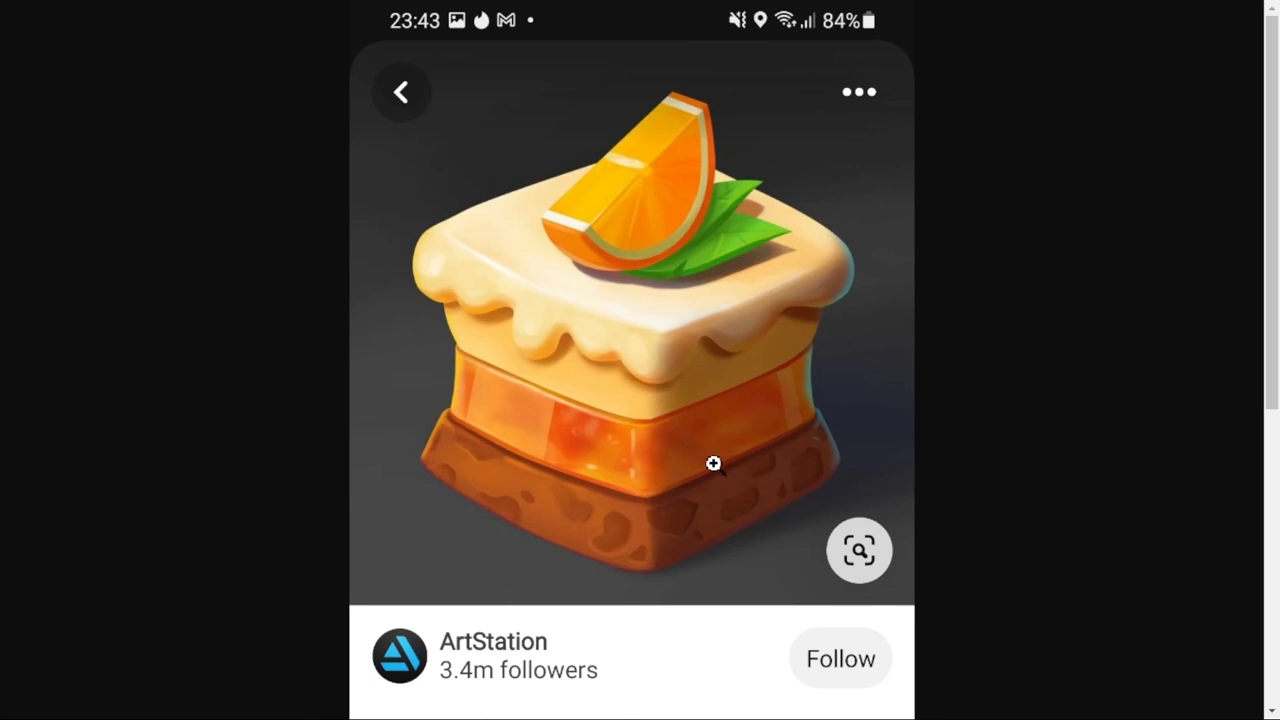
mouse_move(668, 340)
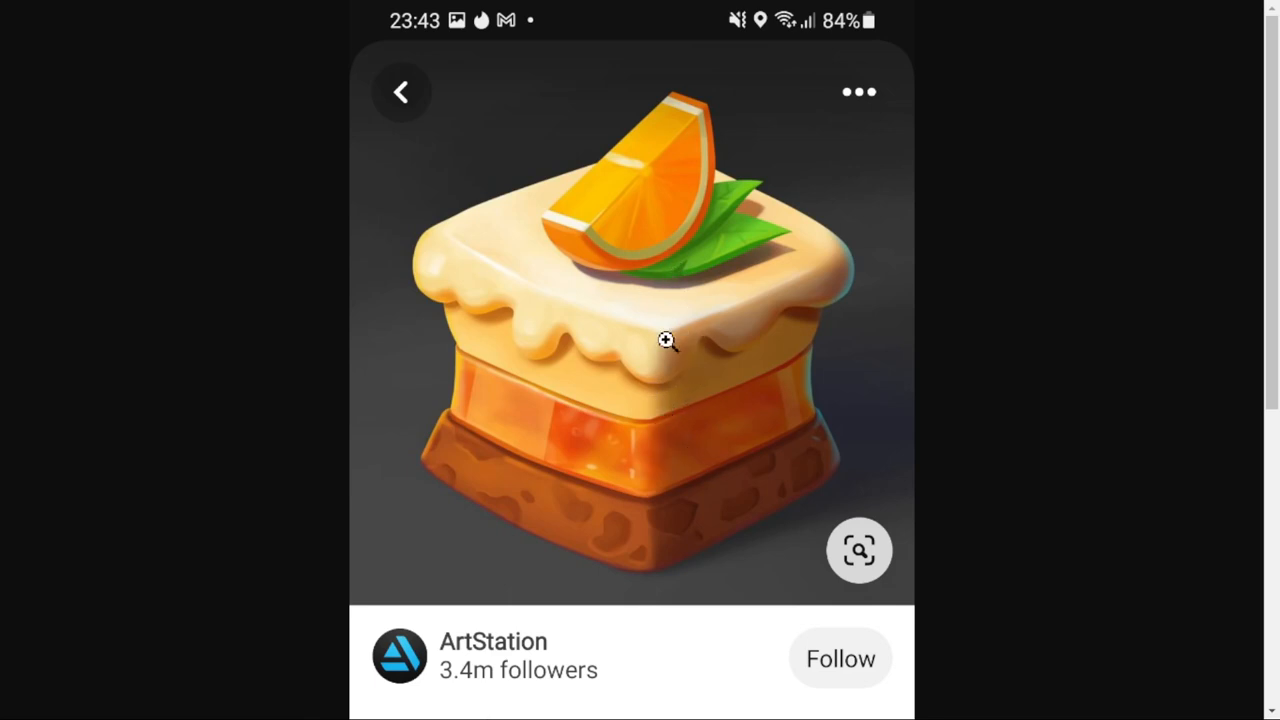
mouse_move(824, 456)
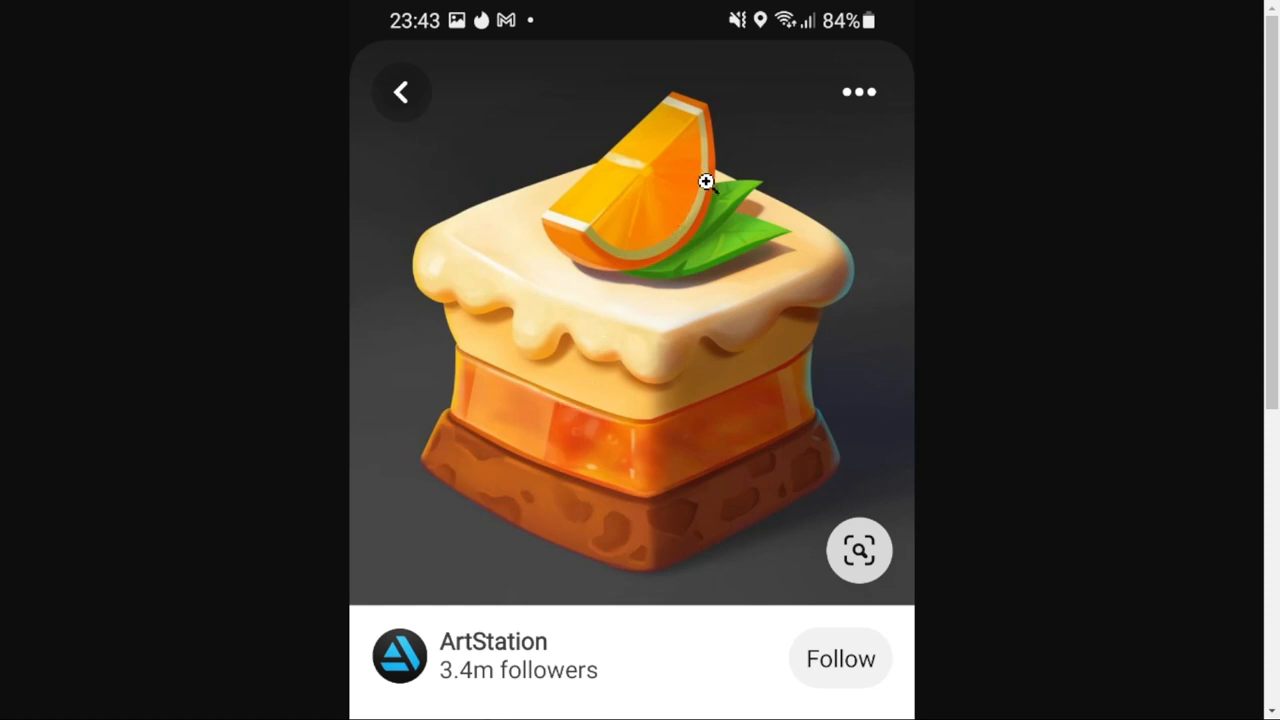
mouse_move(716, 412)
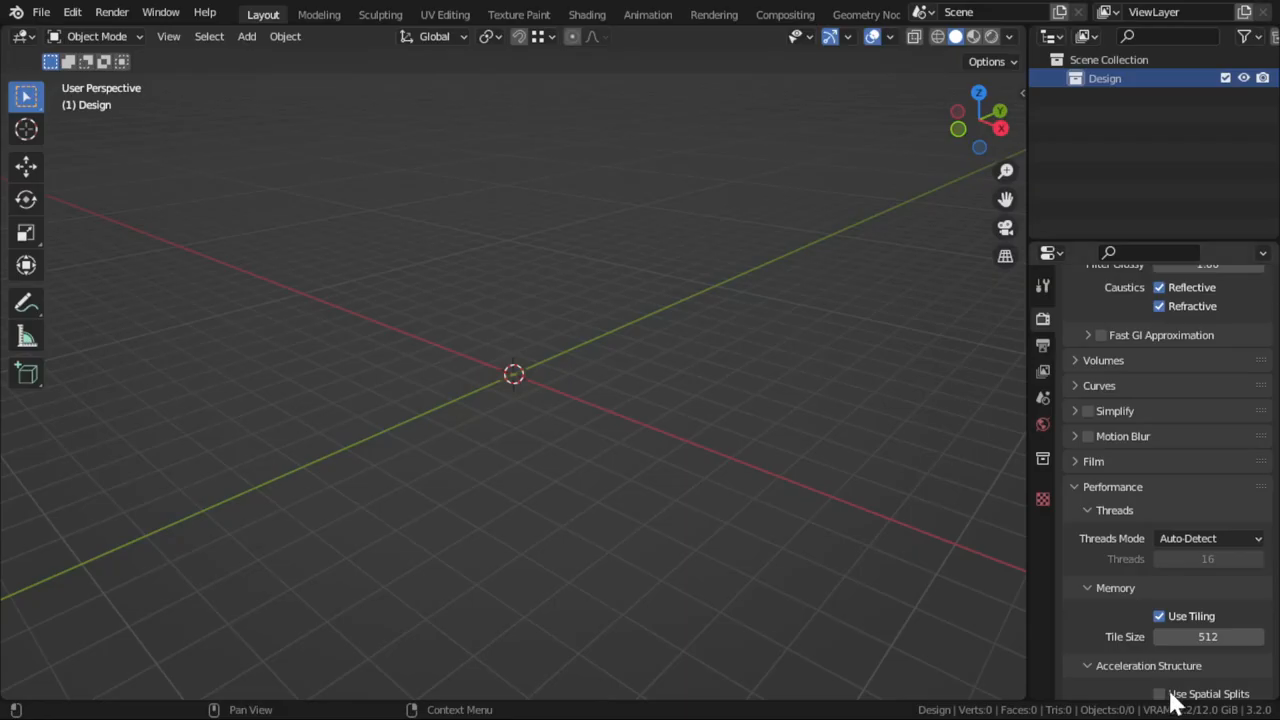
mouse_move(540, 390)
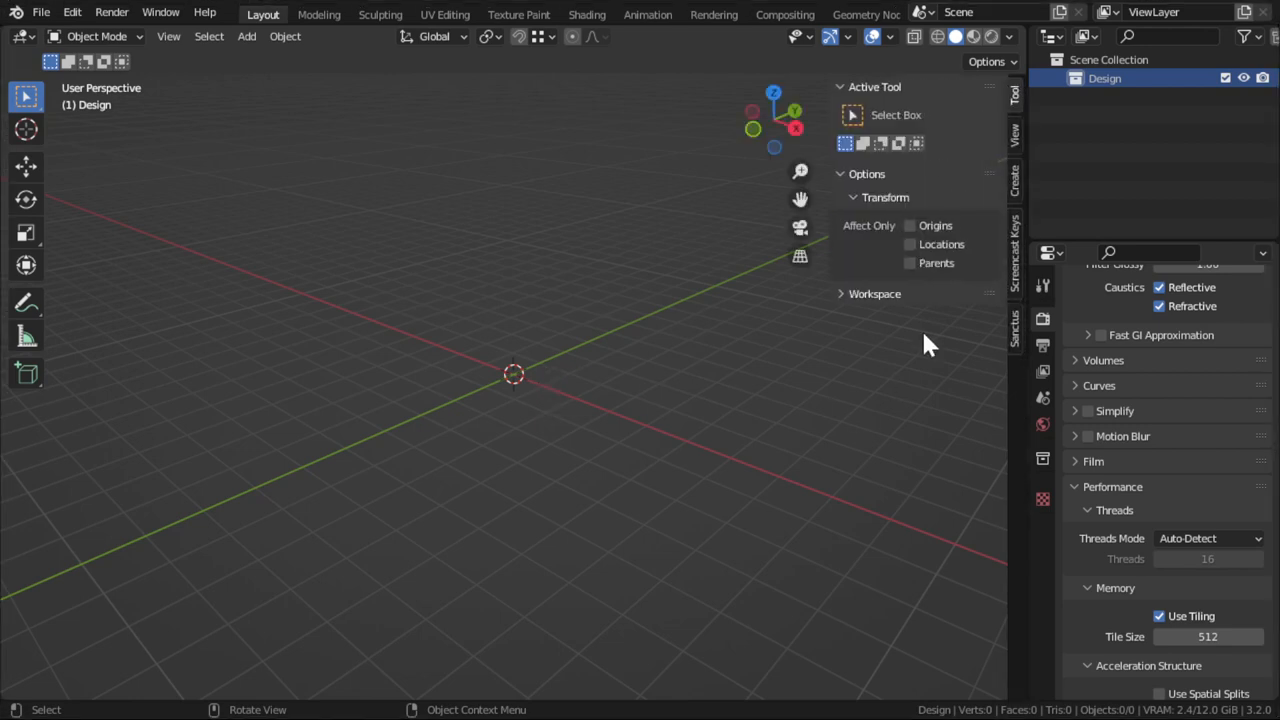
Add a flat plane at the scene centre as the cake's base footprint
key(n)
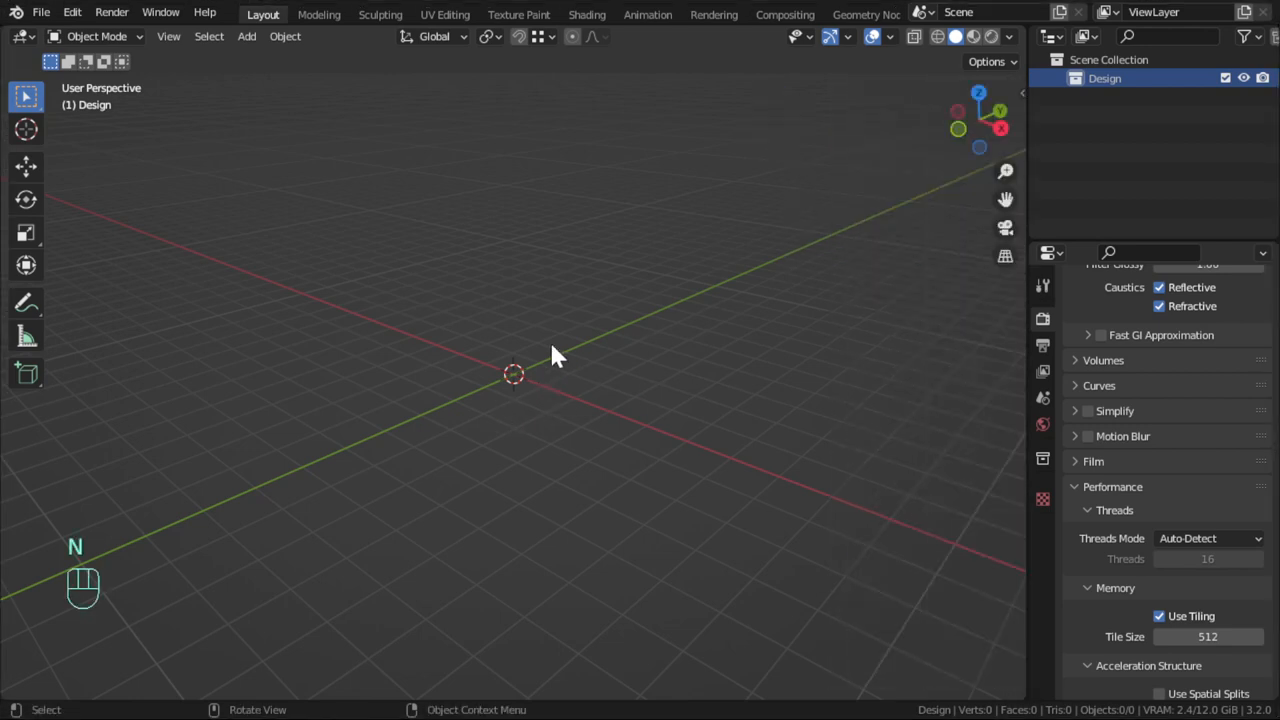
key(shift+a)
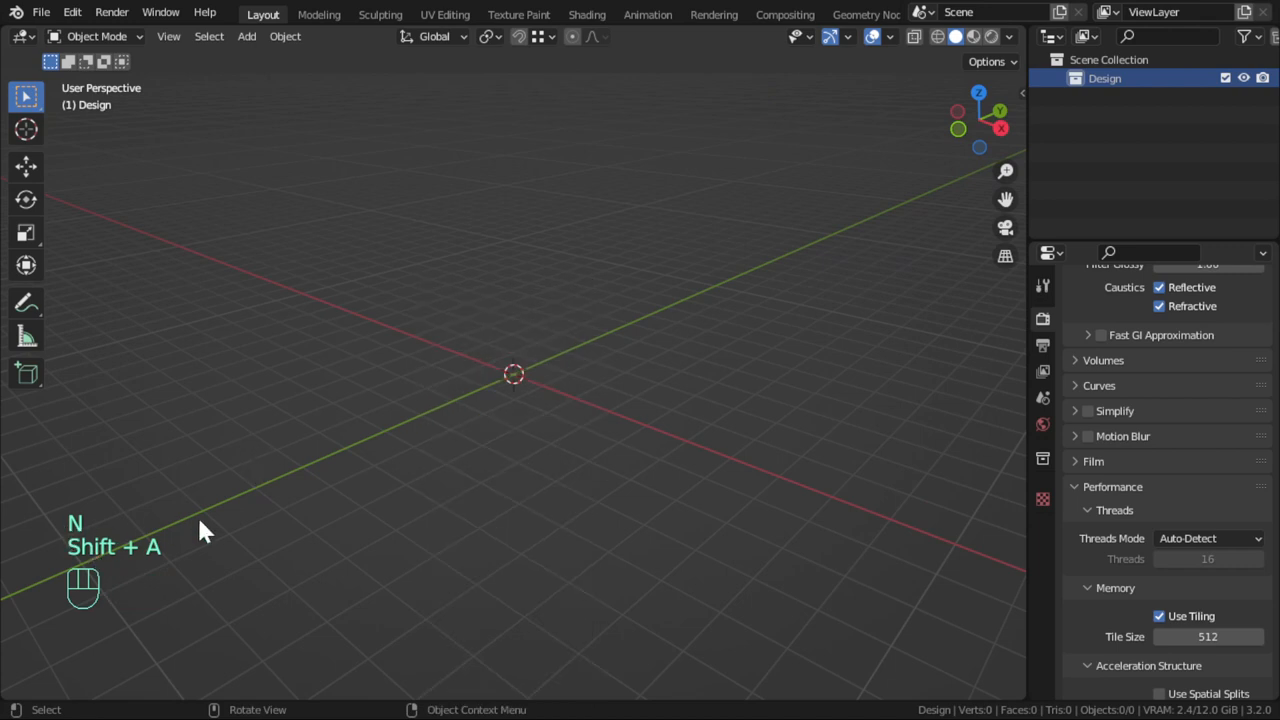
mouse_move(60, 548)
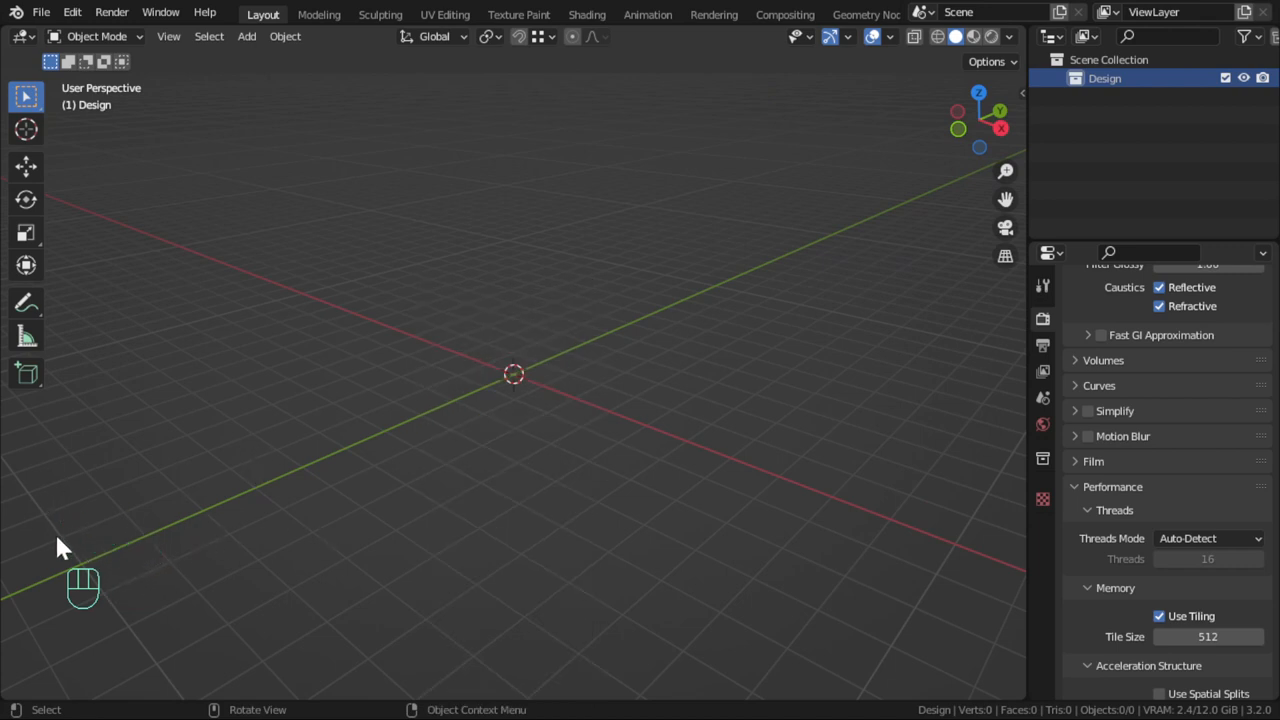
mouse_move(390, 332)
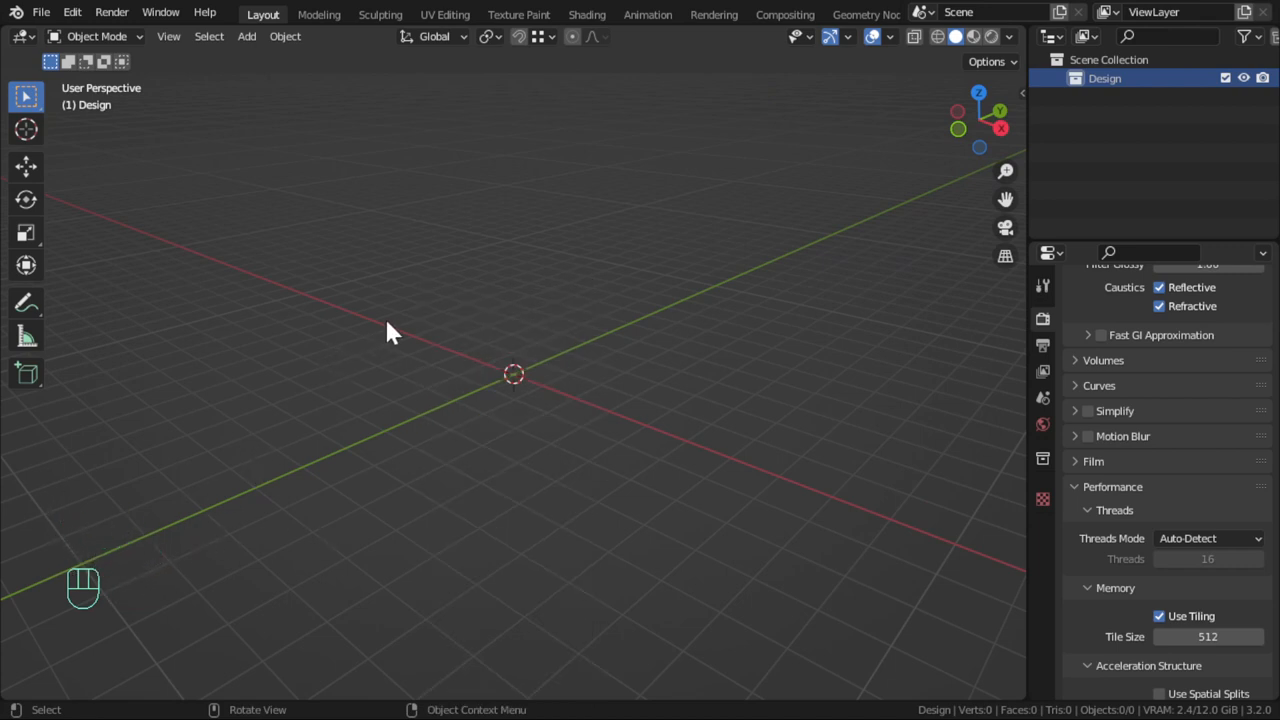
key(shift)
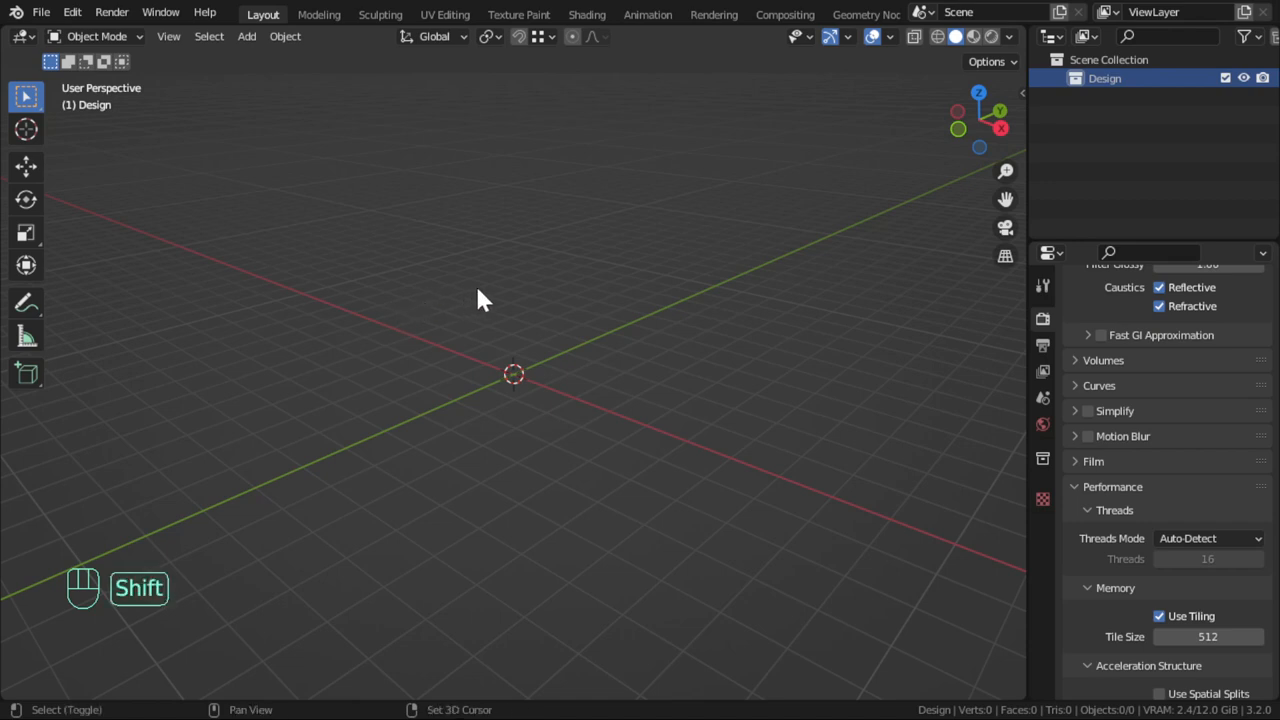
key(shift+a)
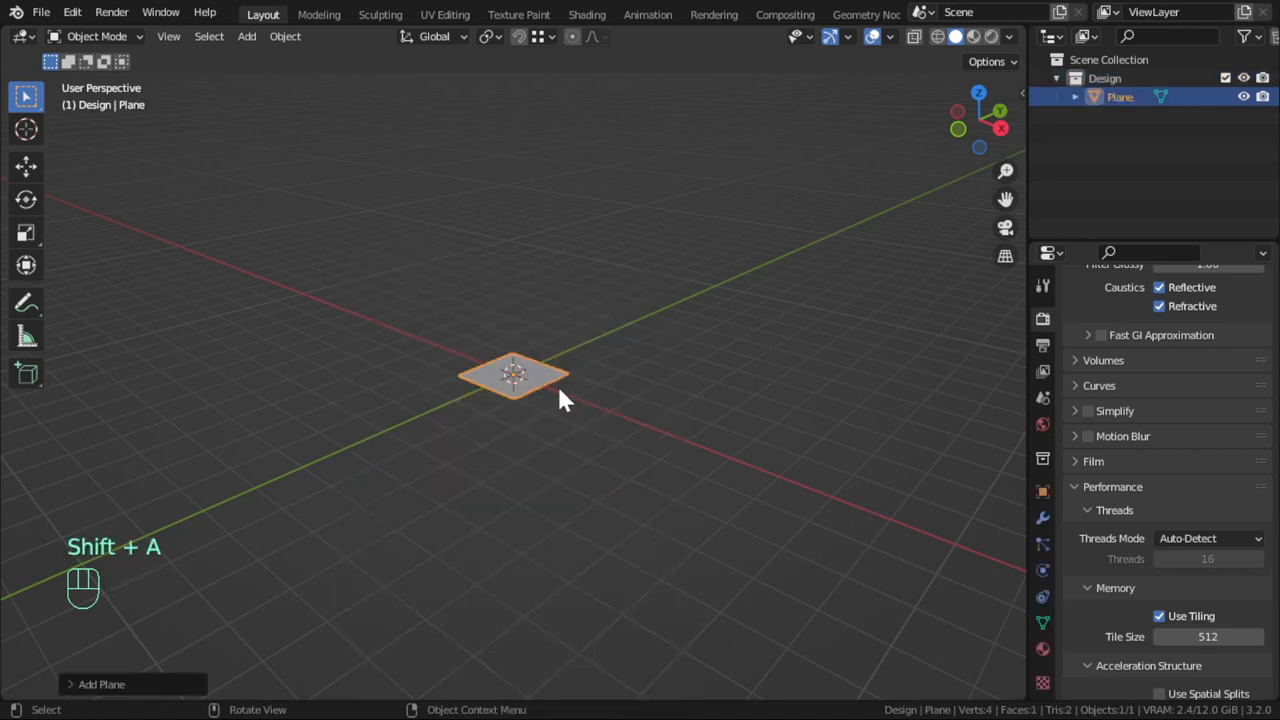
scroll(up, 3)
text(.5)
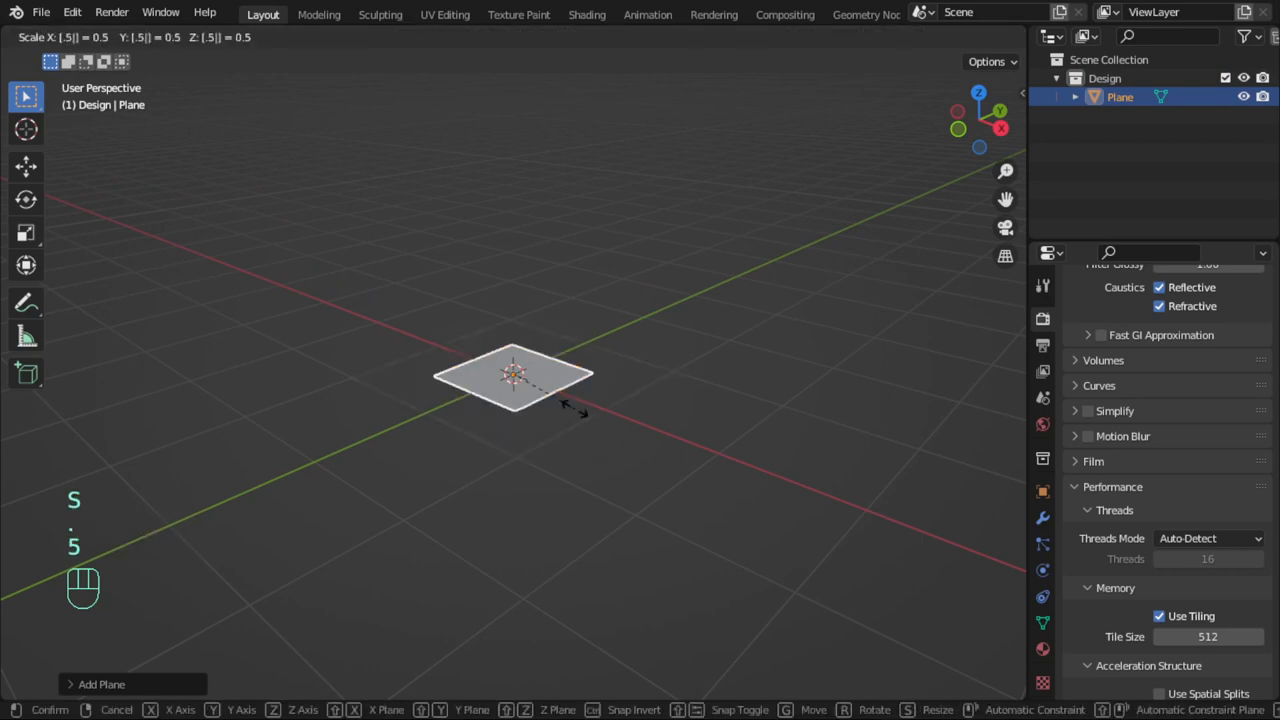
Resize the plane and stretch it slightly wider by 1.05 in X and Y
click(584, 416)
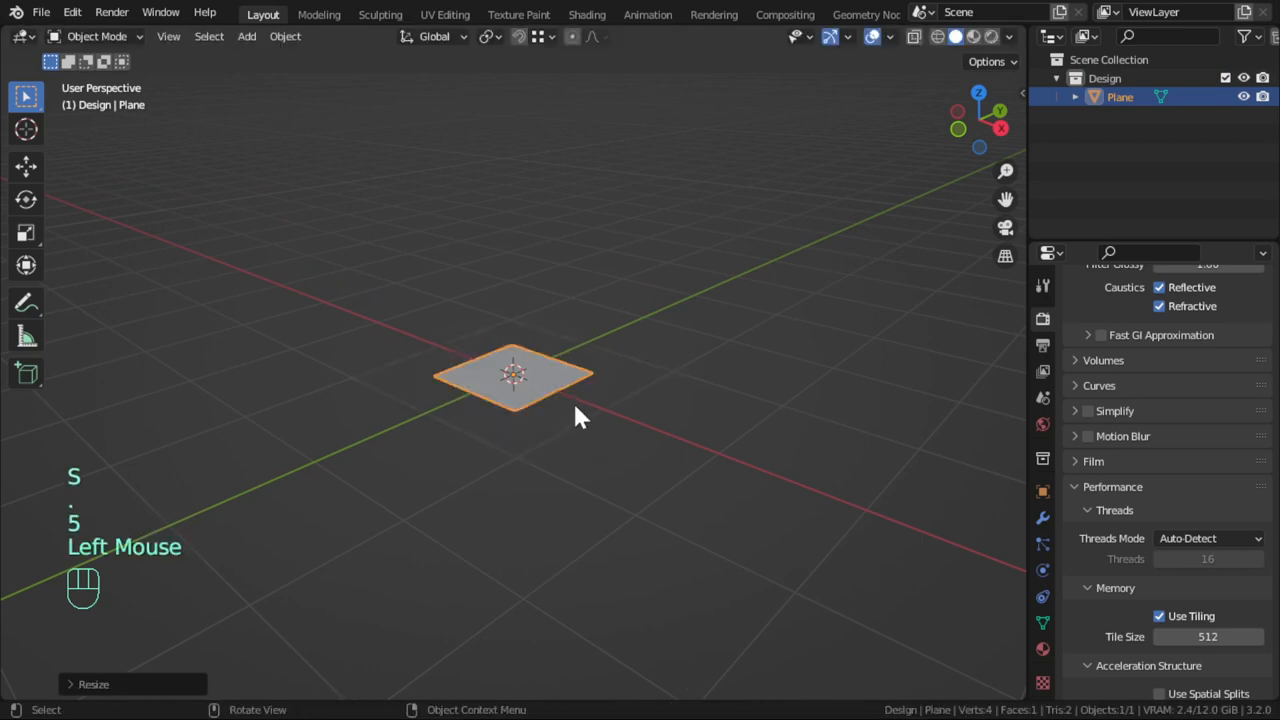
key(Tab)
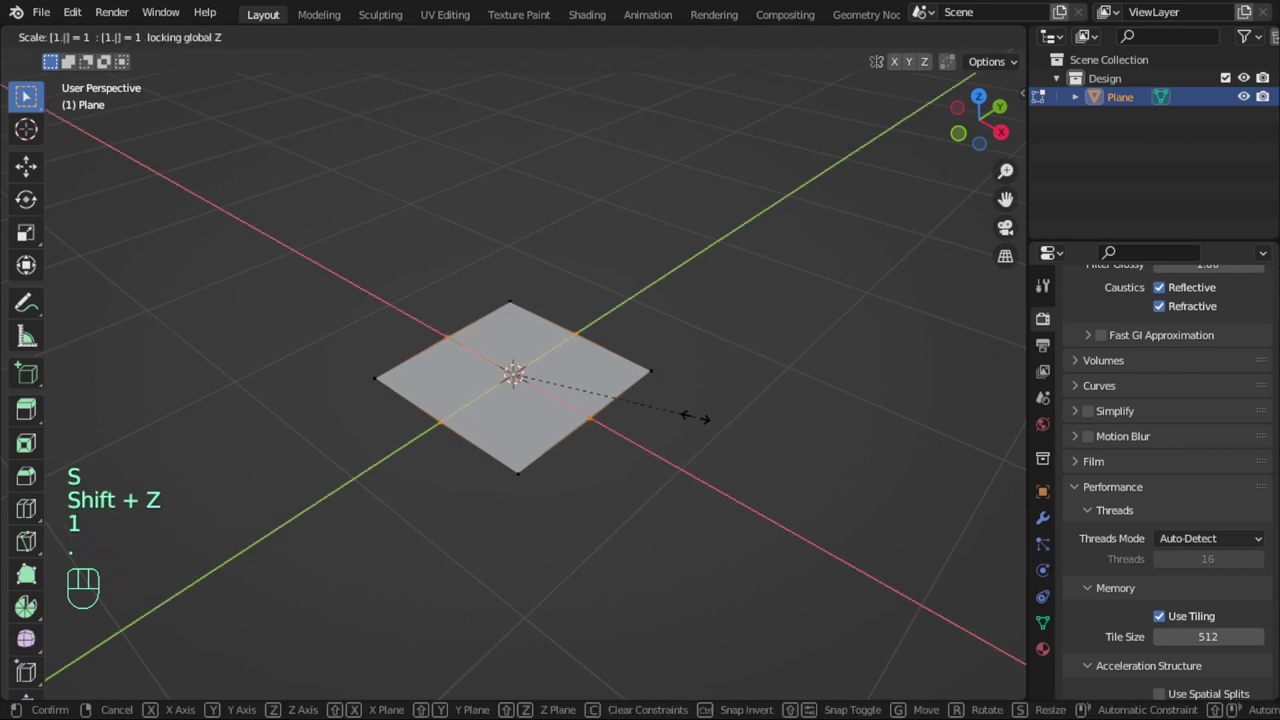
text(05)
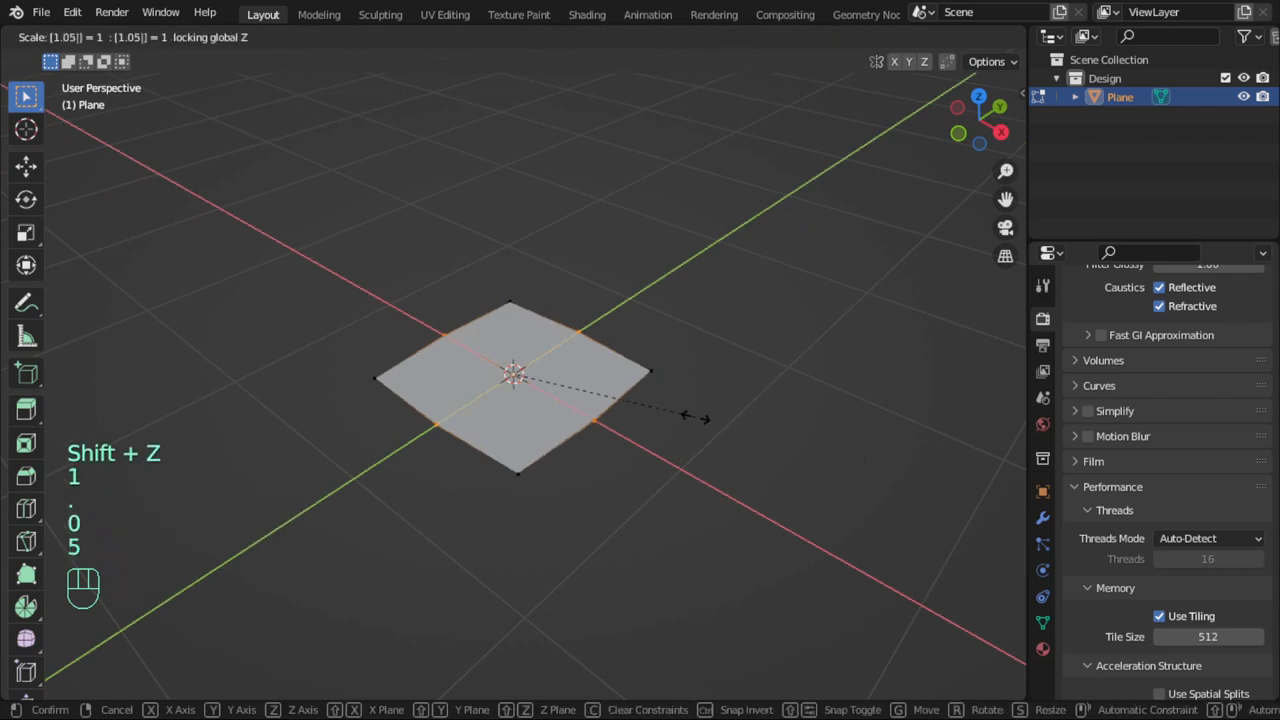
key(Return)
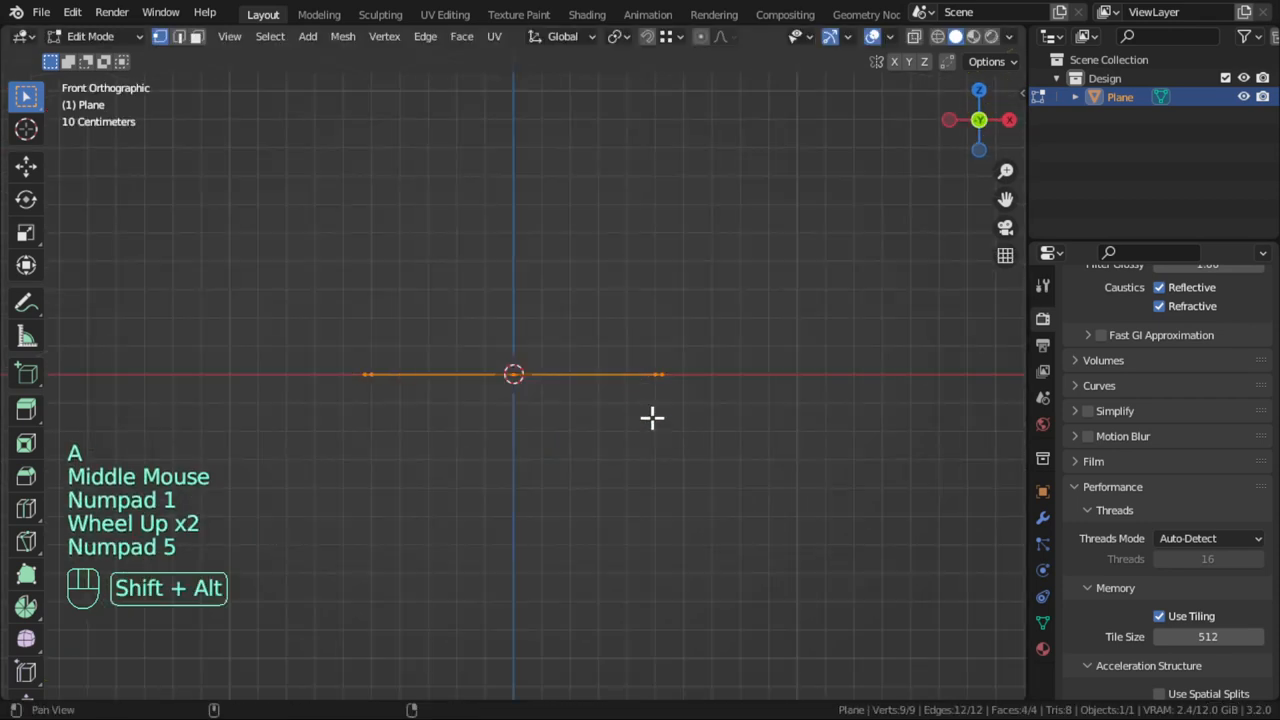
Extrude the plane up 0.15 into a slab and shrink its top face to 0.95
key(e)
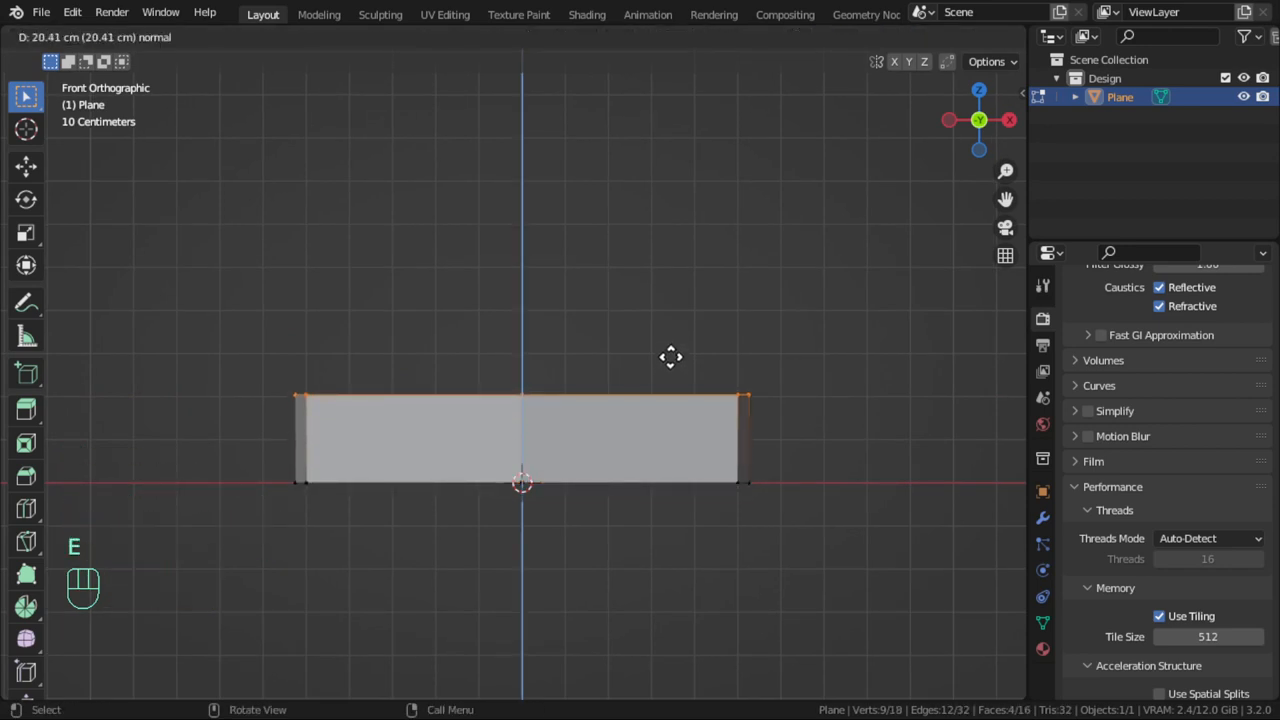
mouse_move(676, 376)
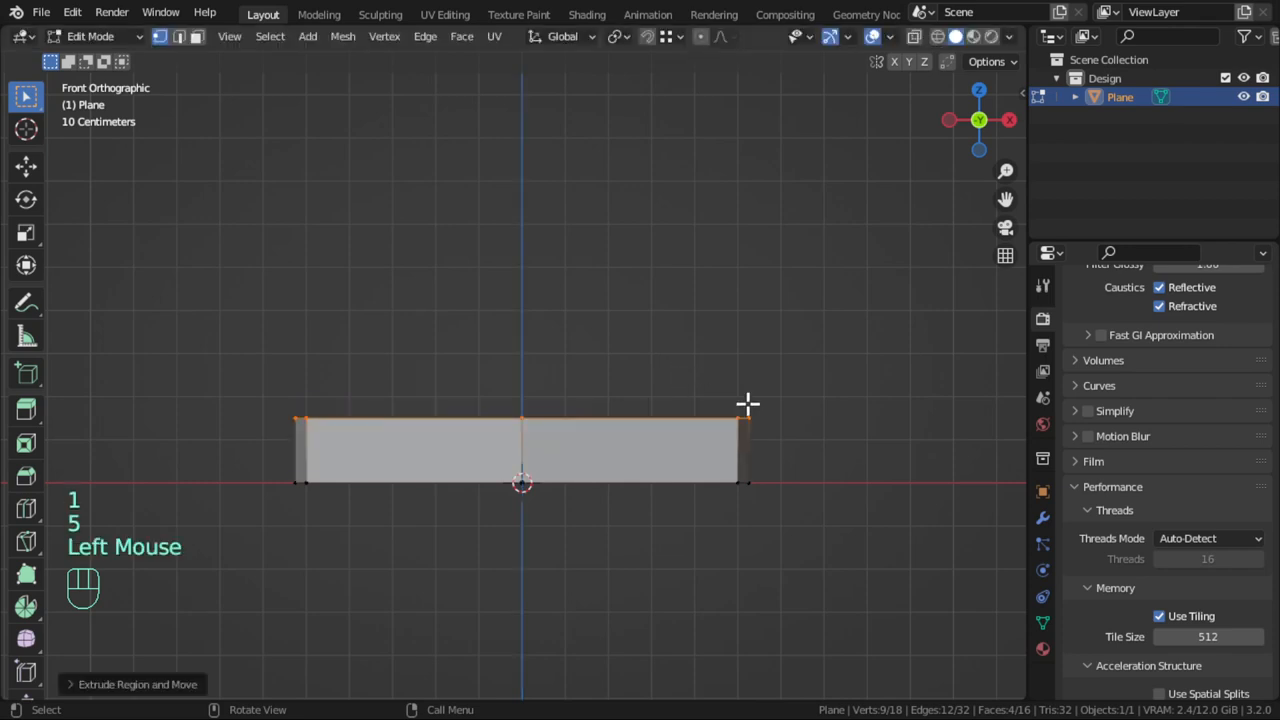
key(s)
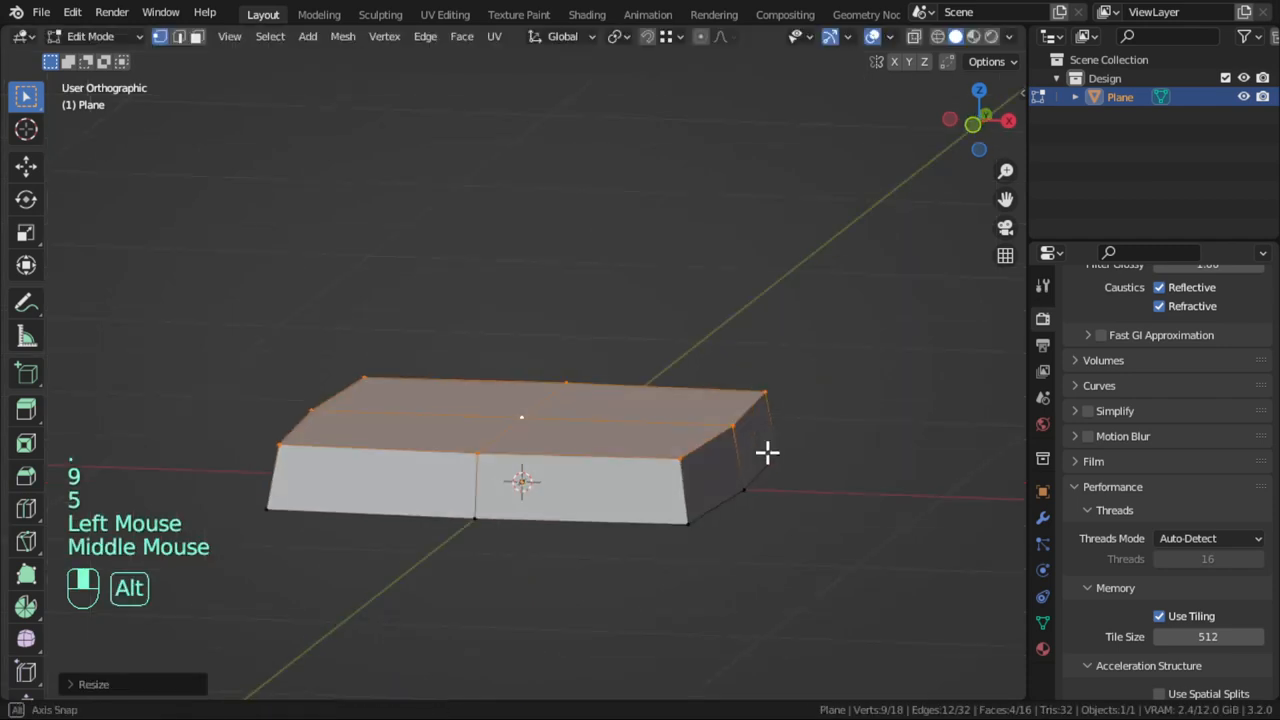
key(Tab)
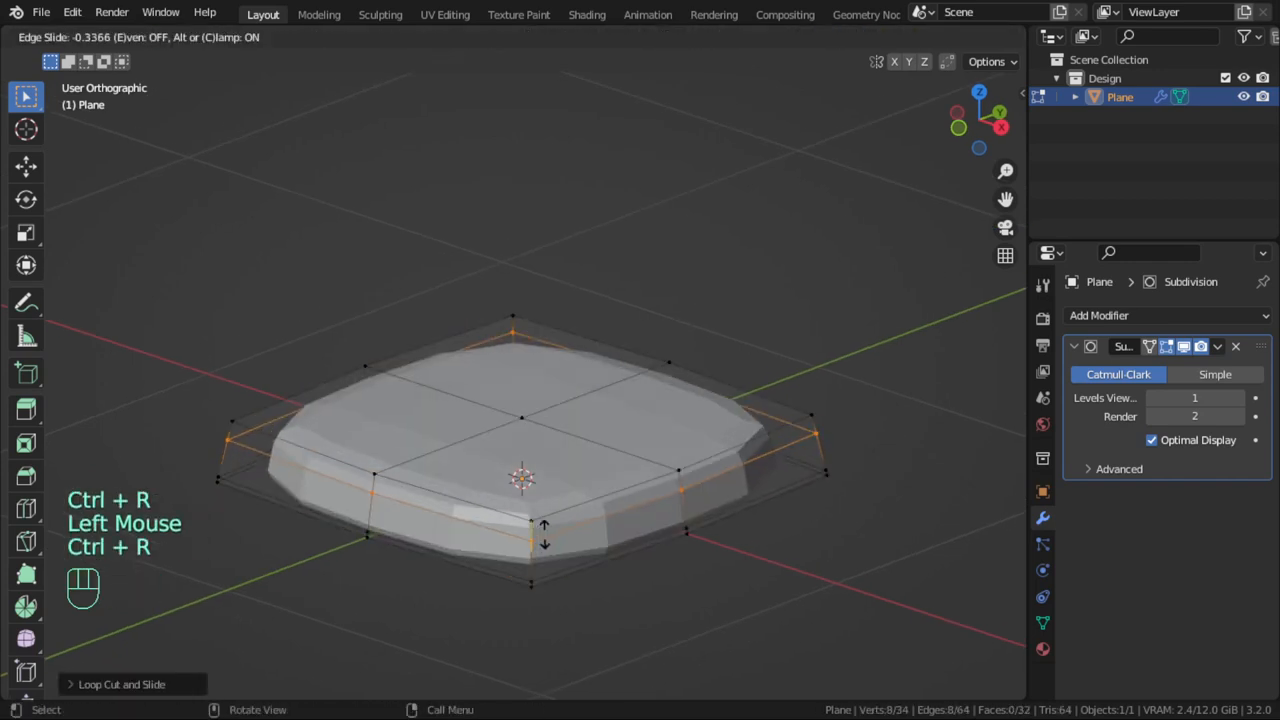
mouse_move(544, 524)
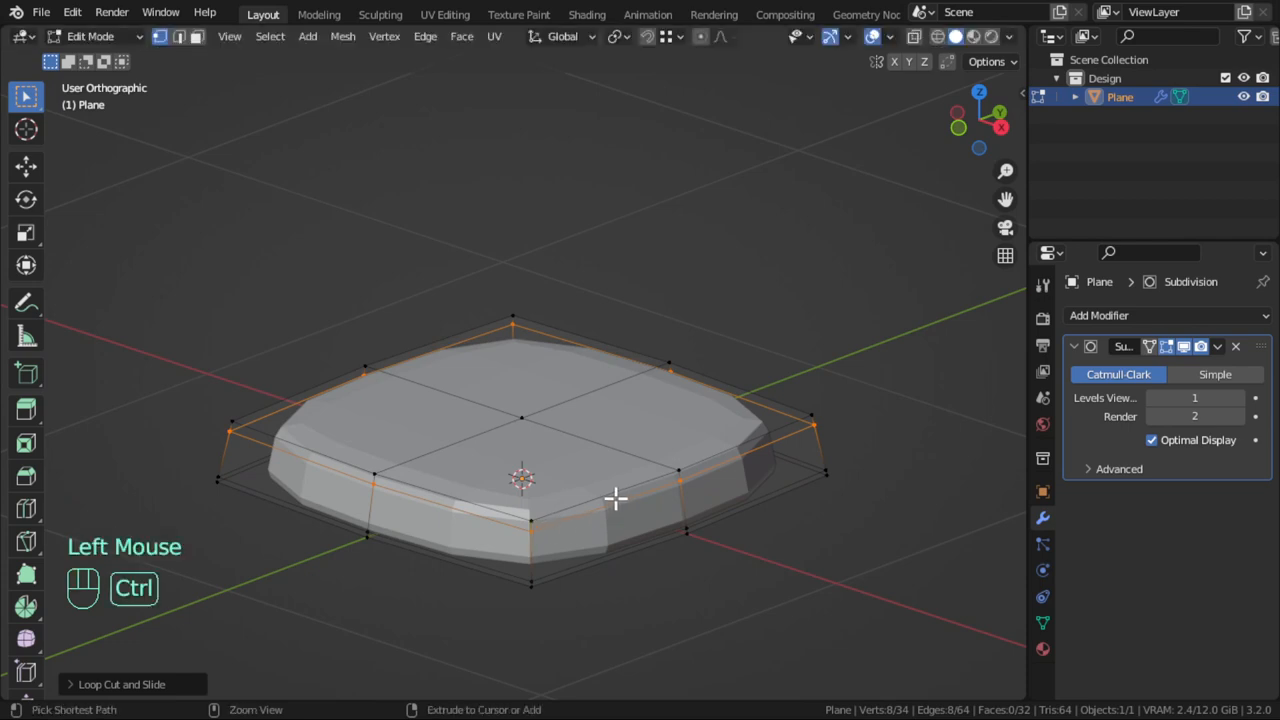
Add edge loops near the slab's top and bottom so the subdivided edges stay crisp
key(ctrl+r)
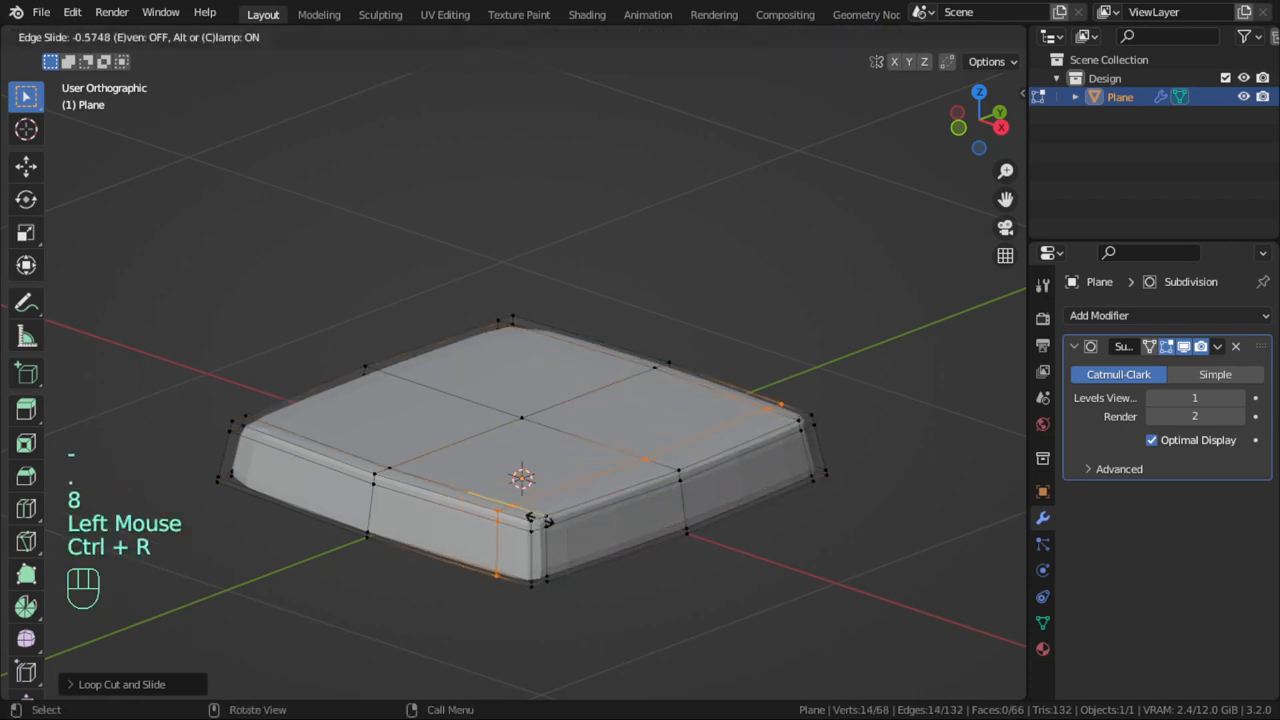
click(540, 516)
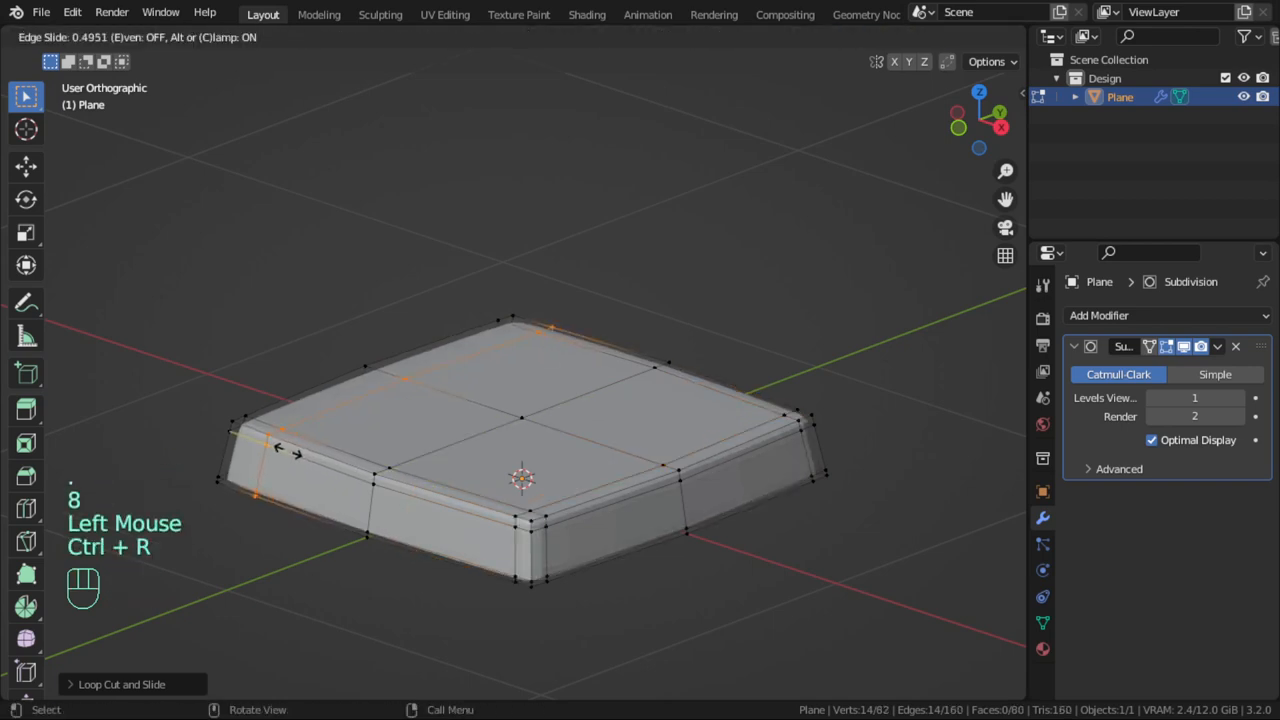
key(Tab)
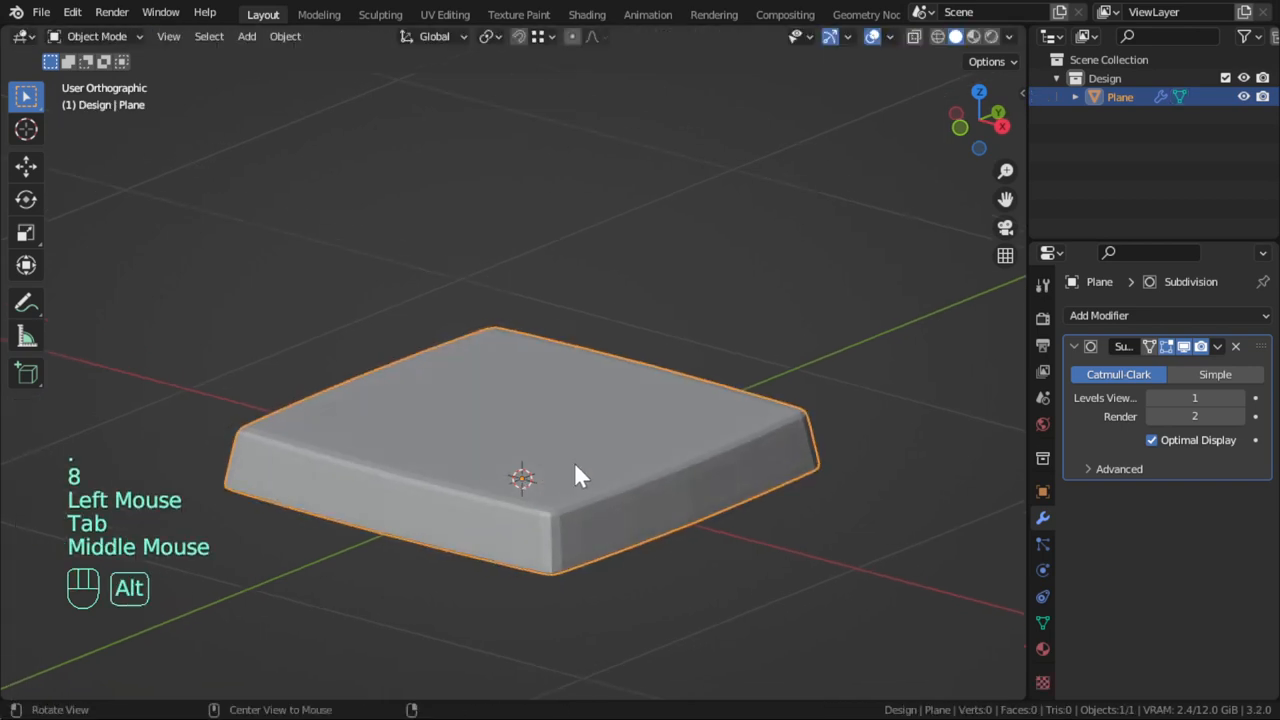
Check the slab's softly bowed outline in and out of Edit Mode, dismissing a recovery warning
drag(580, 476, 650, 550)
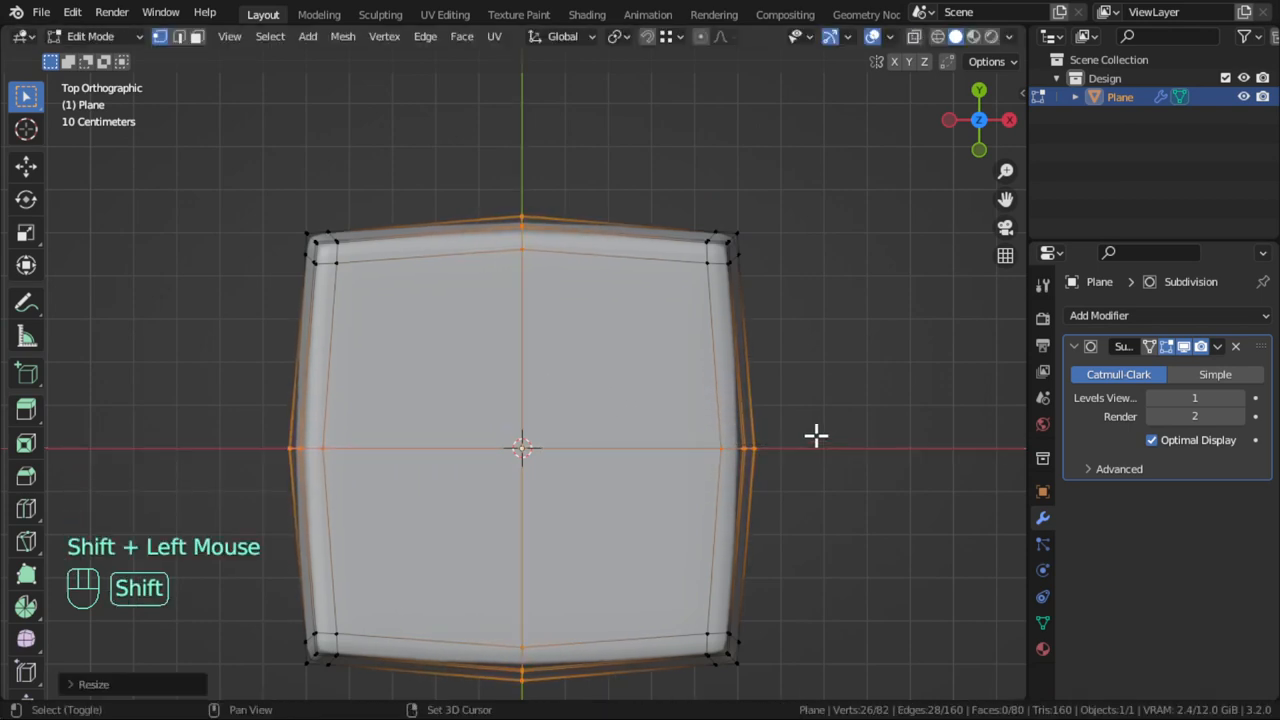
key(Tab)
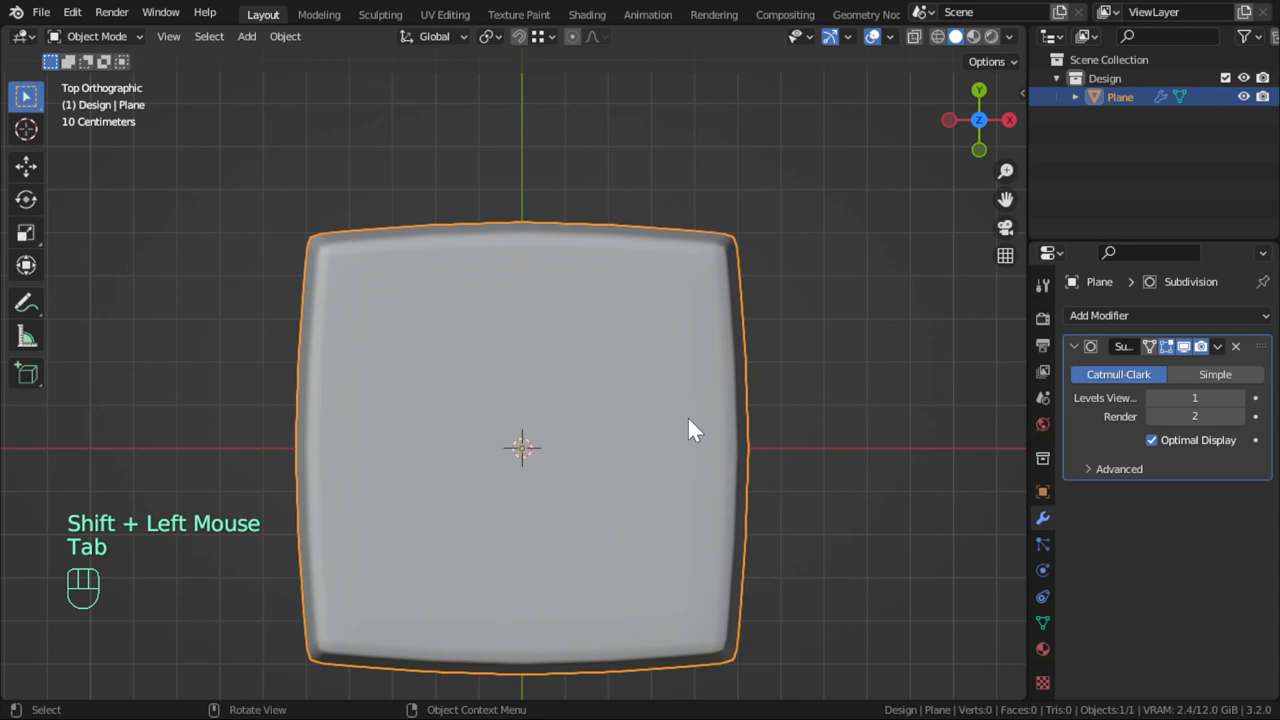
key(Tab)
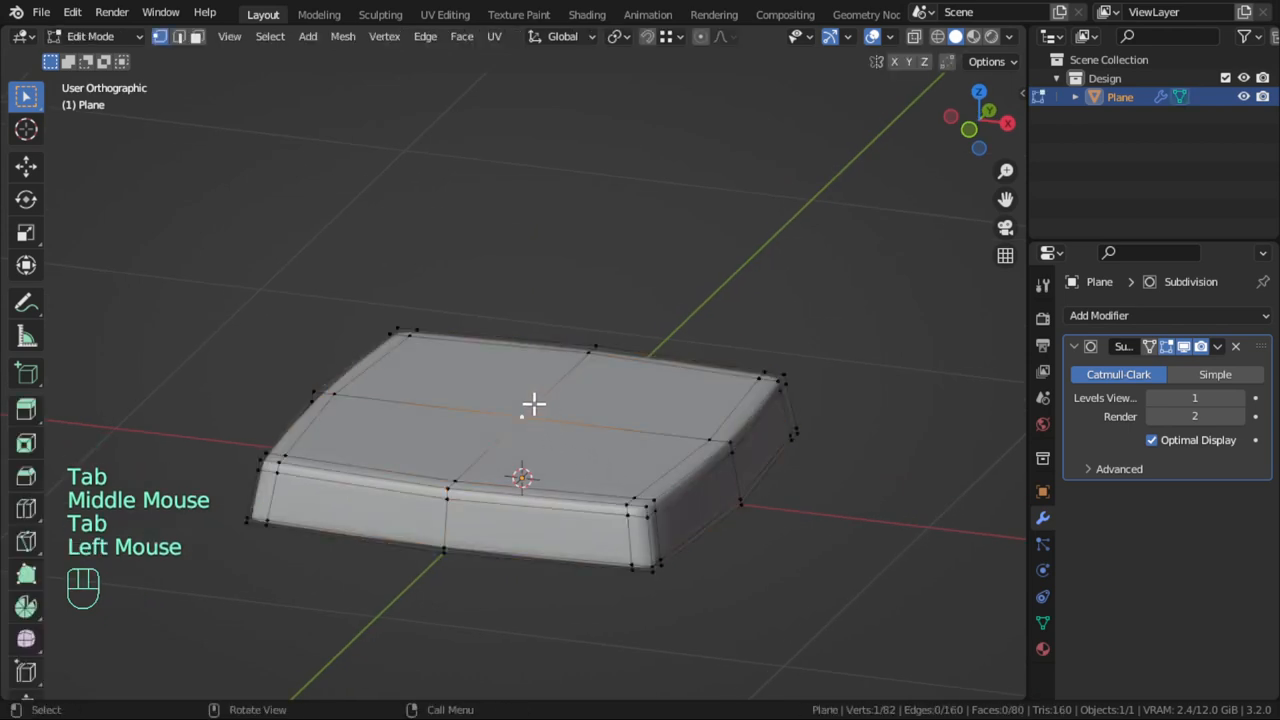
key(Tab)
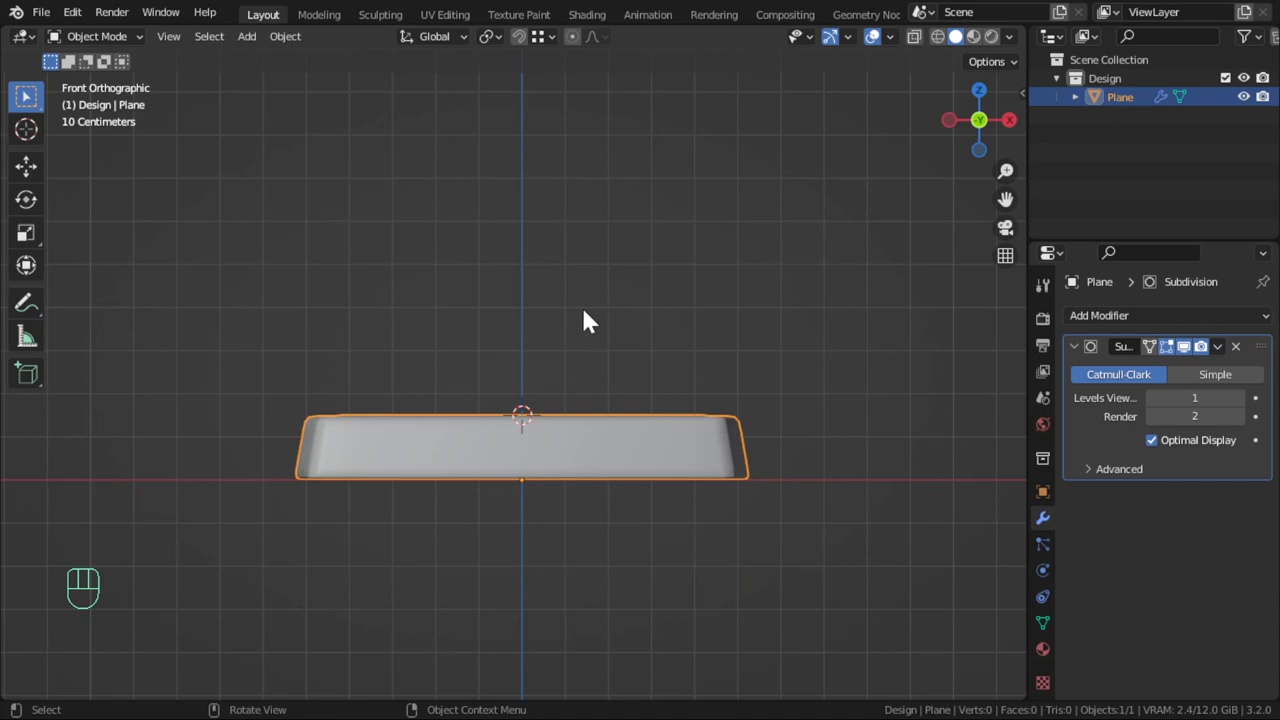
key(Tab)
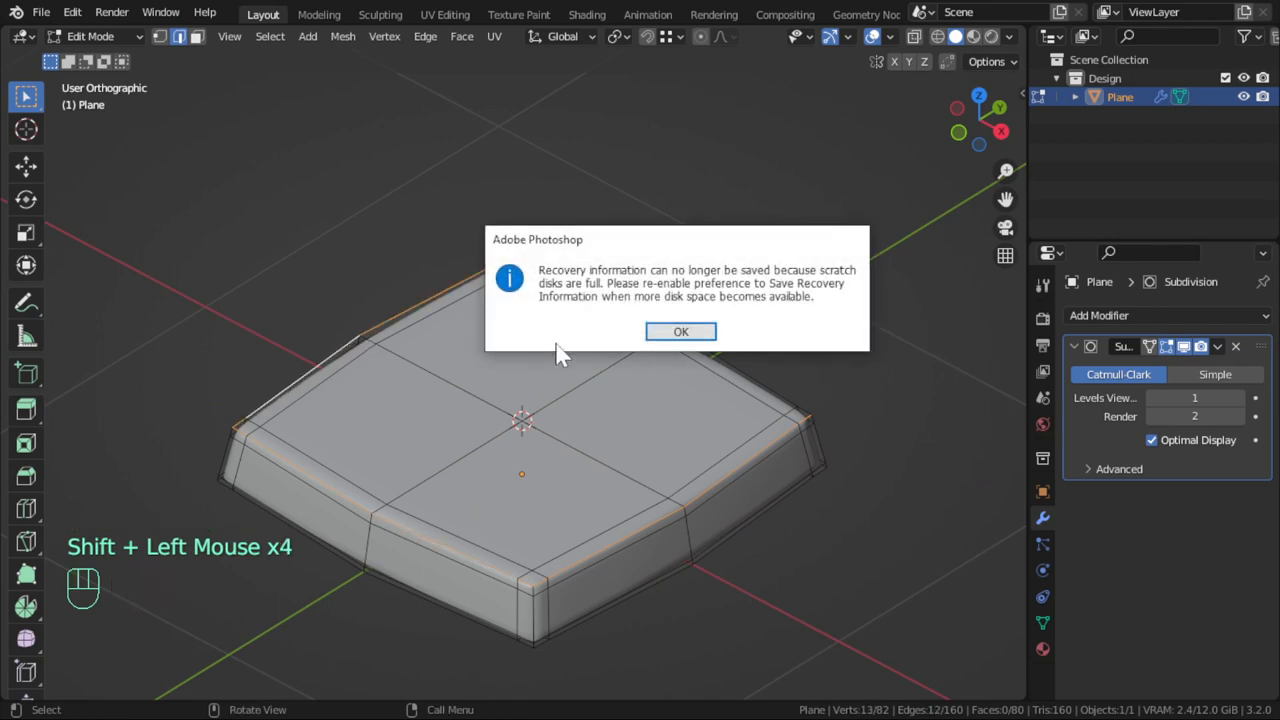
click(680, 332)
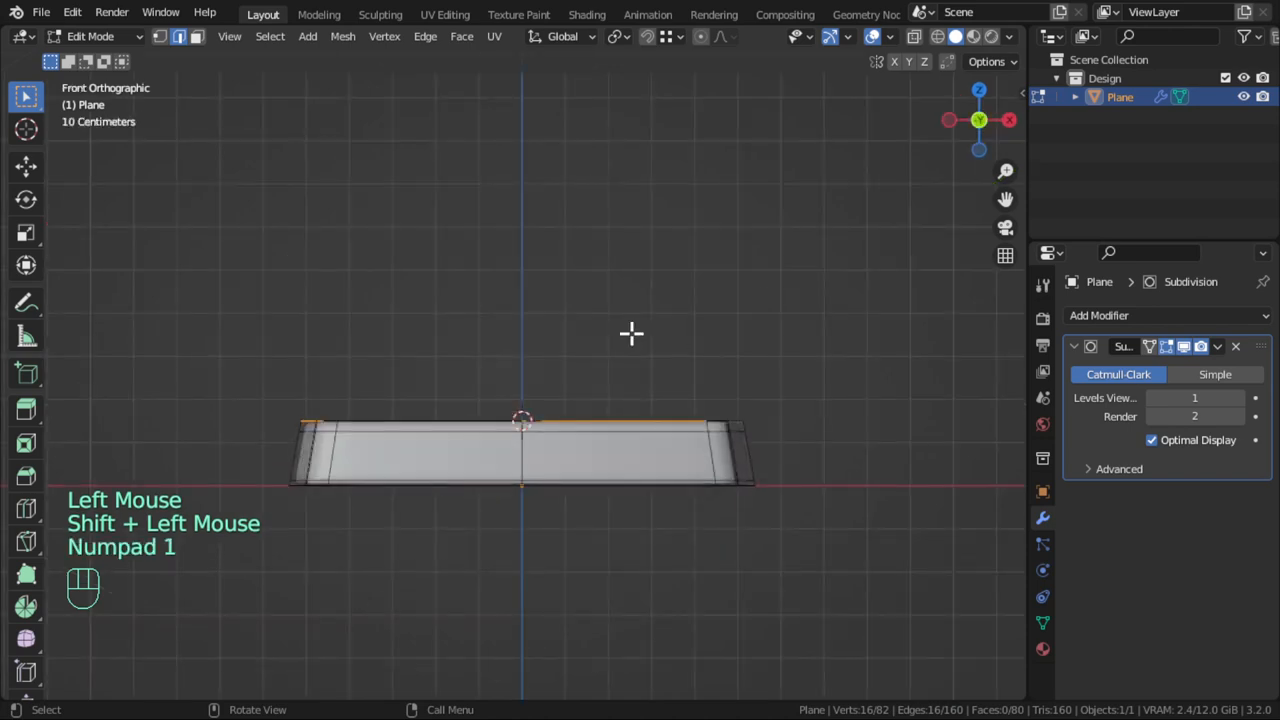
mouse_move(690, 362)
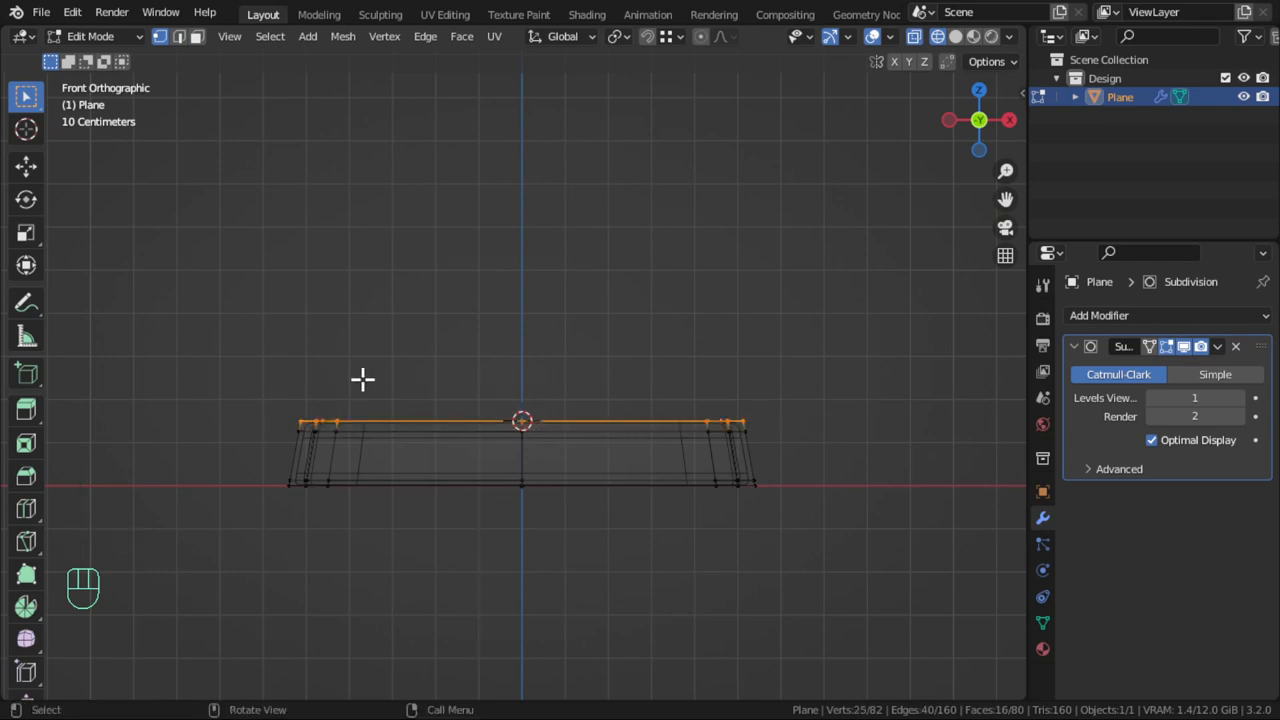
Separate a copy of the top edge ring as 'middle' and rename the slab 'bottom'
key(shift+d)
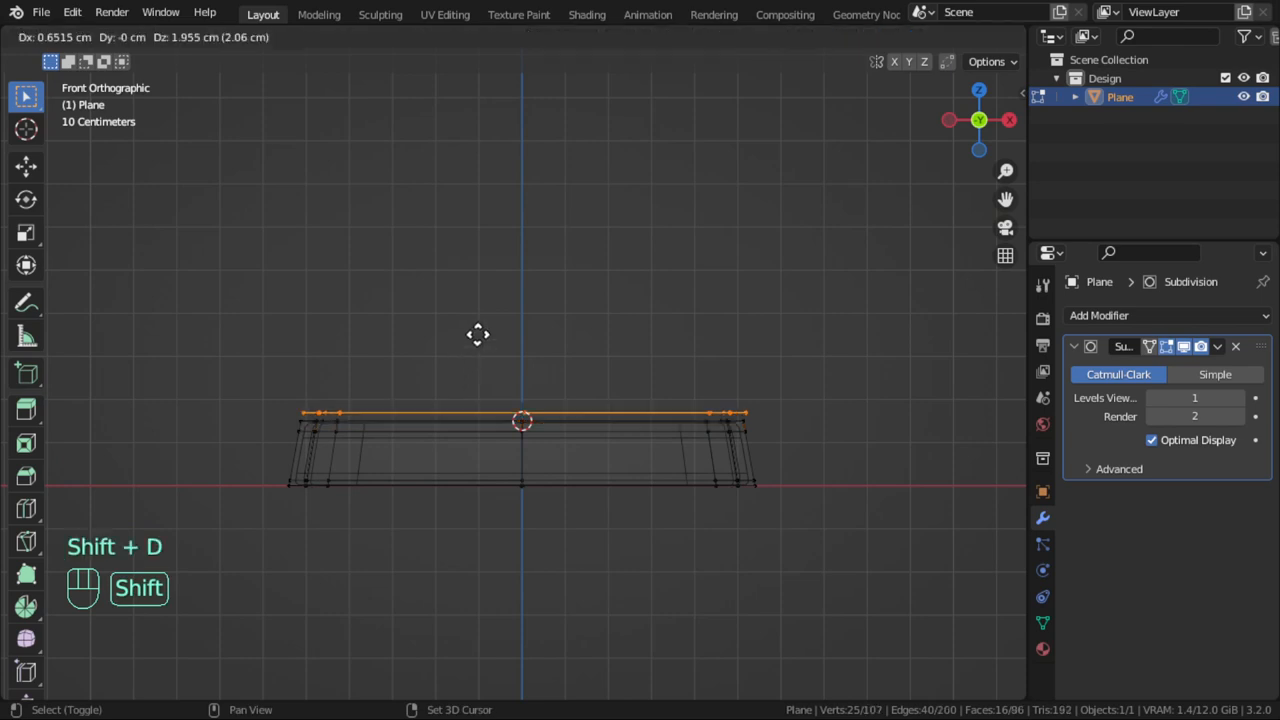
key(Escape)
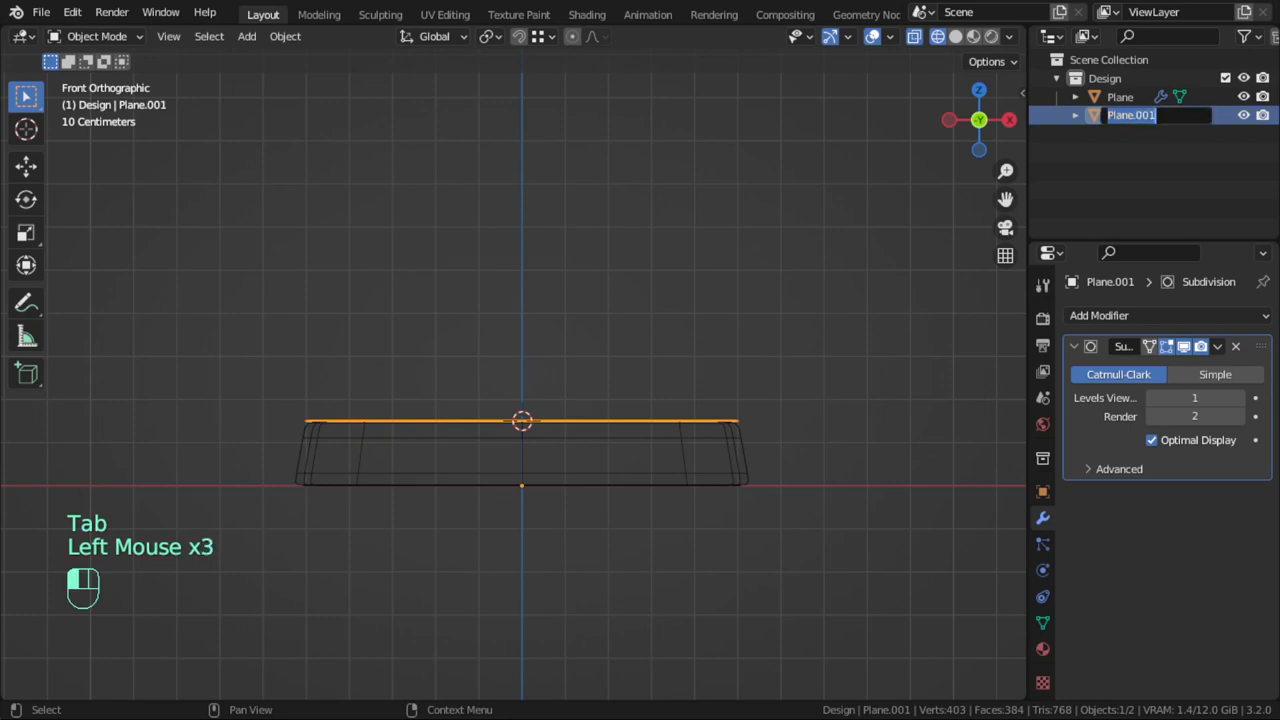
text(middle)
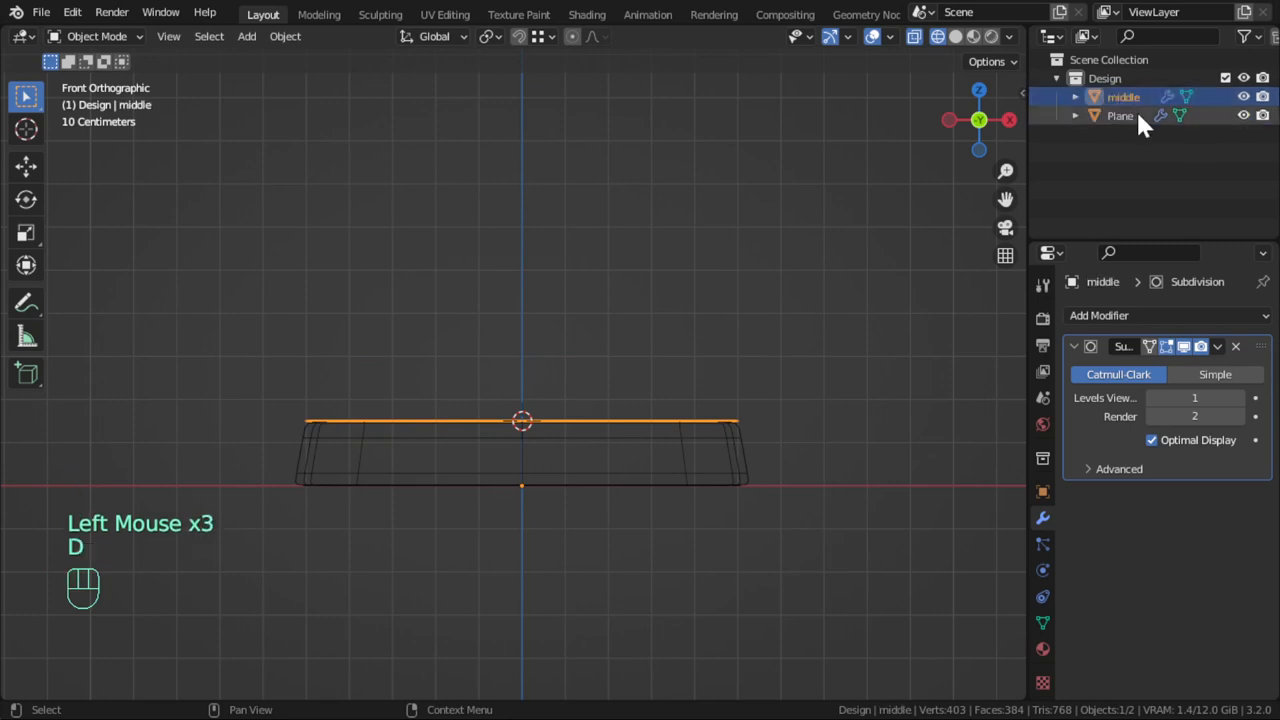
double_click(1120, 114)
text(bottom)
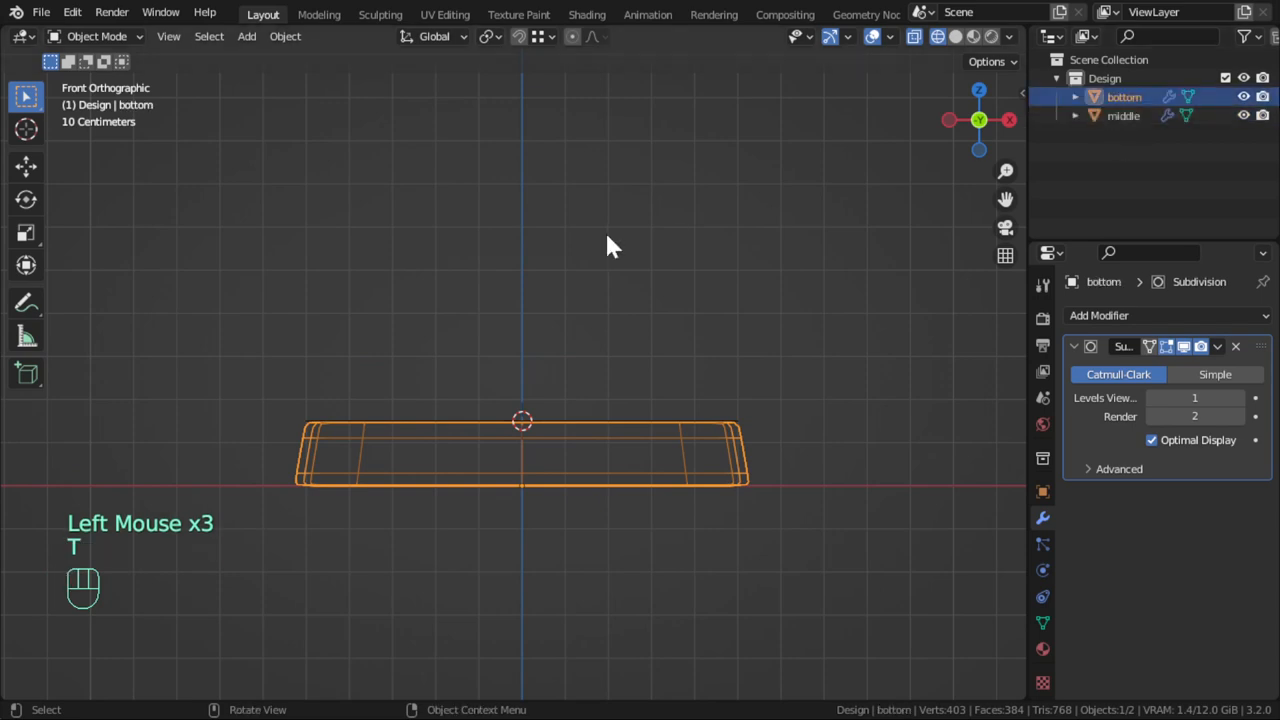
scroll(up, 3)
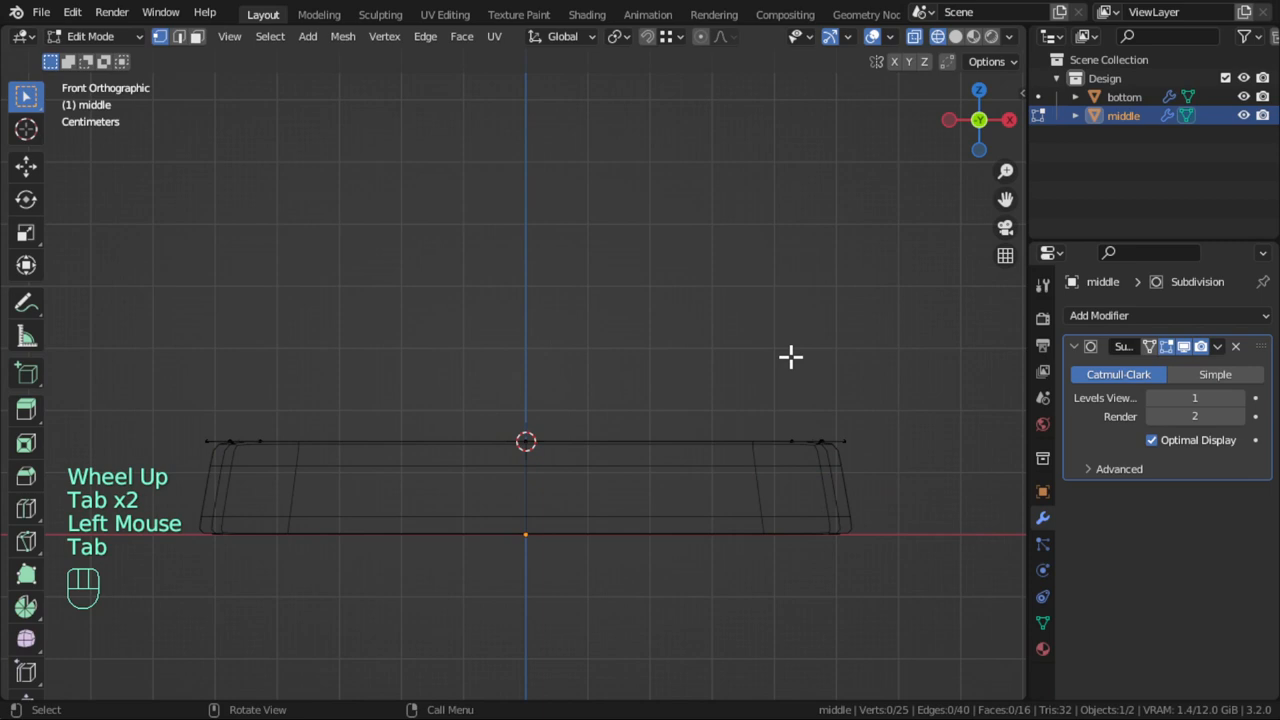
Extrude the middle ring 20 cm upward and add support loops for crisp smoothed edges
key(a)
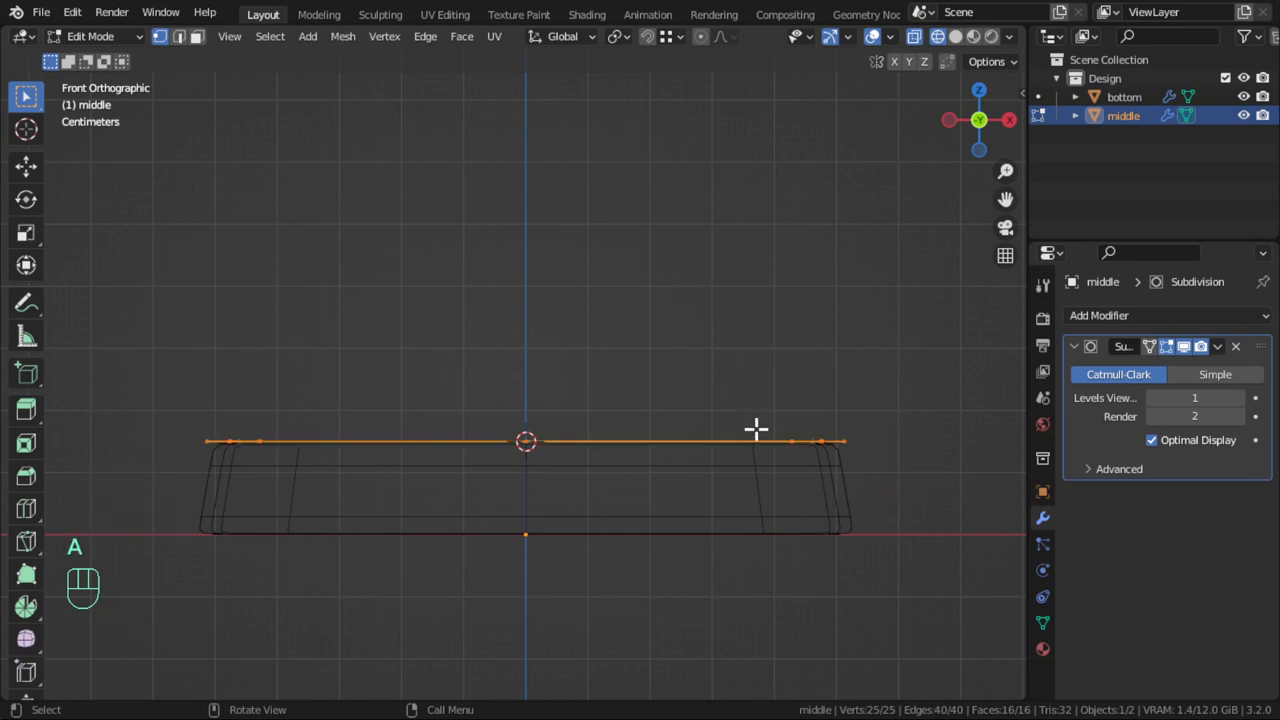
key(e)
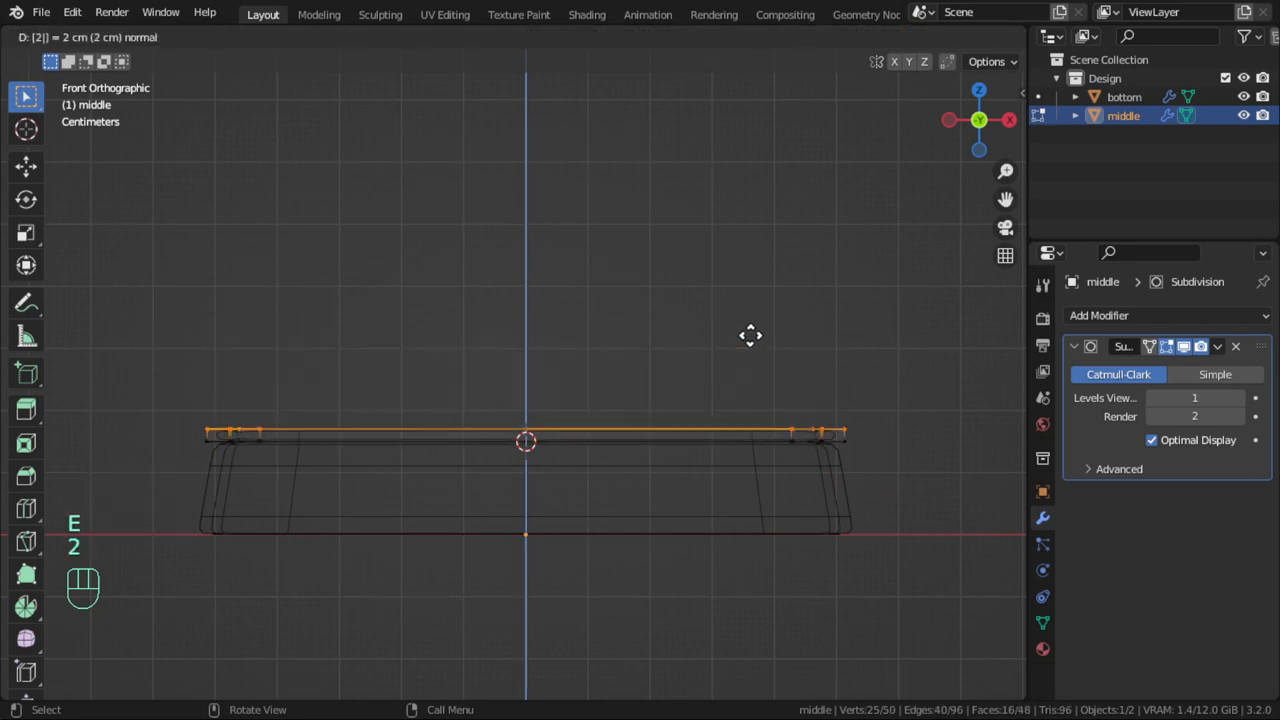
mouse_move(750, 336)
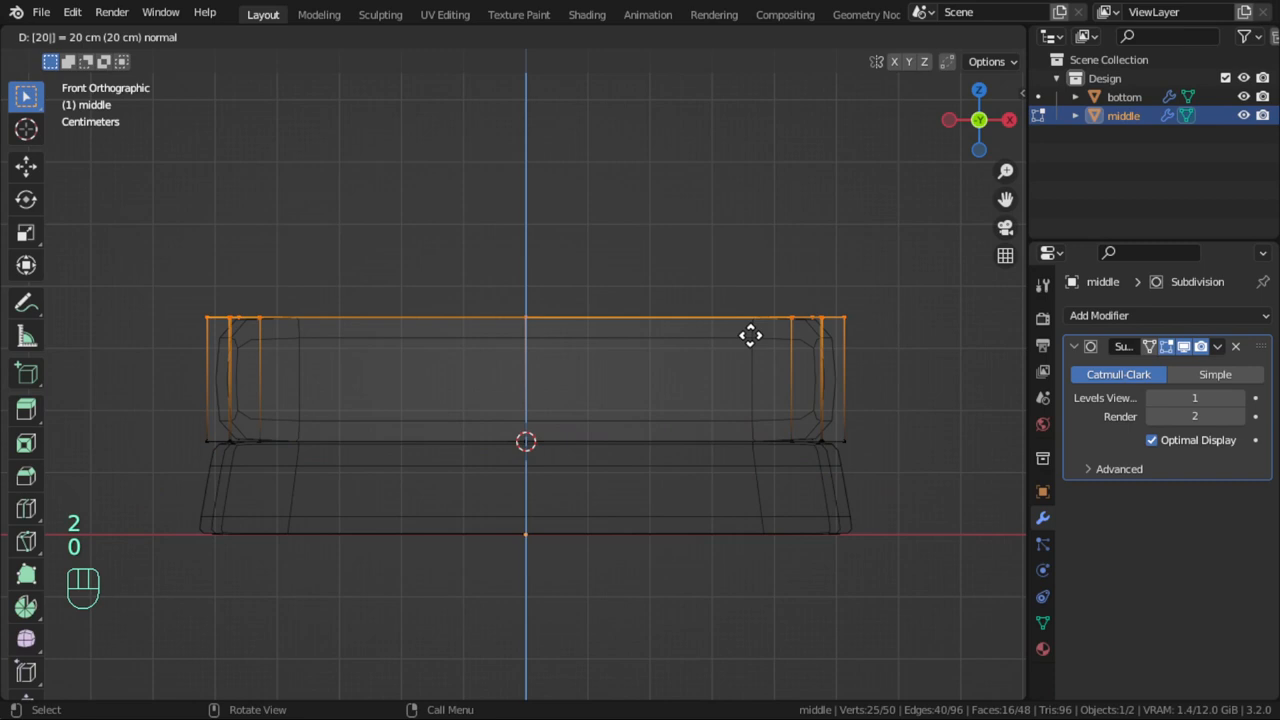
click(750, 336)
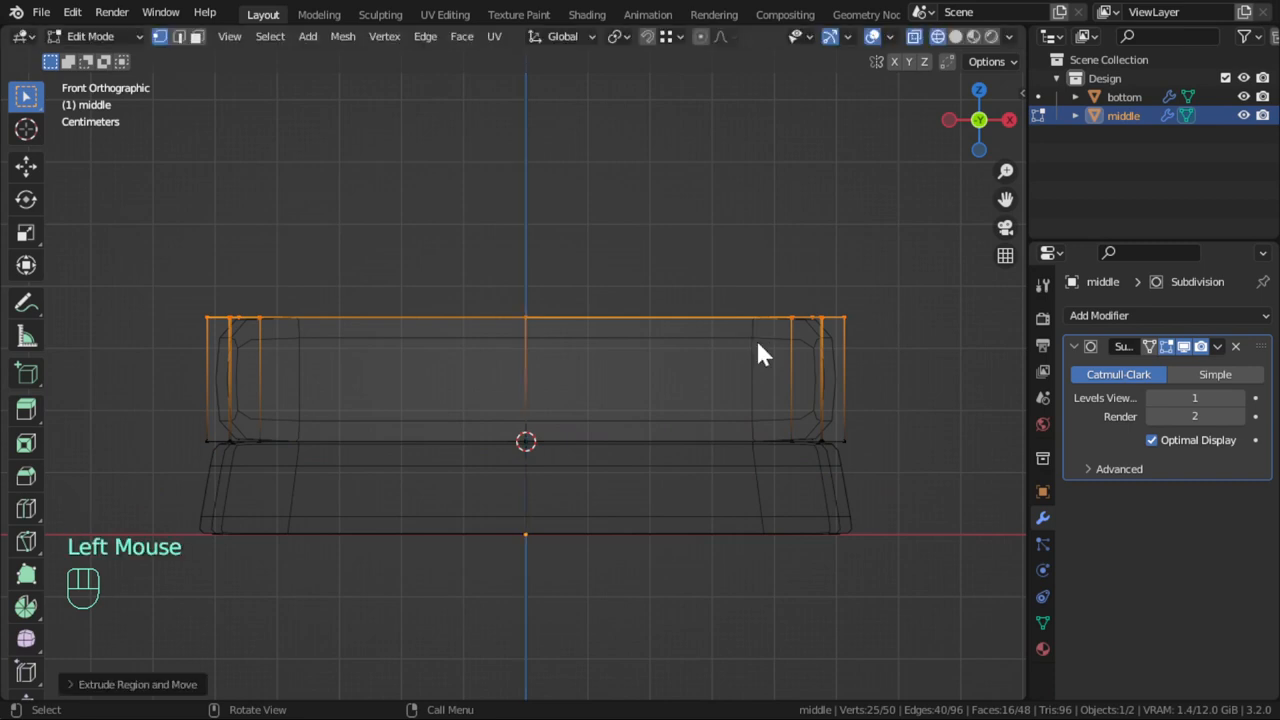
key(ctrl+r)
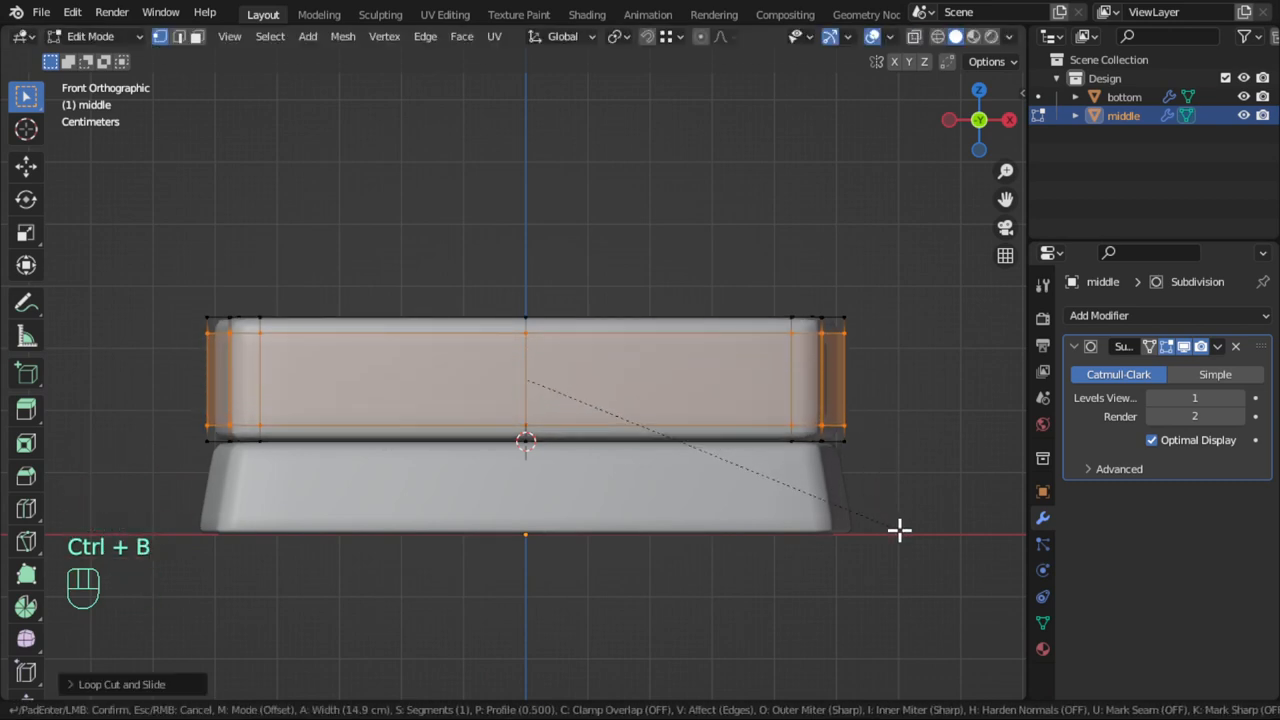
key(Tab)
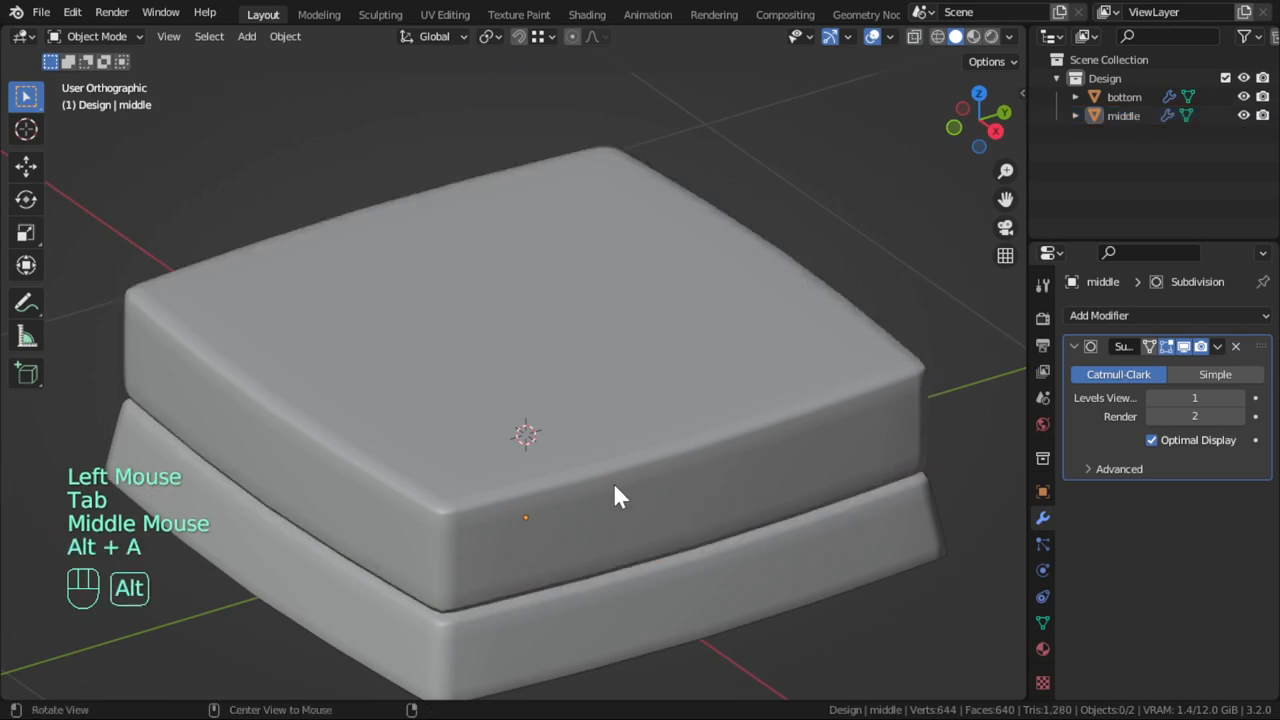
Slide the middle layer's edge loops to tighten its rim, with subdivision level 2
key(Tab)
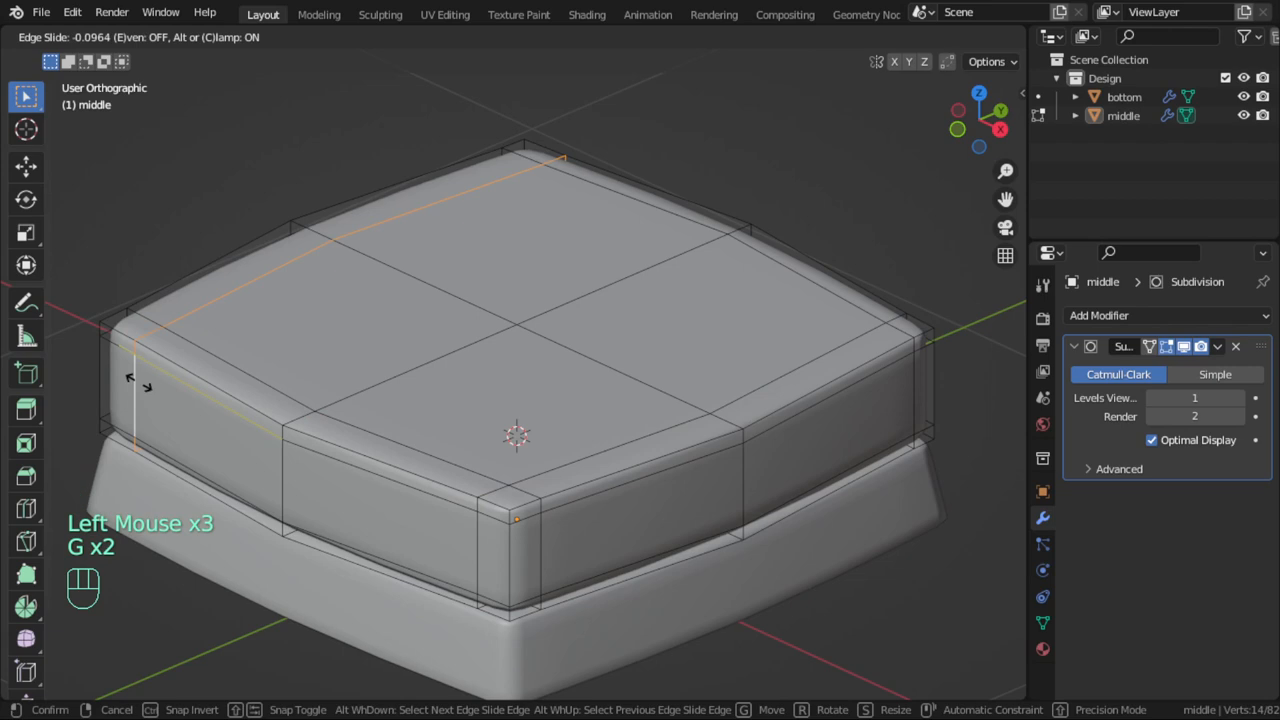
mouse_move(904, 404)
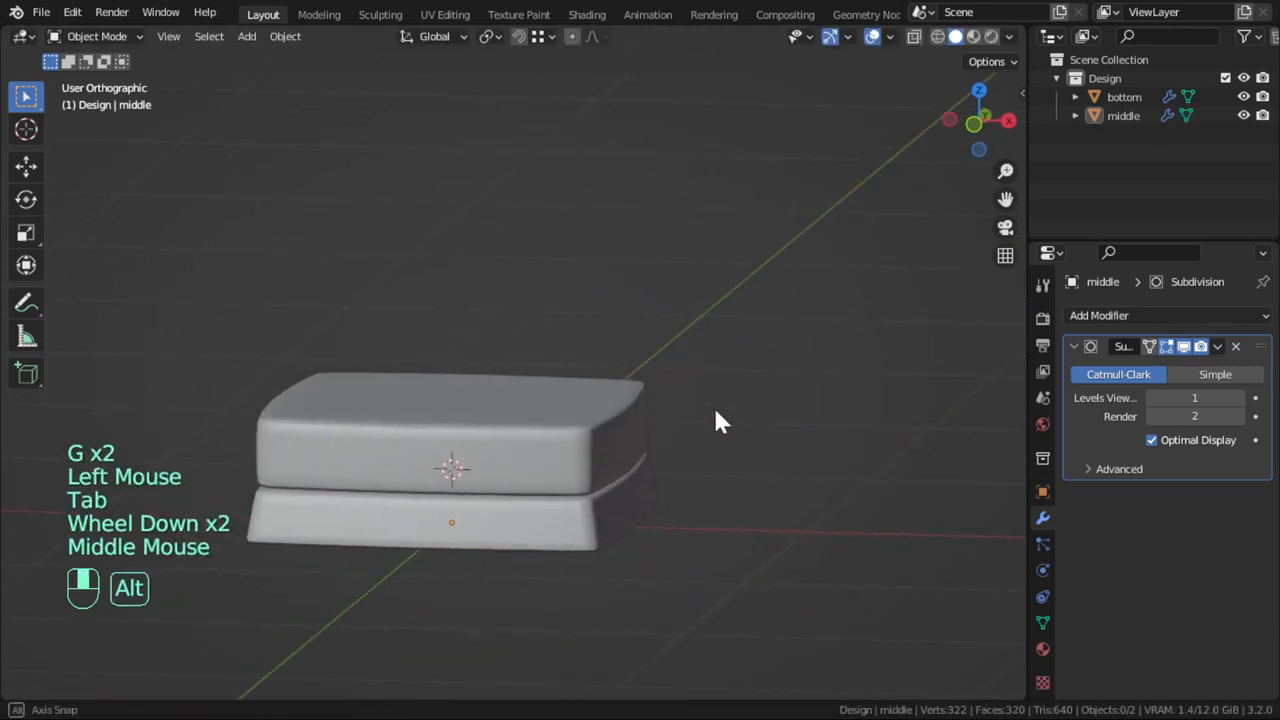
key(Tab)
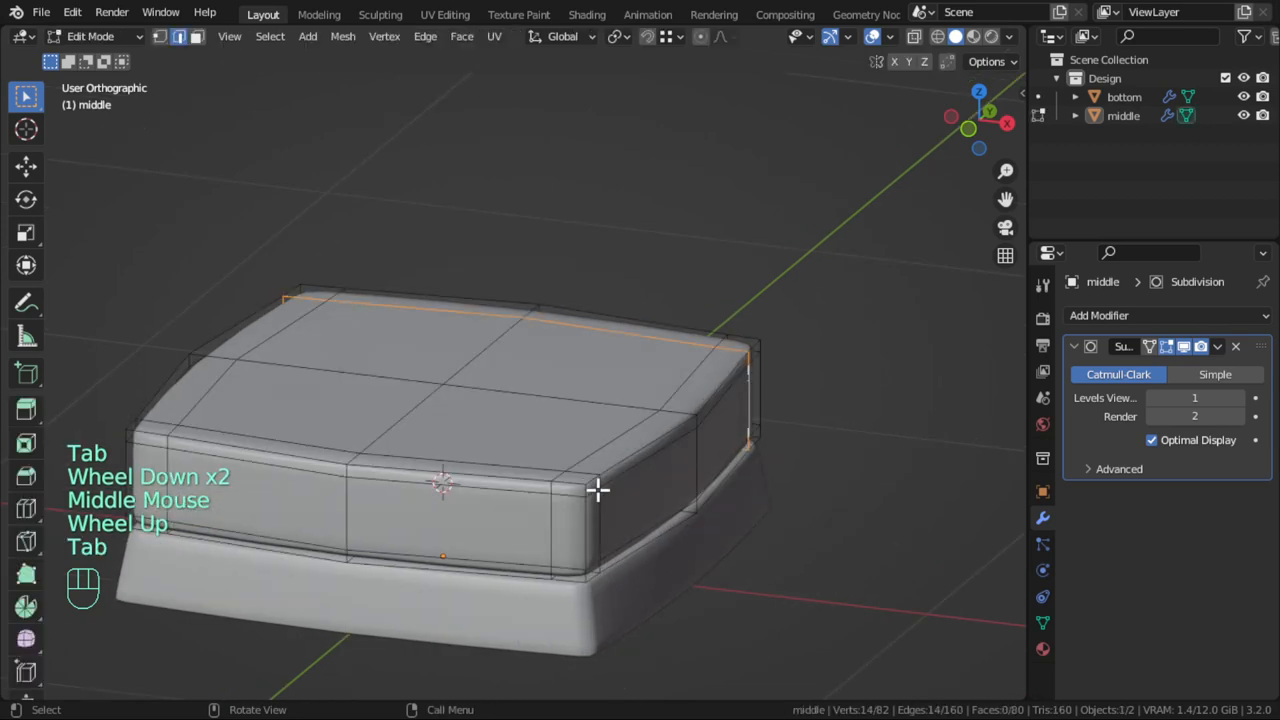
key(g)
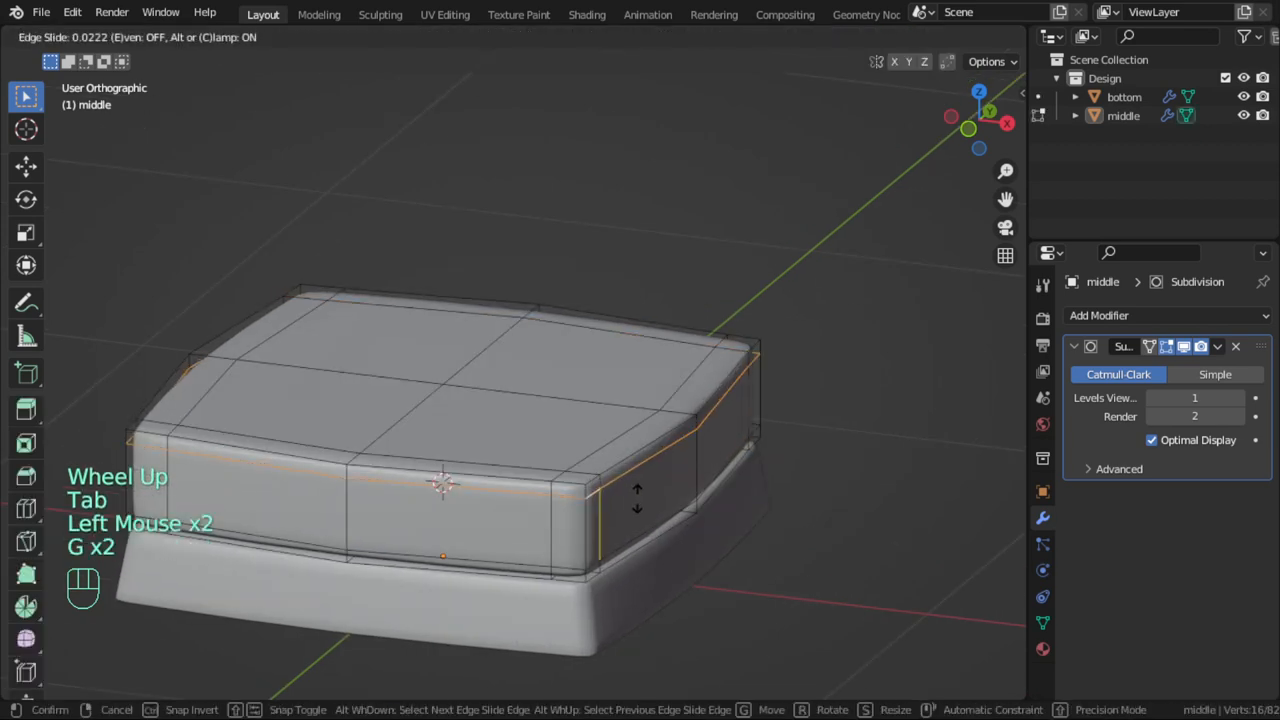
click(644, 496)
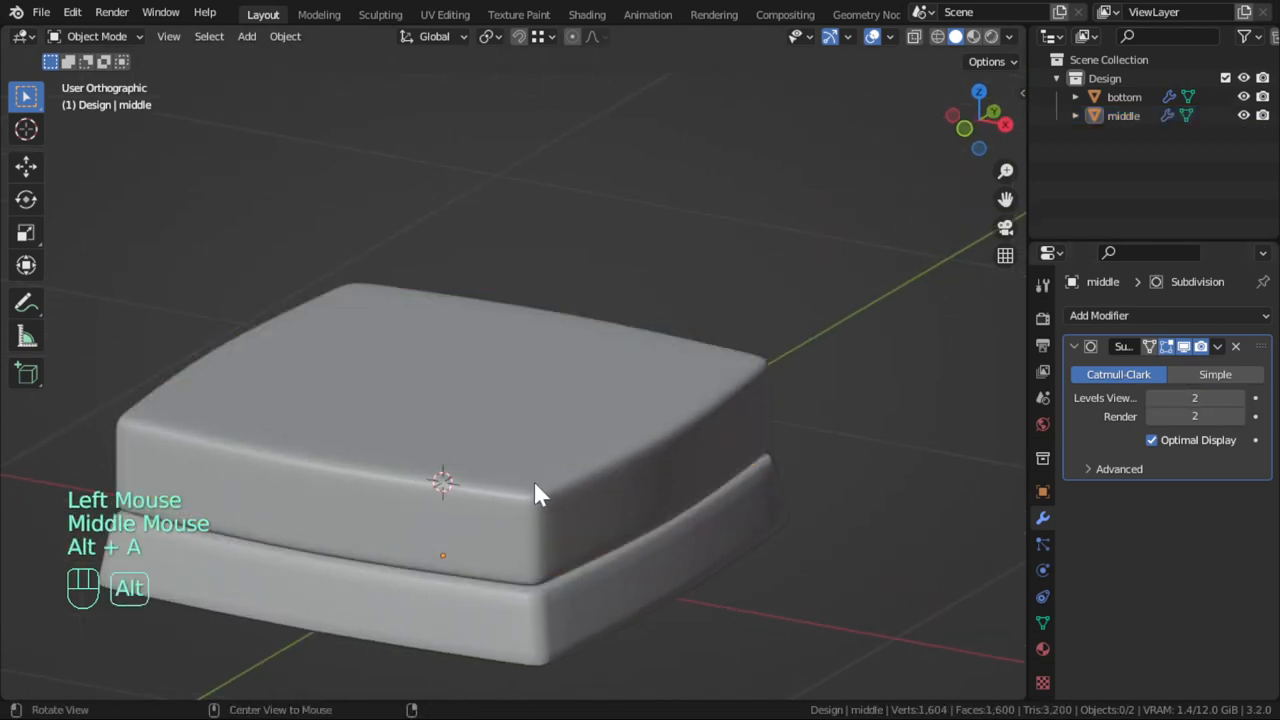
Add a horizontal loop around the middle layer and scale it to round the sides
drag(540, 496, 556, 510)
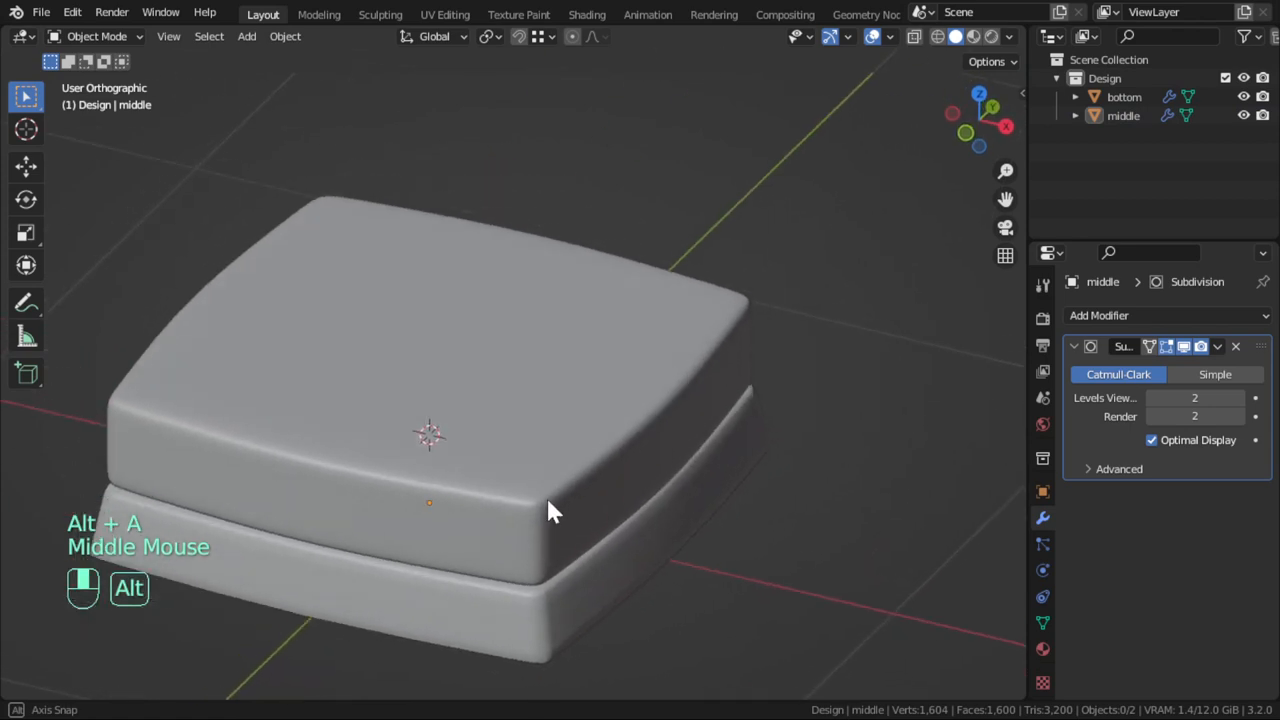
key(Tab)
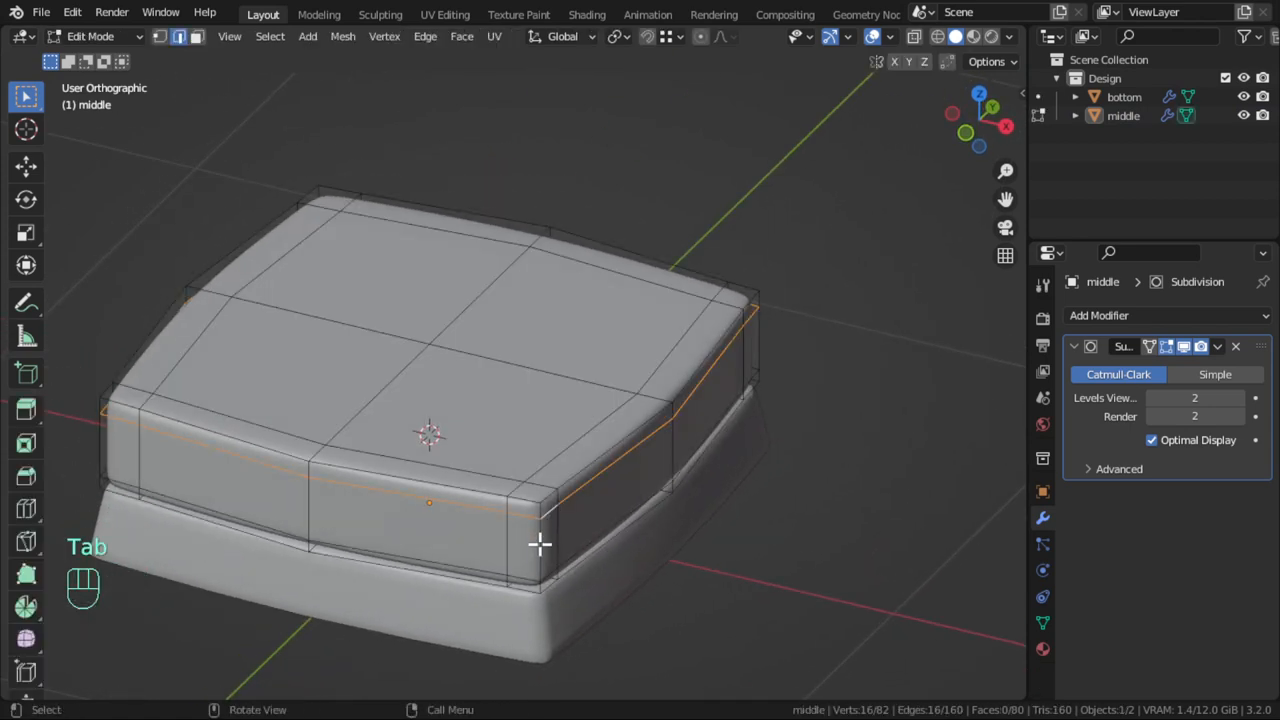
key(ctrl+r)
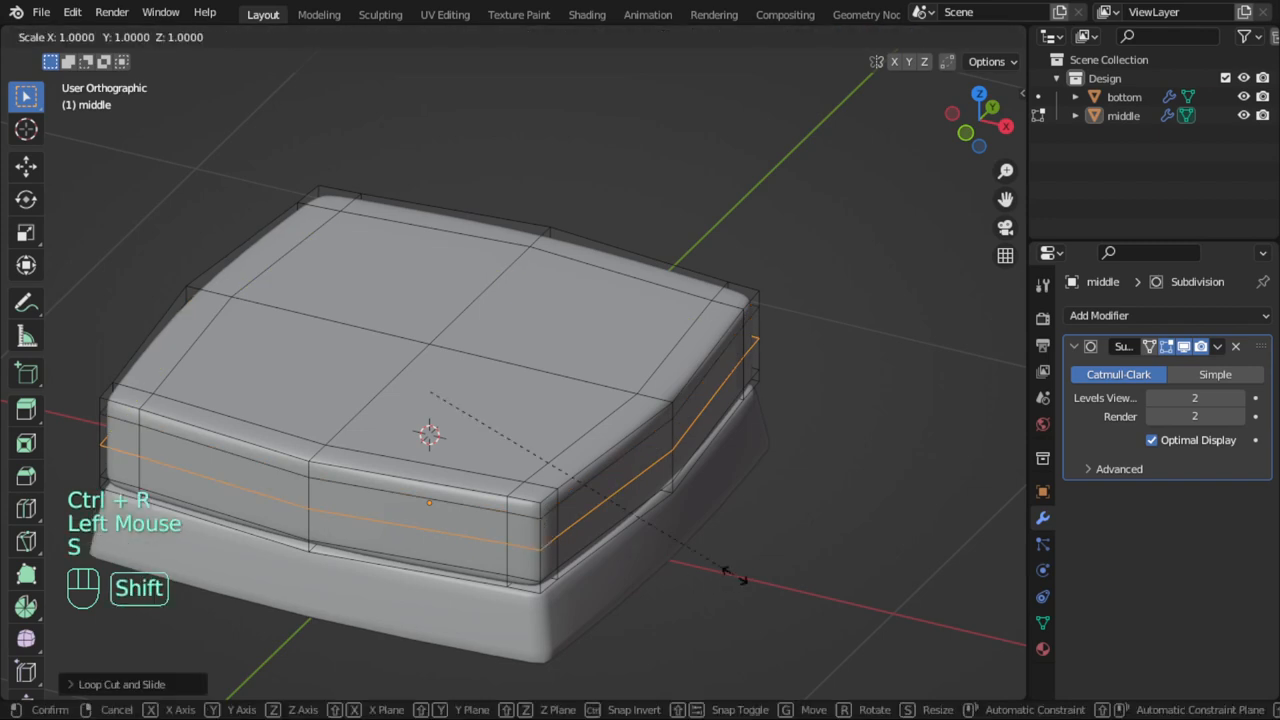
key(shift+z)
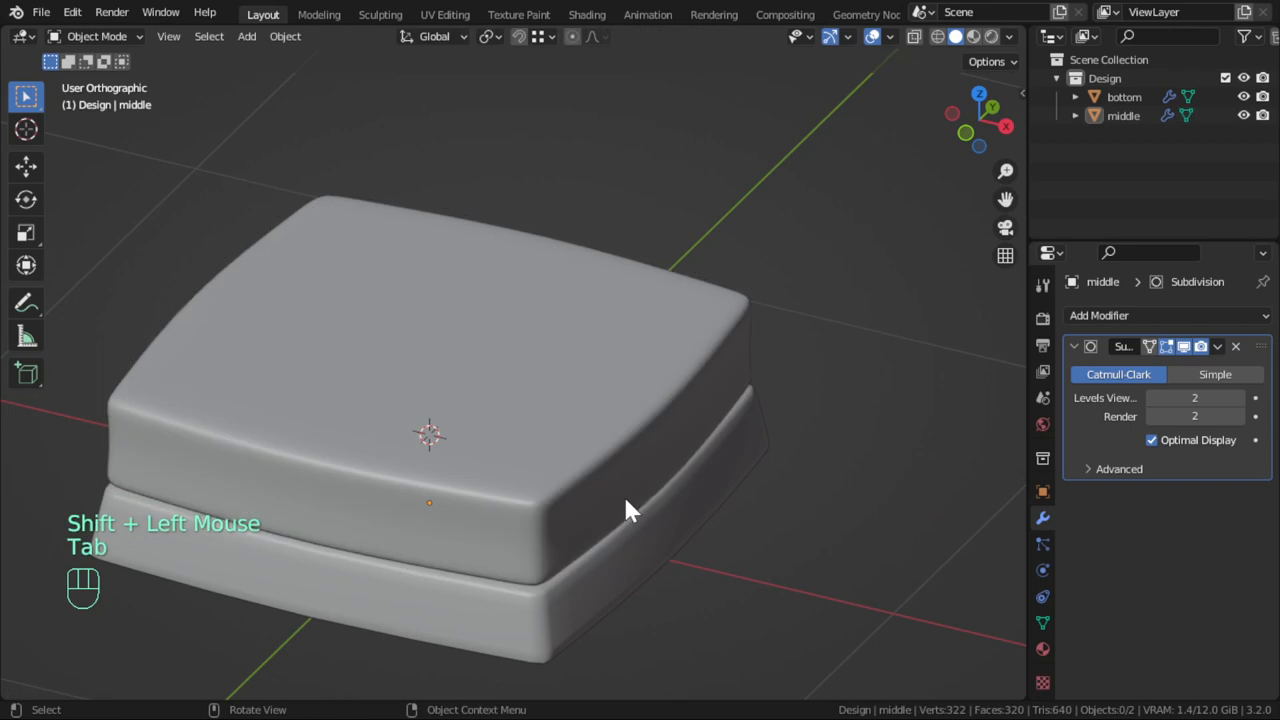
Copy the middle layer's top ring into a new 'Top' object and extrude it upward
scroll(down, 3)
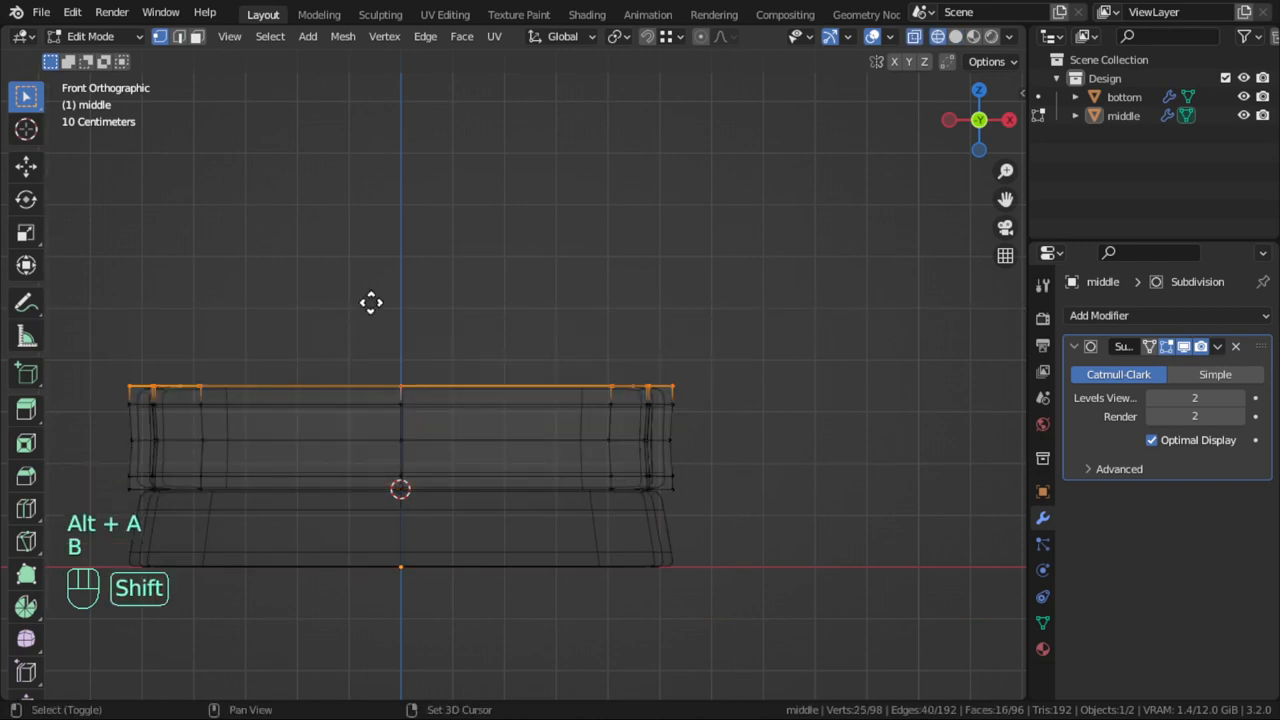
key(Tab)
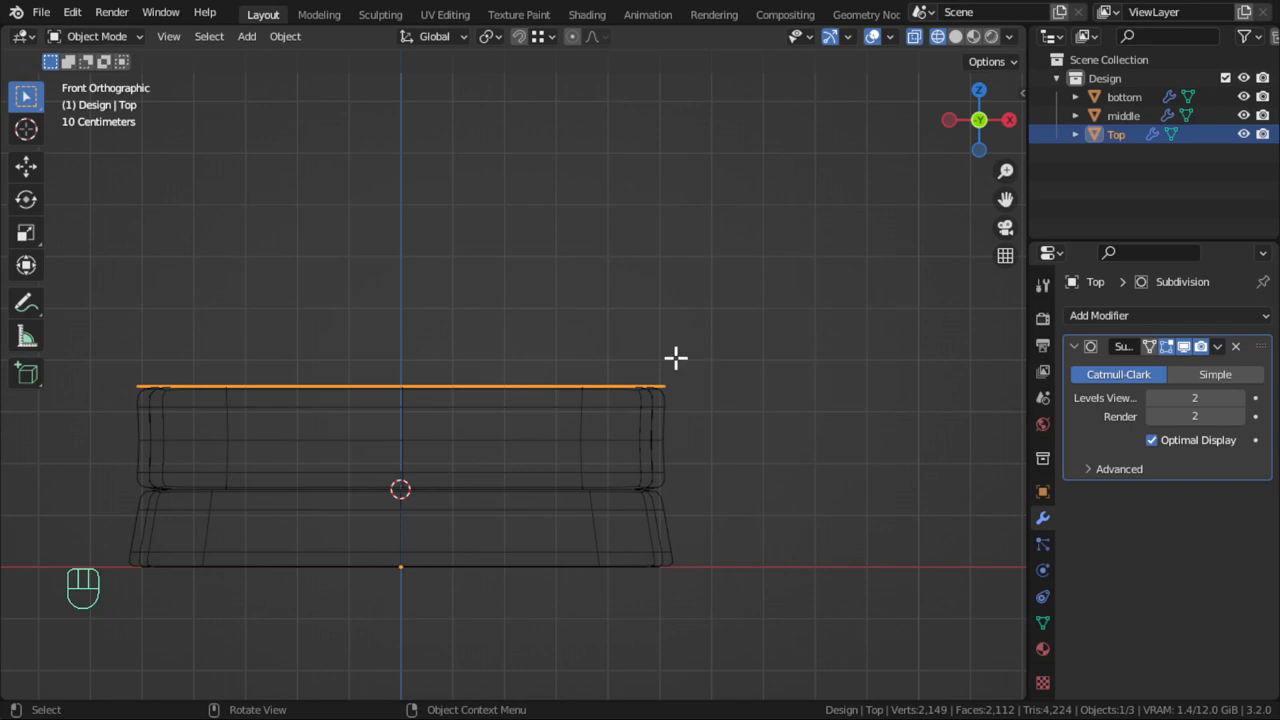
key(Tab)
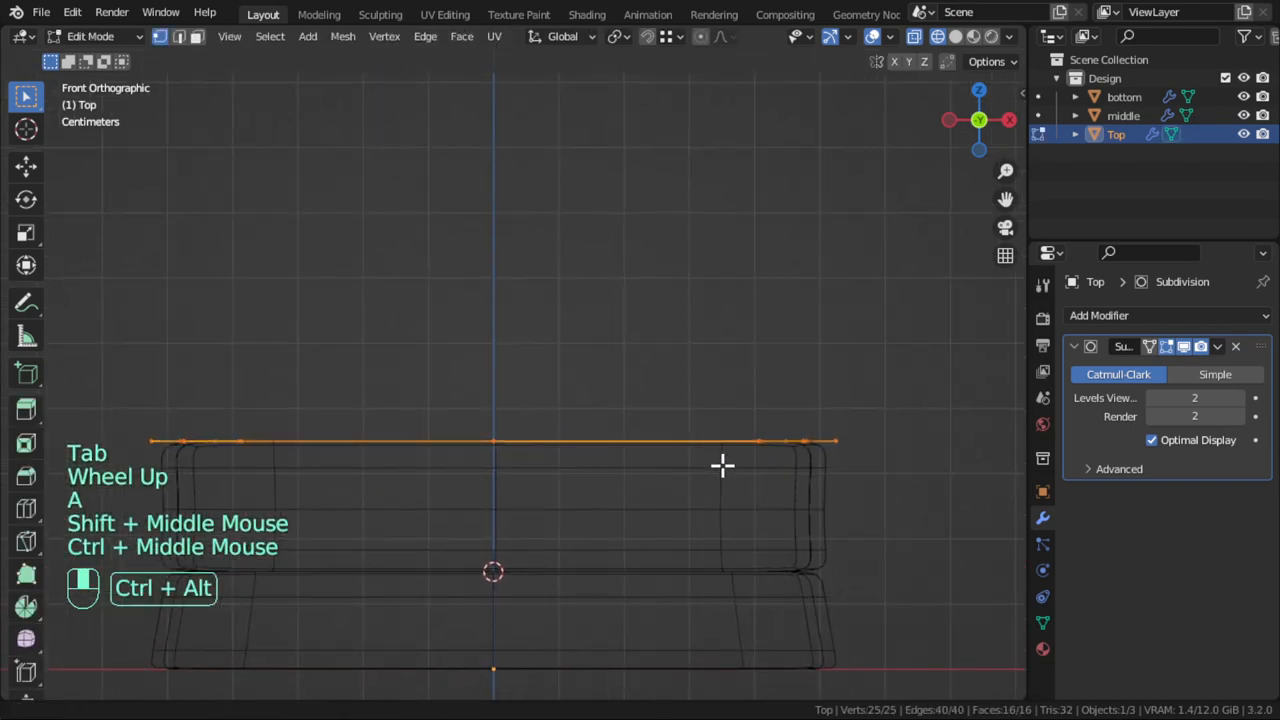
key(e)
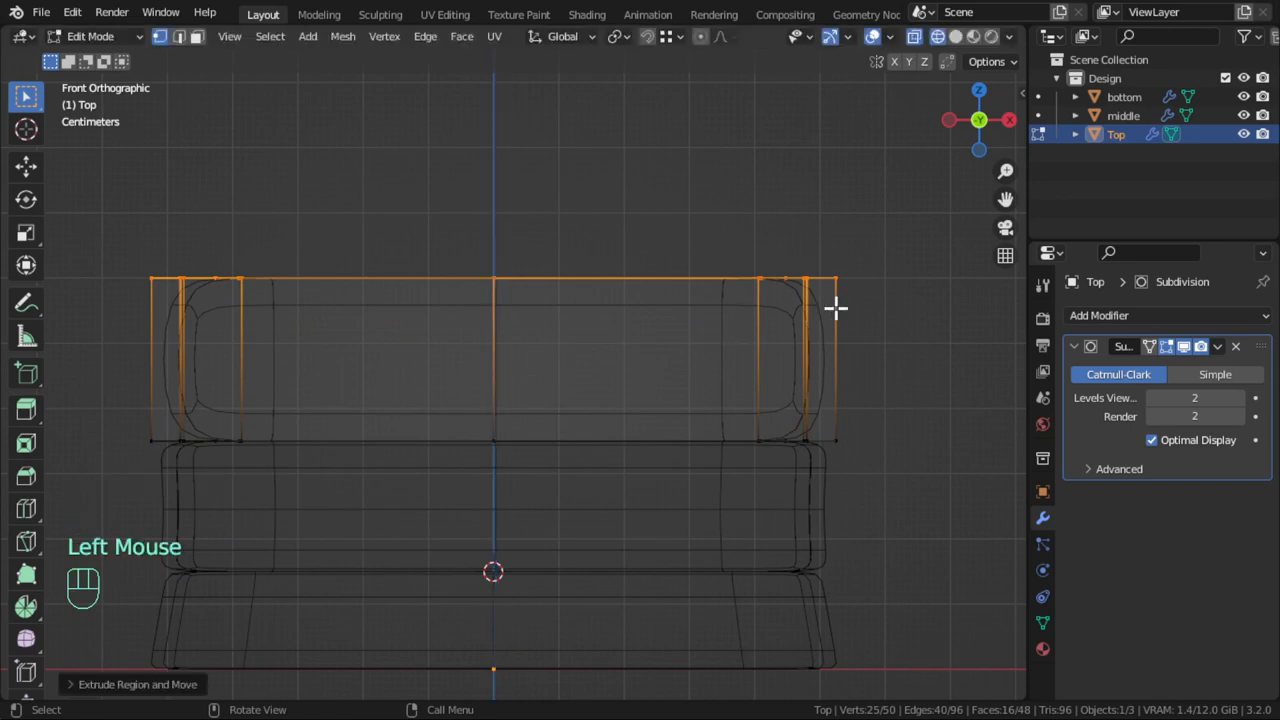
Scale the extruded top outward by 1.1 and add side edge loops to round the tier
key(s)
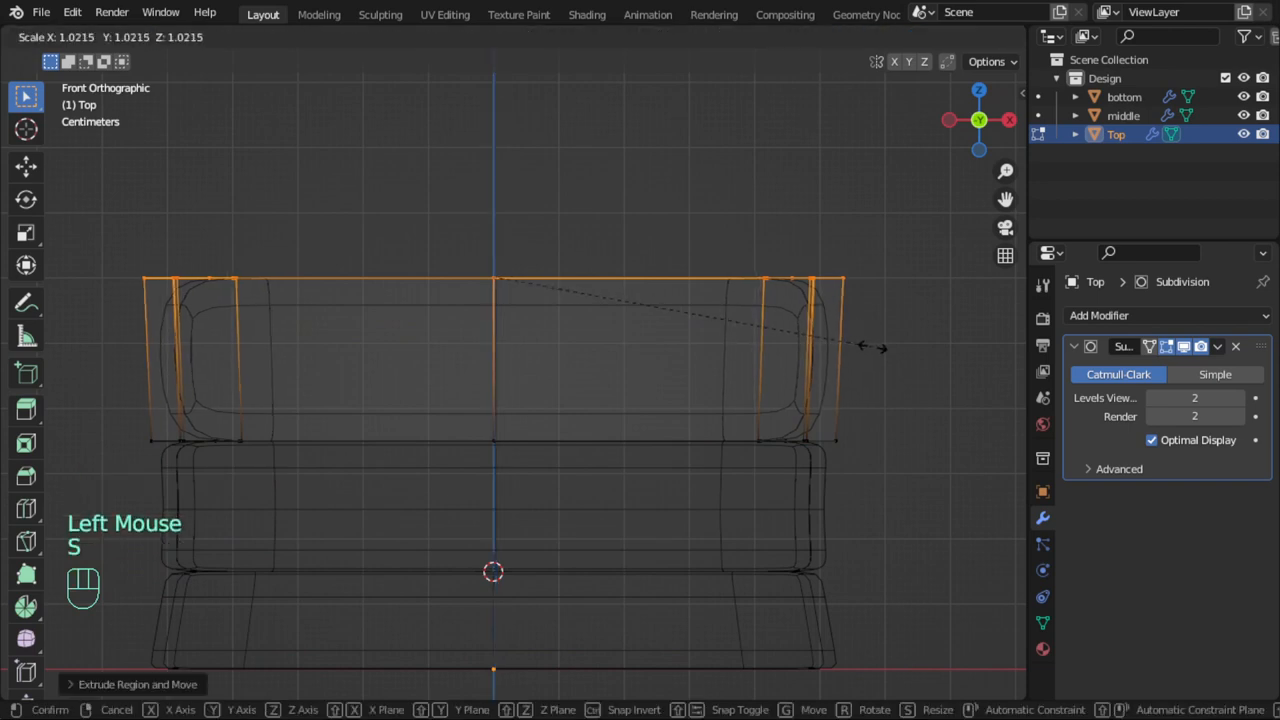
text(1.1)
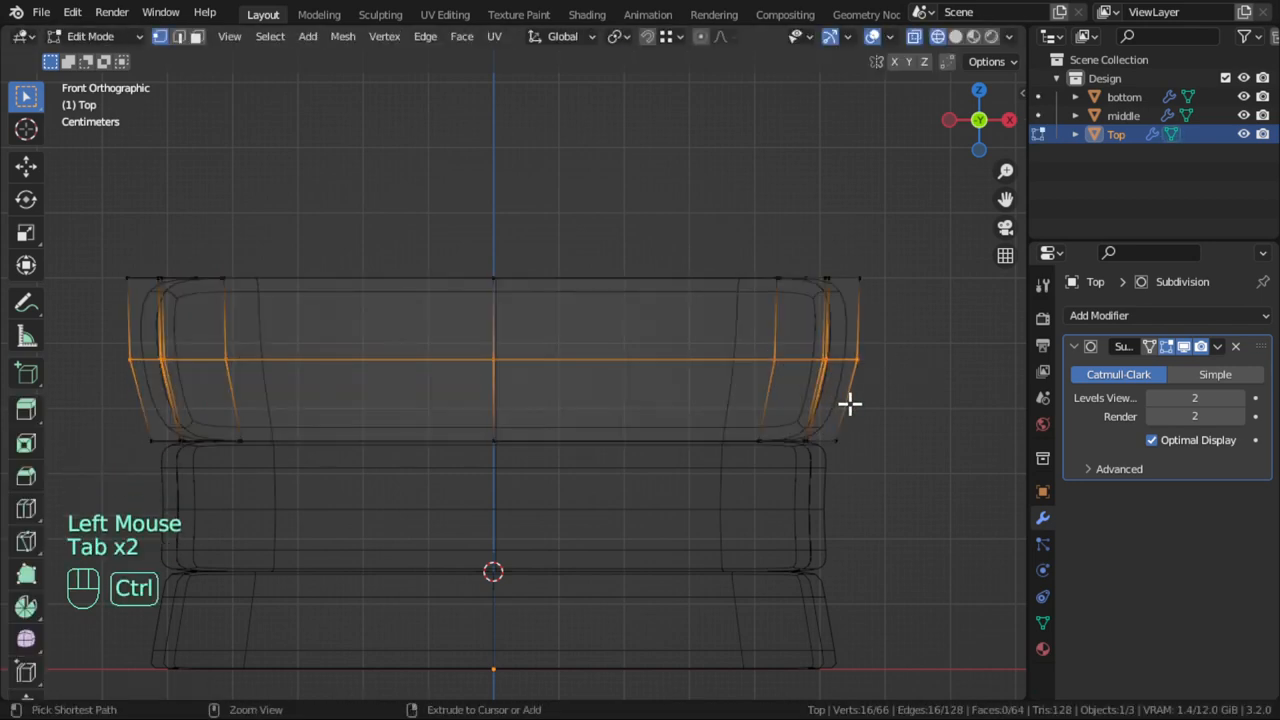
click(850, 432)
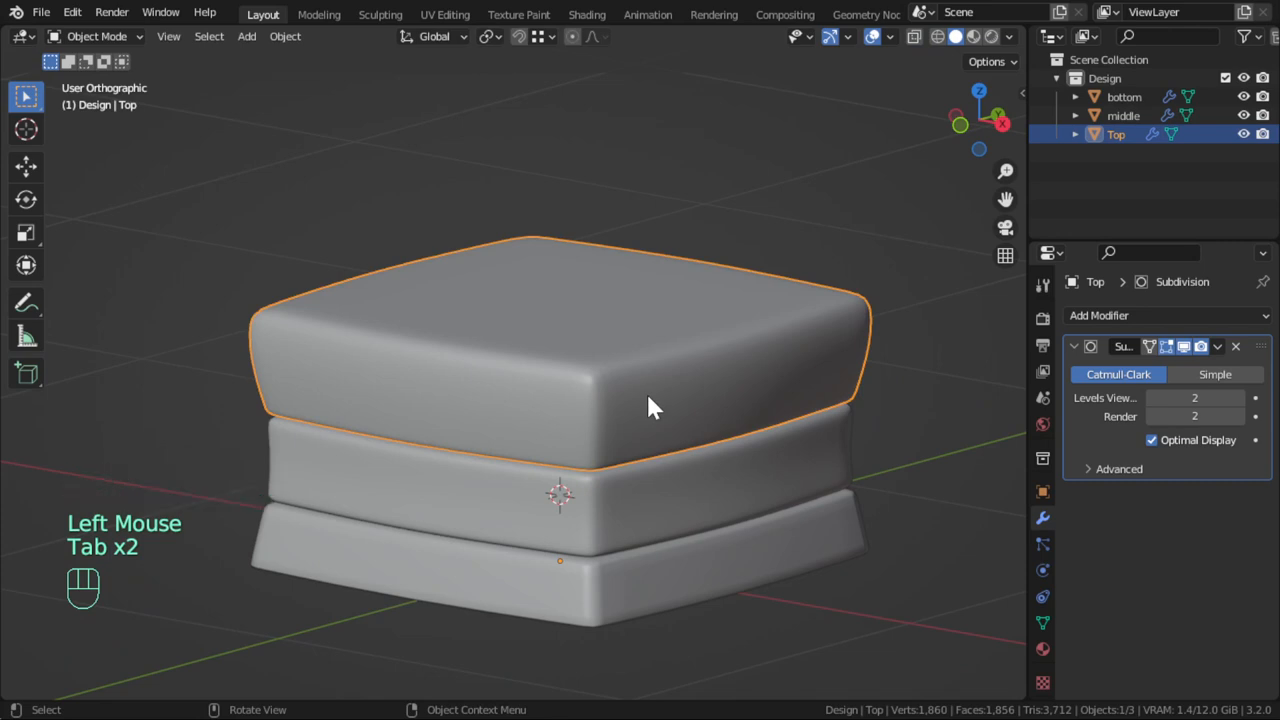
Separate the Top layer's upper rim loop into a new object named 'Cream'
key(Tab)
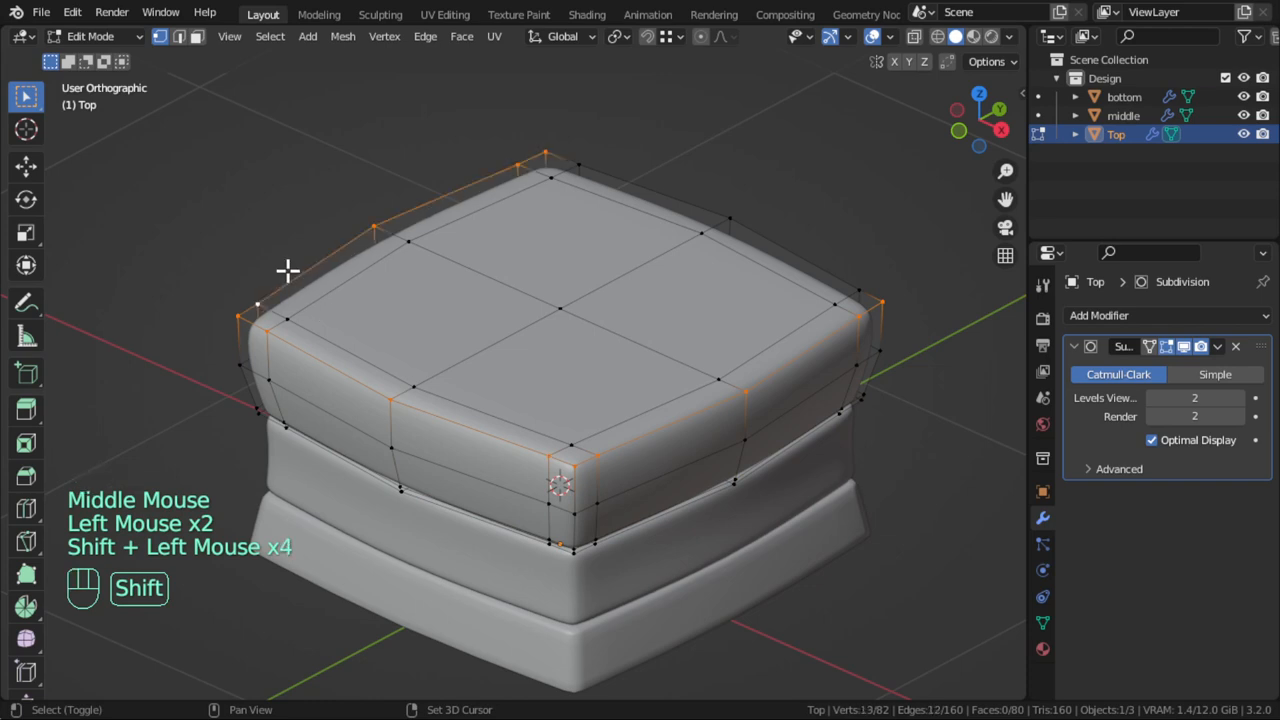
click(578, 164)
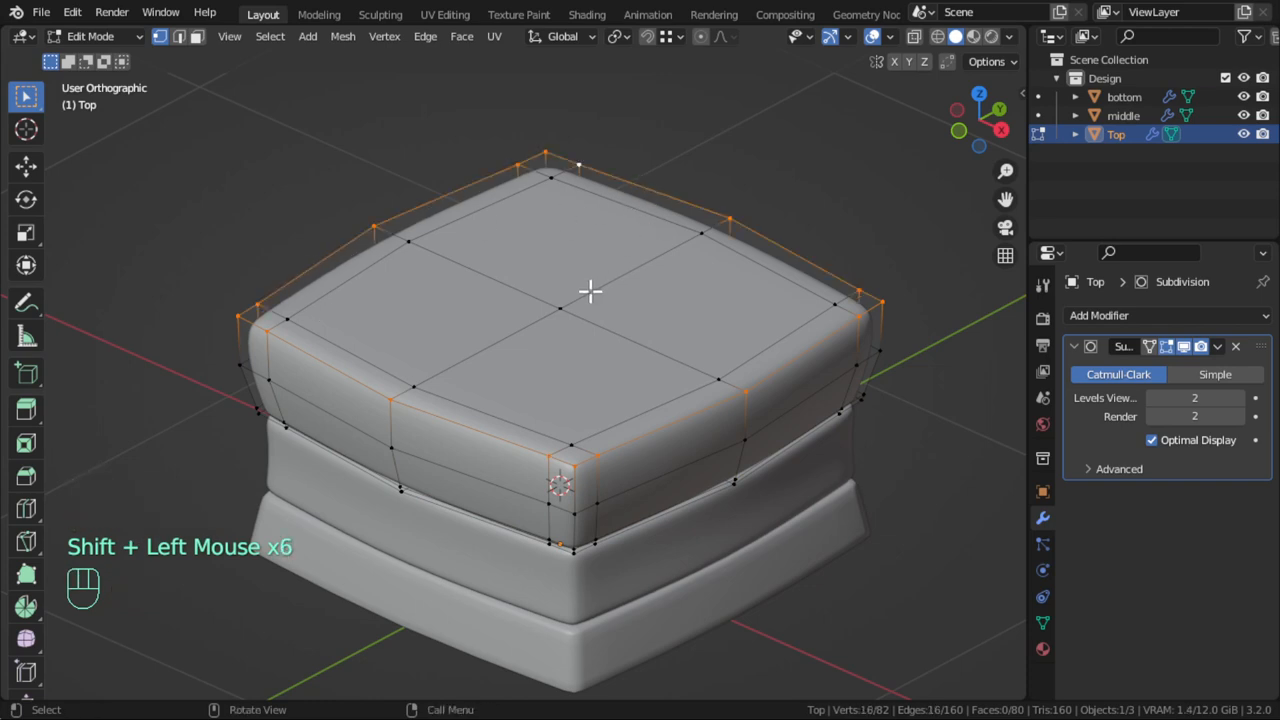
mouse_move(572, 296)
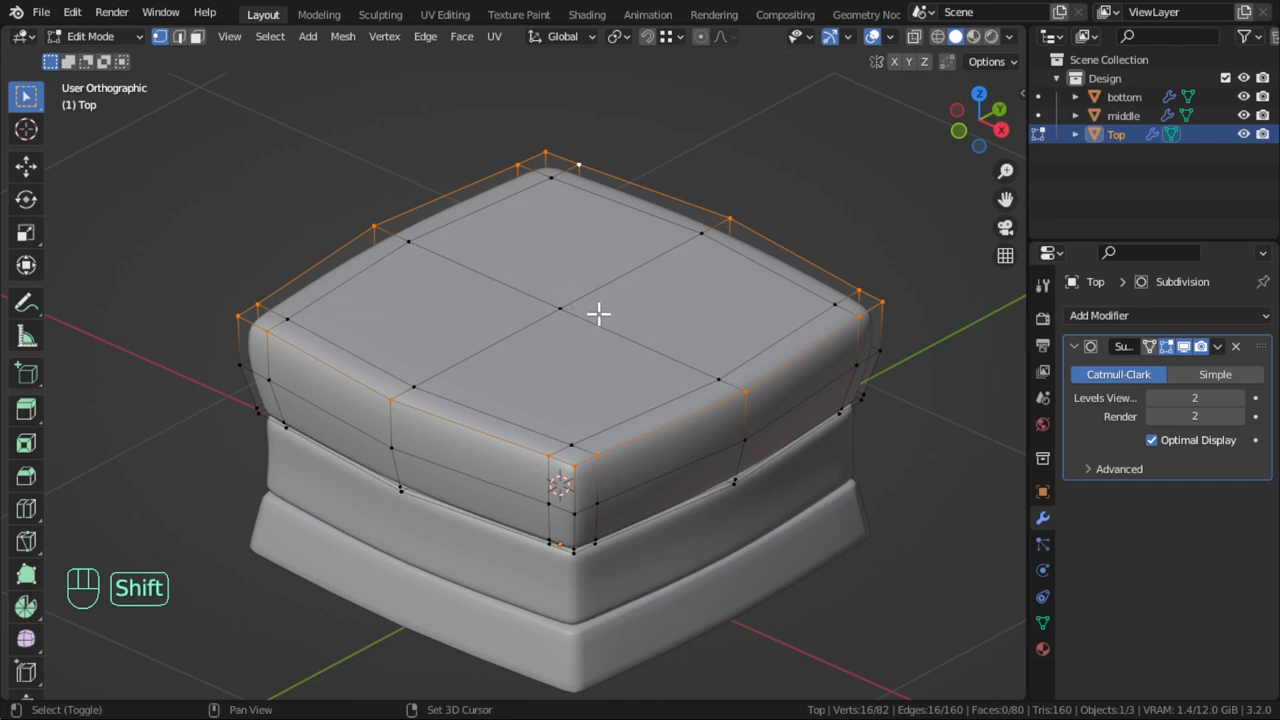
key(shift+d)
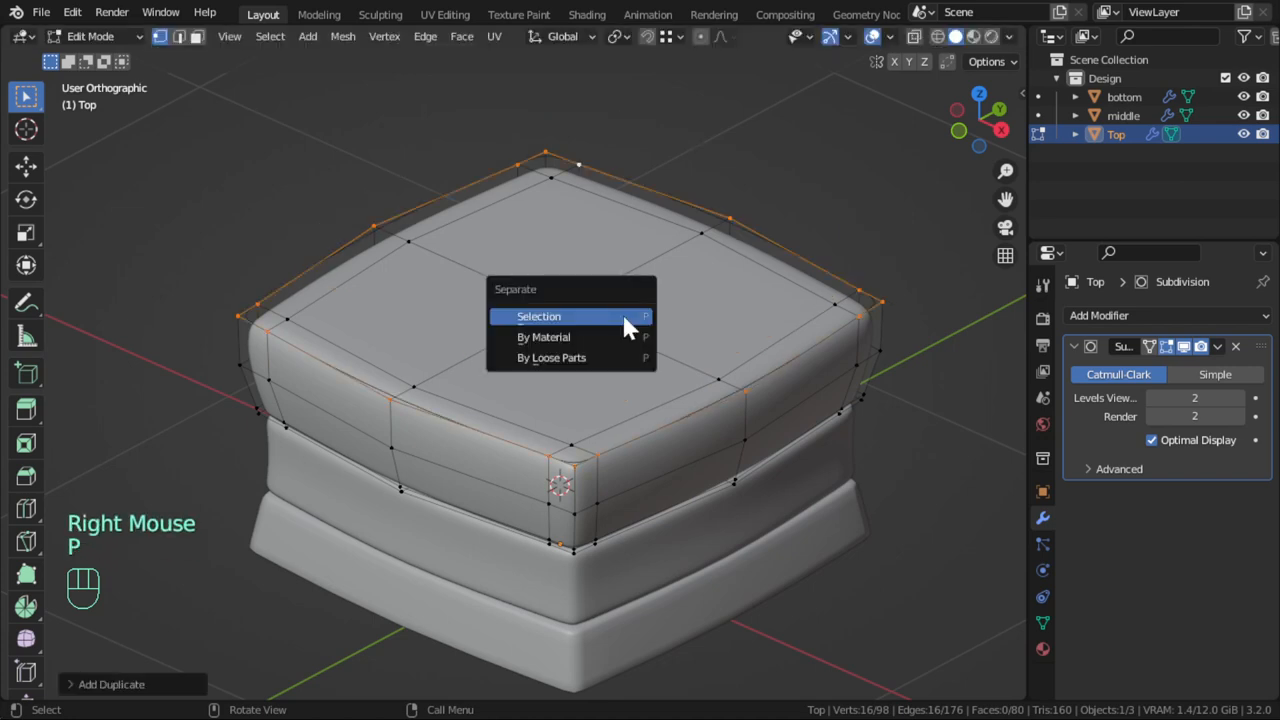
click(540, 316)
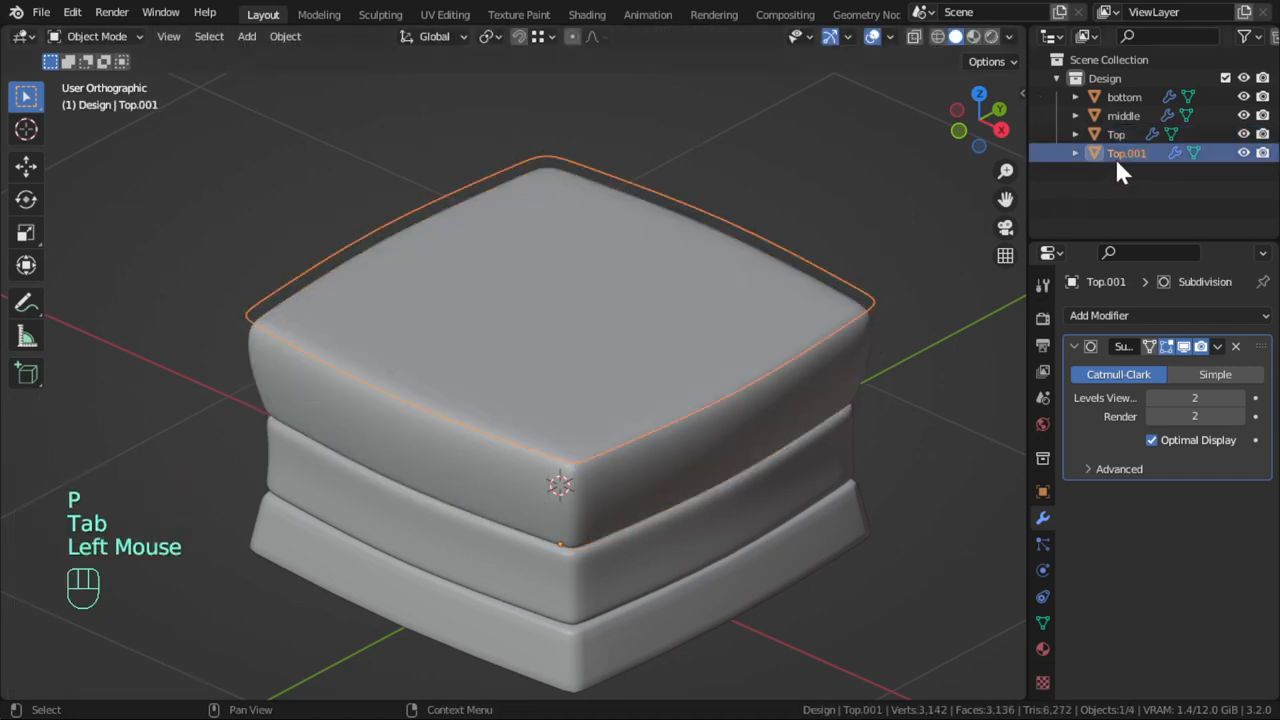
double_click(1128, 152)
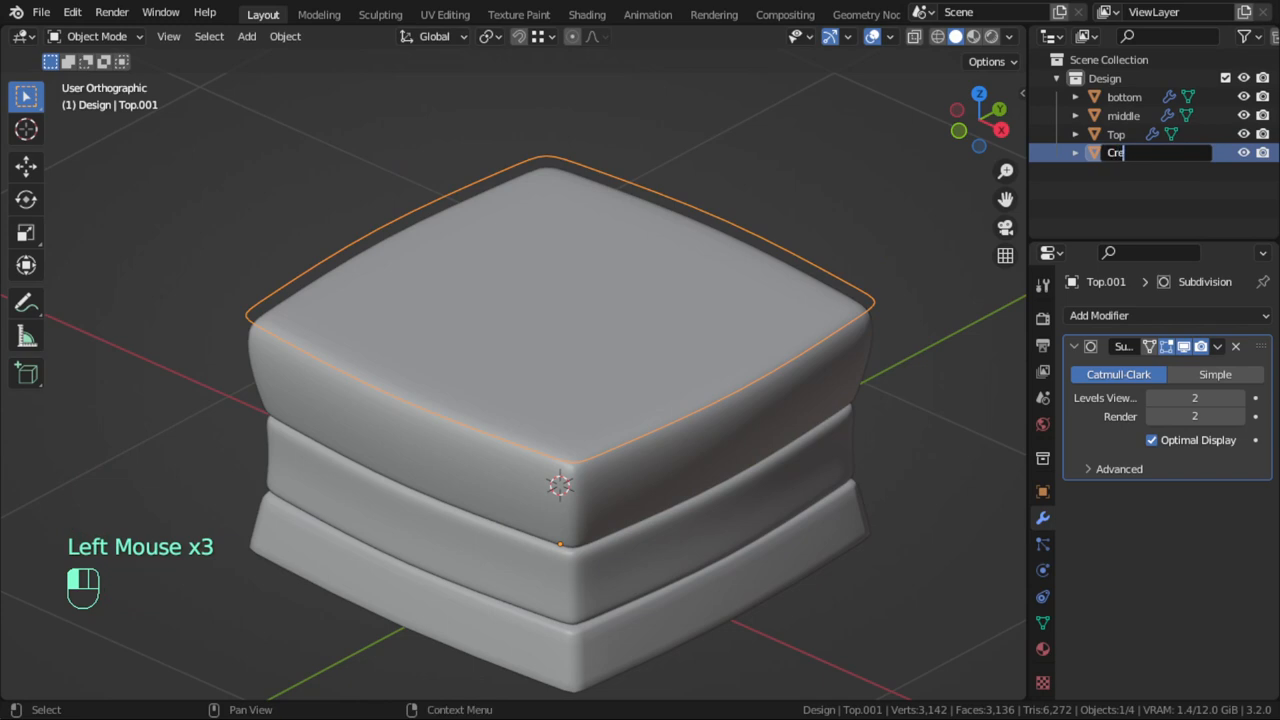
key(Tab)
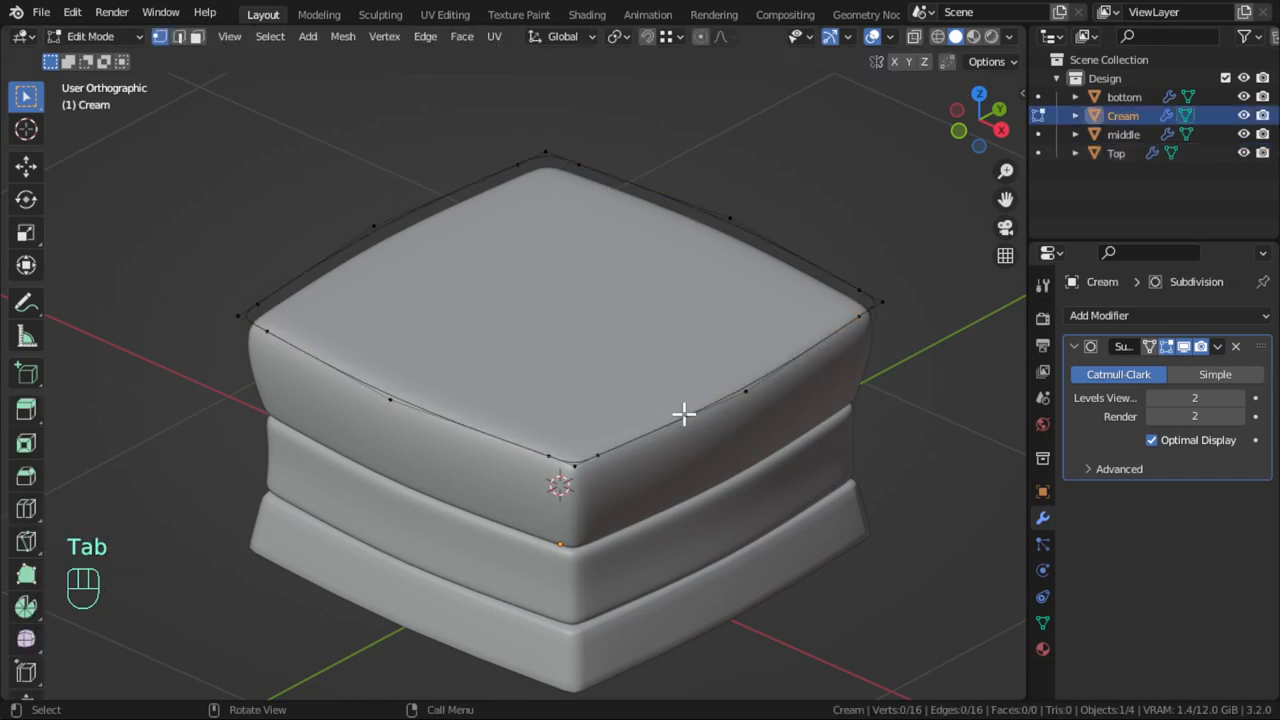
Grid Fill the Cream outline into a face cap and lift it slightly above the top layer
key(a)
text(gr)
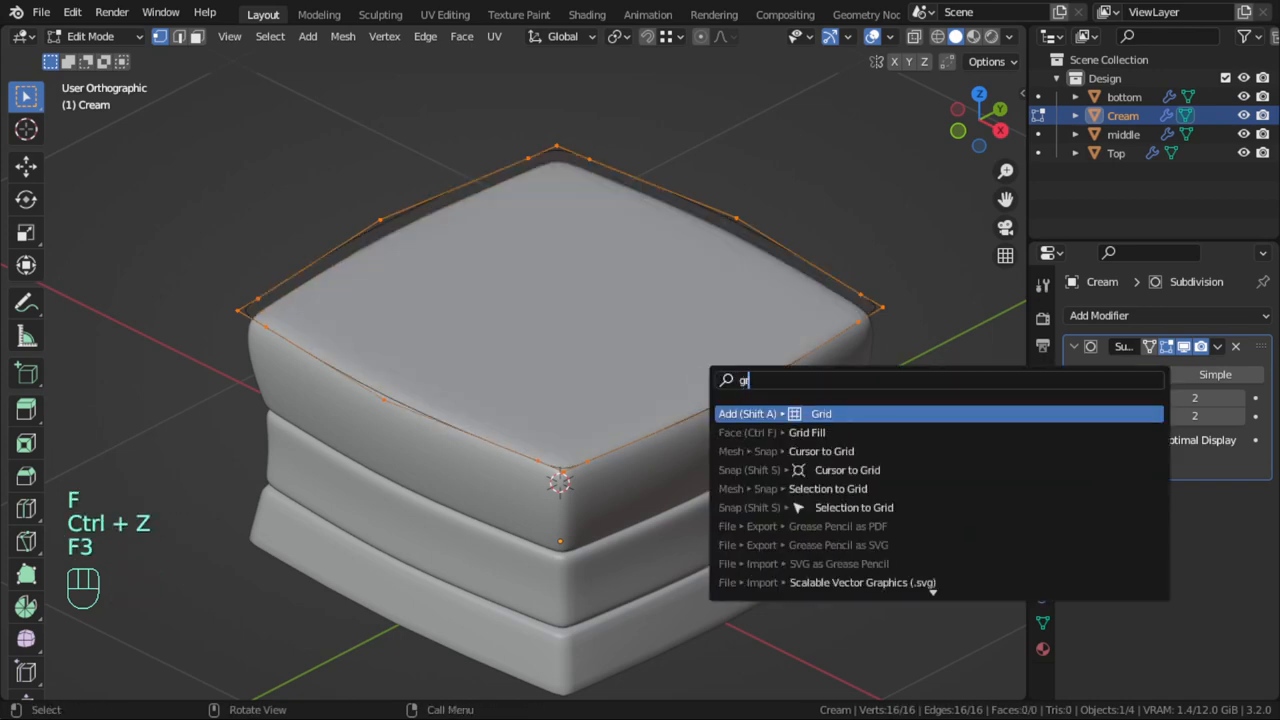
click(806, 432)
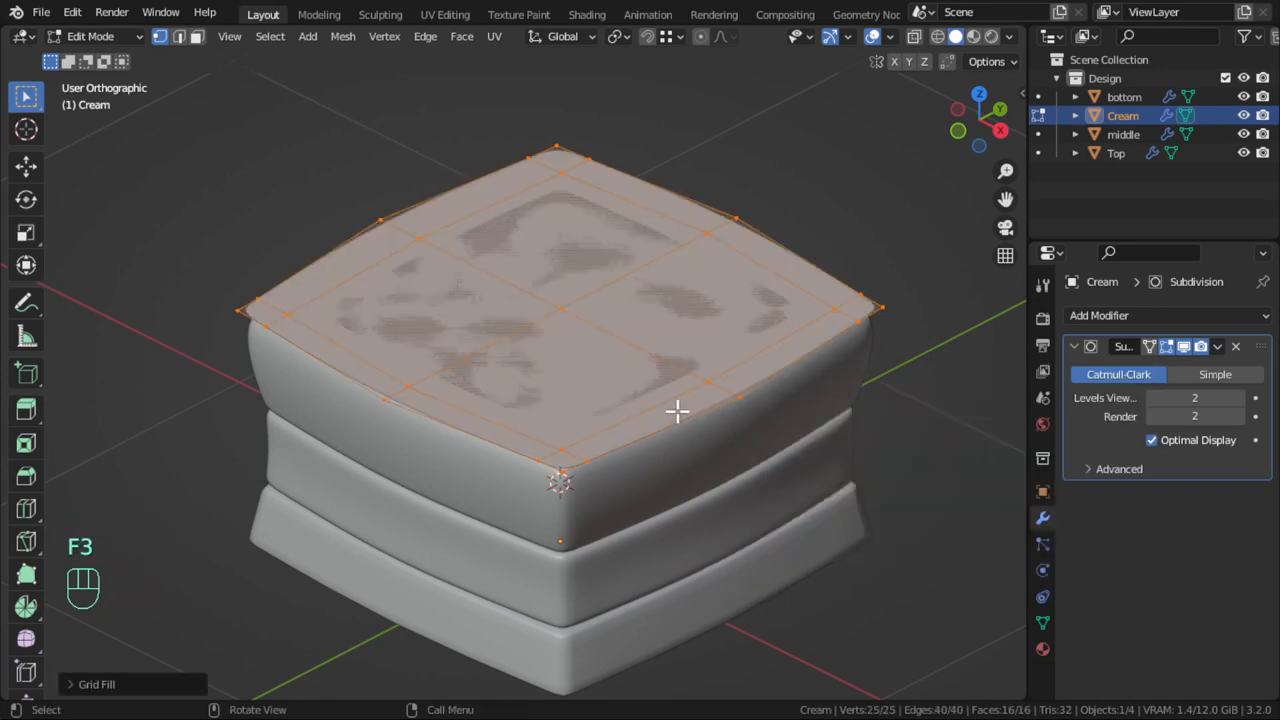
key(Tab)
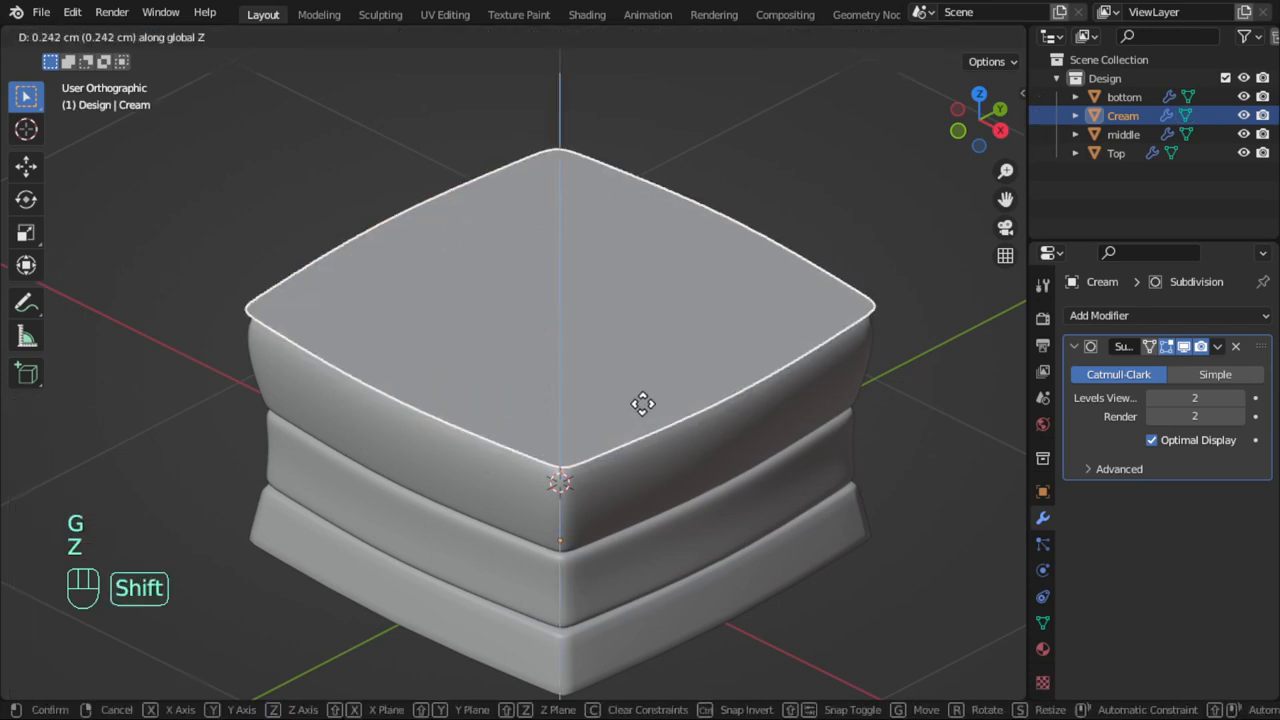
key(Tab)
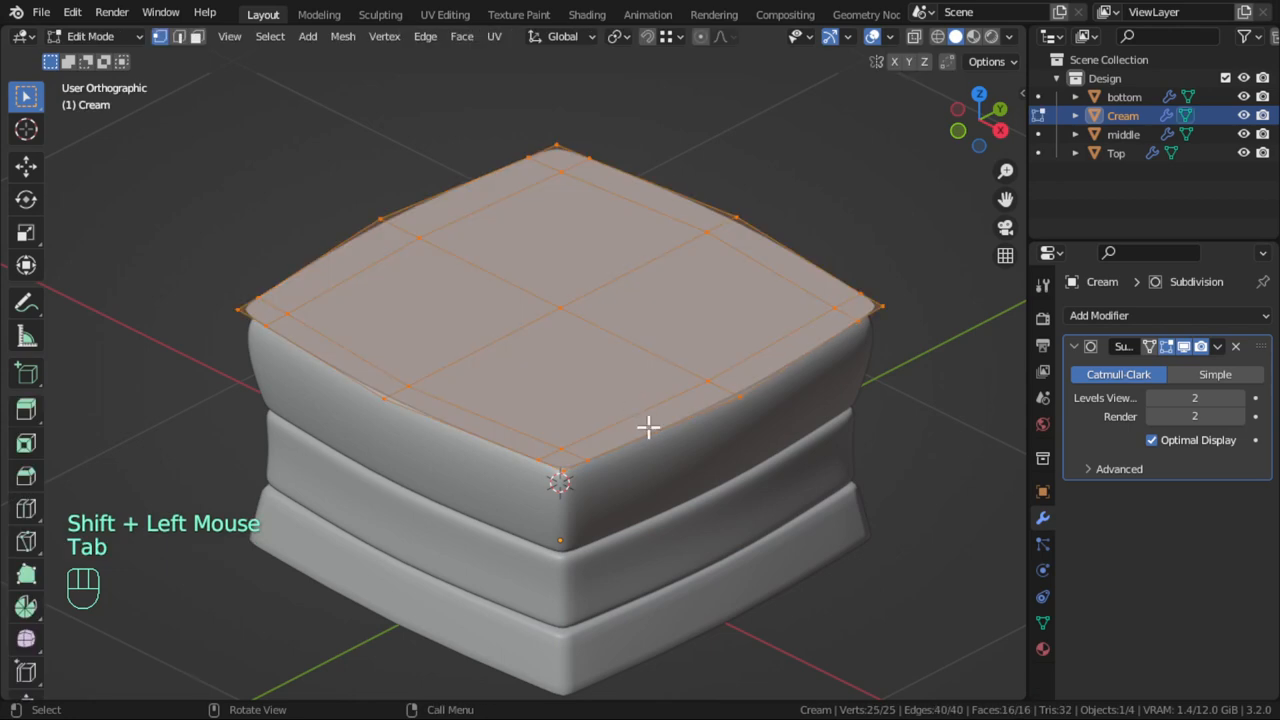
scroll(up, 3)
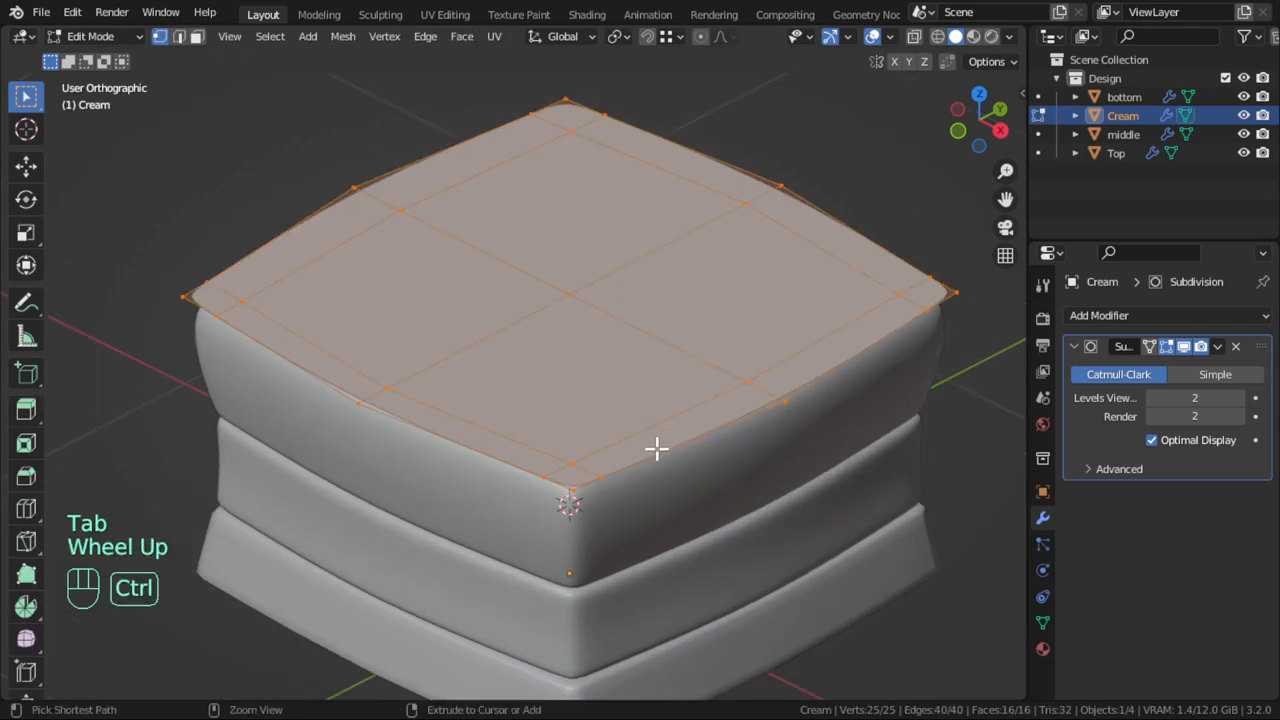
key(ctrl+r)
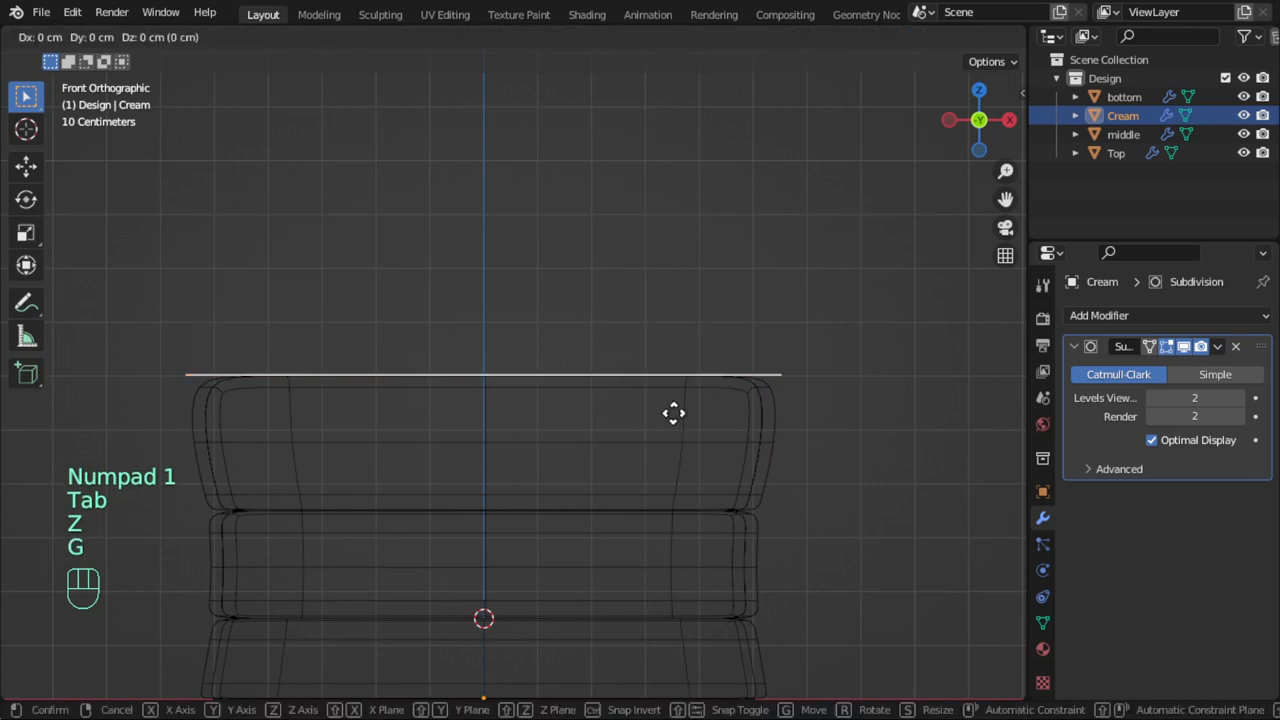
mouse_move(678, 370)
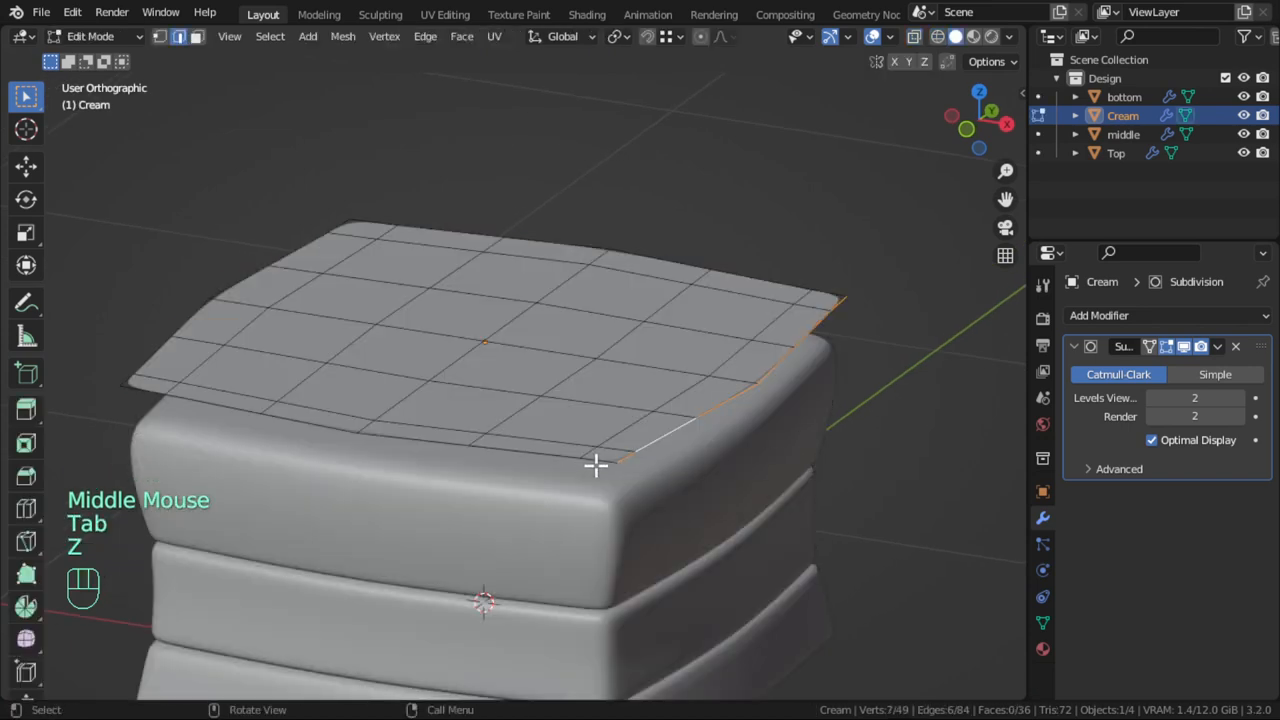
Select the Cream sheet's outer edge loop and scale it outward past the top layer
click(388, 240)
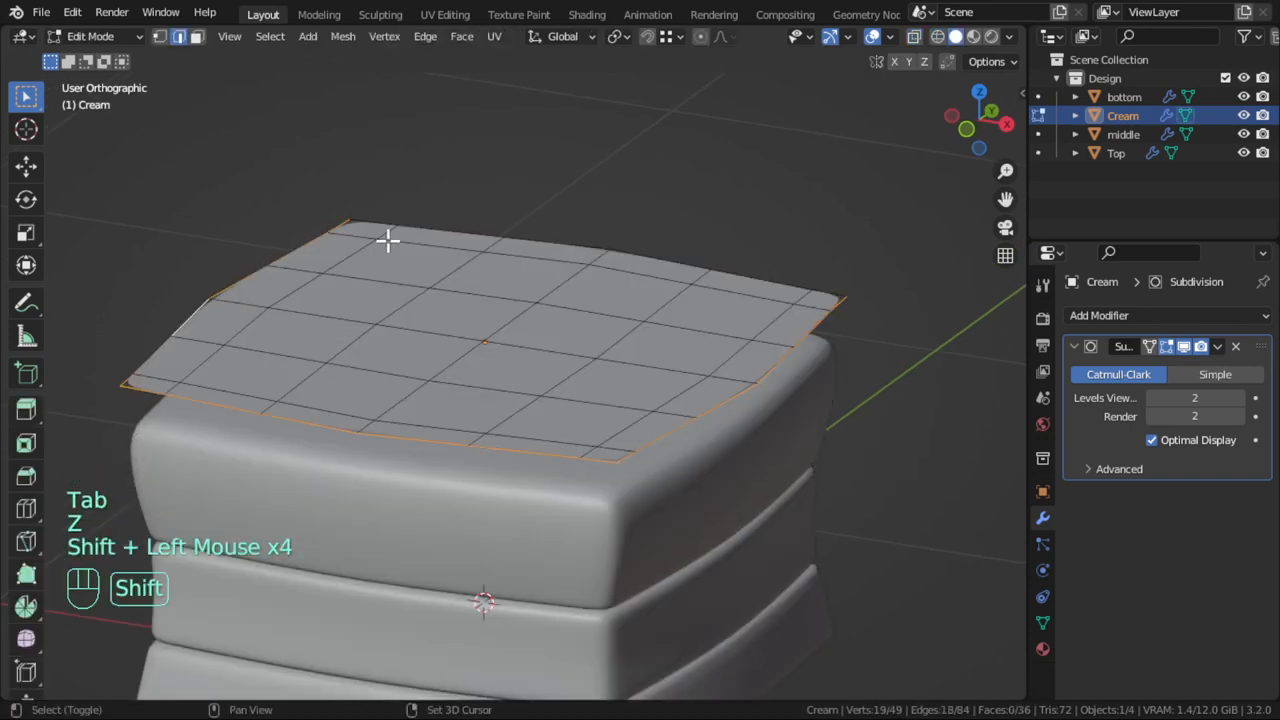
key(s)
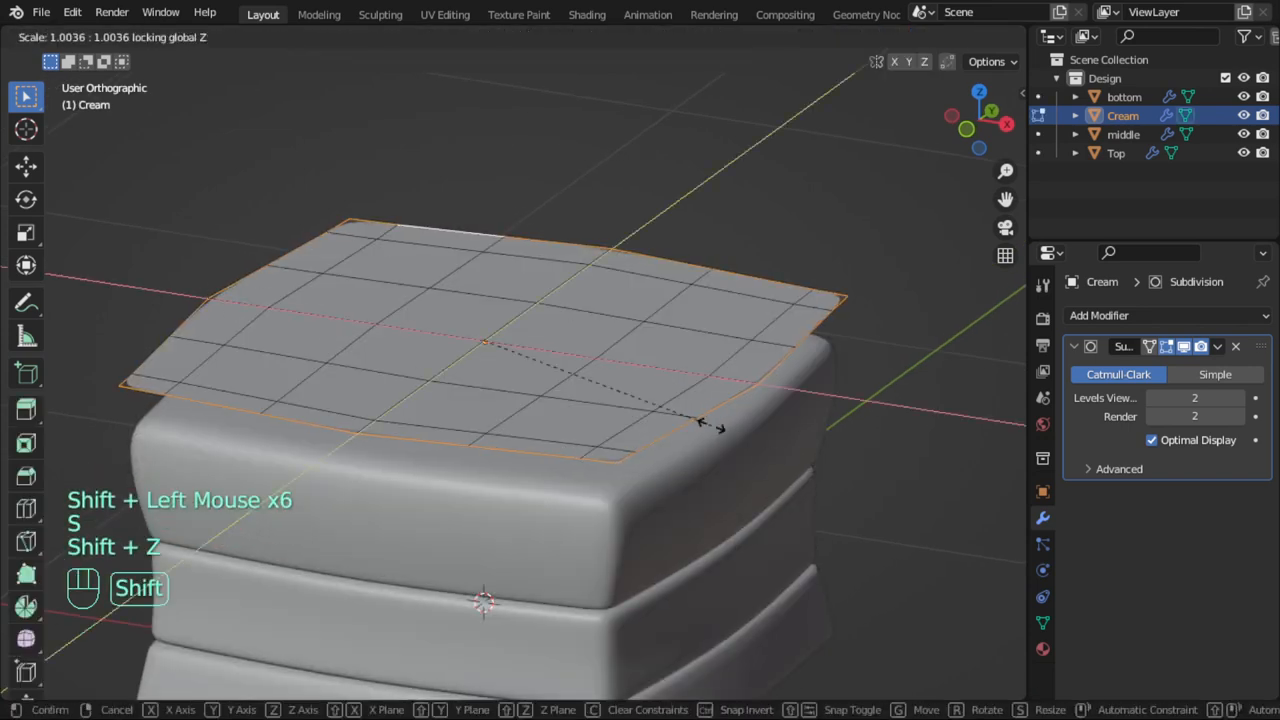
click(684, 444)
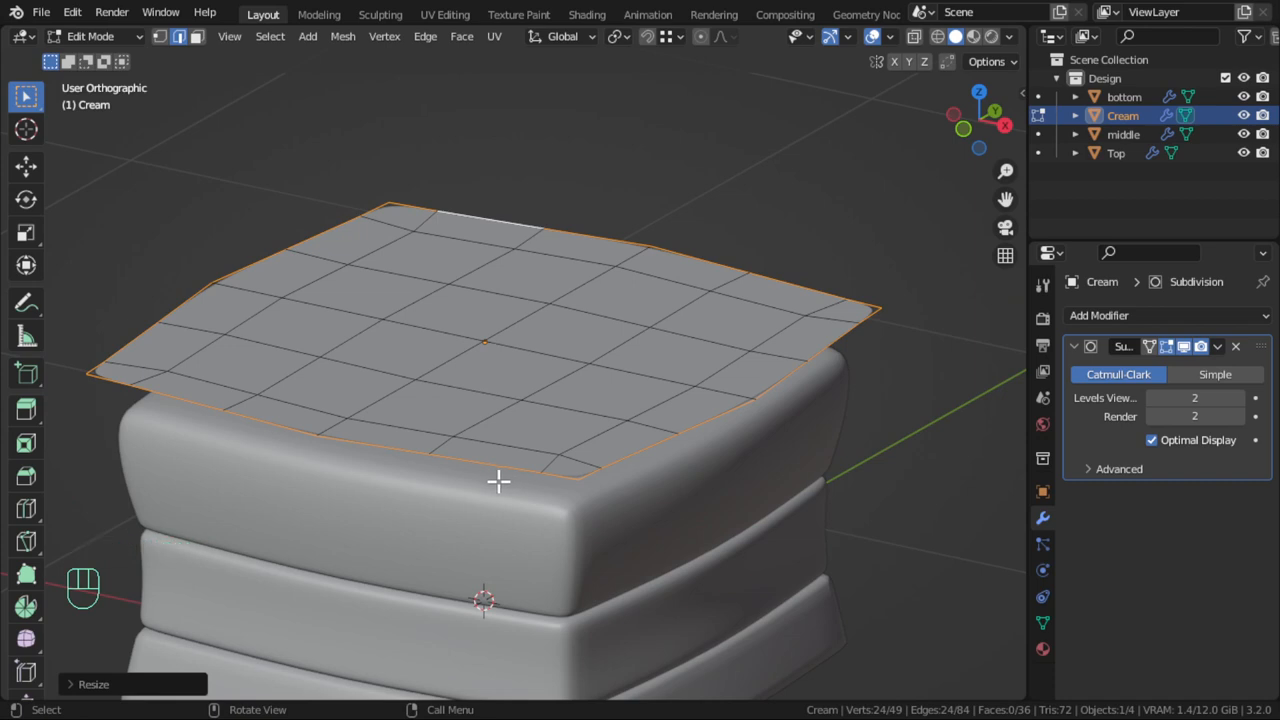
Extrude the outer edge downward into an overhanging lip, undoing a stray move
key(e)
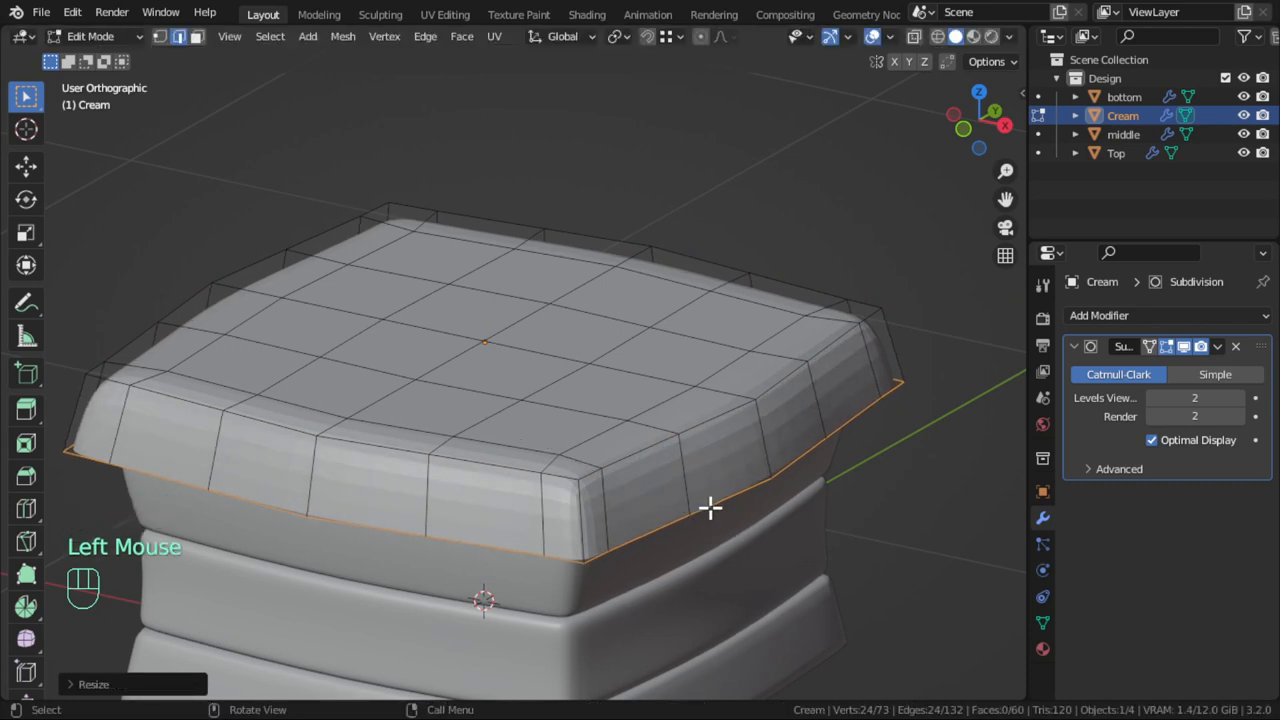
right_click(712, 508)
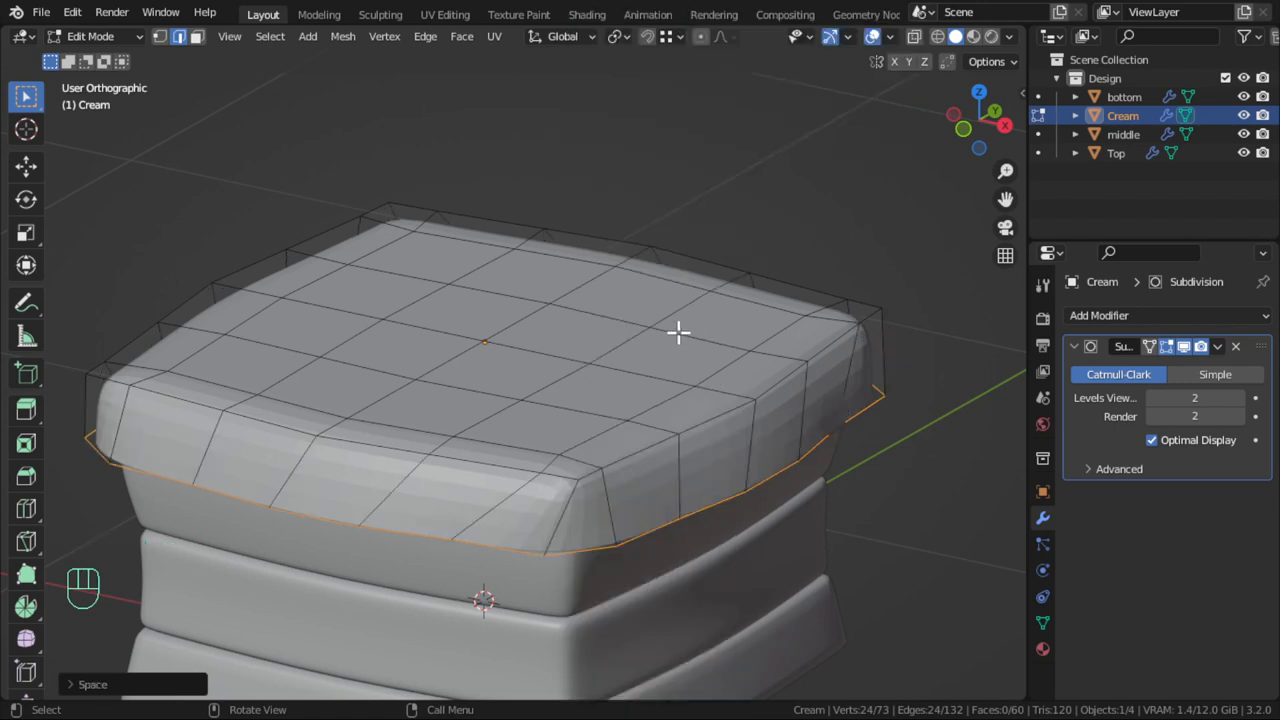
key(ctrl+z)
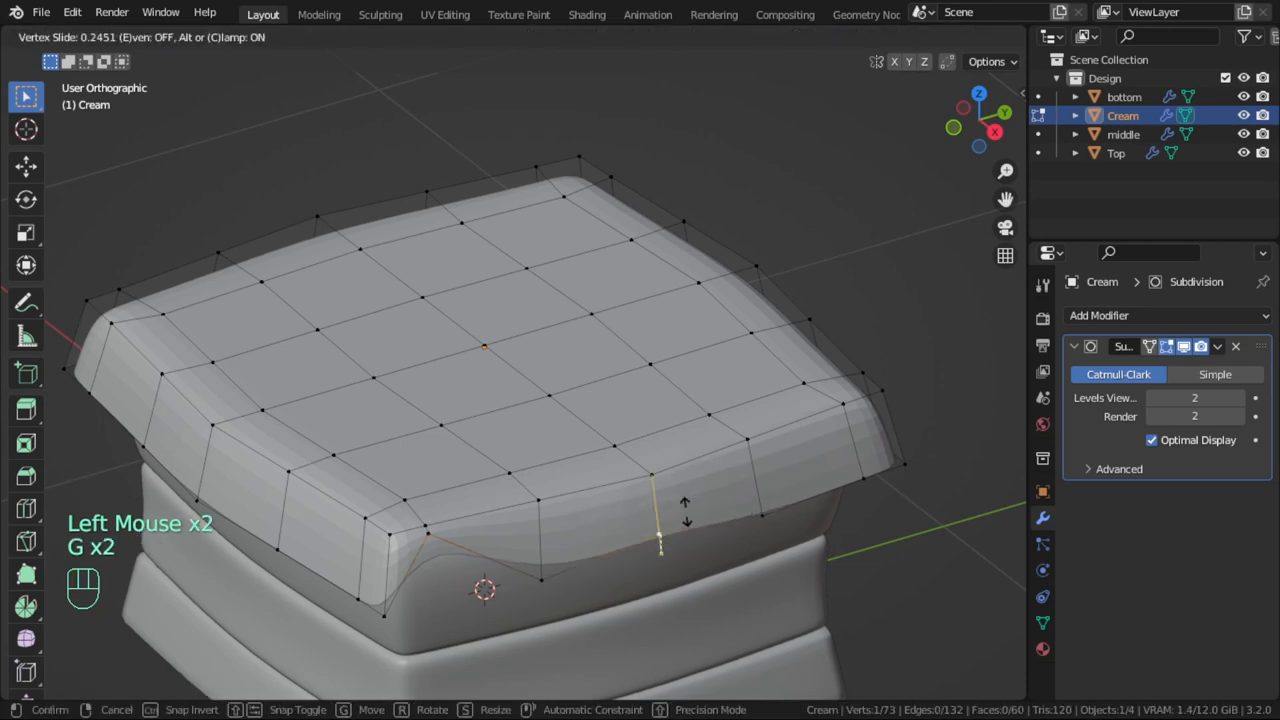
Scale the lower cream edge vertices to flare the drape around the cake
click(878, 476)
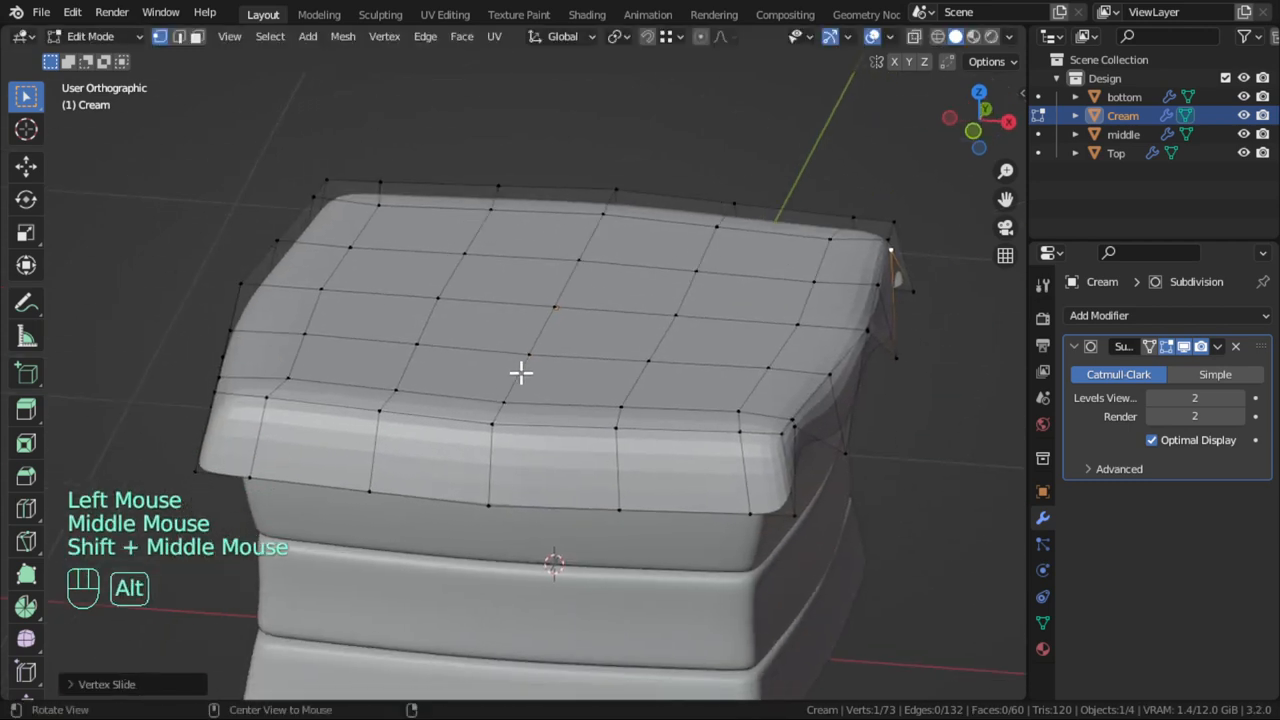
key(s)
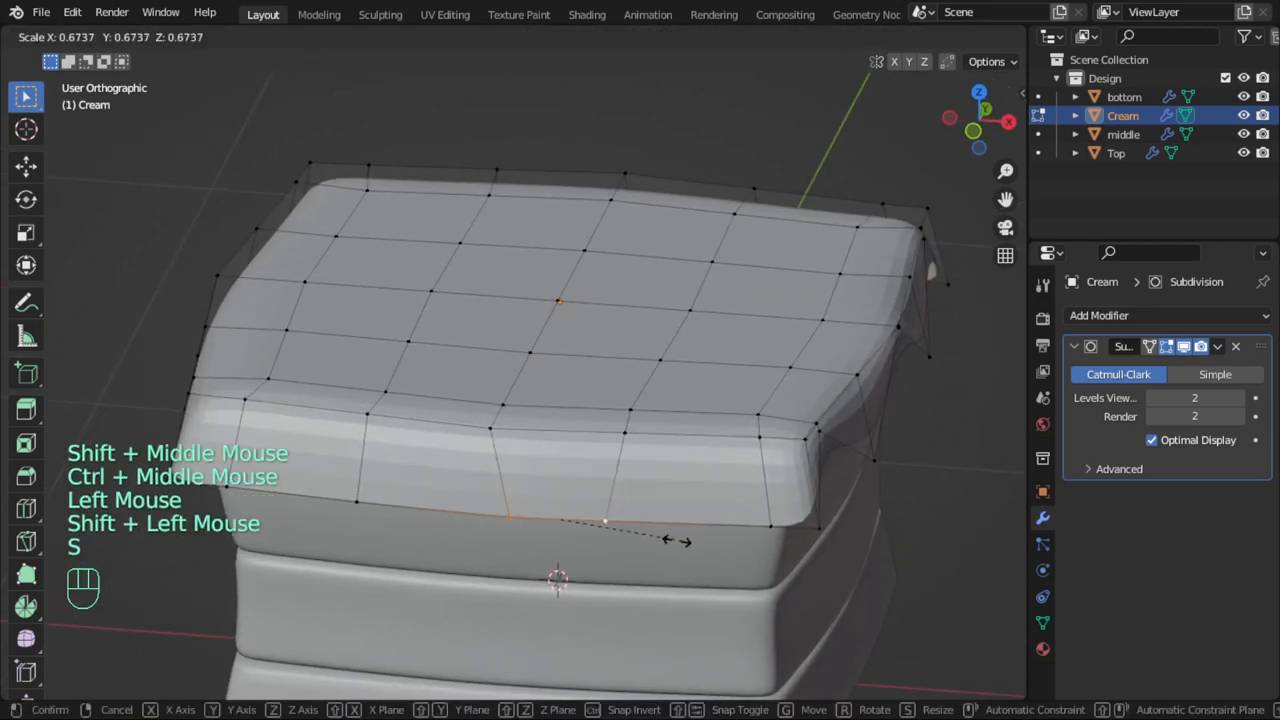
click(604, 524)
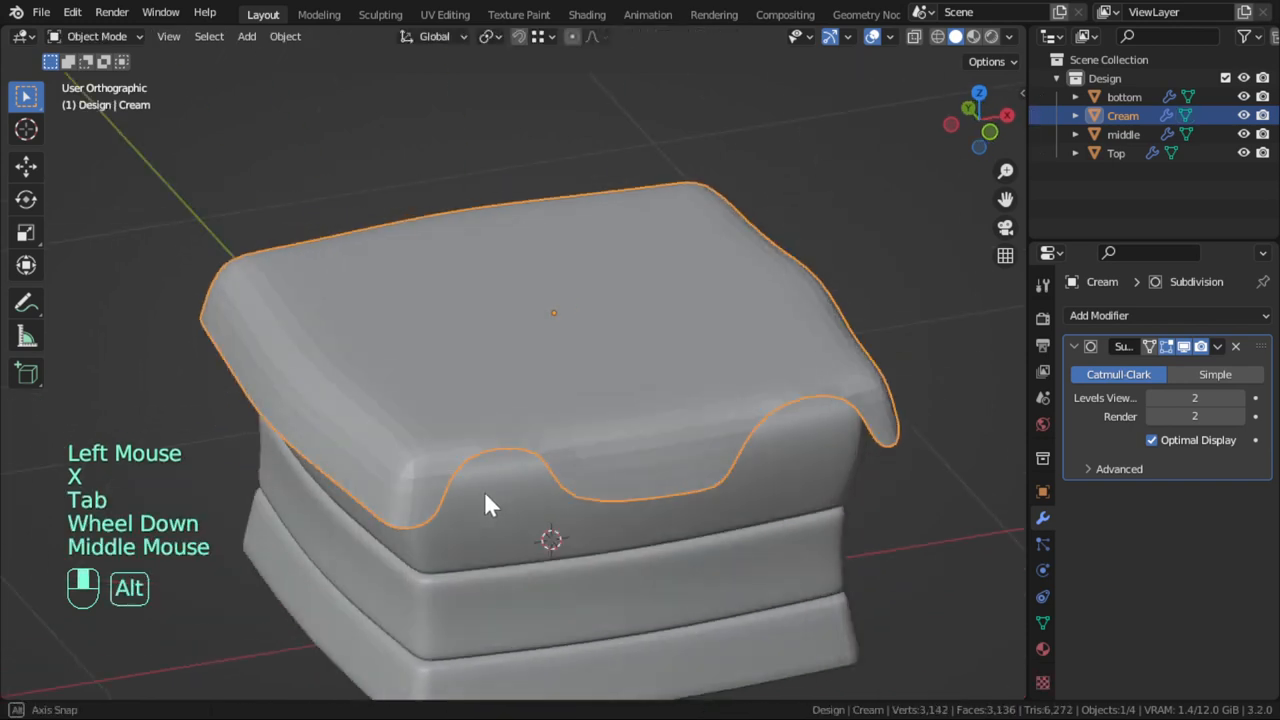
key(Tab)
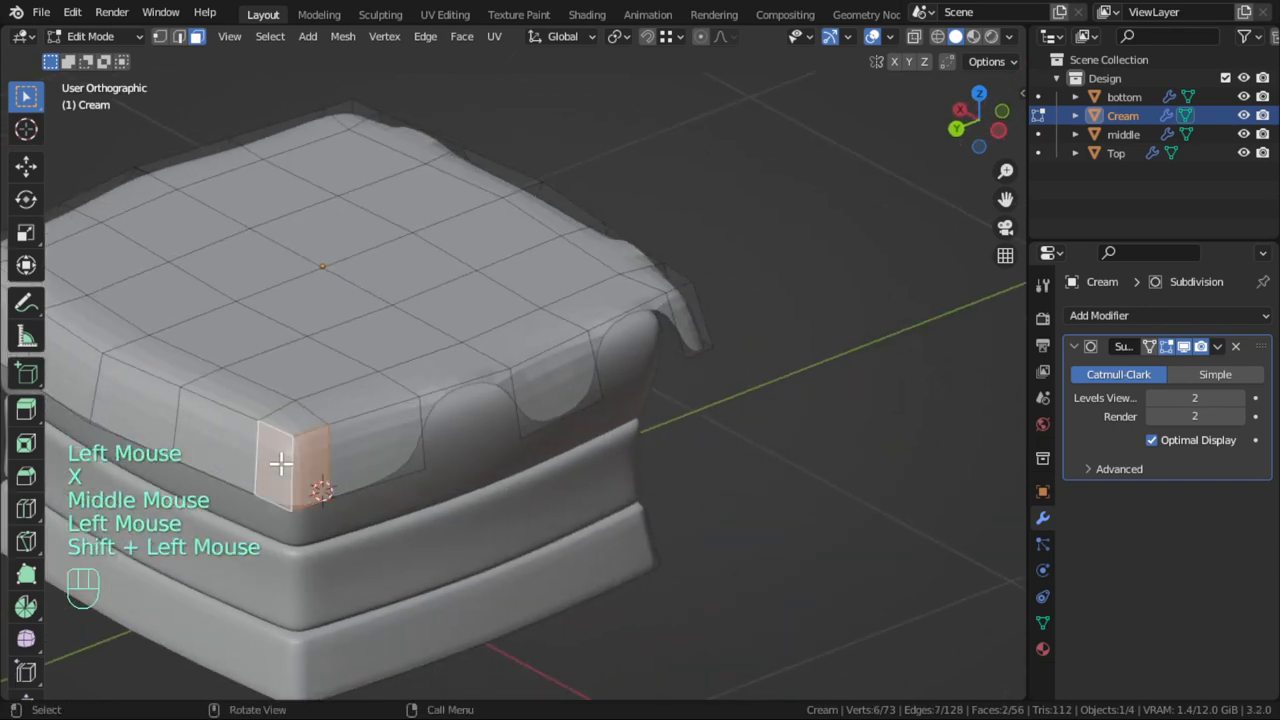
Carve several drip gaps into the cream's lower edge so it hangs in waves
key(Tab)
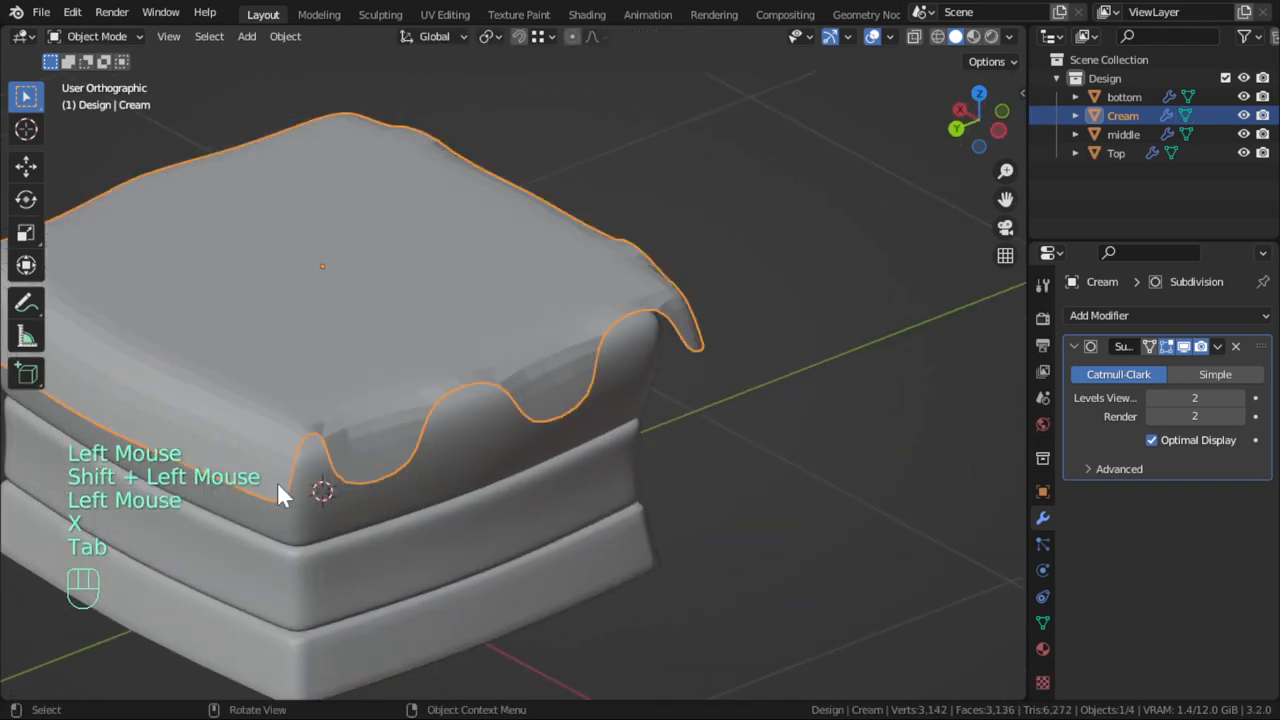
key(Tab)
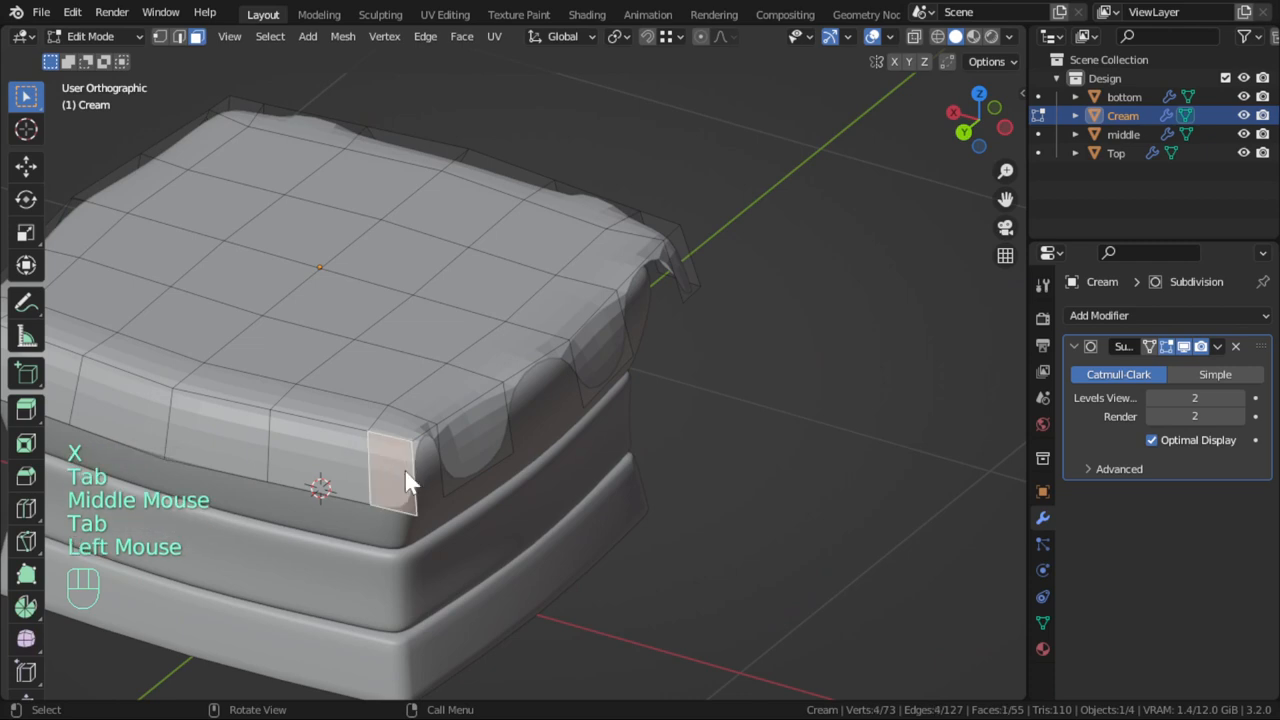
key(Tab)
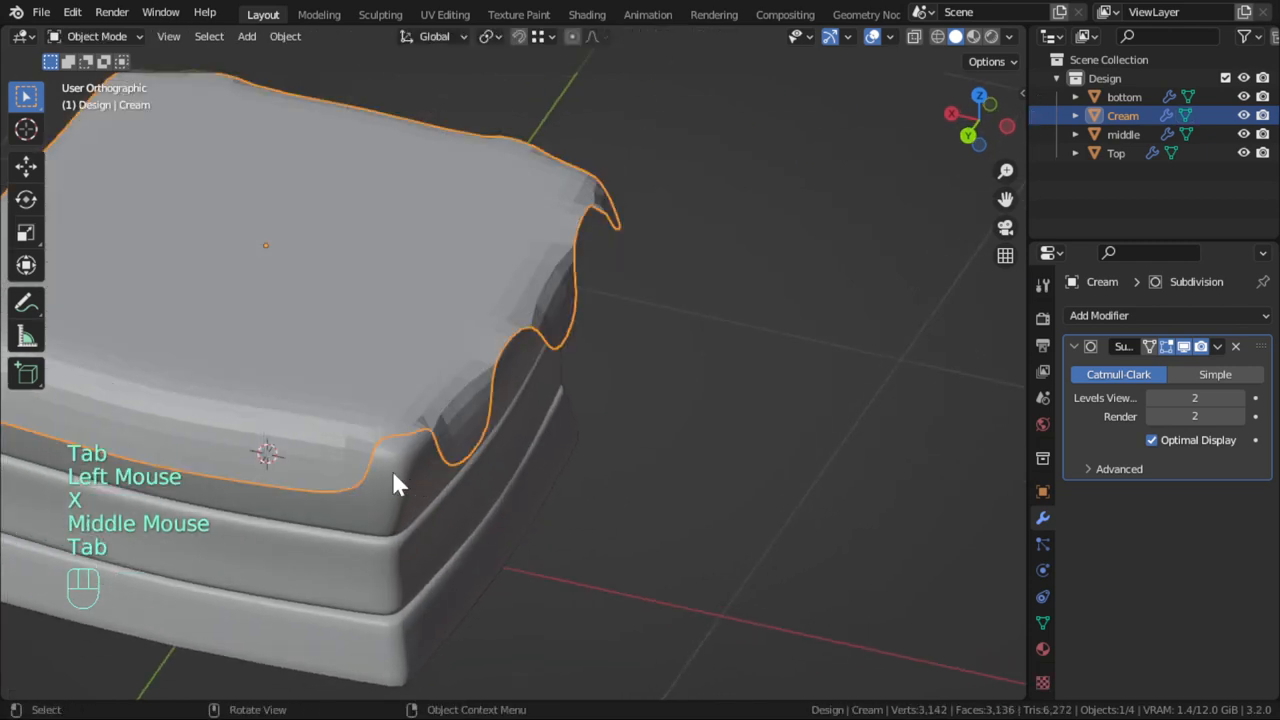
key(Tab)
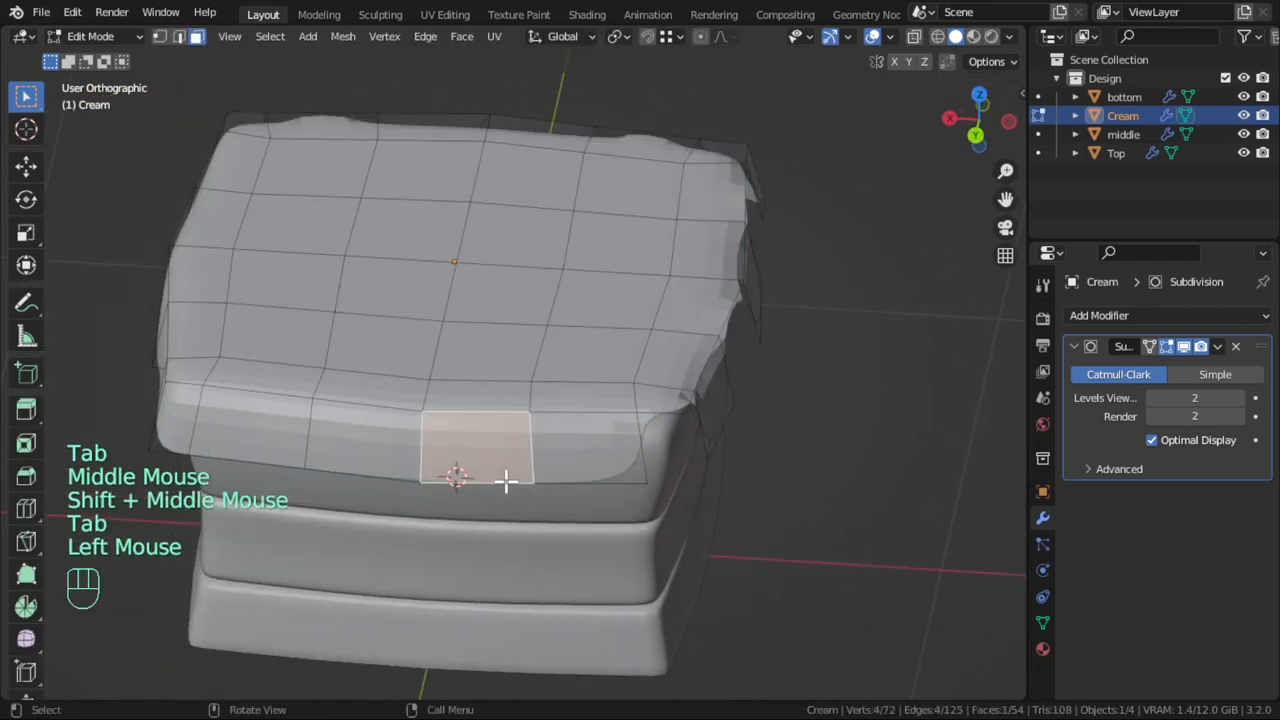
key(Tab)
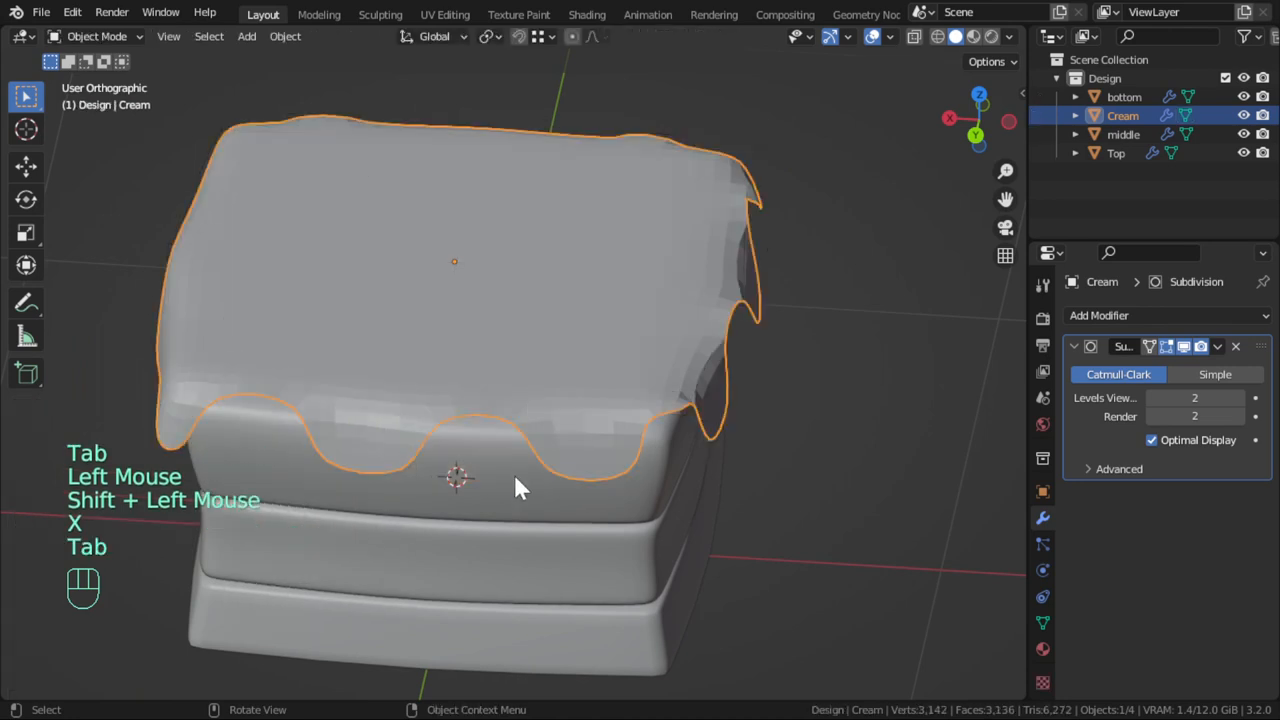
drag(520, 480, 644, 470)
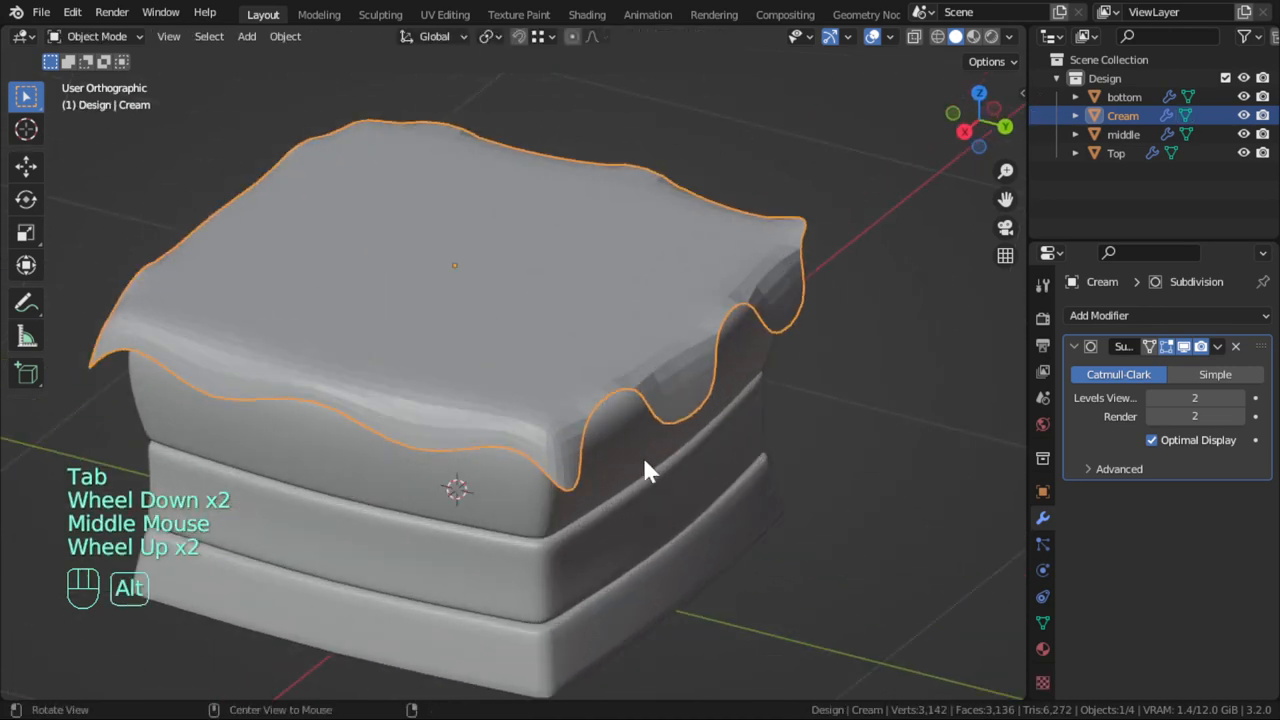
key(Tab)
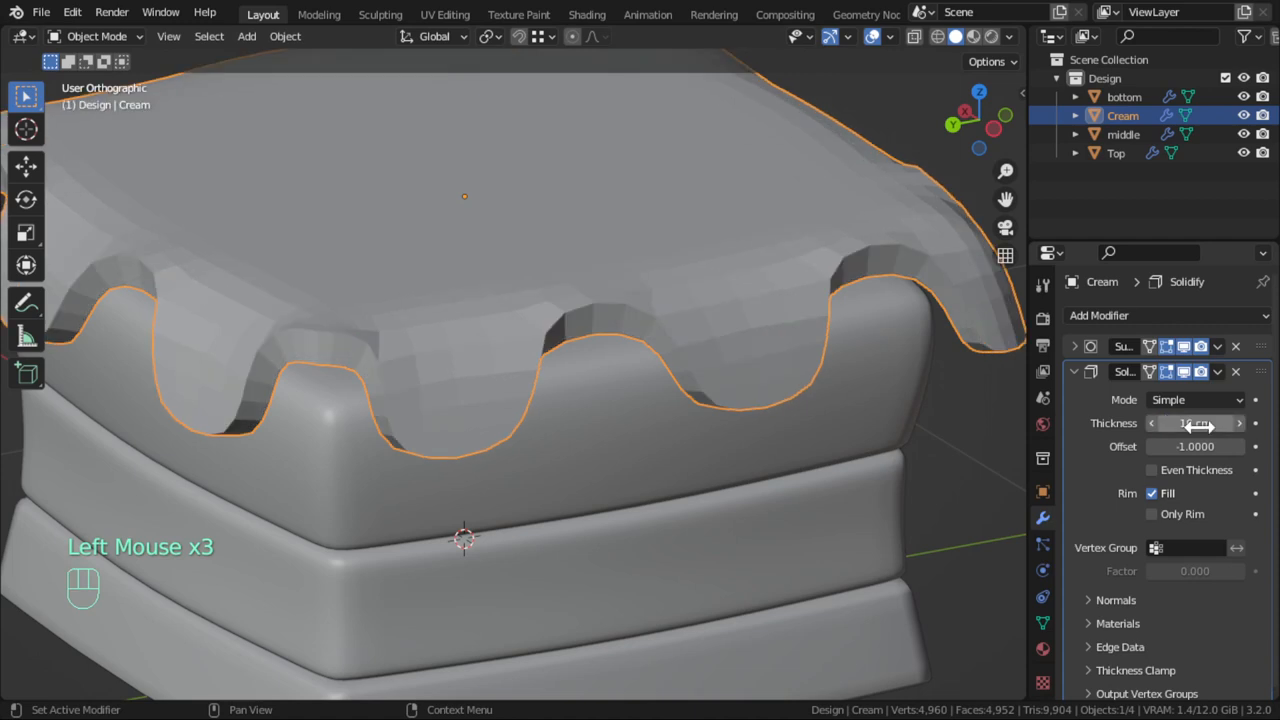
Add Solidify thickness and a second Subdivision Surface to the Cream, then edit its vertices
scroll(down, 3)
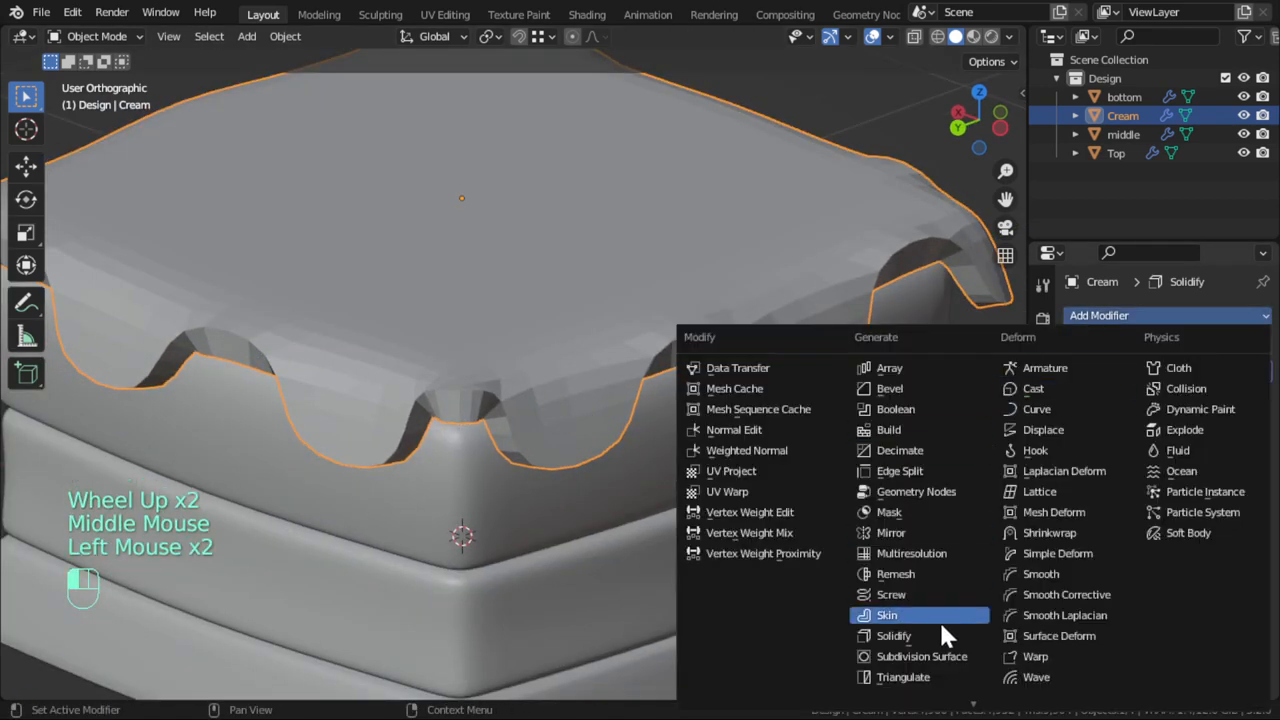
key(Tab)
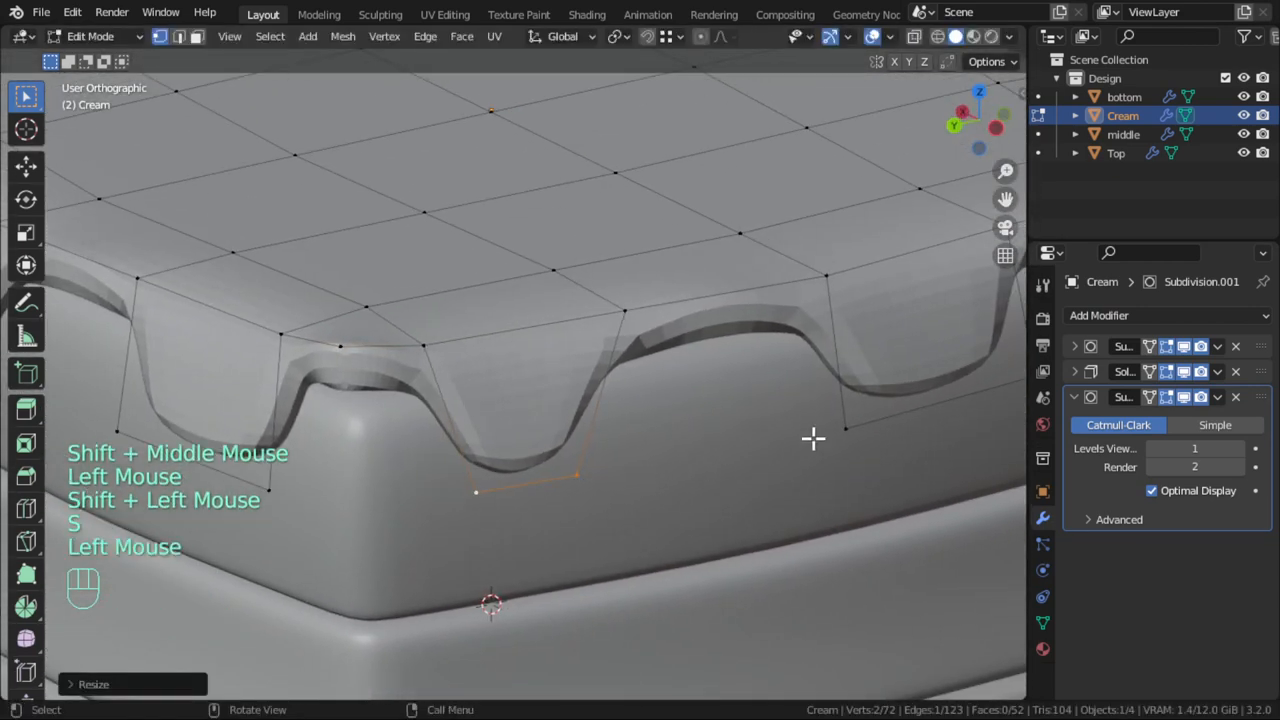
Slide and pull individual drip vertices straight down for uneven lengths
key(s)
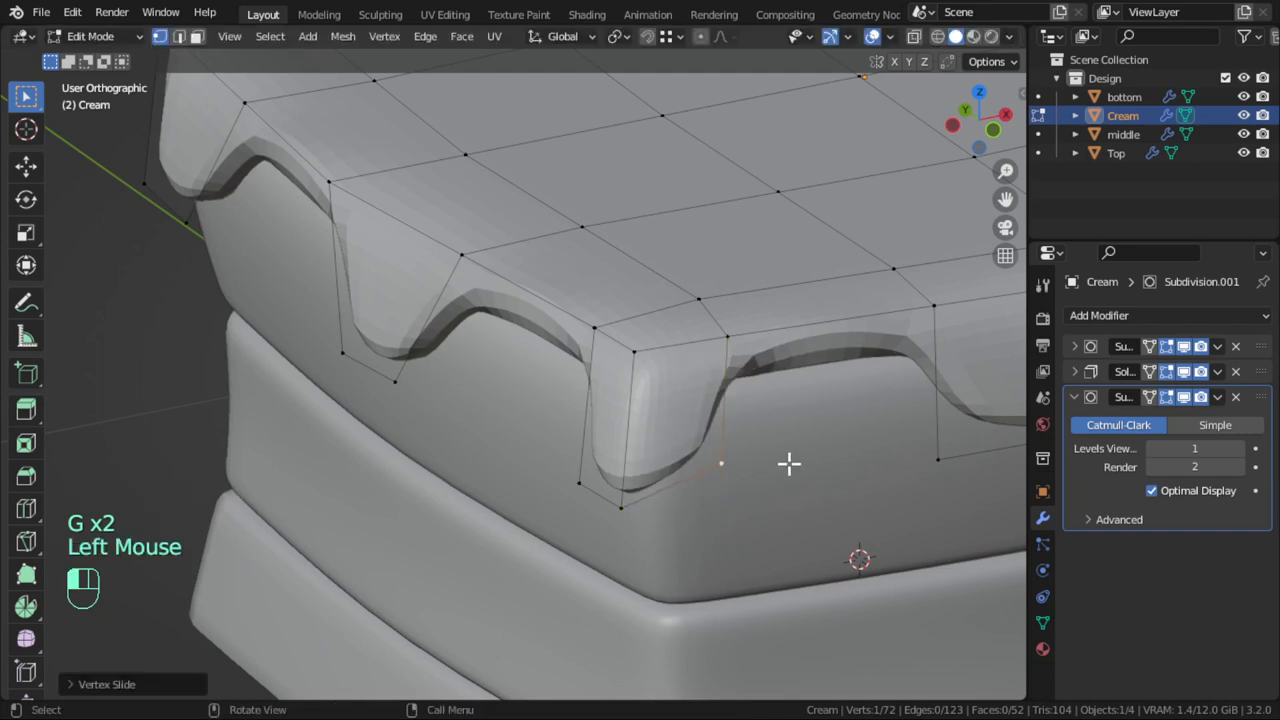
key(Tab)
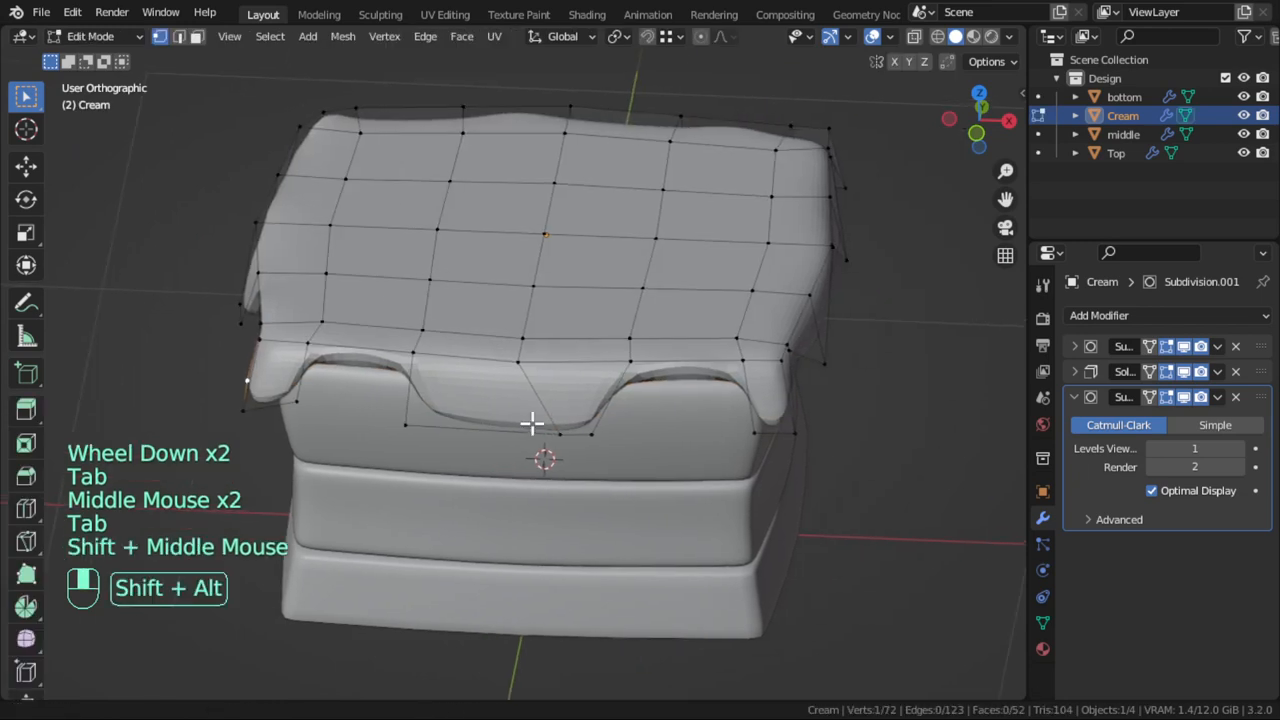
key(g)
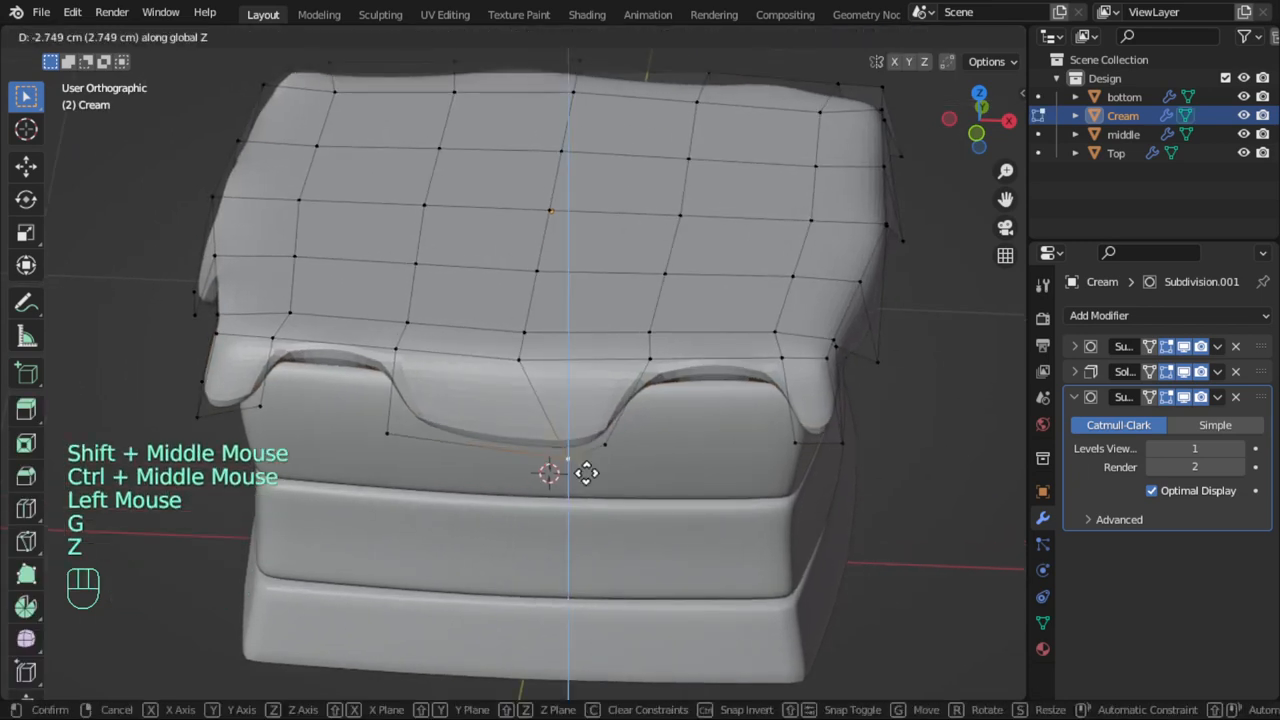
click(584, 488)
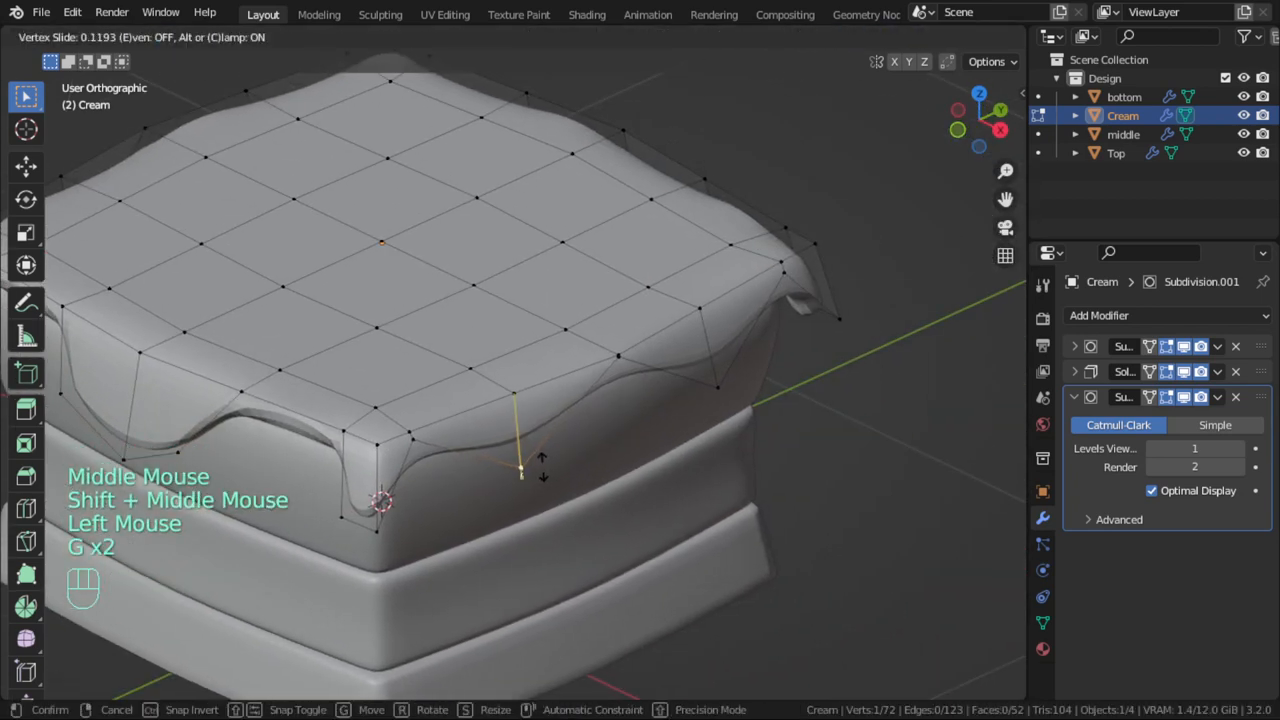
key(c)
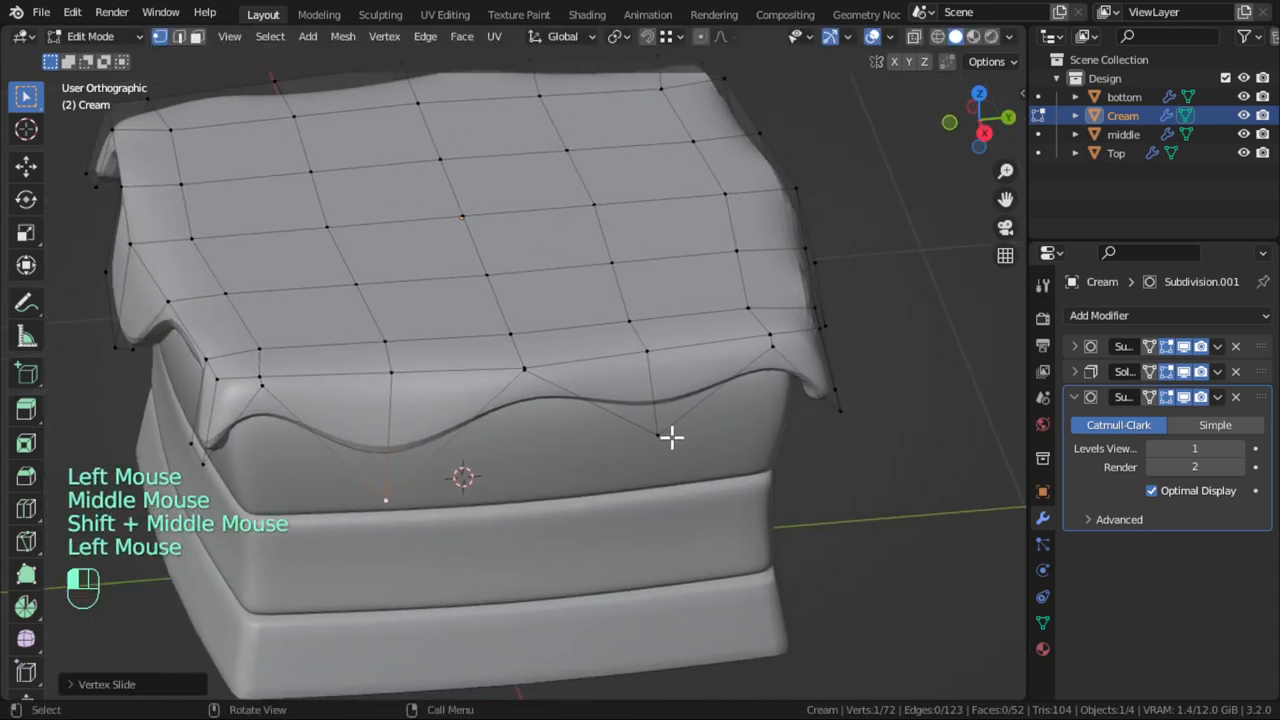
Move and scale groups of edge vertices so the drips hang in rounded lobes
key(g)
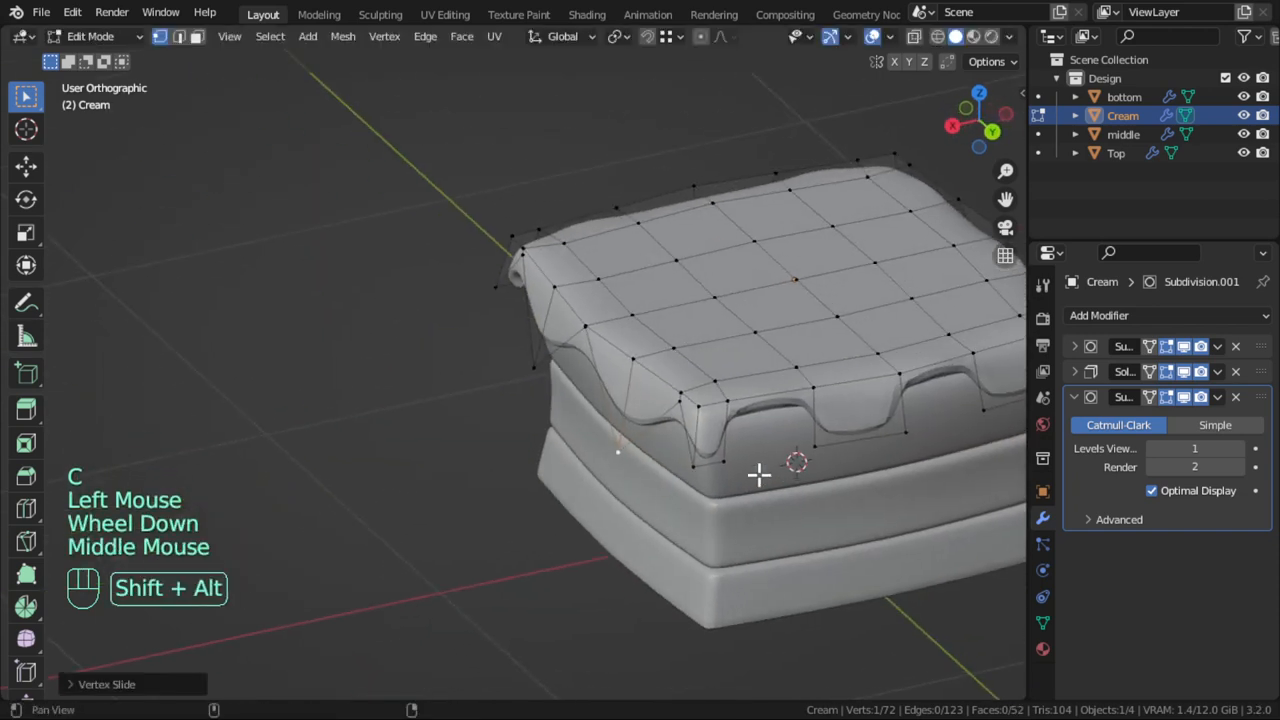
key(s)
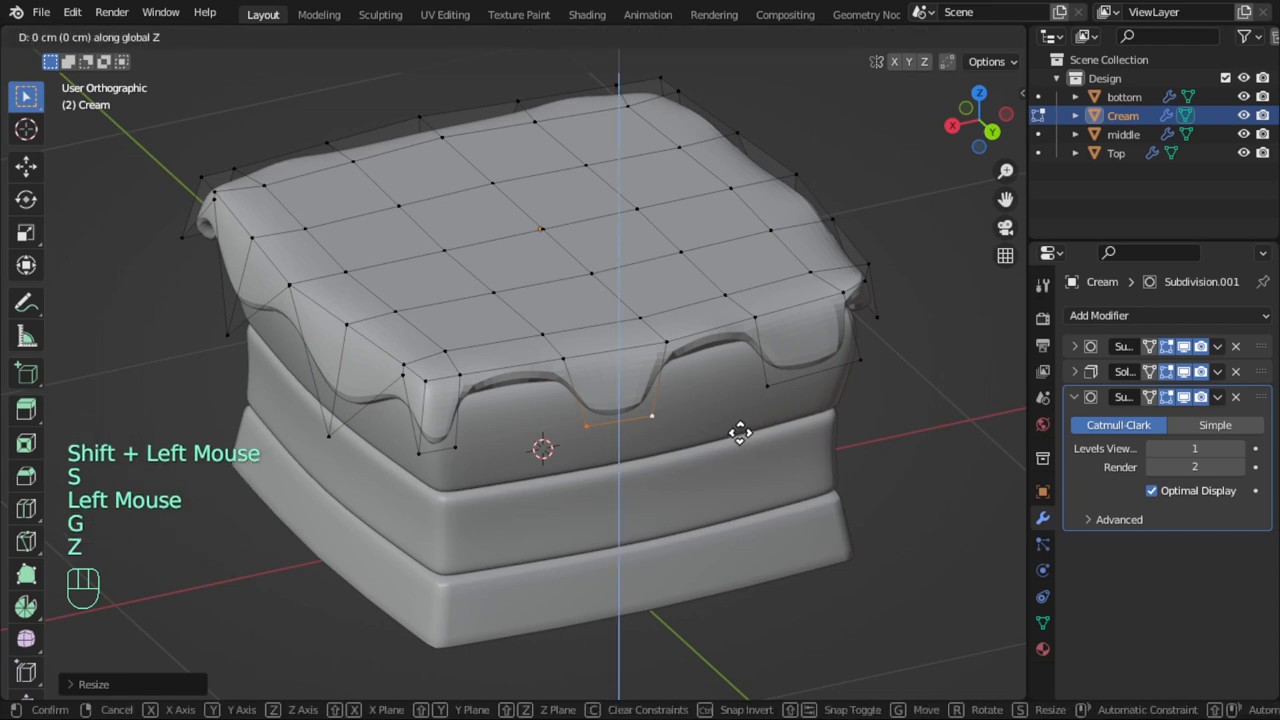
mouse_move(756, 468)
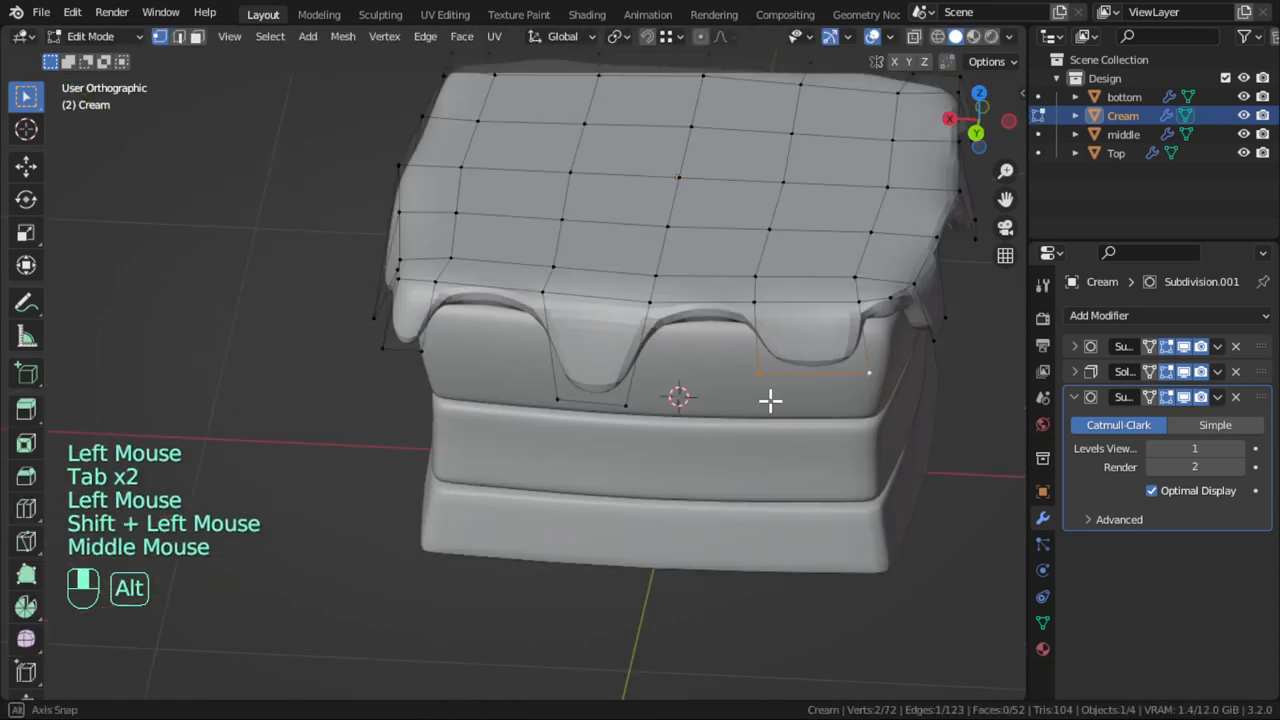
key(s)
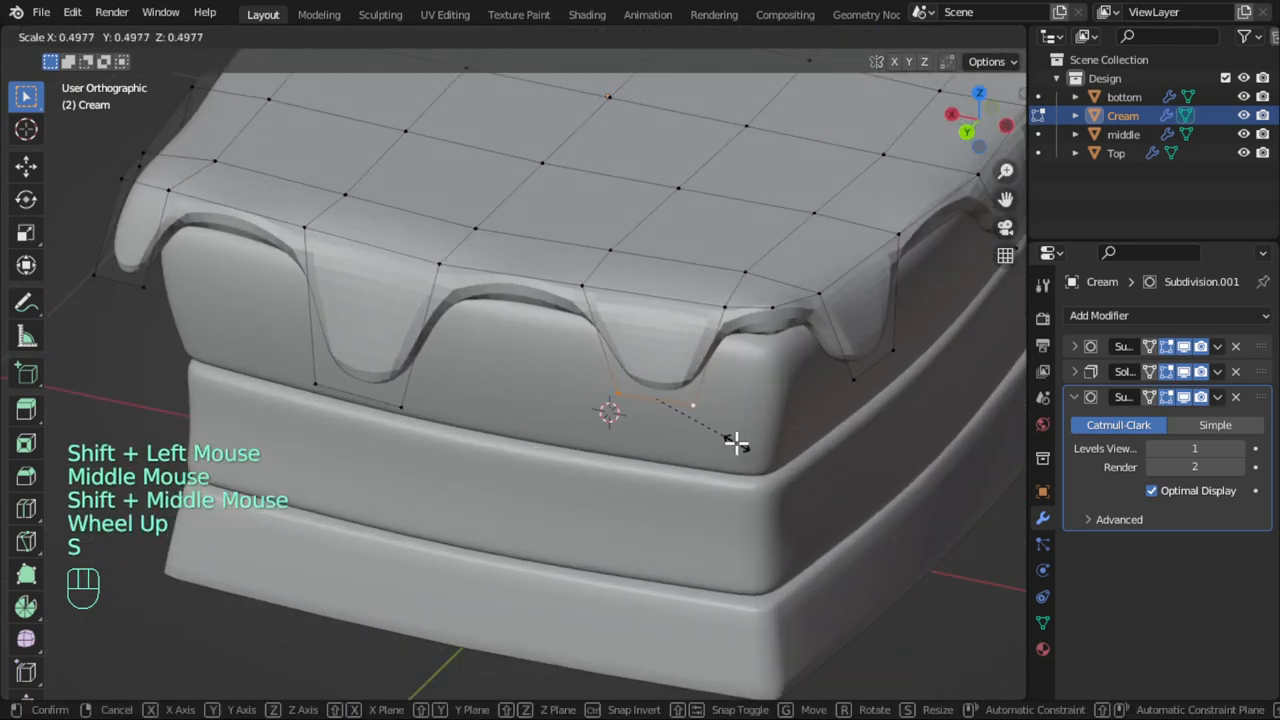
click(694, 444)
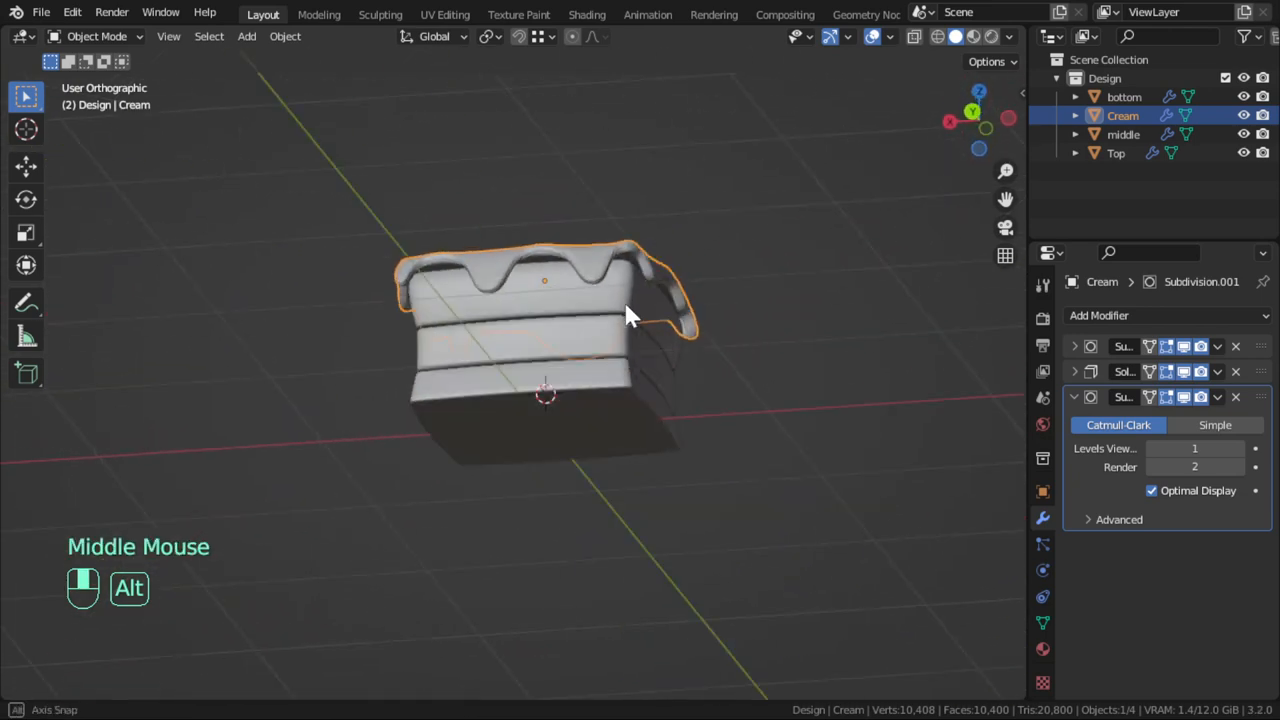
Convert the Cream to a mesh, baking its modifiers into dense geometry for editing
scroll(up, 3)
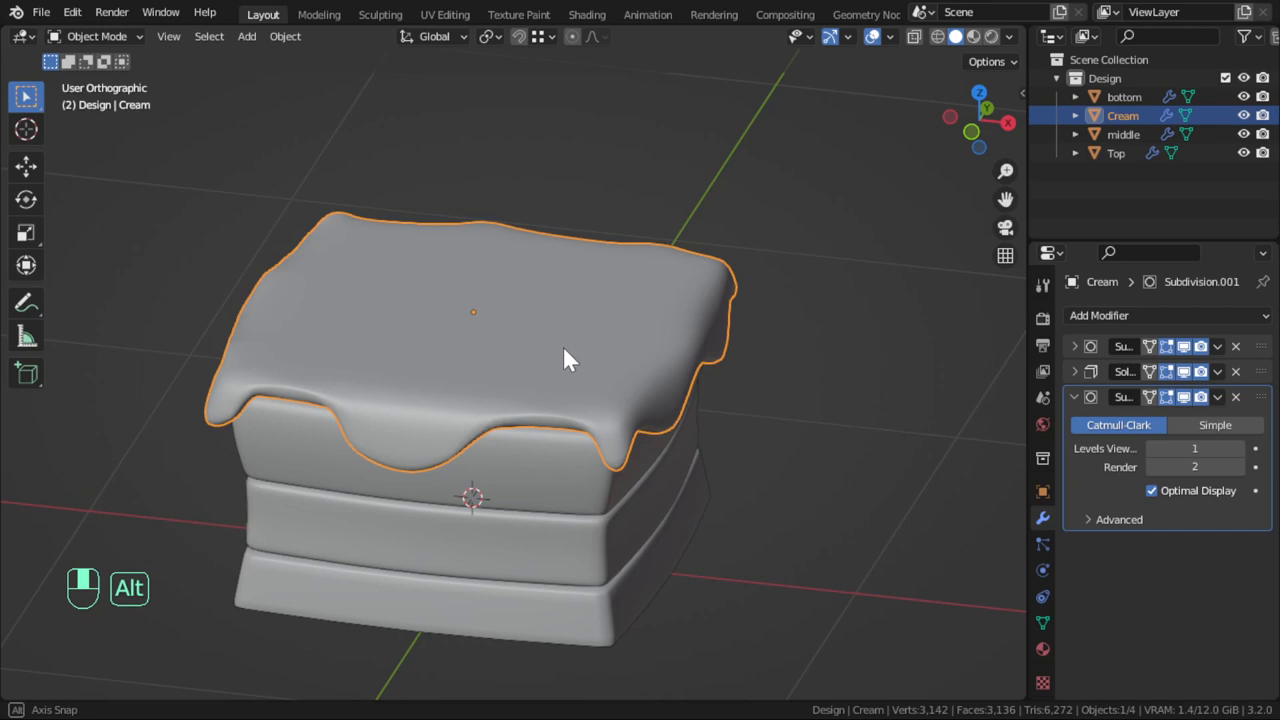
drag(570, 358, 530, 360)
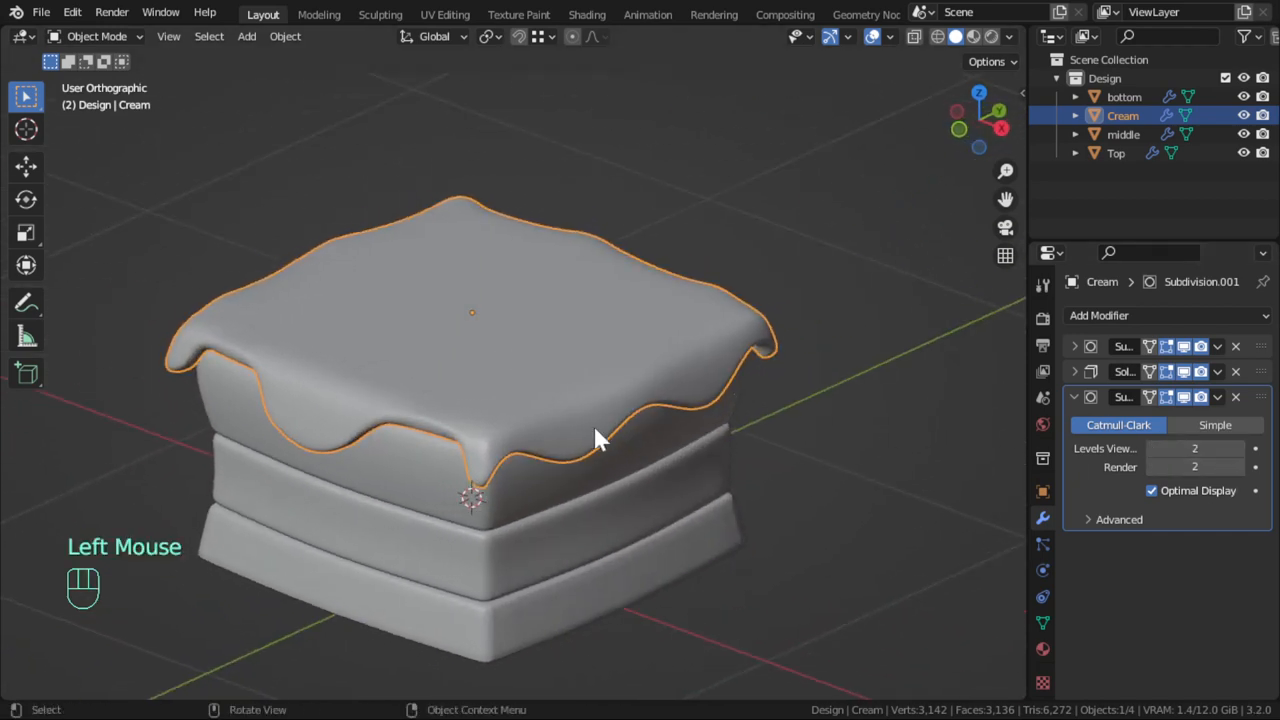
right_click(596, 440)
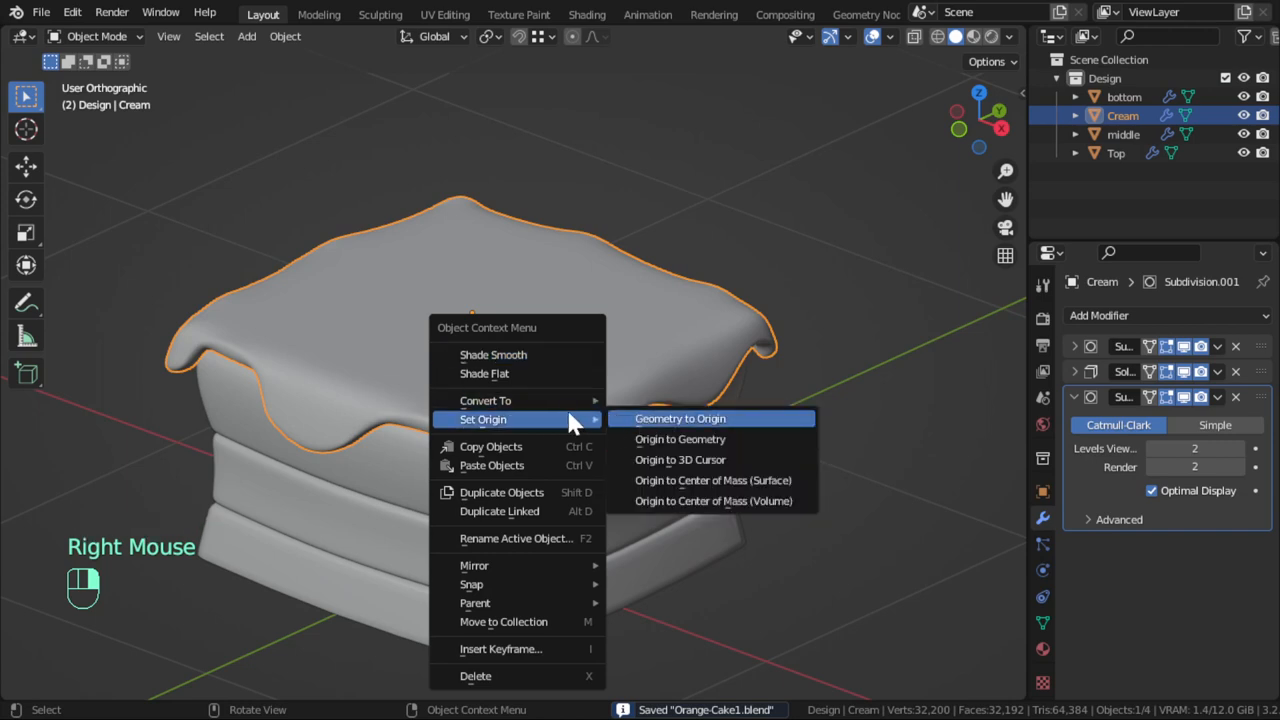
mouse_move(516, 538)
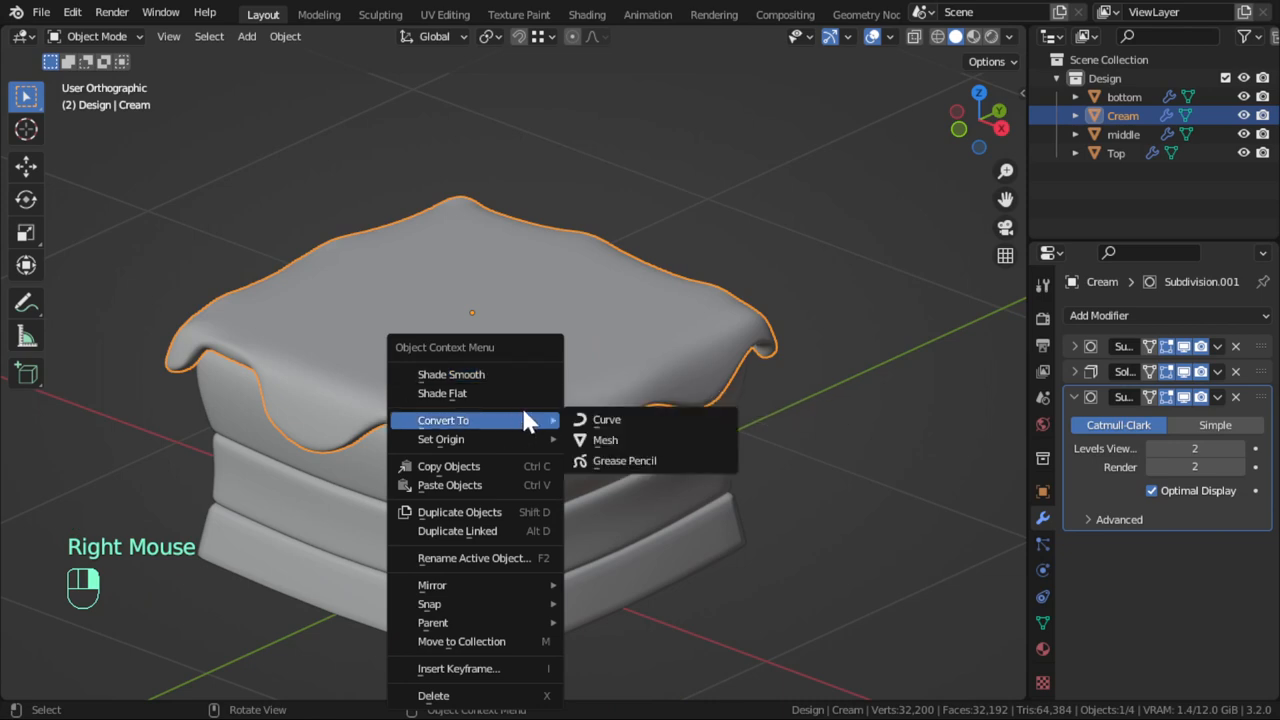
key(Tab)
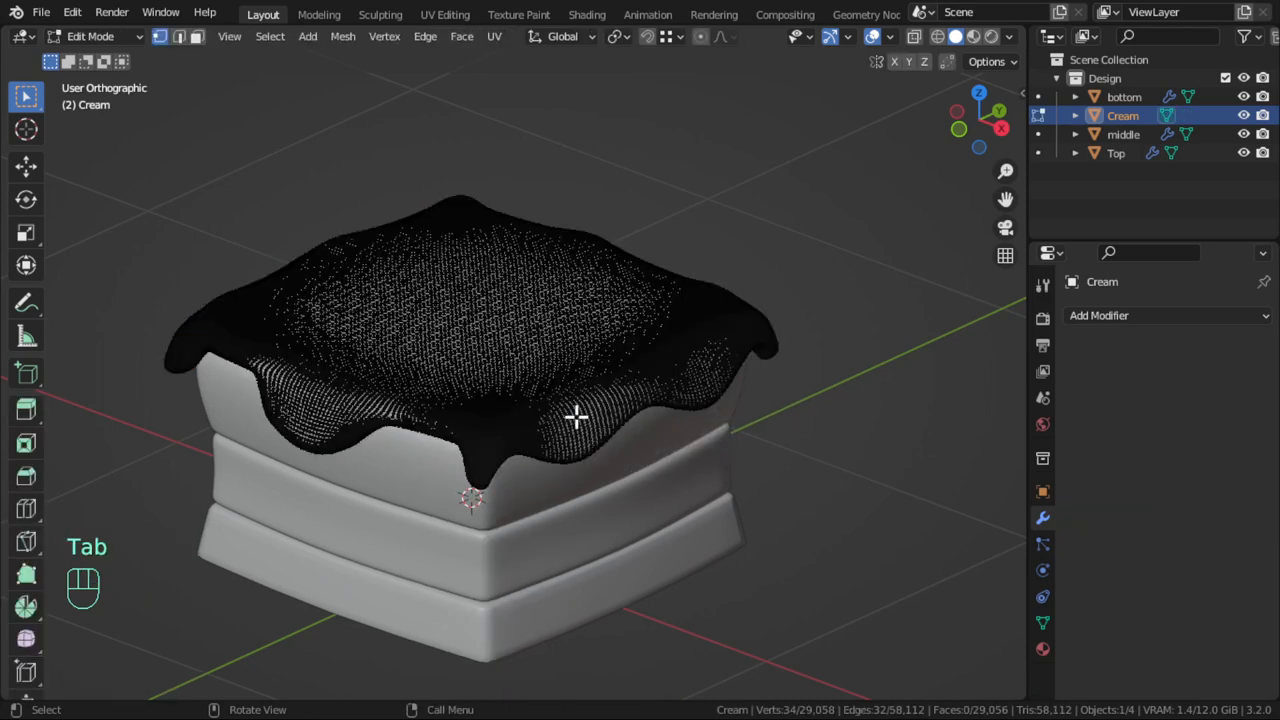
Switch the Cream to Sculpt Mode and pull a drip tip longer with the Grab brush
click(90, 36)
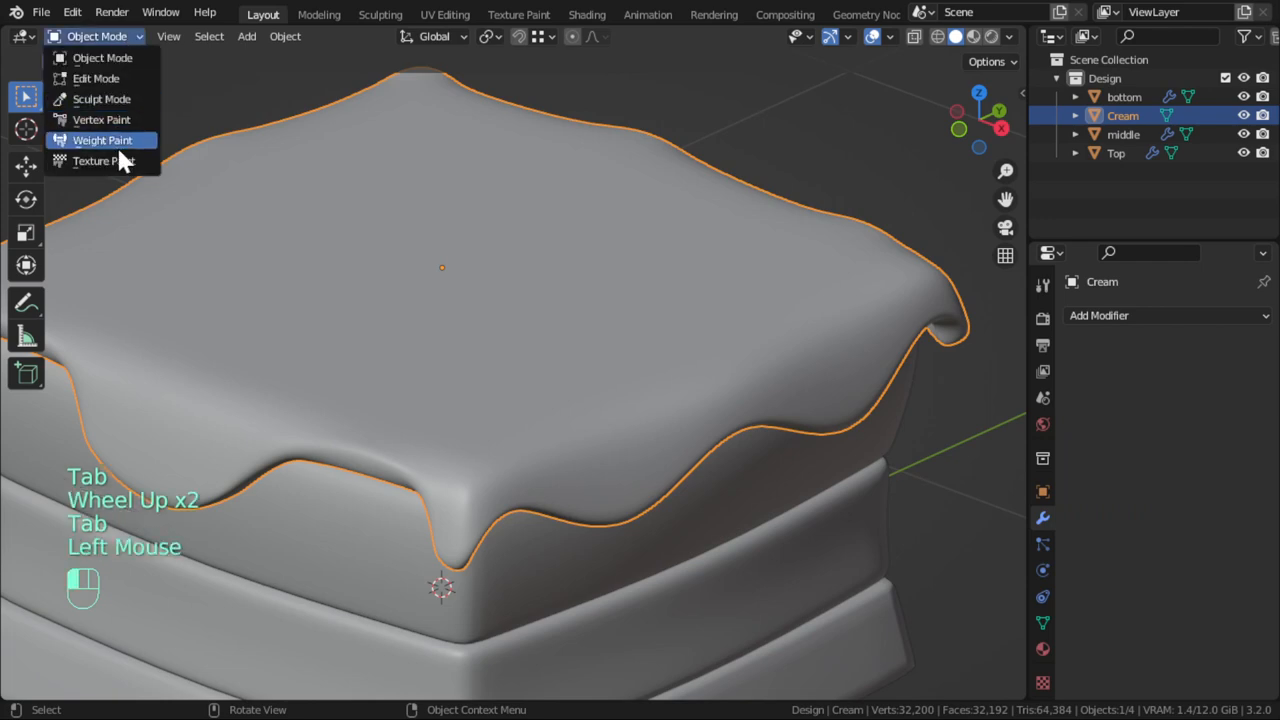
click(100, 98)
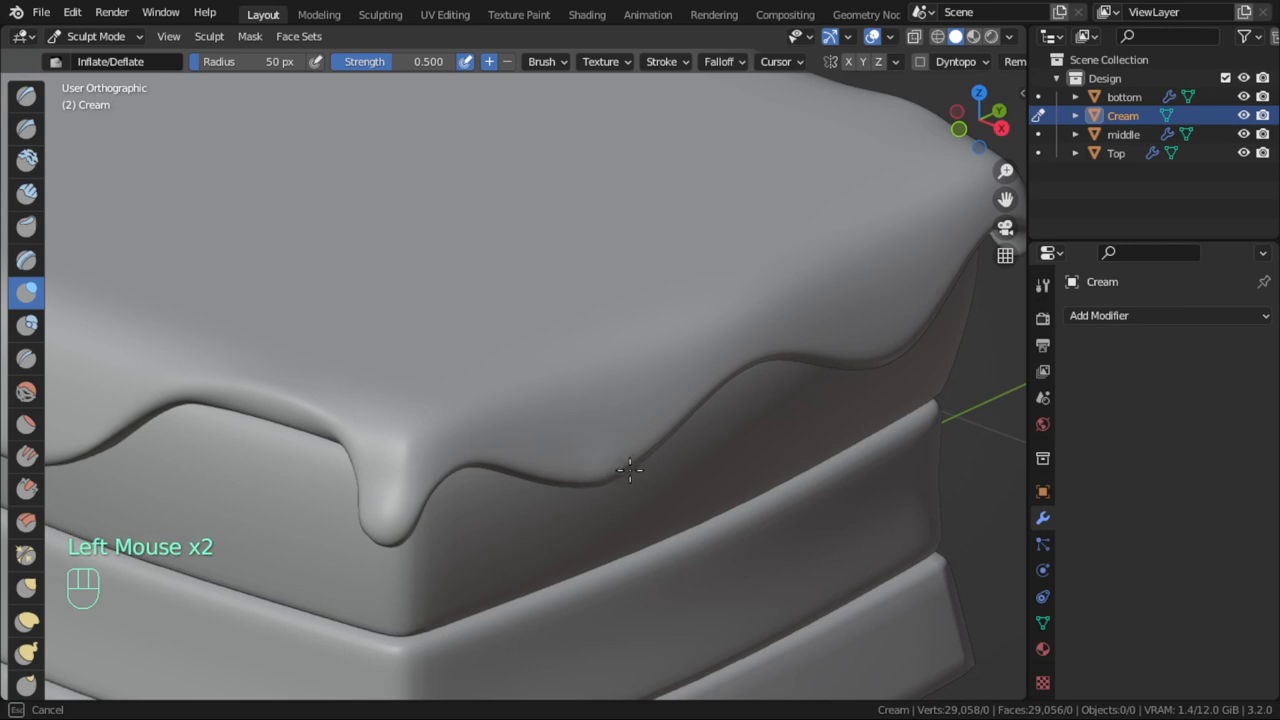
click(404, 516)
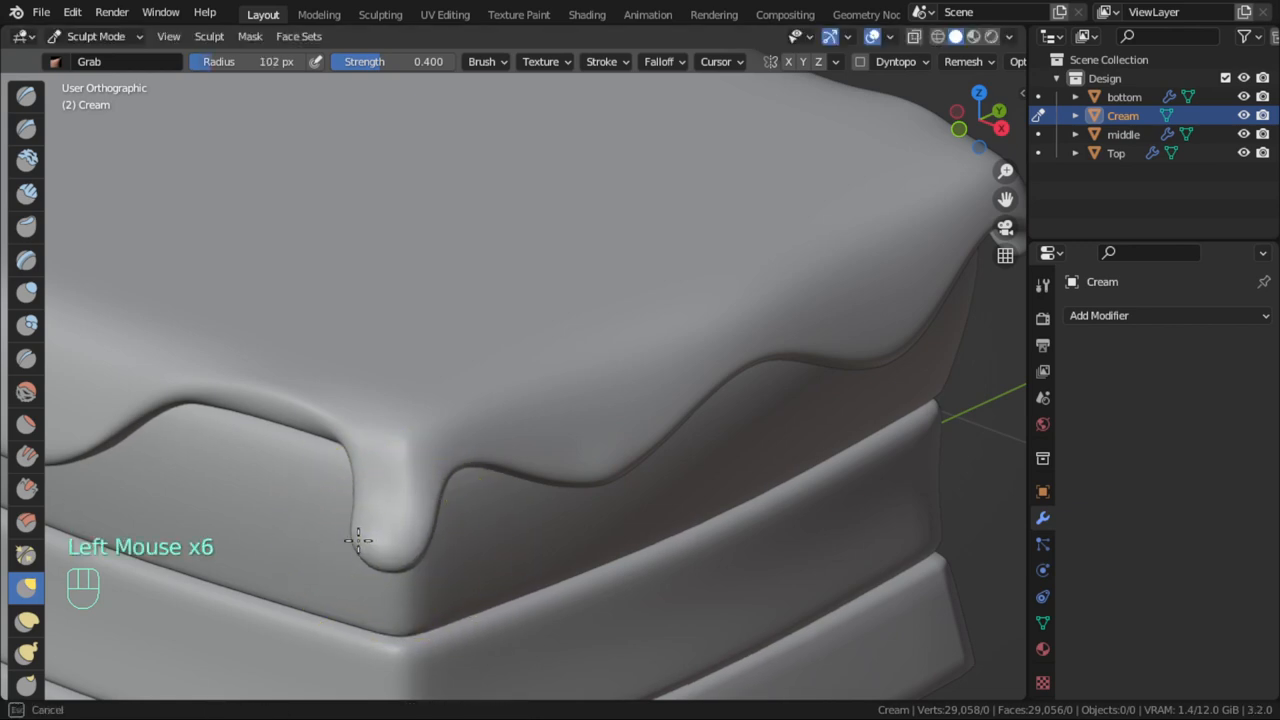
click(26, 292)
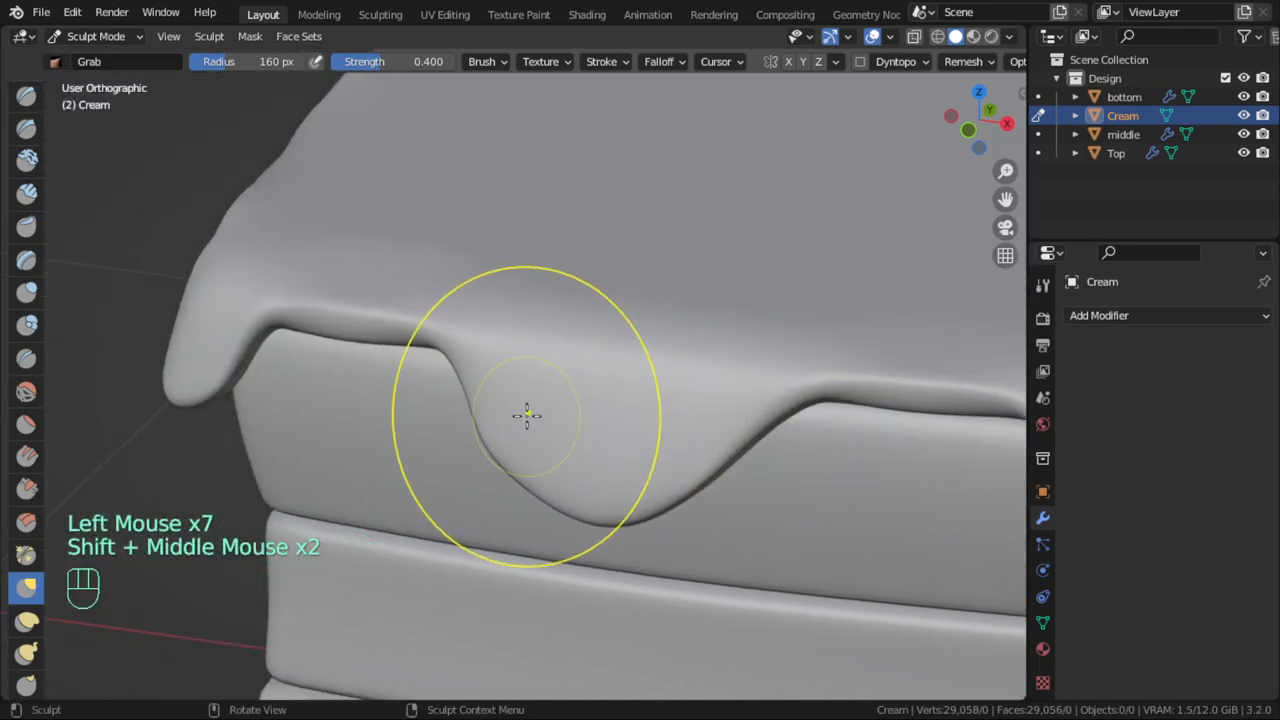
scroll(up, 3)
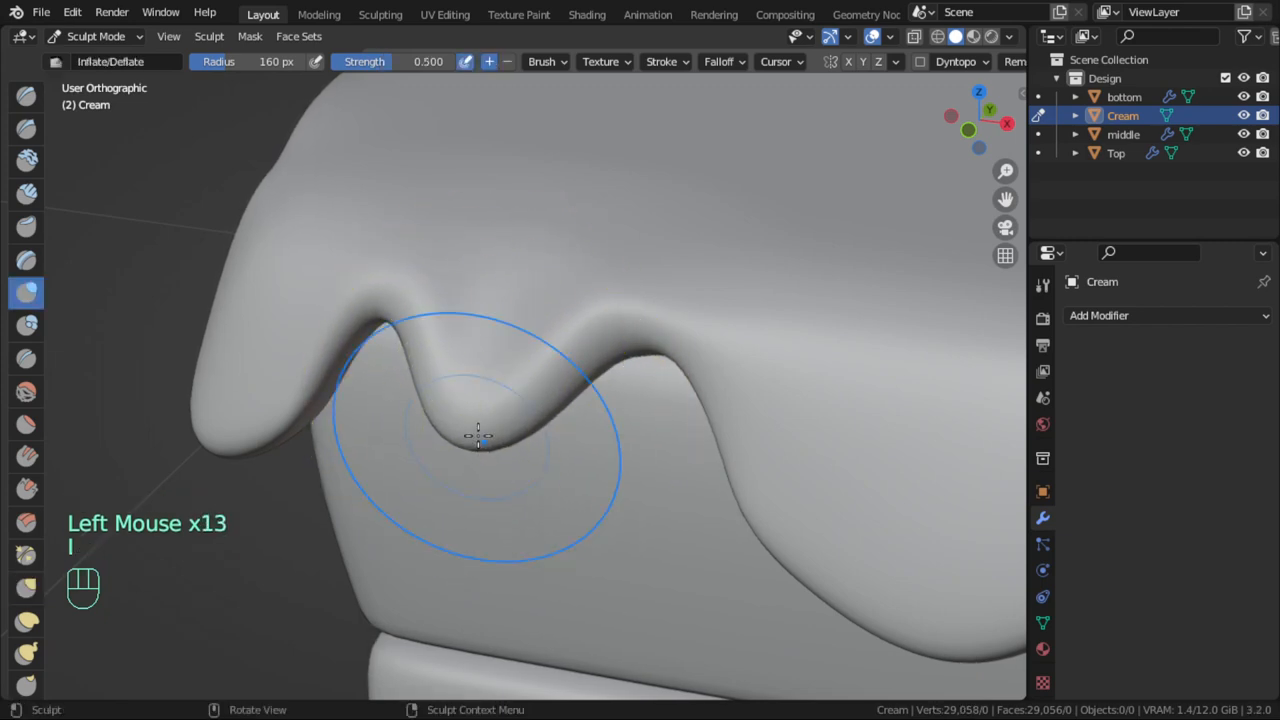
Inflate several drip tips into rounded, fuller bulbs
click(478, 436)
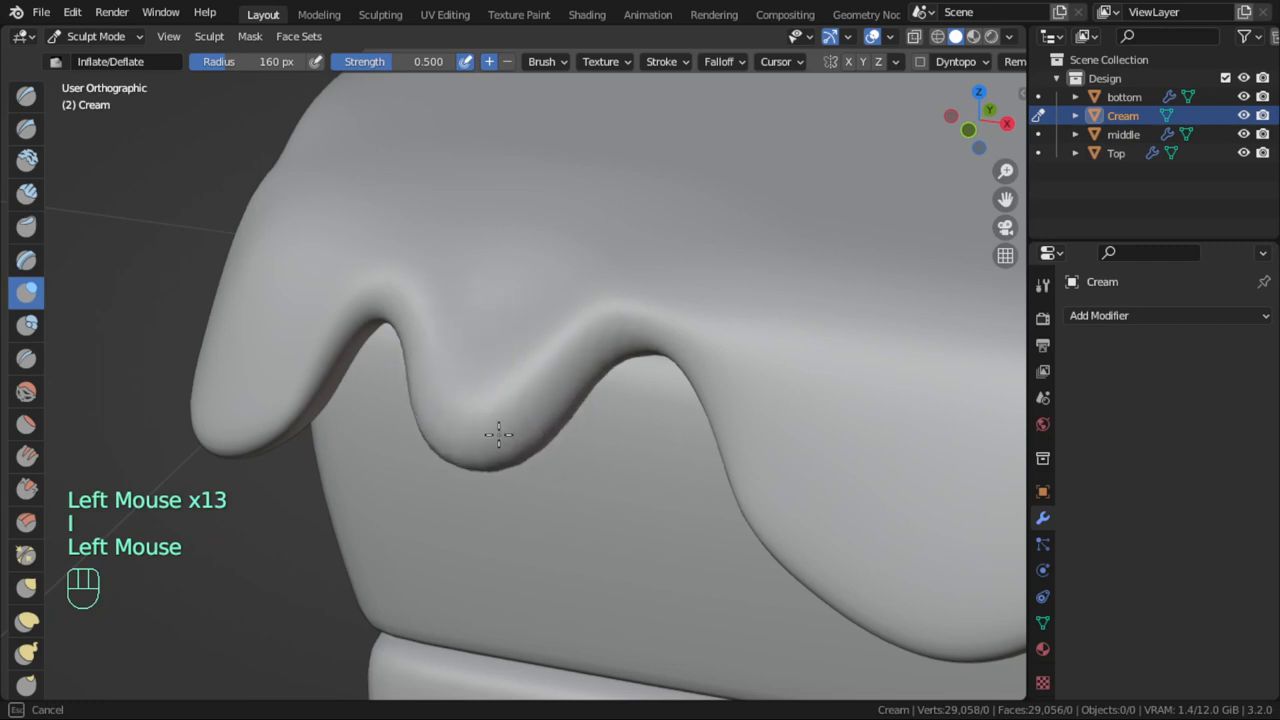
click(456, 444)
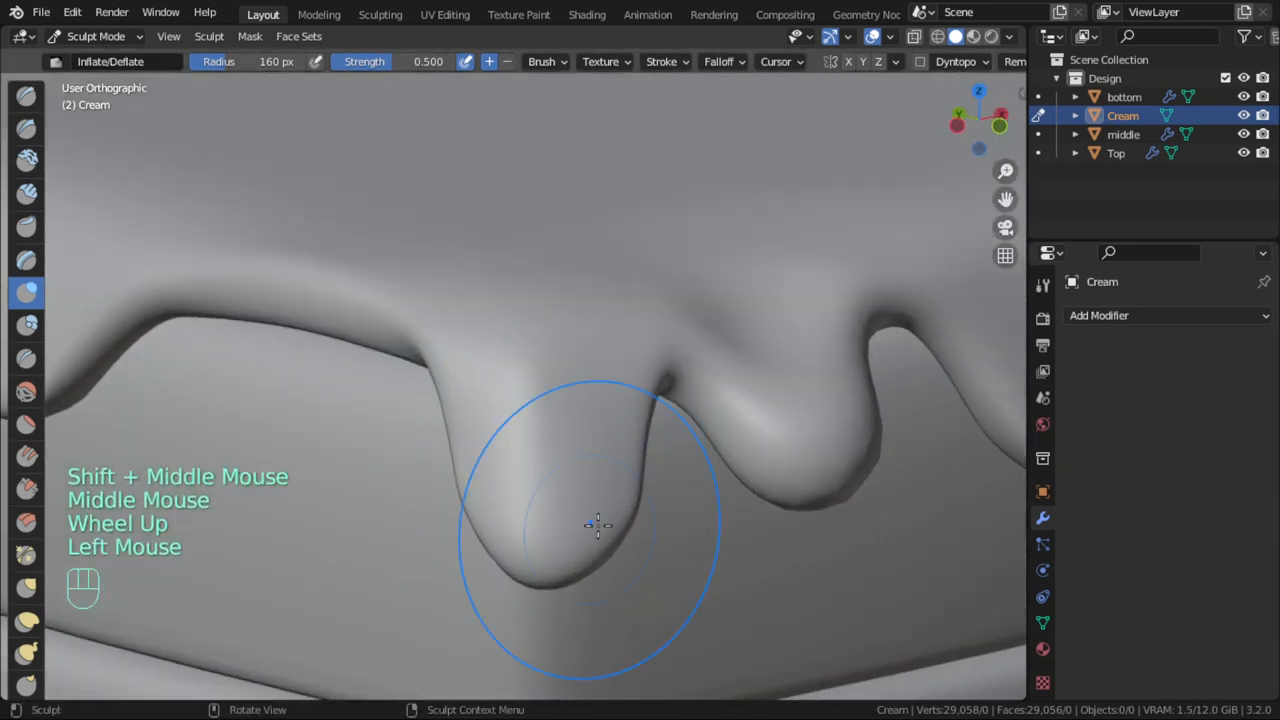
click(596, 524)
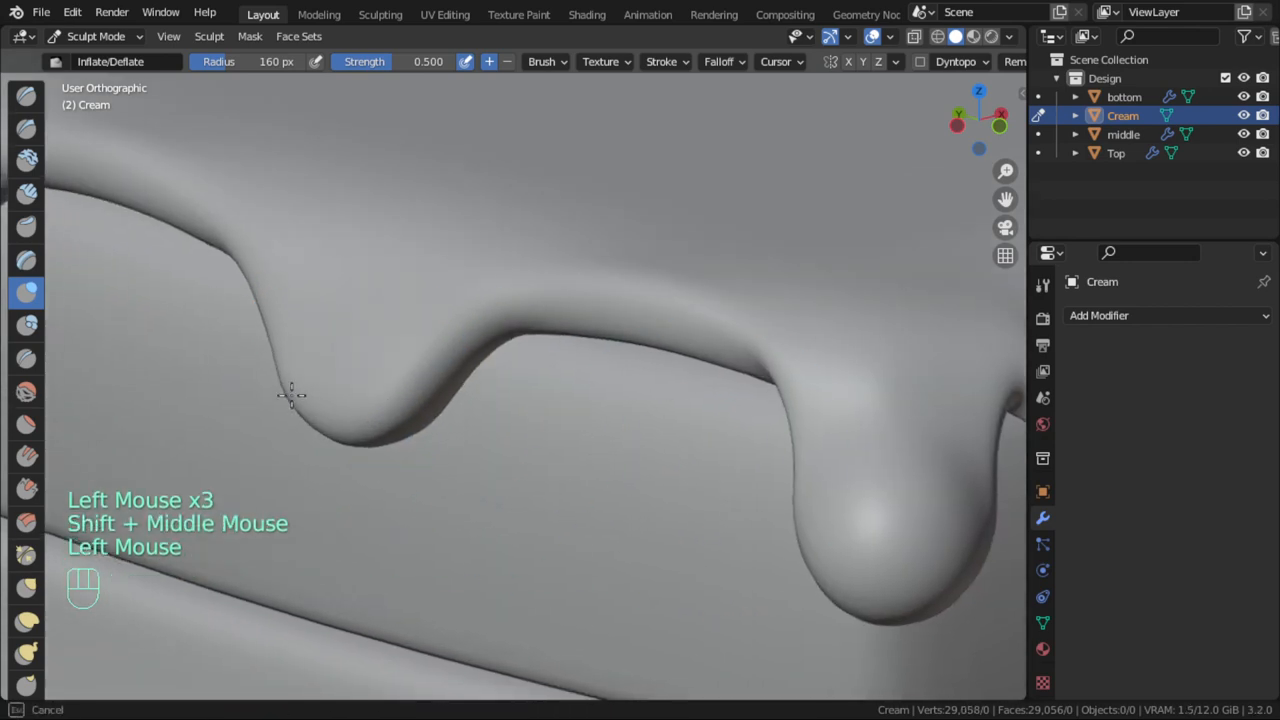
click(310, 400)
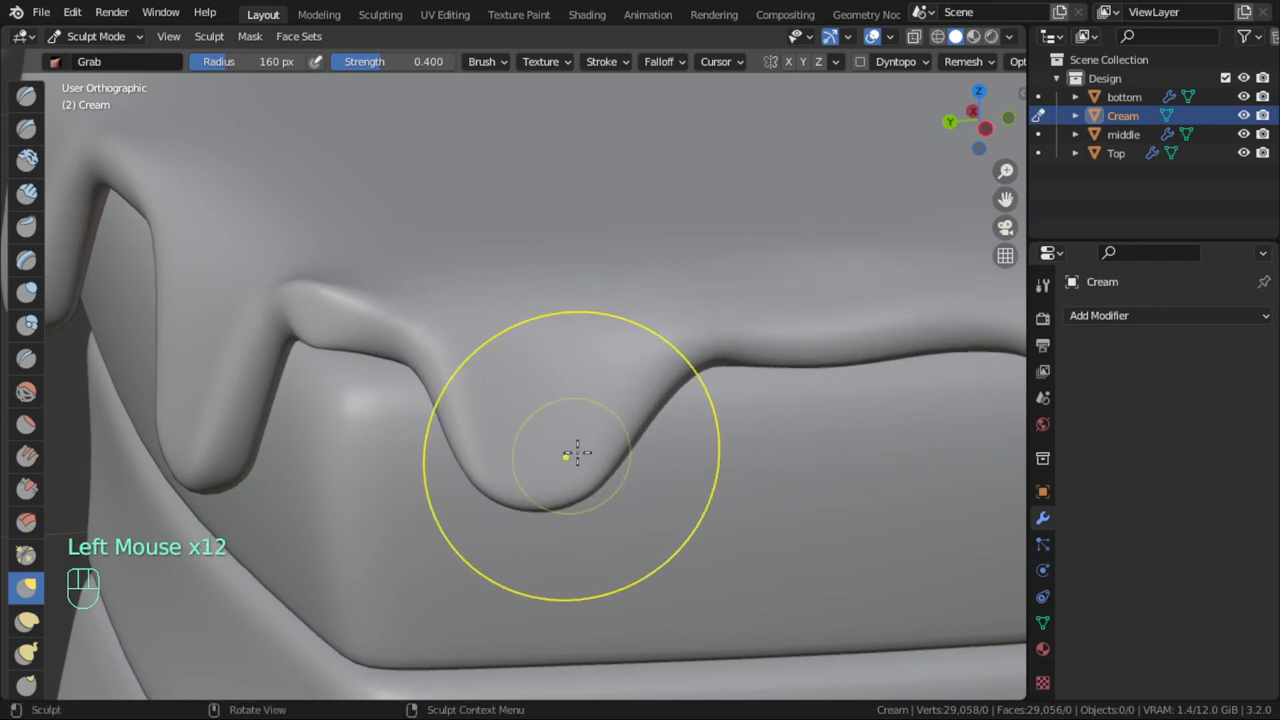
With Inflate/Deflate, fatten more drip ends including a plump corner droplet
click(28, 292)
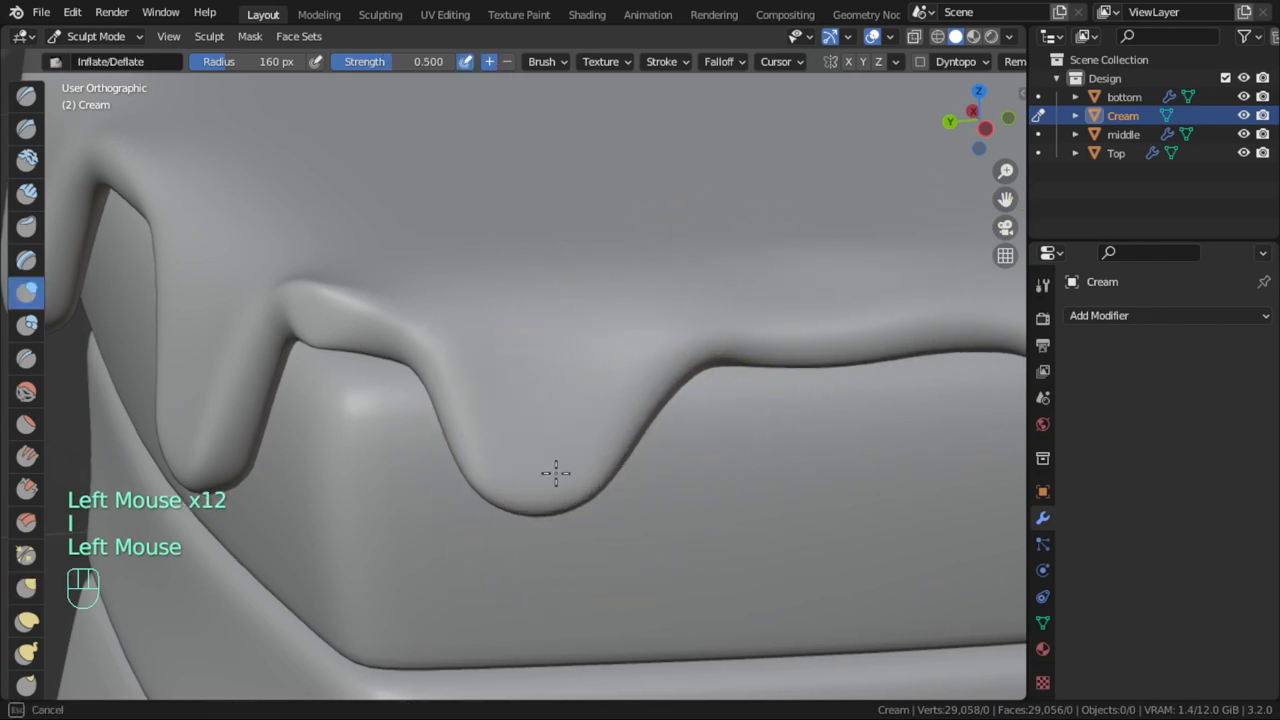
click(636, 488)
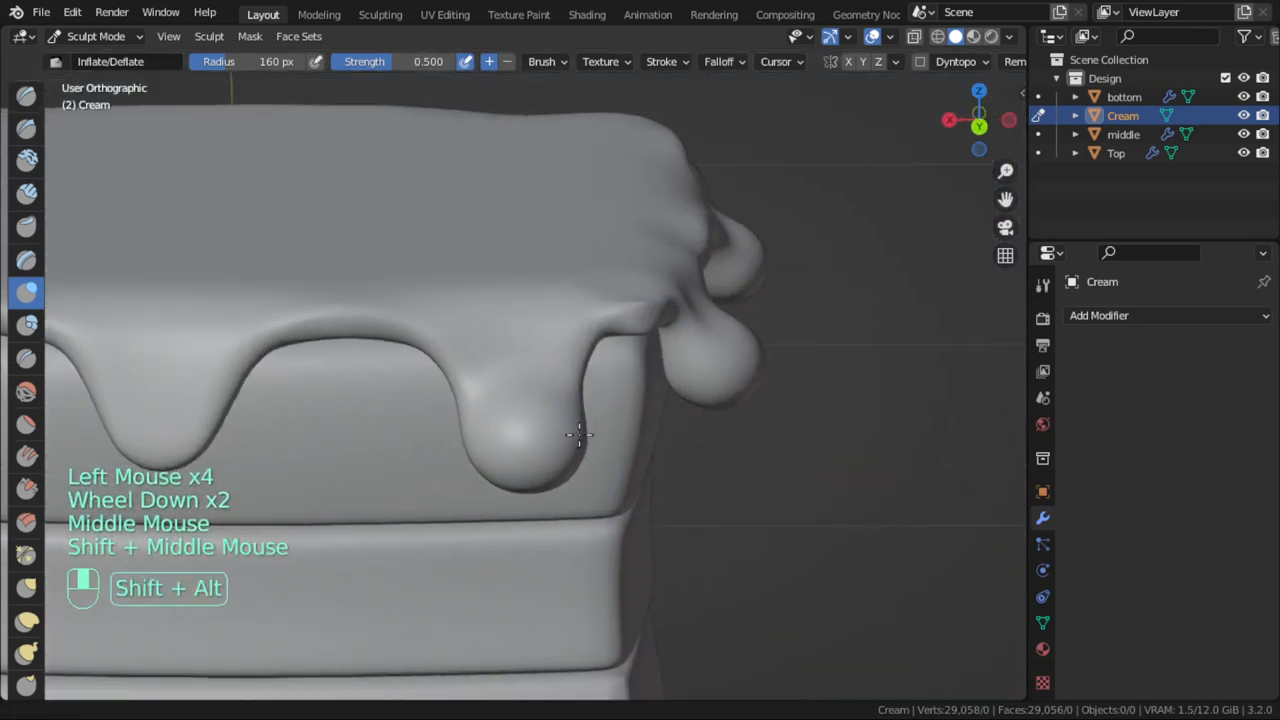
drag(580, 436, 500, 420)
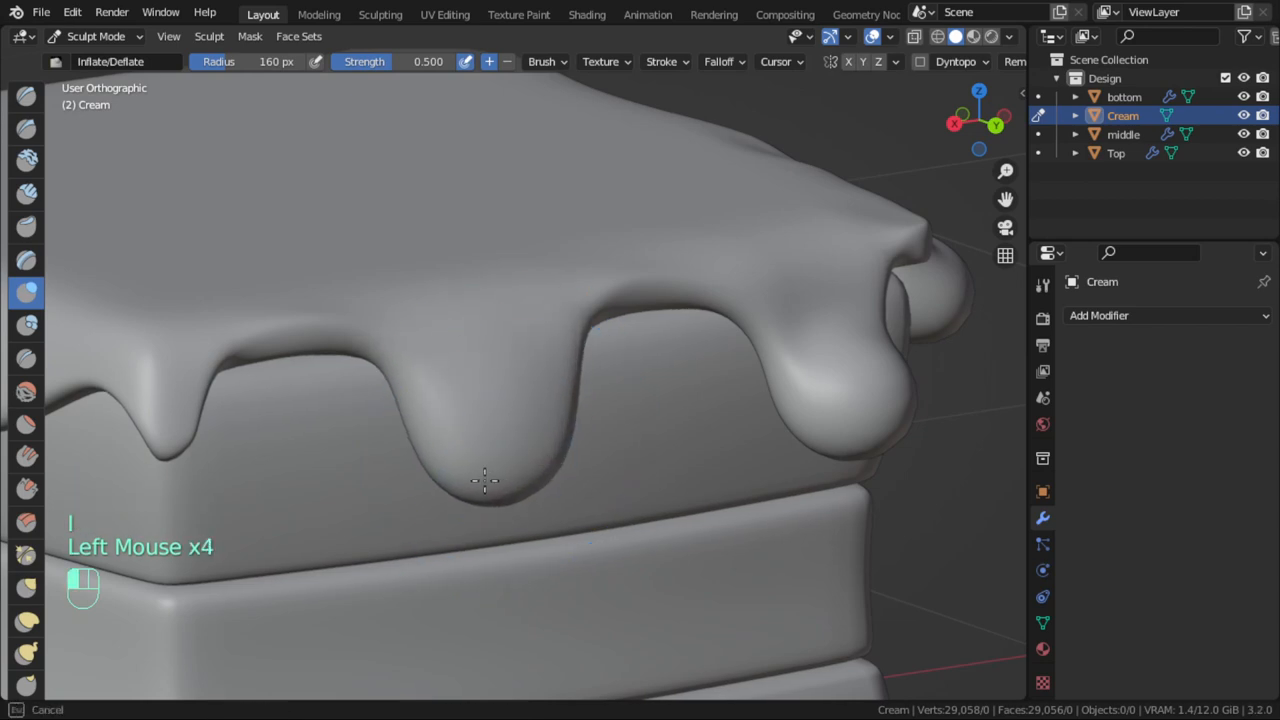
Puff out front-edge drips and the wavy side edge with finer 71 px inflate strokes
key(g)
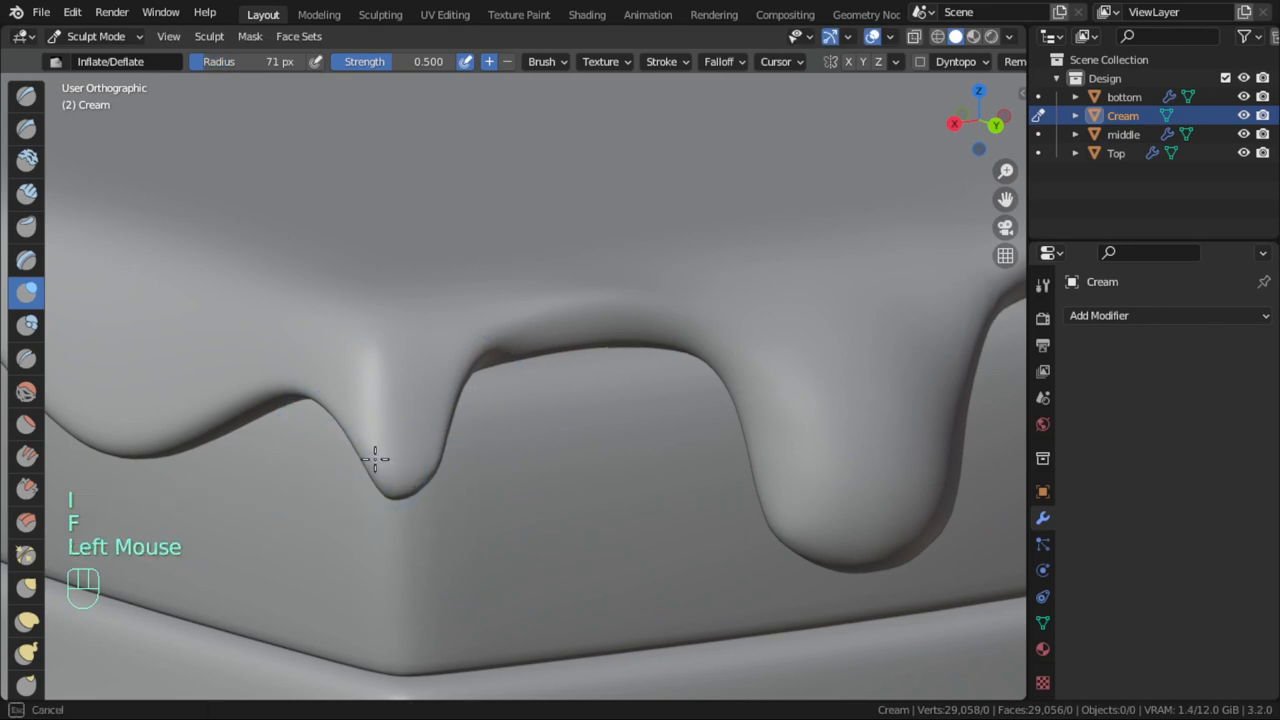
drag(376, 458, 524, 468)
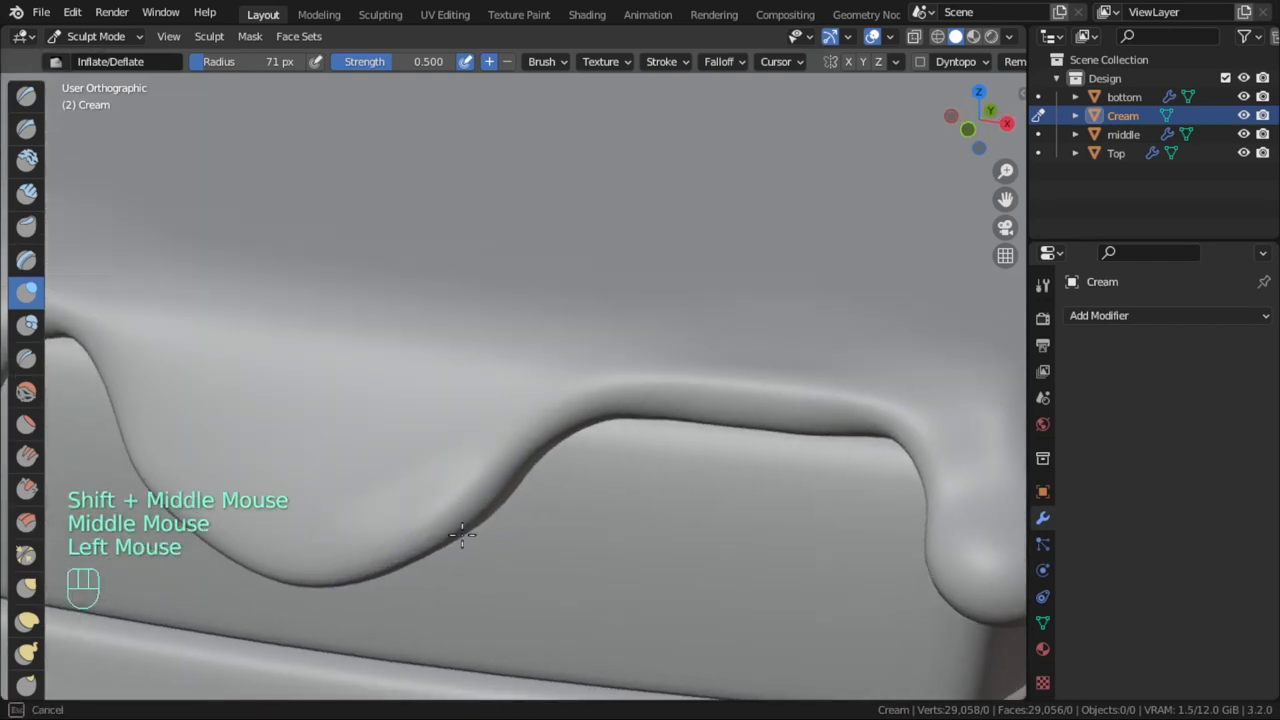
drag(460, 536, 510, 528)
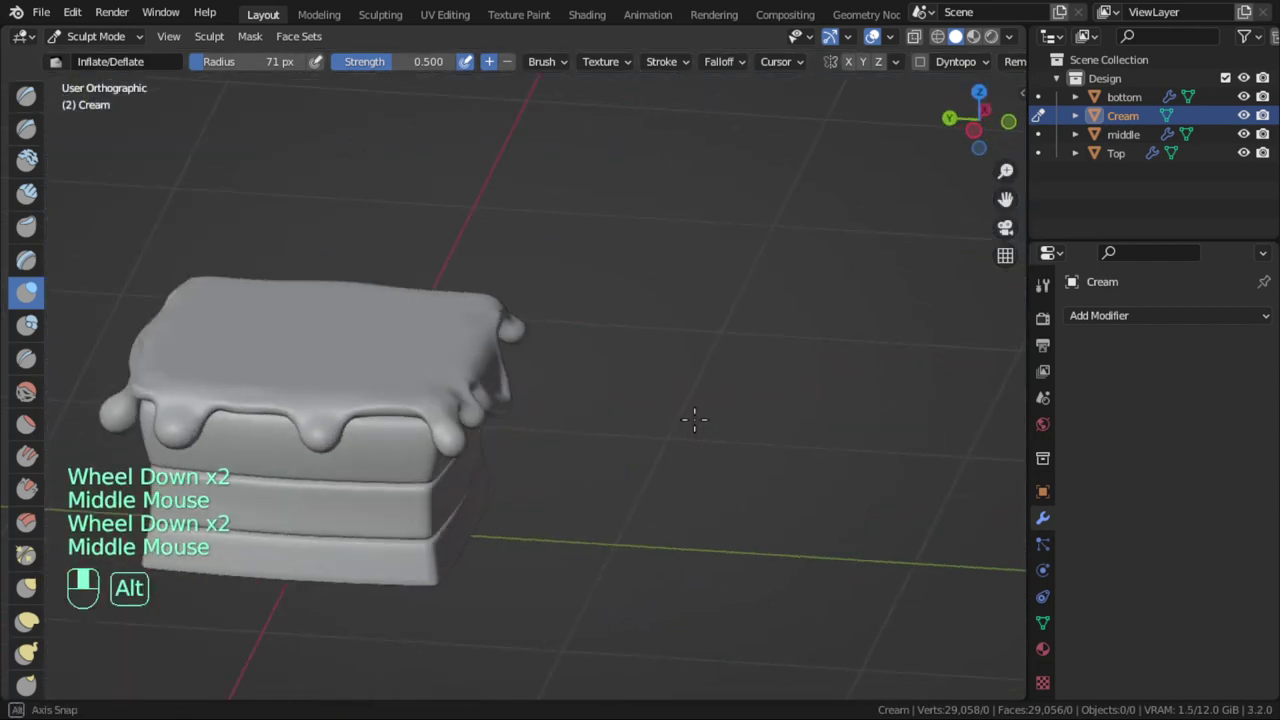
Pull a cream drip further down the side with the Grab brush
drag(400, 420, 700, 420)
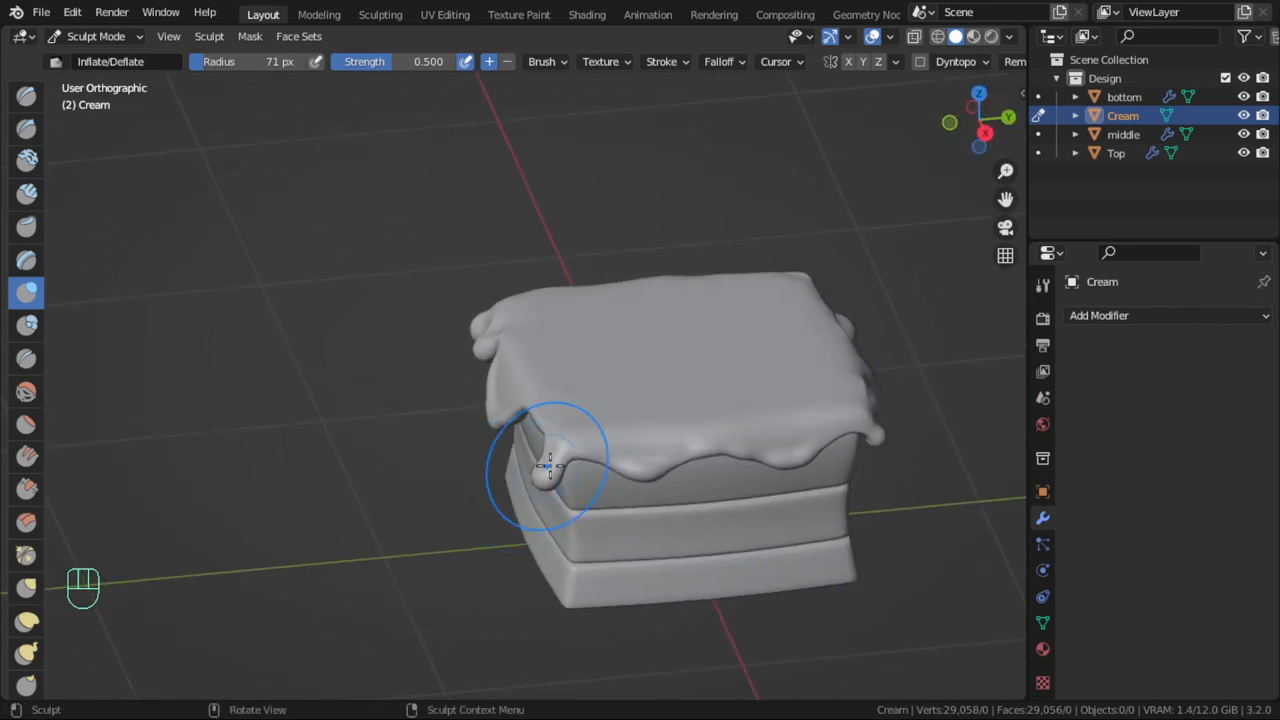
scroll(up, 3)
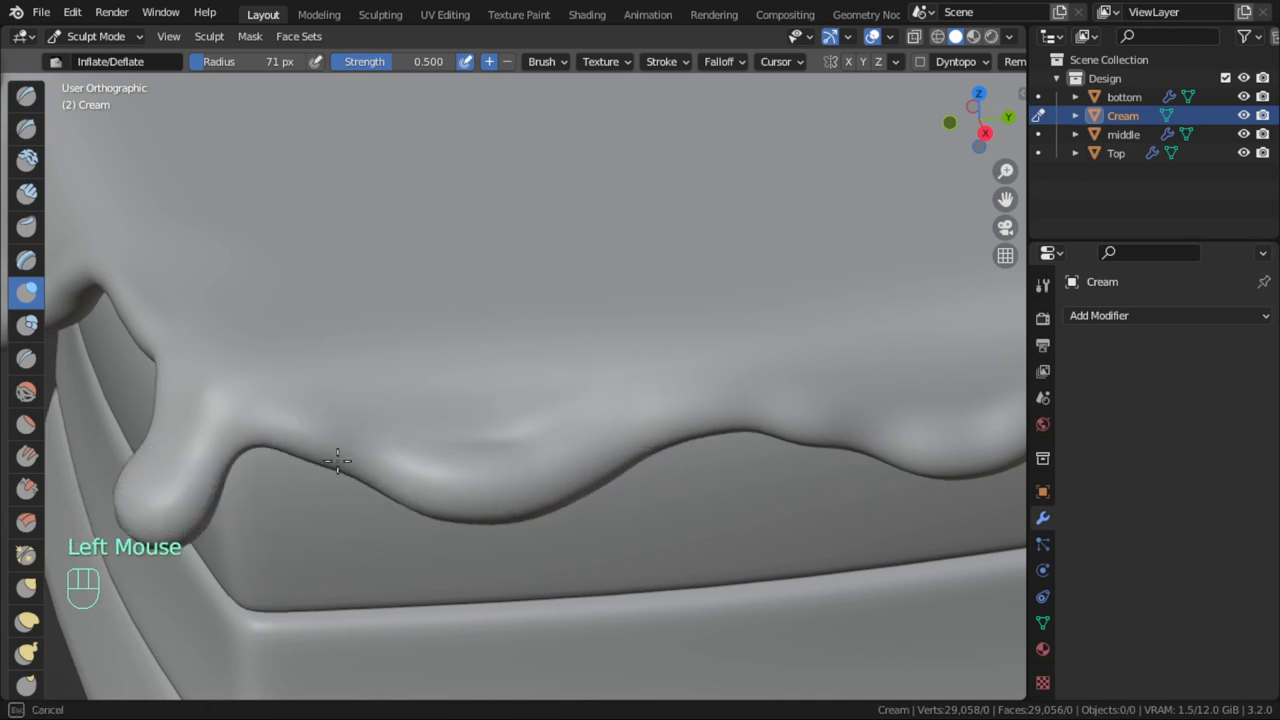
key(g)
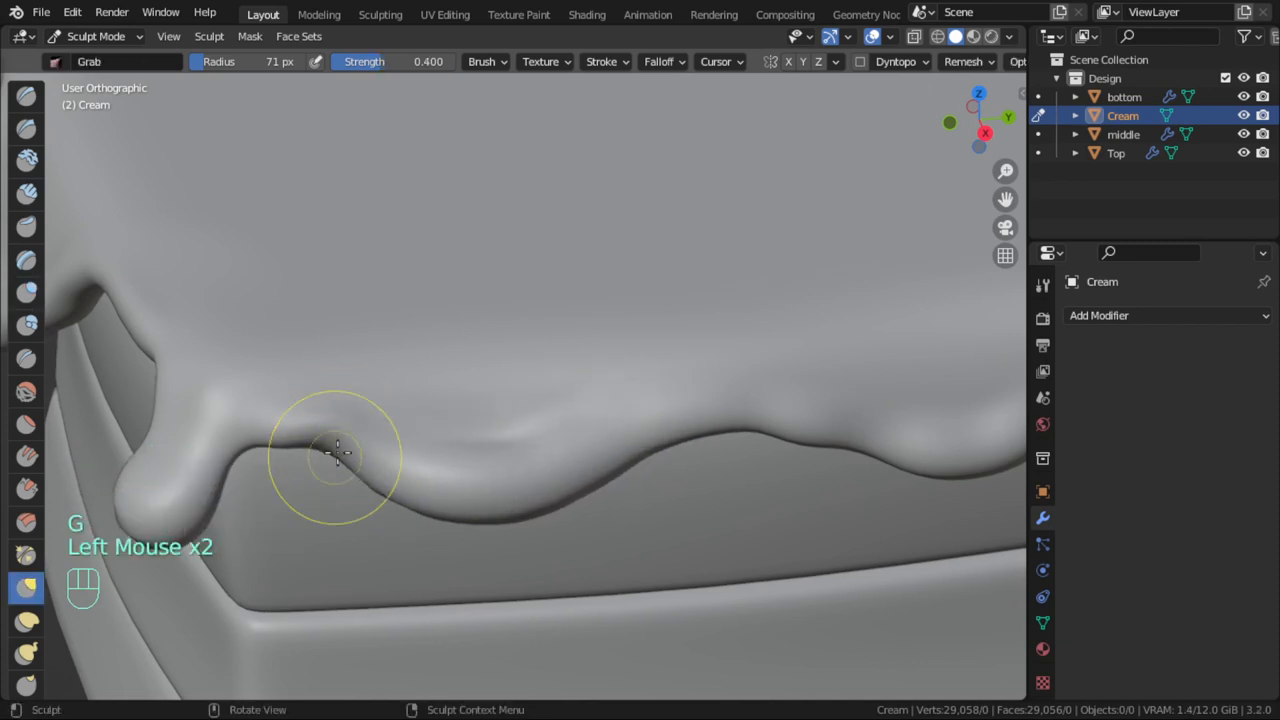
drag(336, 450, 796, 428)
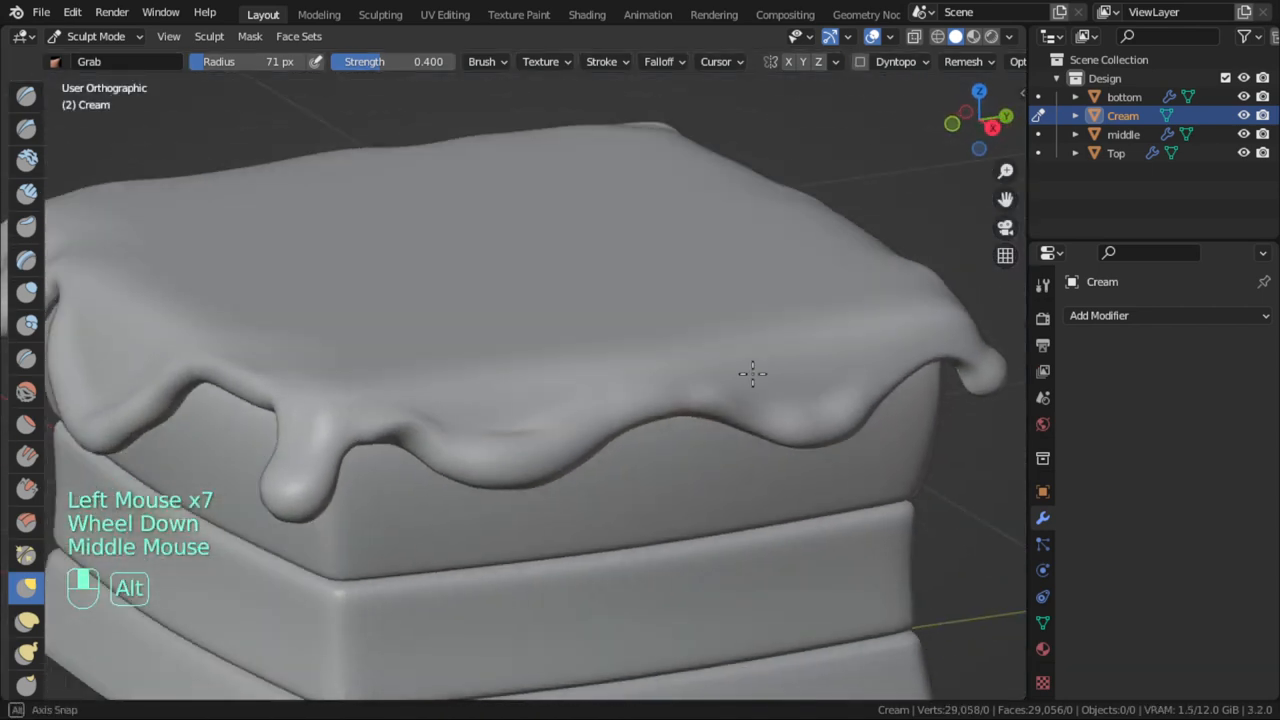
Reshape the cream's edge from the front view to even out the silhouette
scroll(down, 3)
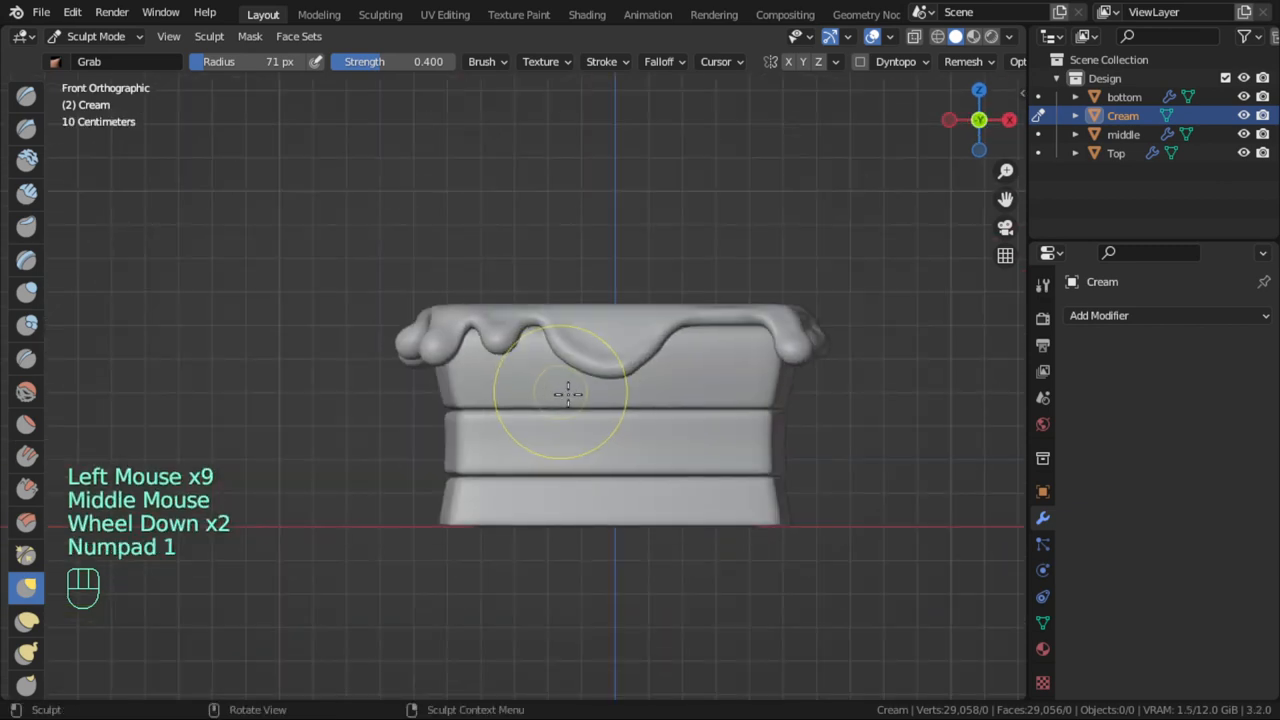
drag(568, 392, 870, 426)
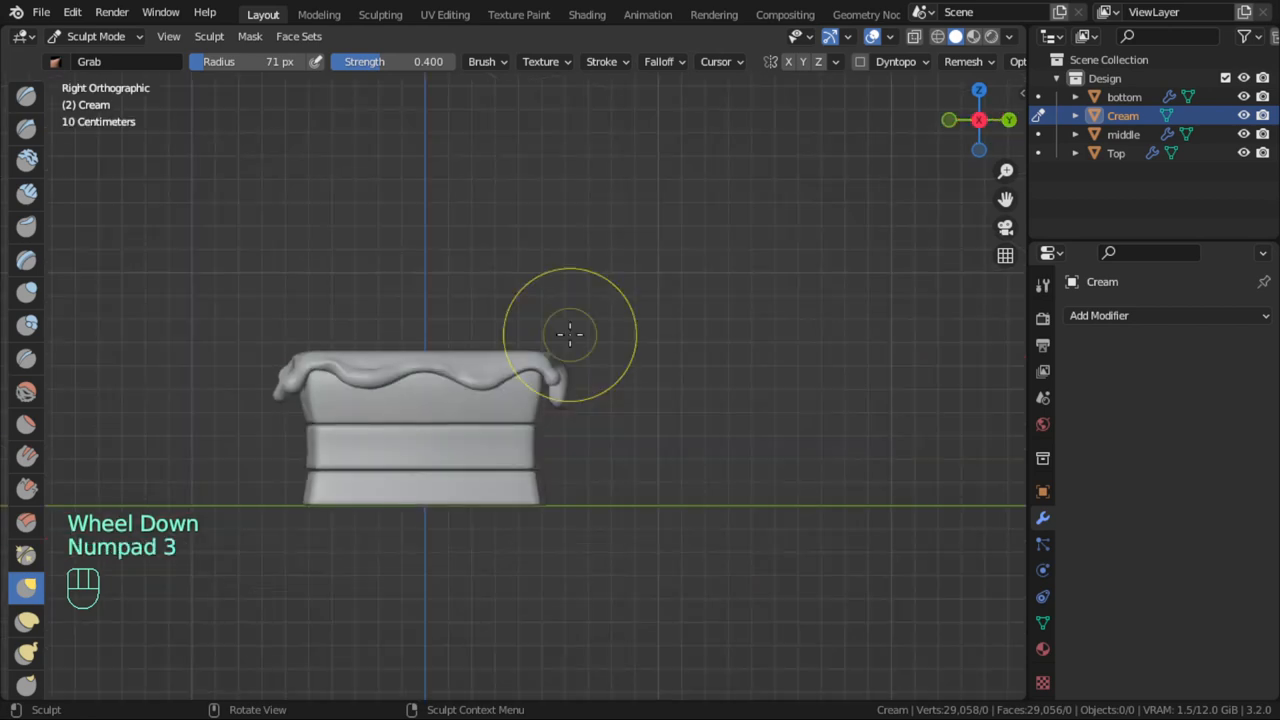
click(96, 36)
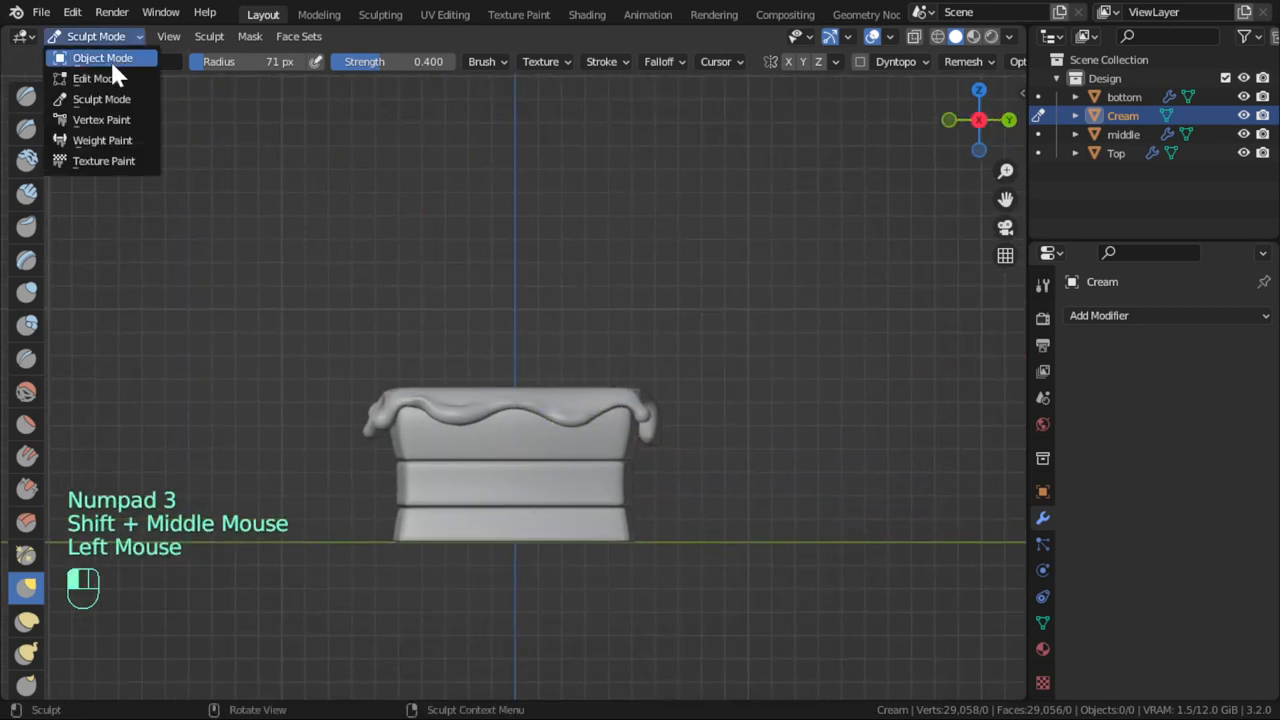
In Object Mode add a circle mesh with 24 vertices and 50 cm radius
click(104, 56)
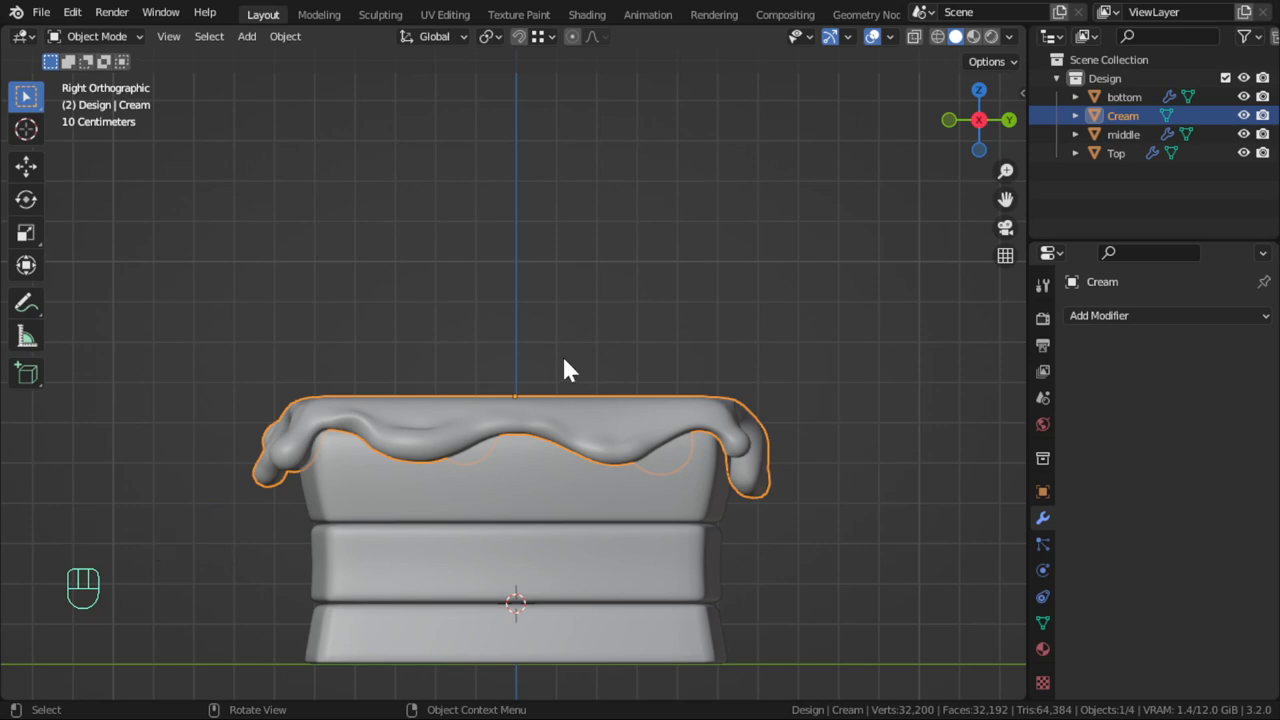
key(shift+a)
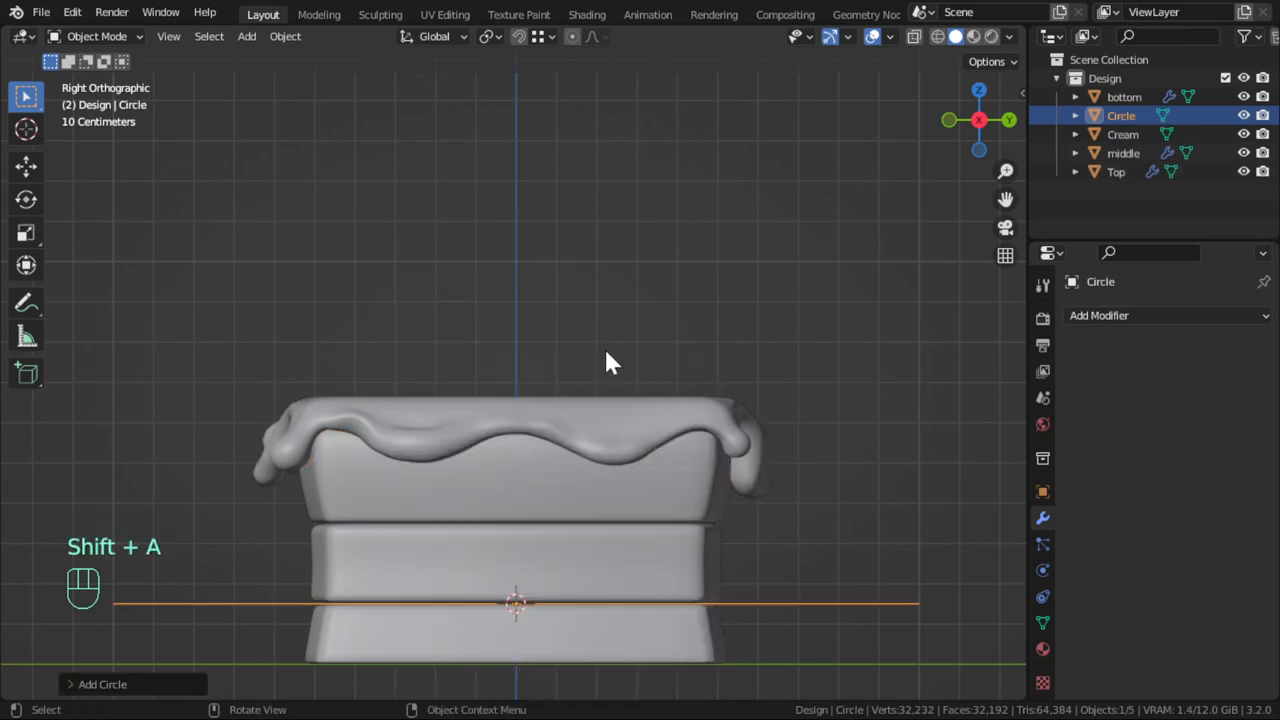
click(102, 684)
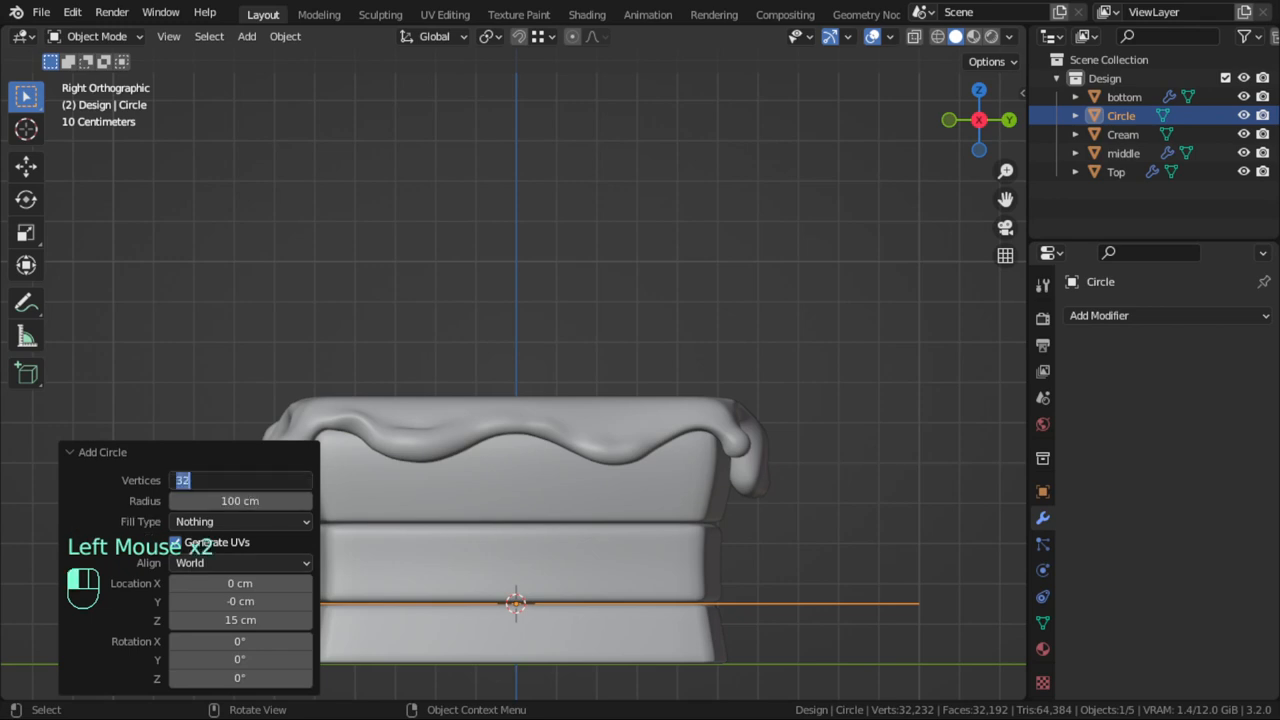
text(24)
click(240, 500)
text(590)
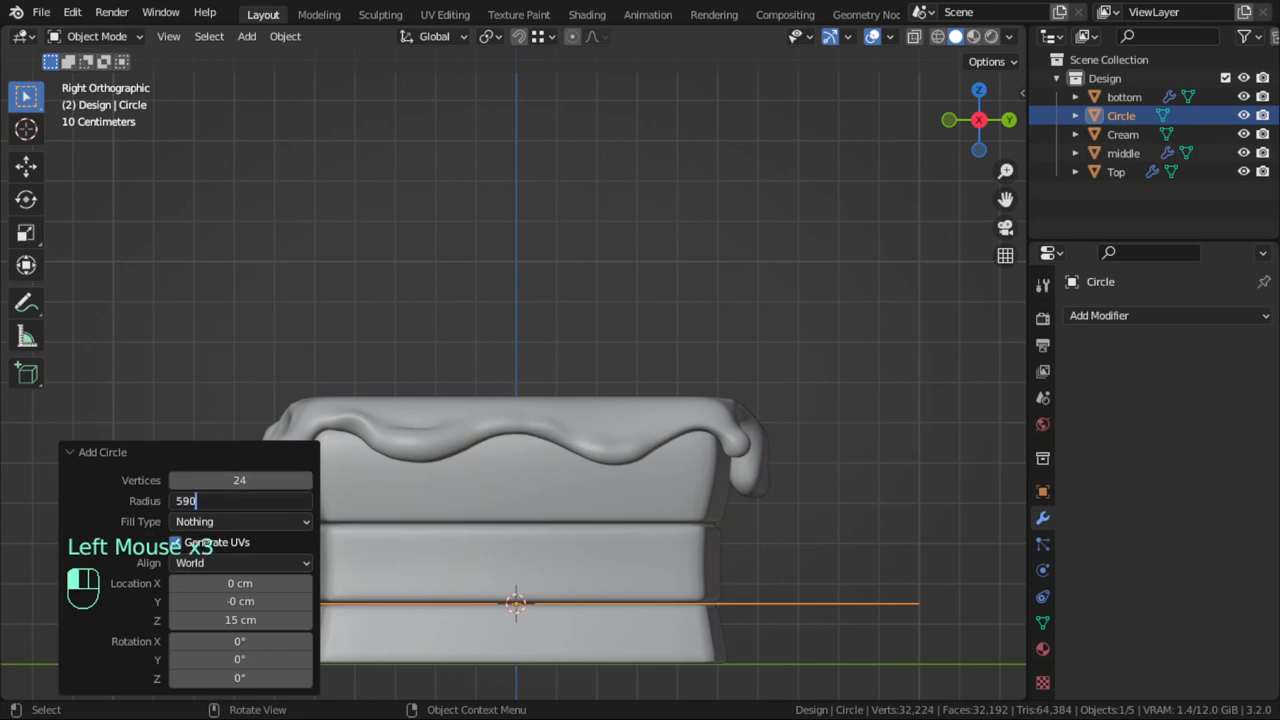
key(backspace)
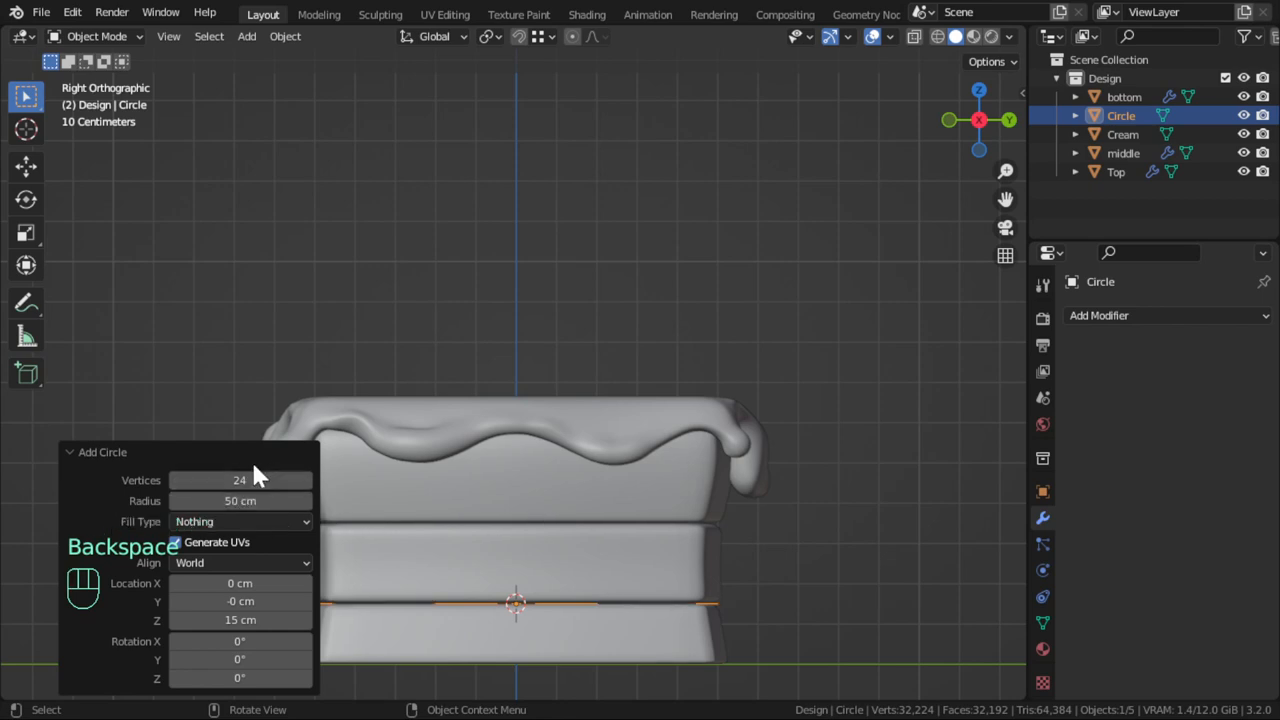
Stand the circle upright by 90 degrees above the cake, shrink it and edit its vertices
key(g)
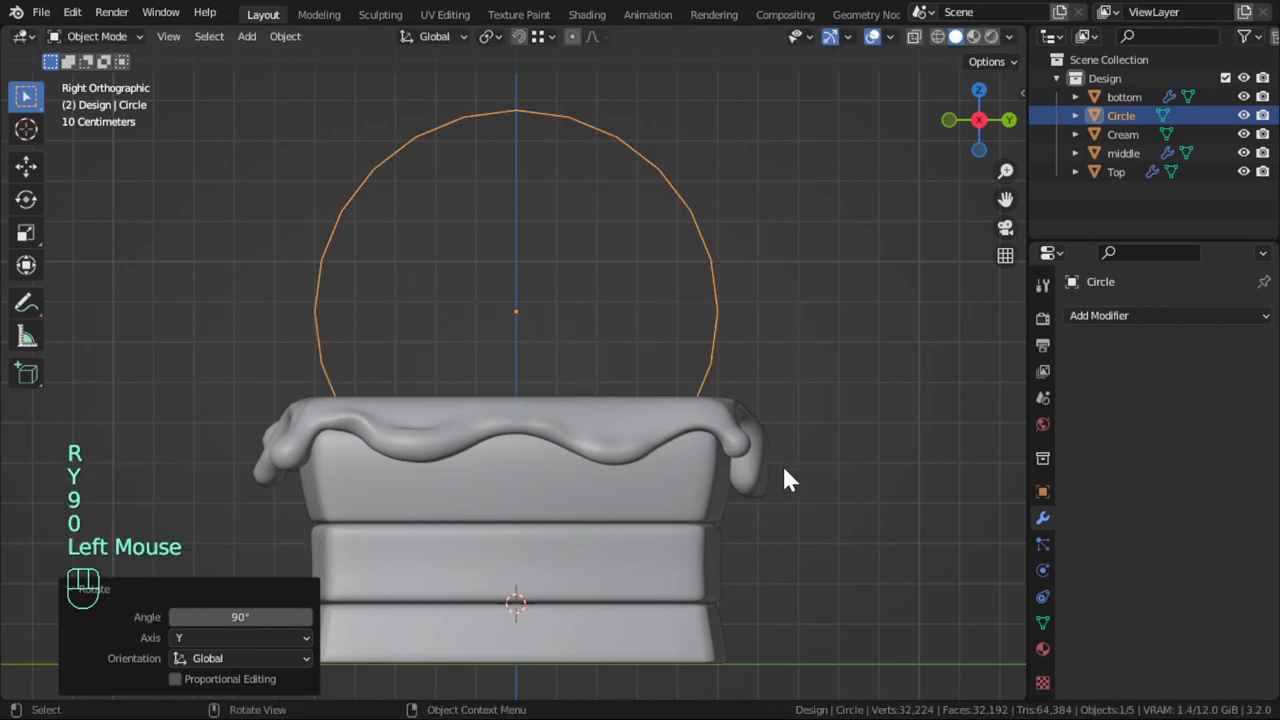
key(s)
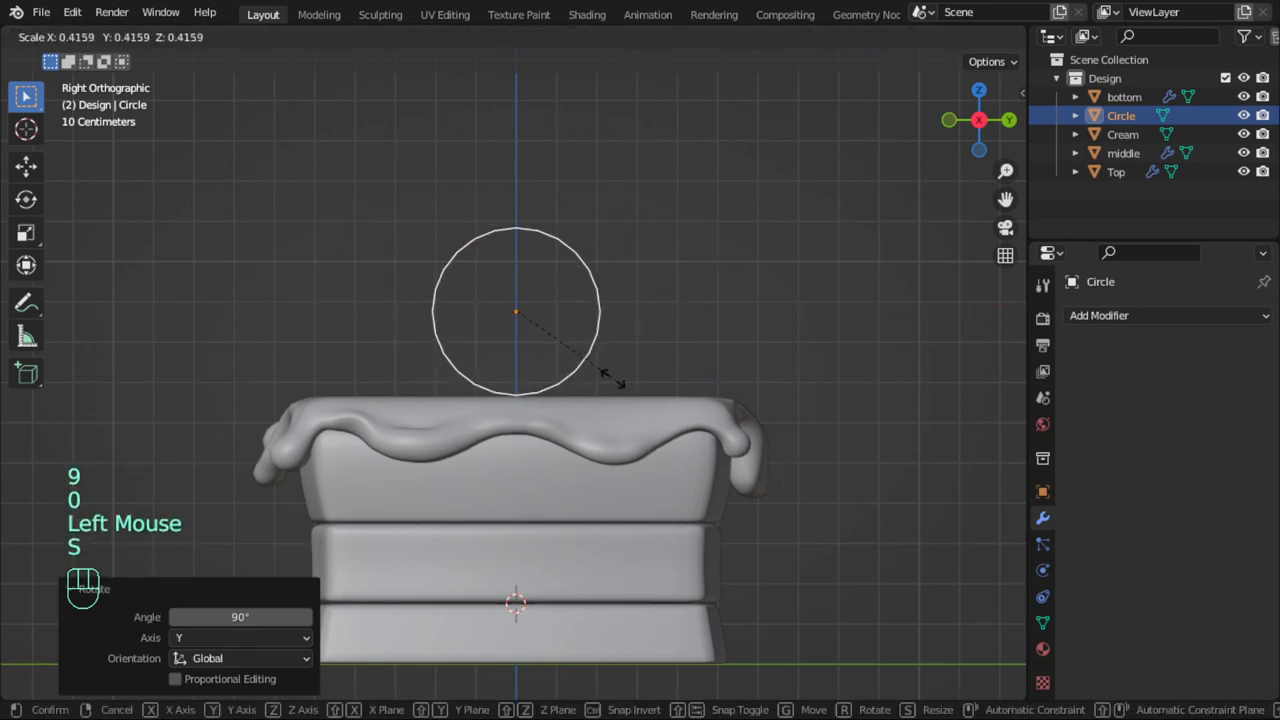
key(Tab)
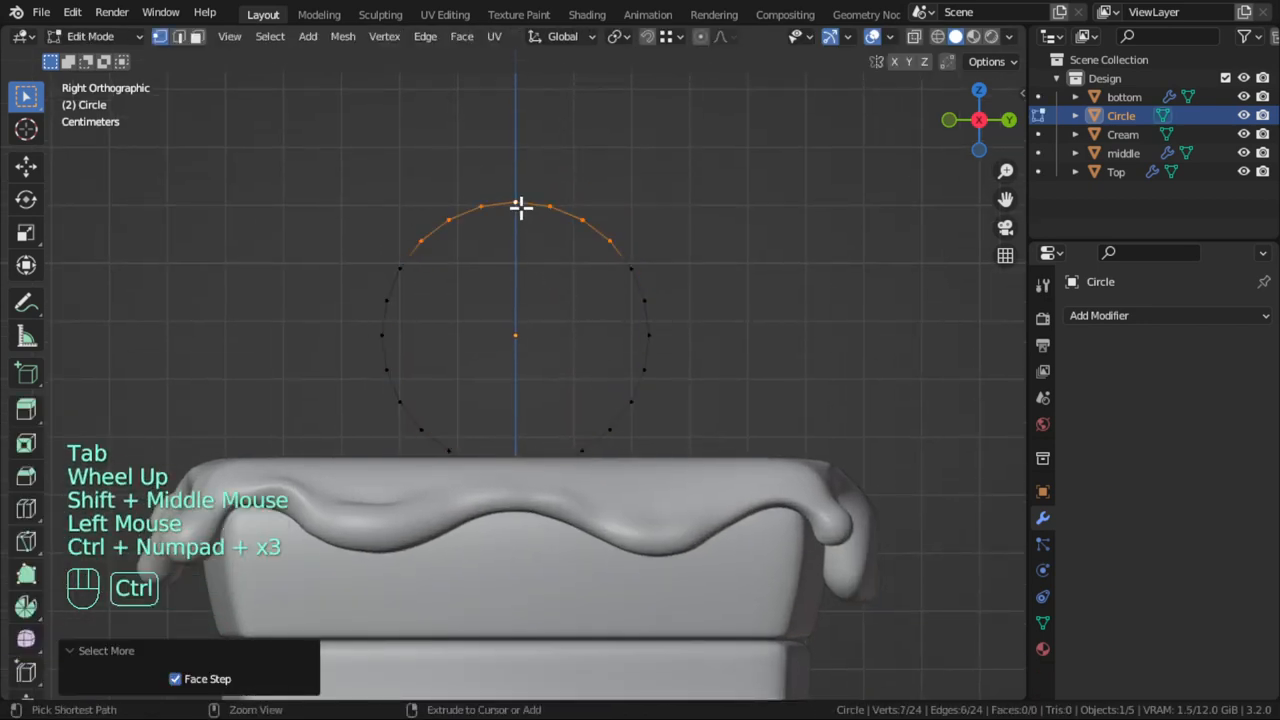
Delete the circle's upper vertices, fill the half-disc and scale it up above the cream
key(x)
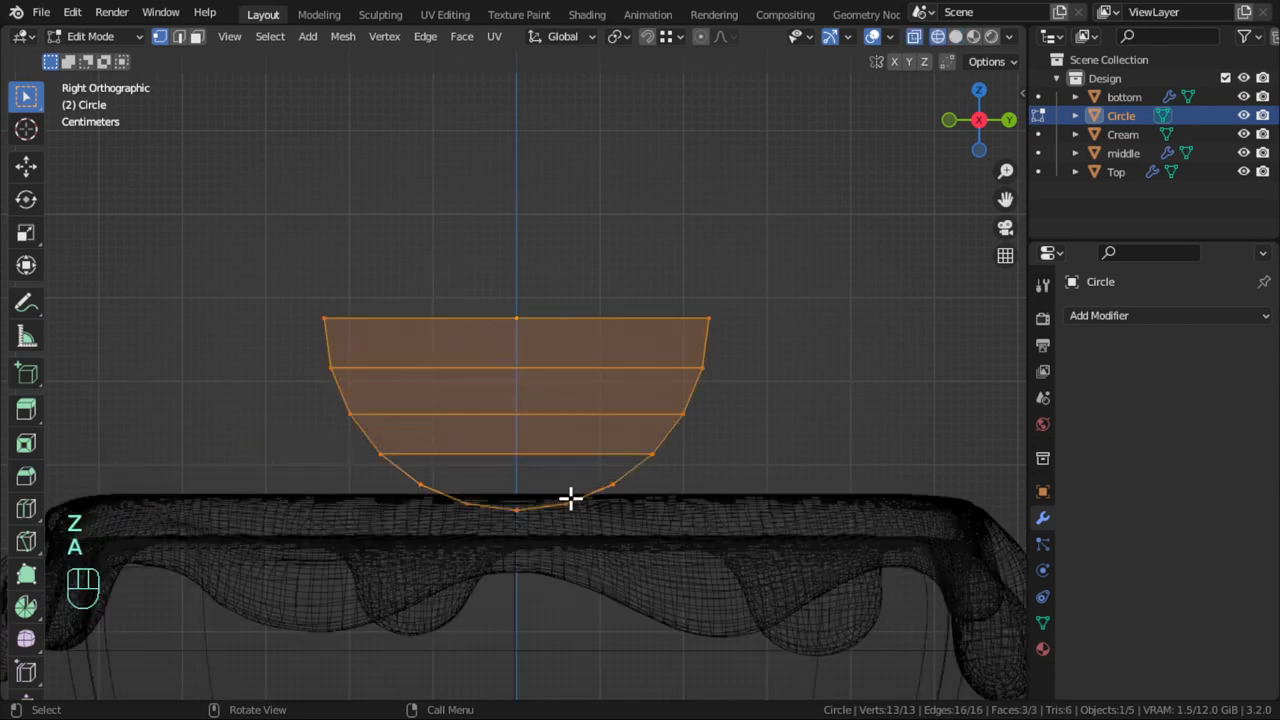
key(ctrl+r)
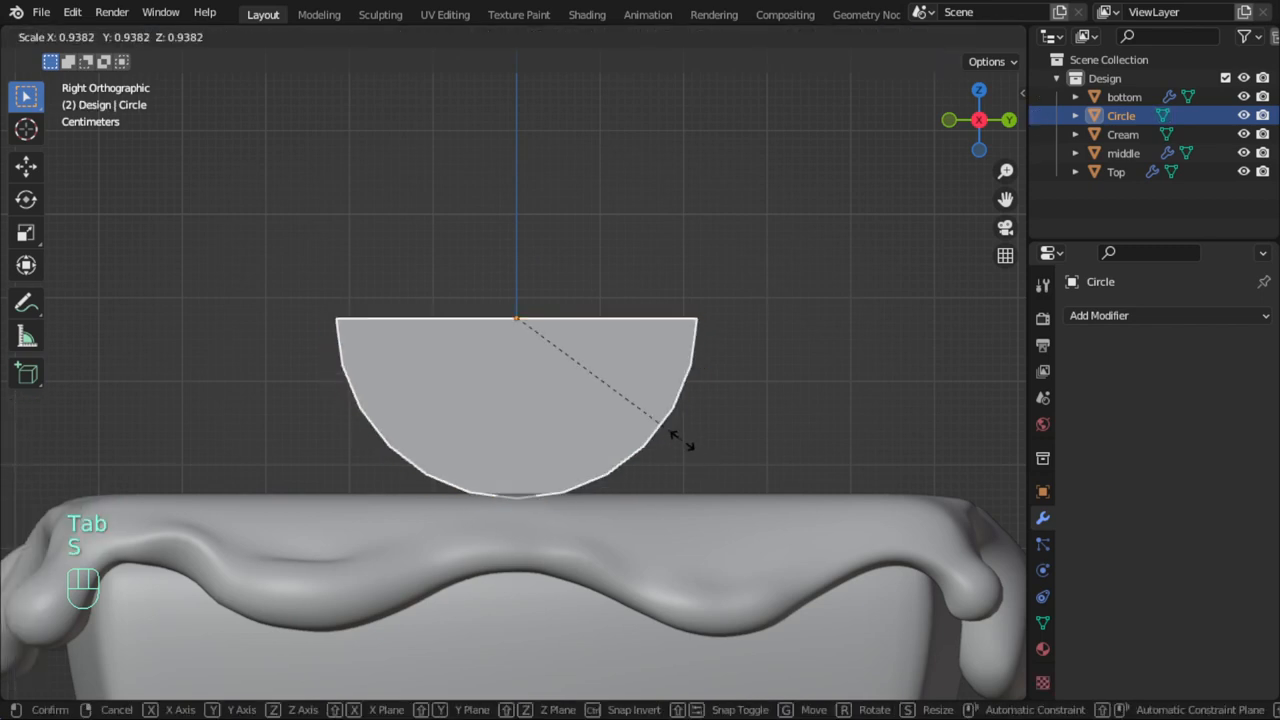
click(540, 488)
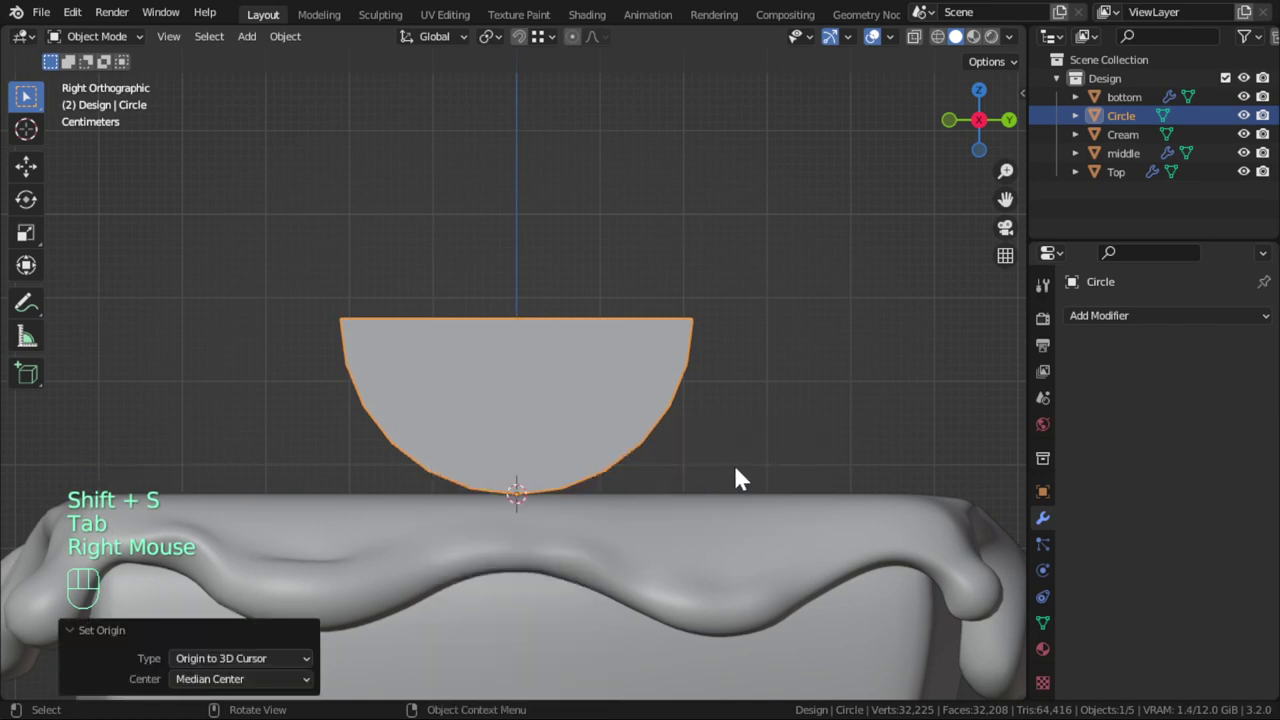
Rotate the half-disc about 29.5° and lower it onto the top of the cream
key(r)
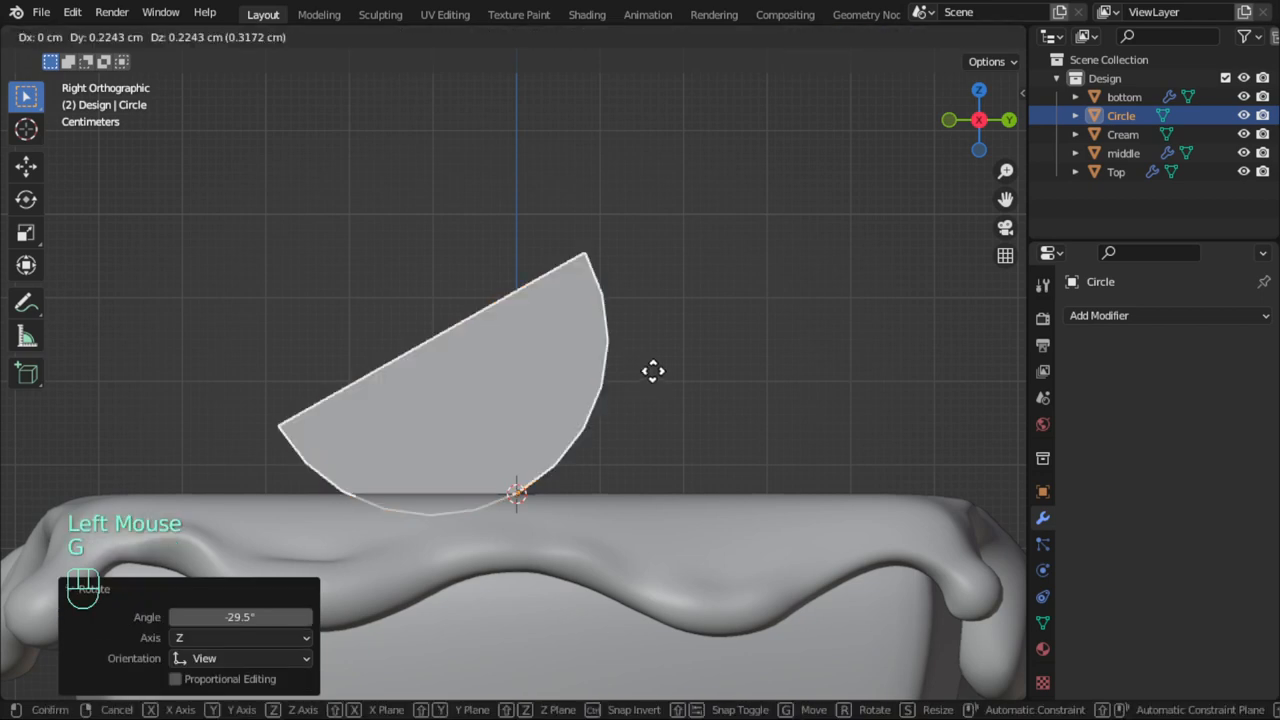
key(shift)
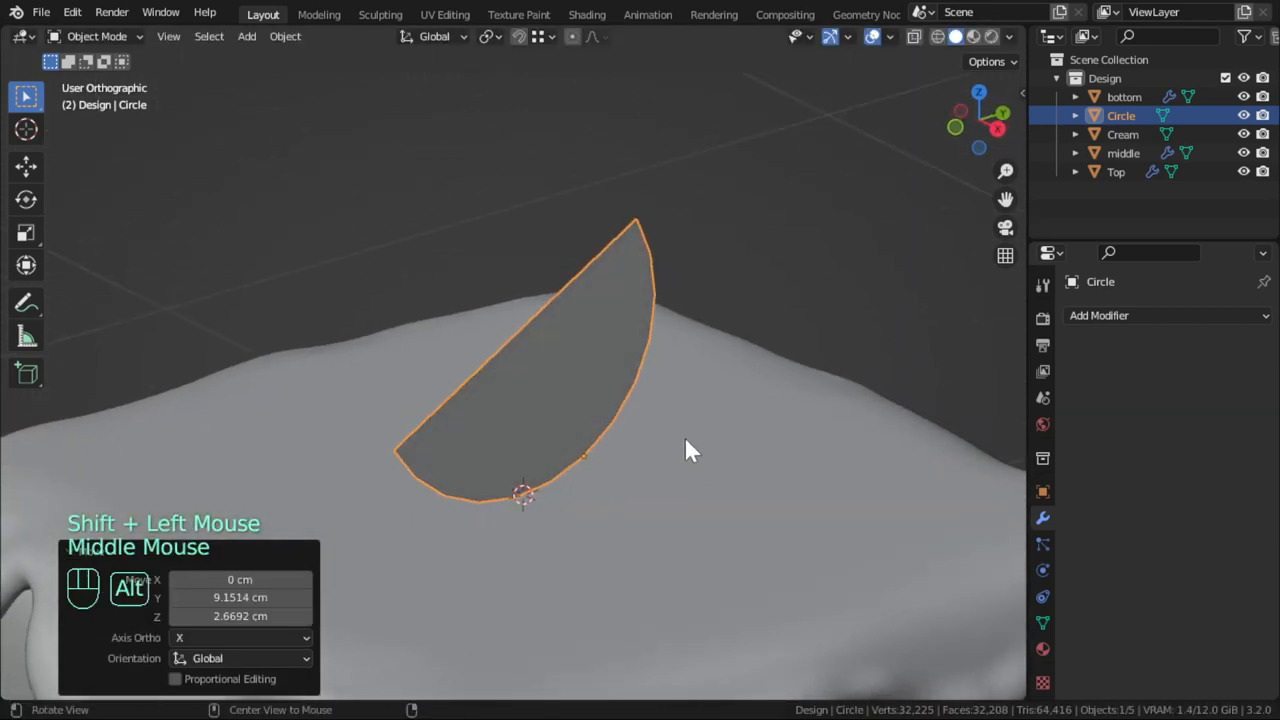
key(Tab)
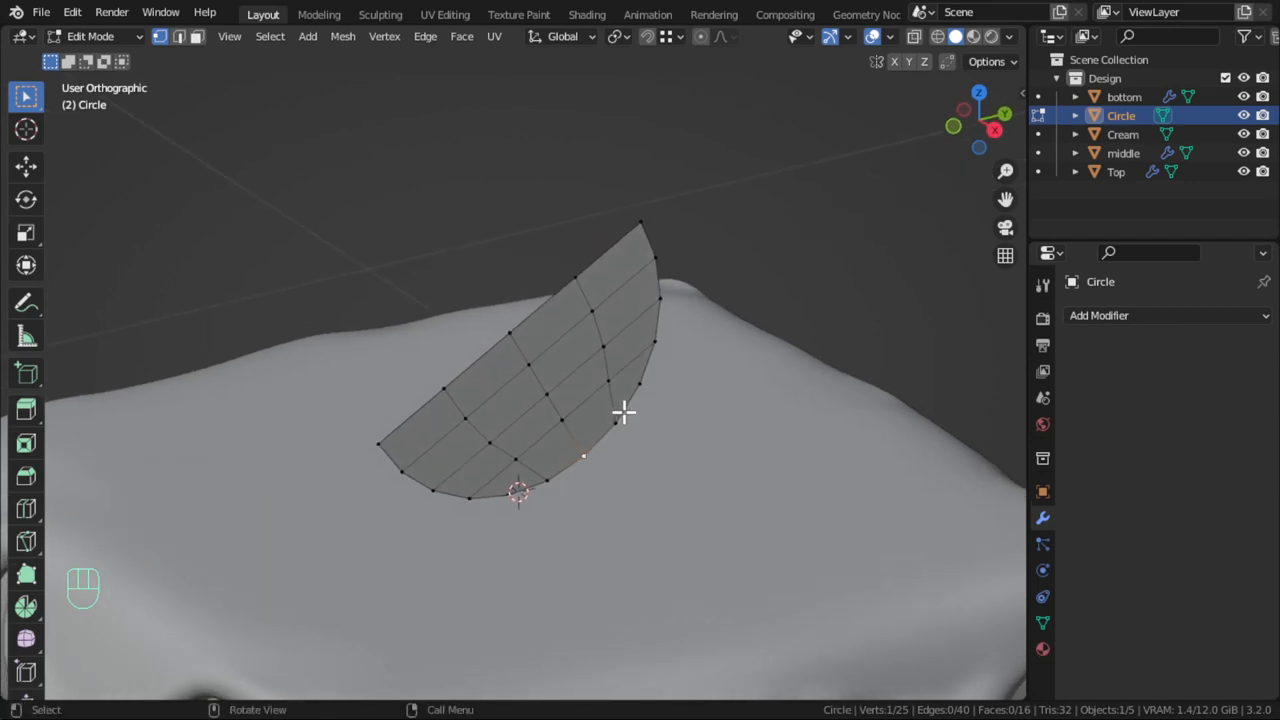
mouse_move(596, 410)
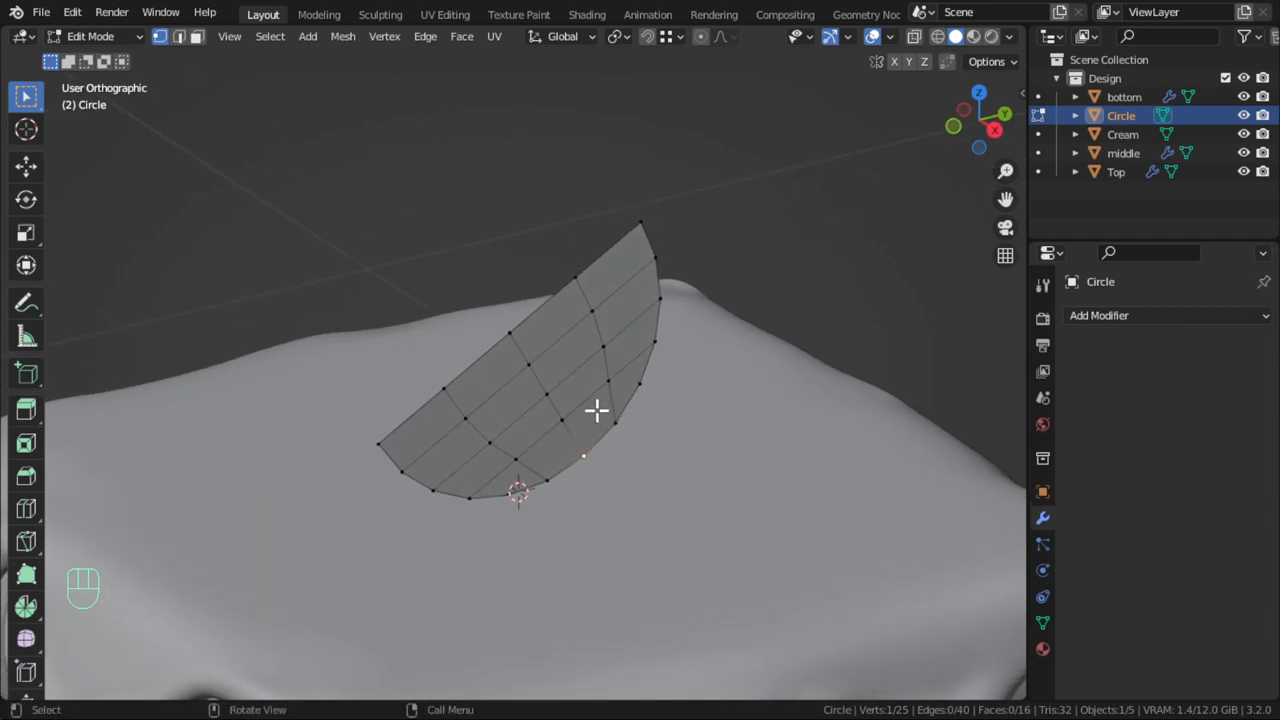
Zoom in on the half-disc in Edit Mode and select all its mesh
scroll(up, 3)
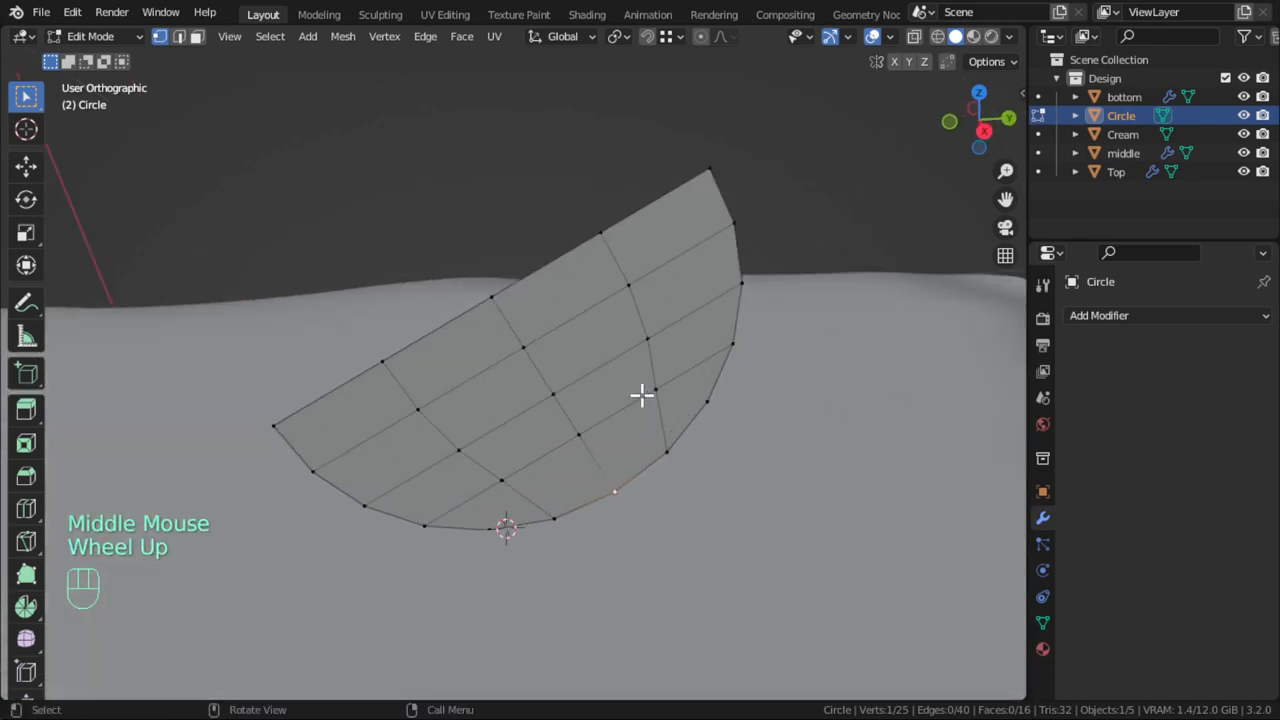
scroll(up, 3)
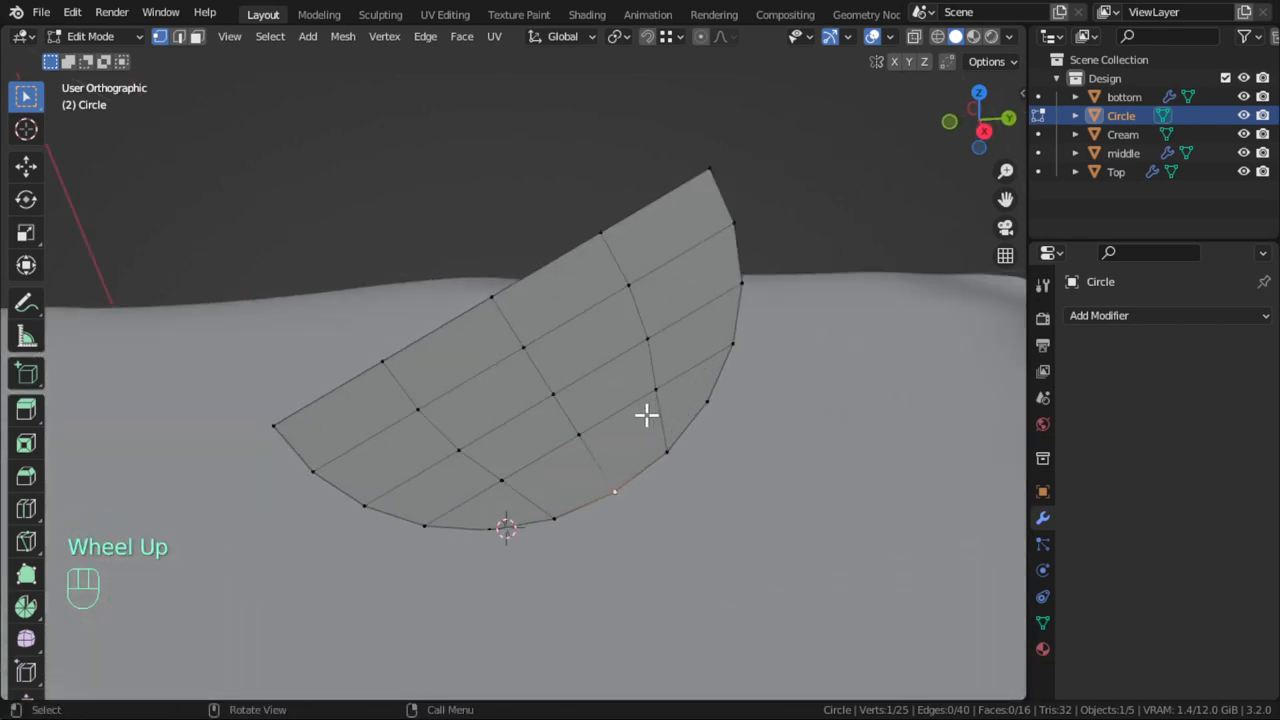
key(a)
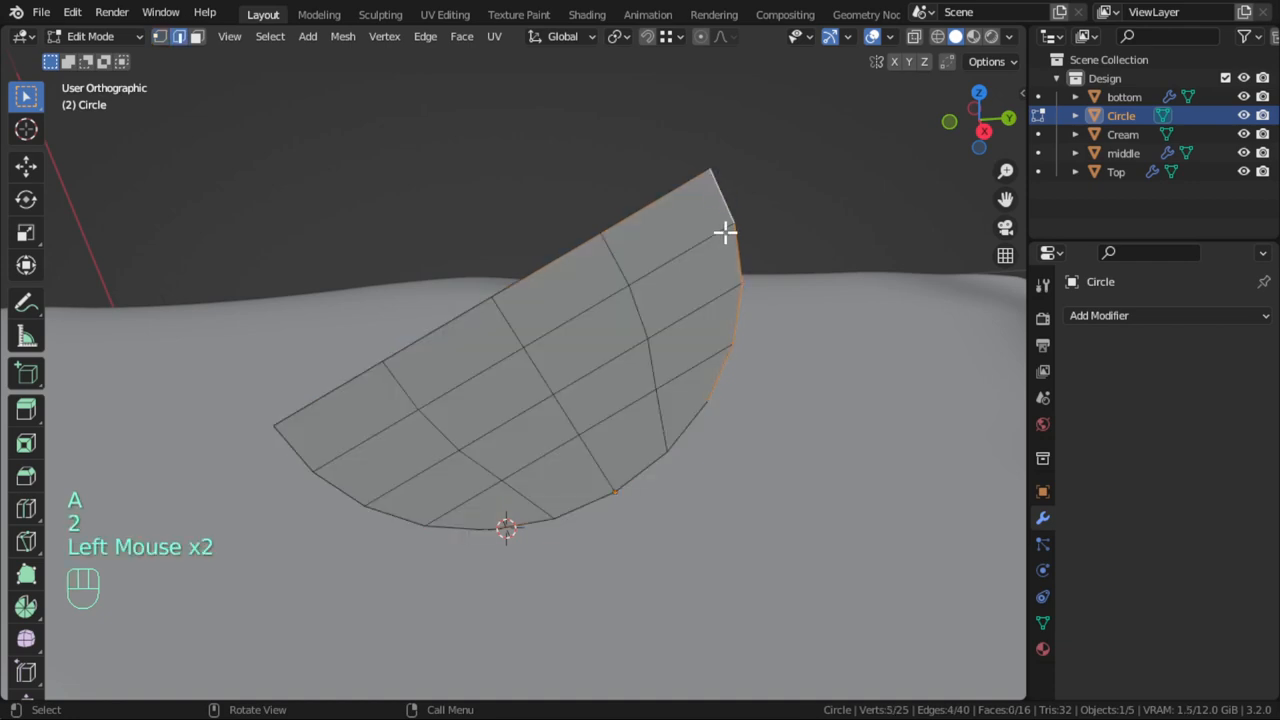
Select the curved edge in Right Ortho, extrude and scale it outward into a rind band
click(376, 510)
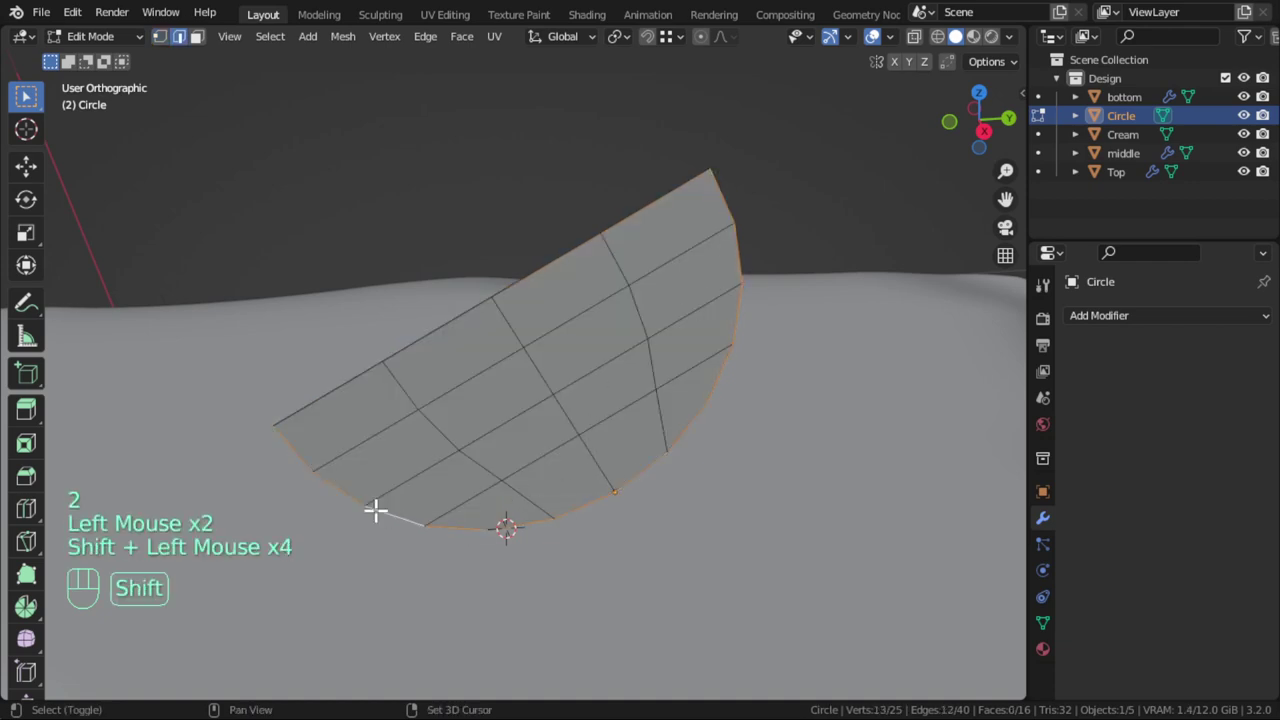
mouse_move(792, 332)
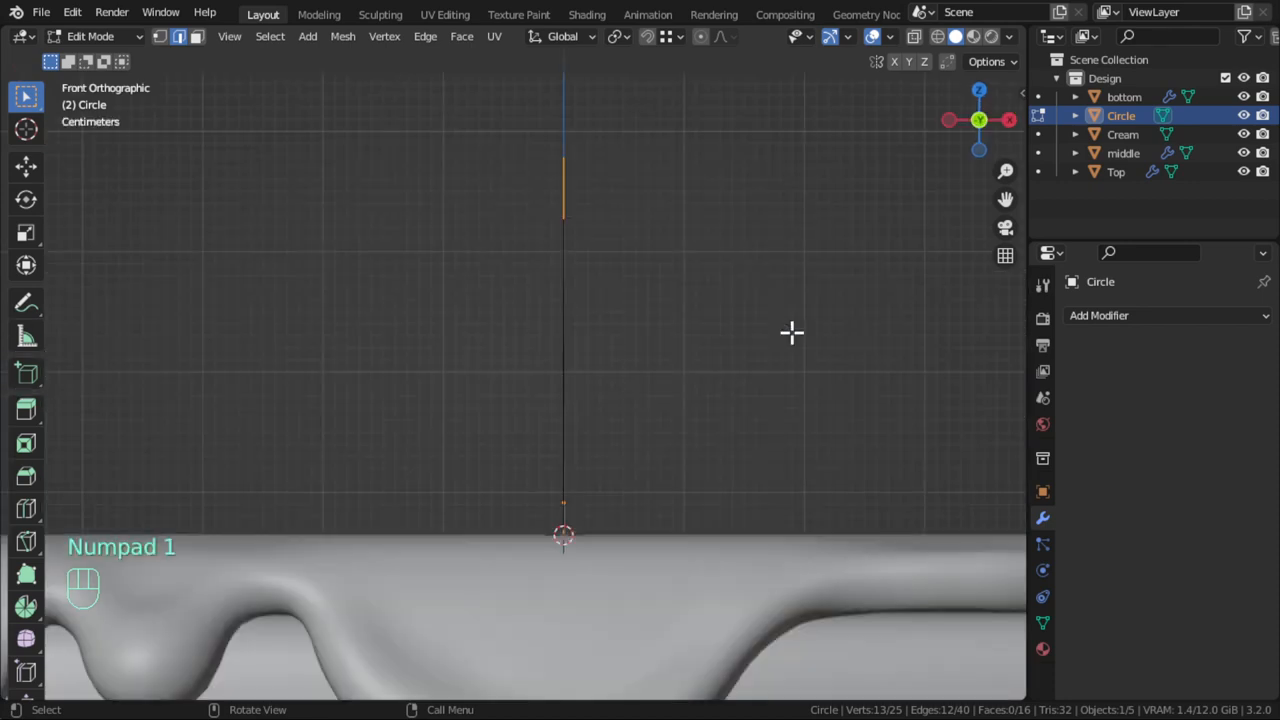
key(s)
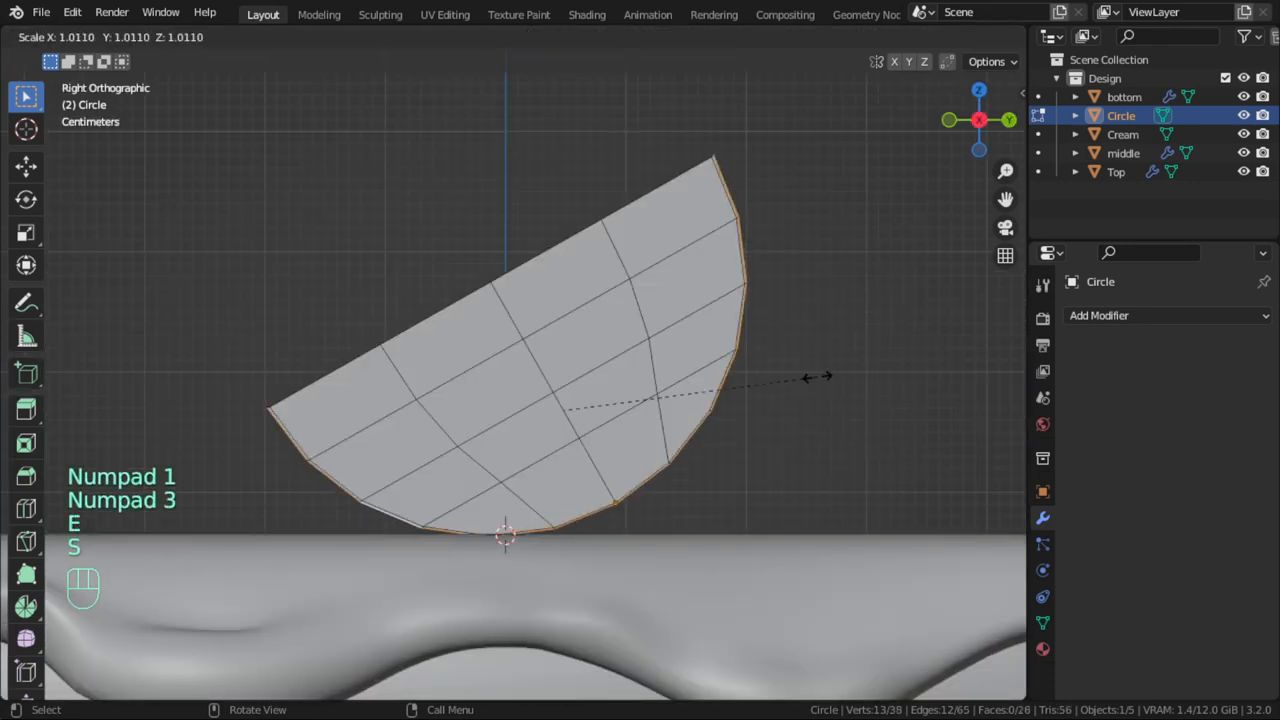
mouse_move(824, 378)
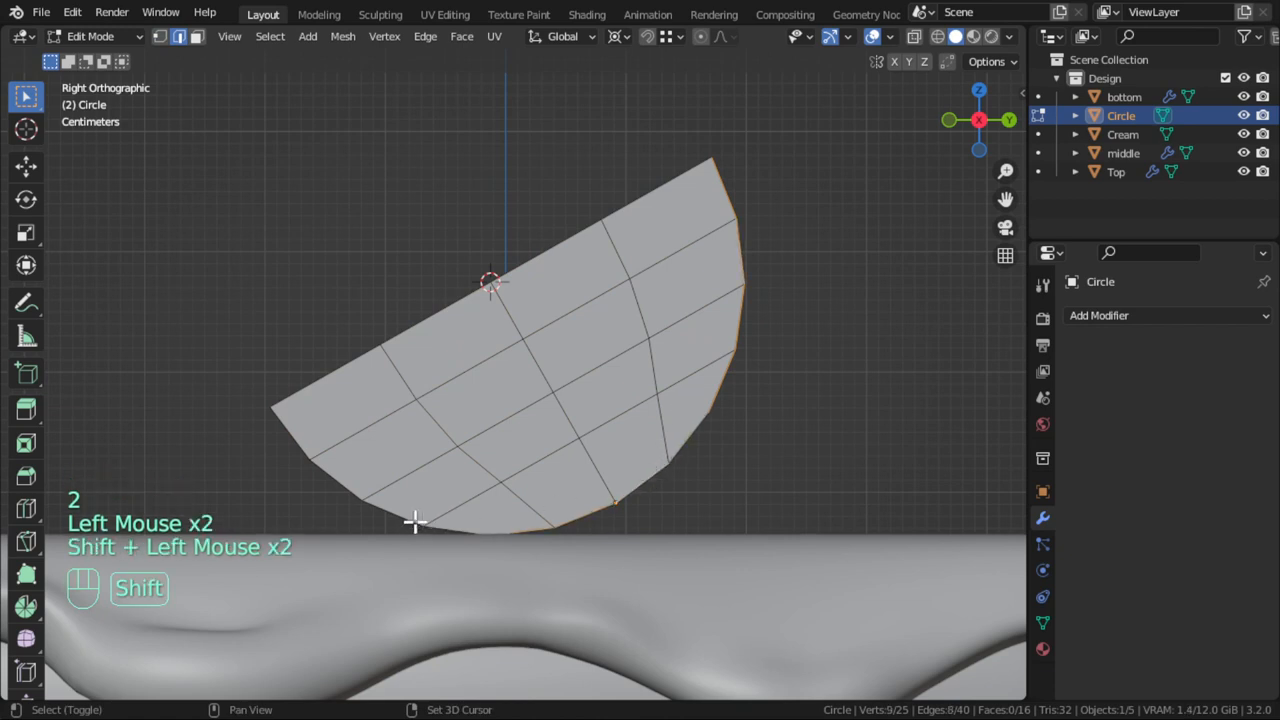
key(s)
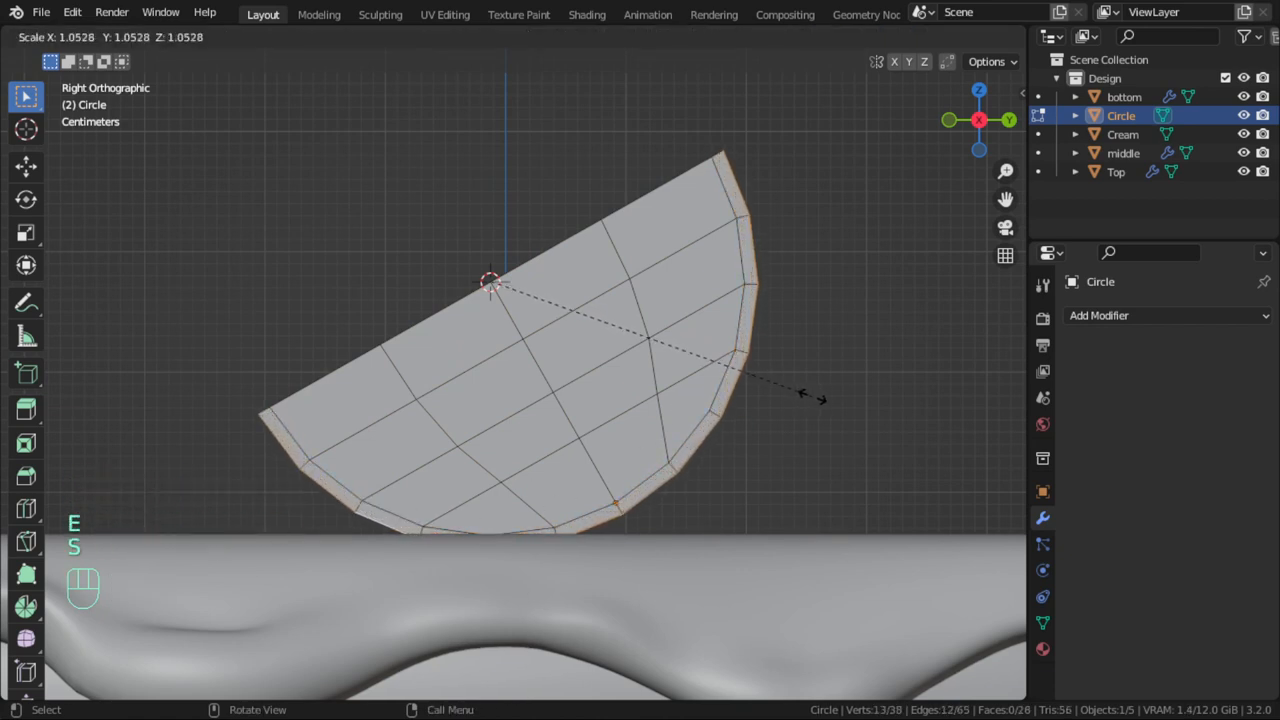
click(820, 400)
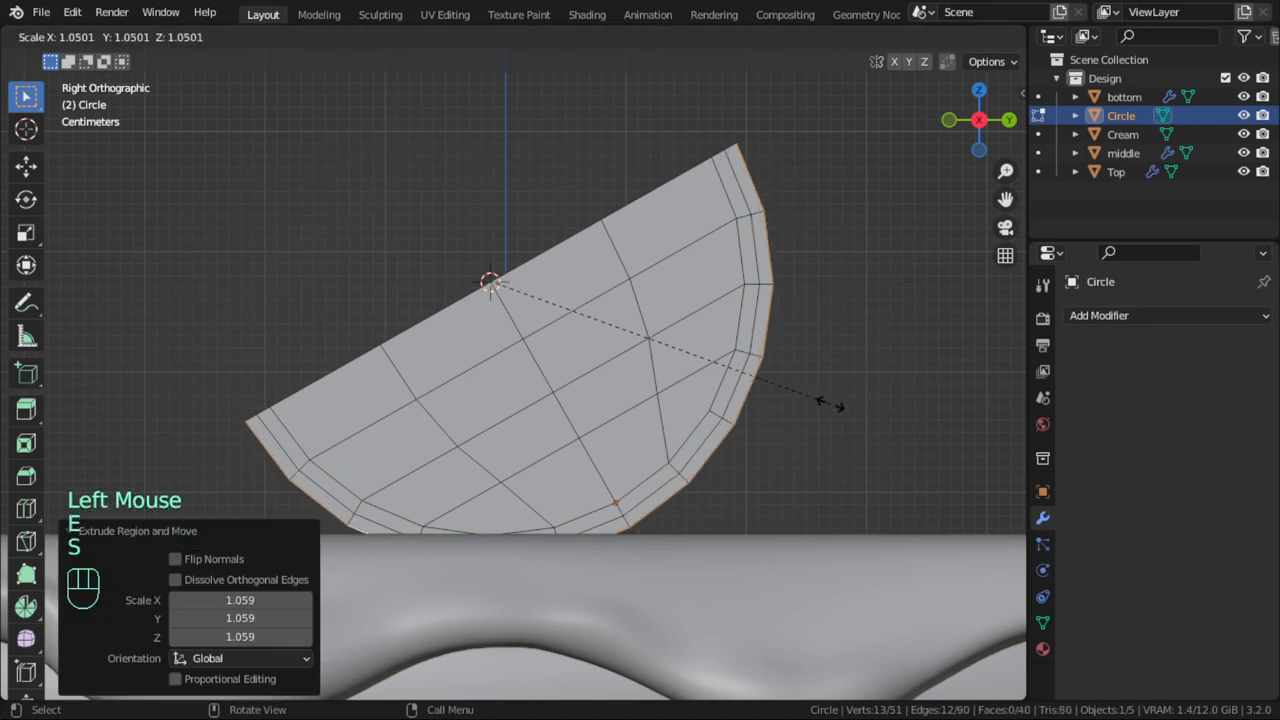
key(Tab)
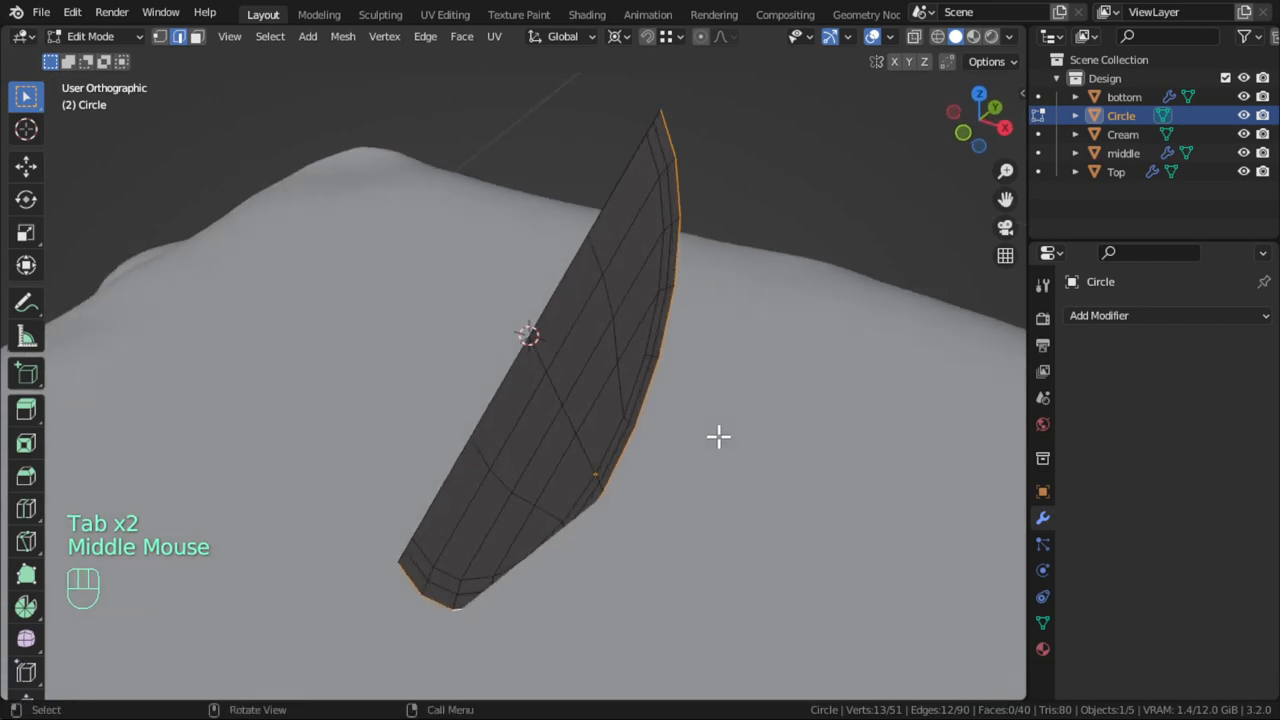
Extrude the slice for thickness, add a Subdivision Surface modifier and select the whole mesh
key(e)
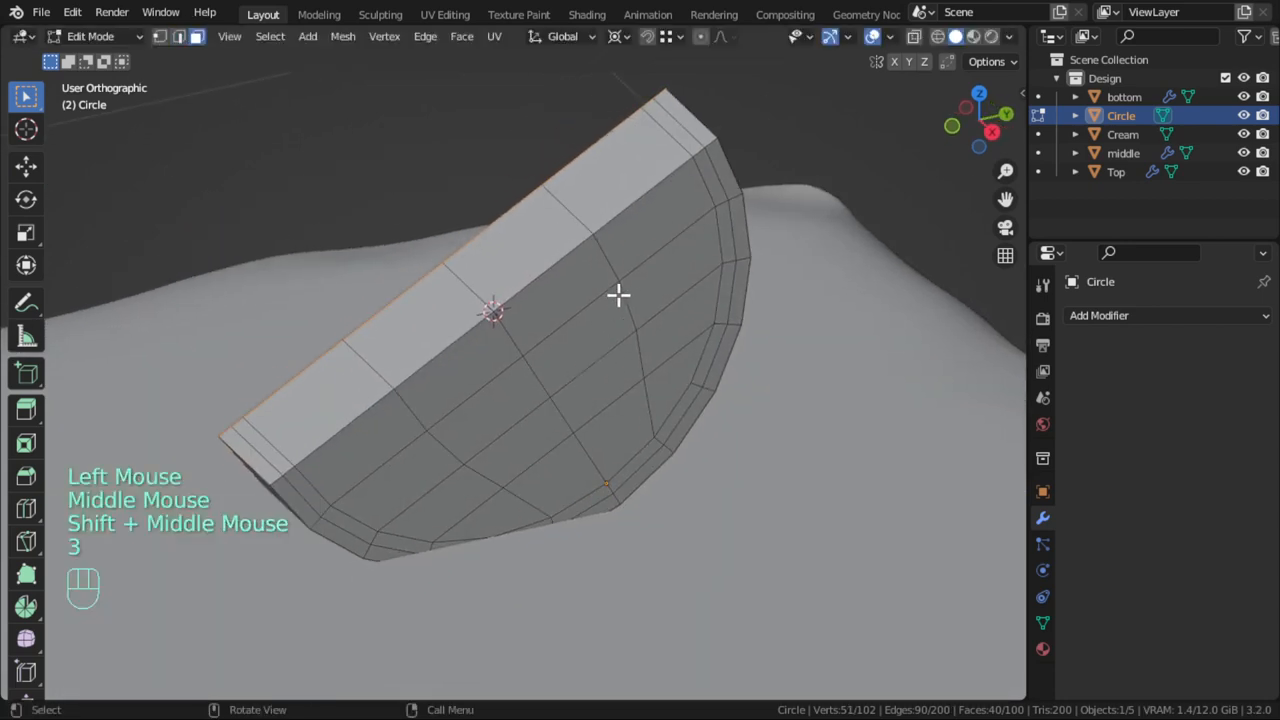
key(Tab)
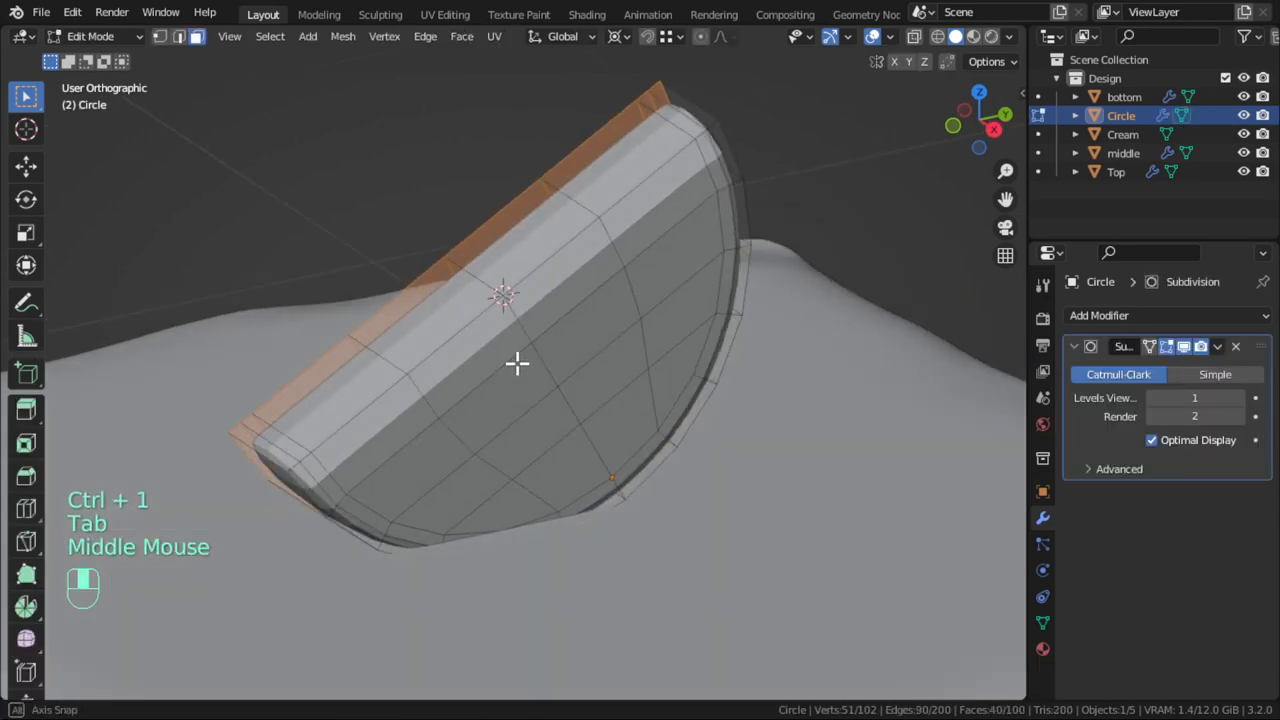
key(ctrl+r)
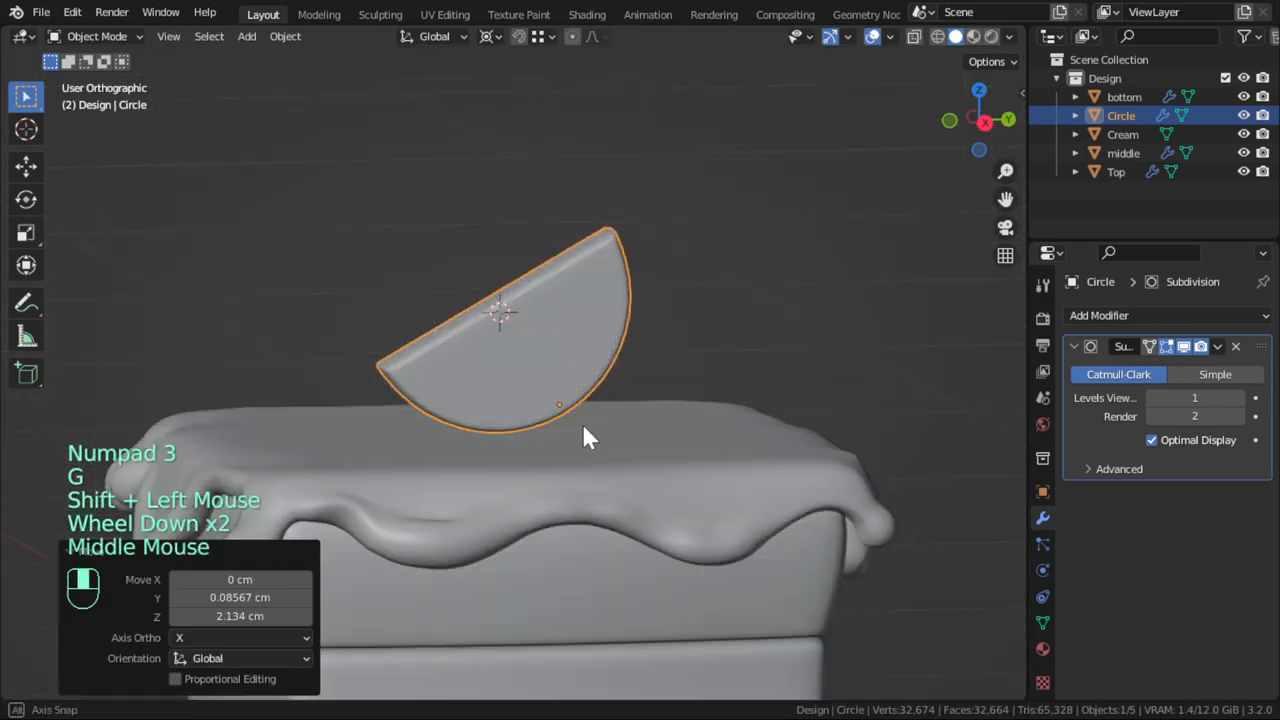
key(Tab)
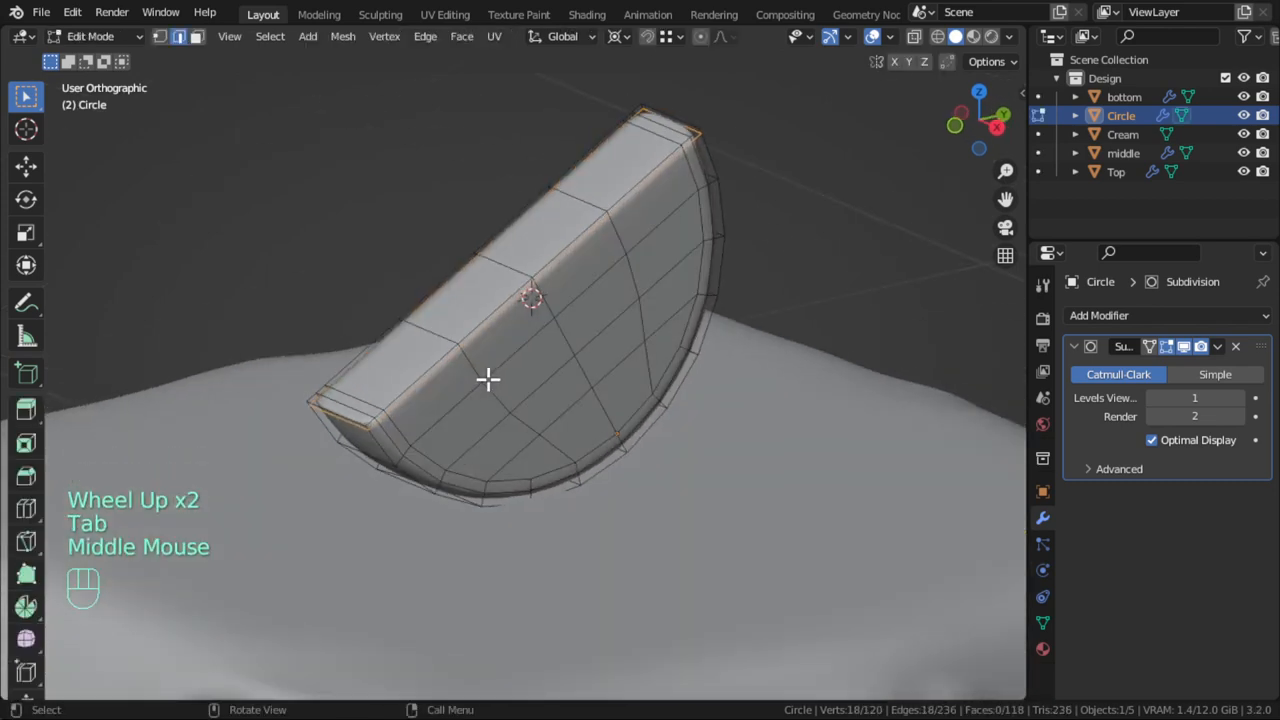
key(a)
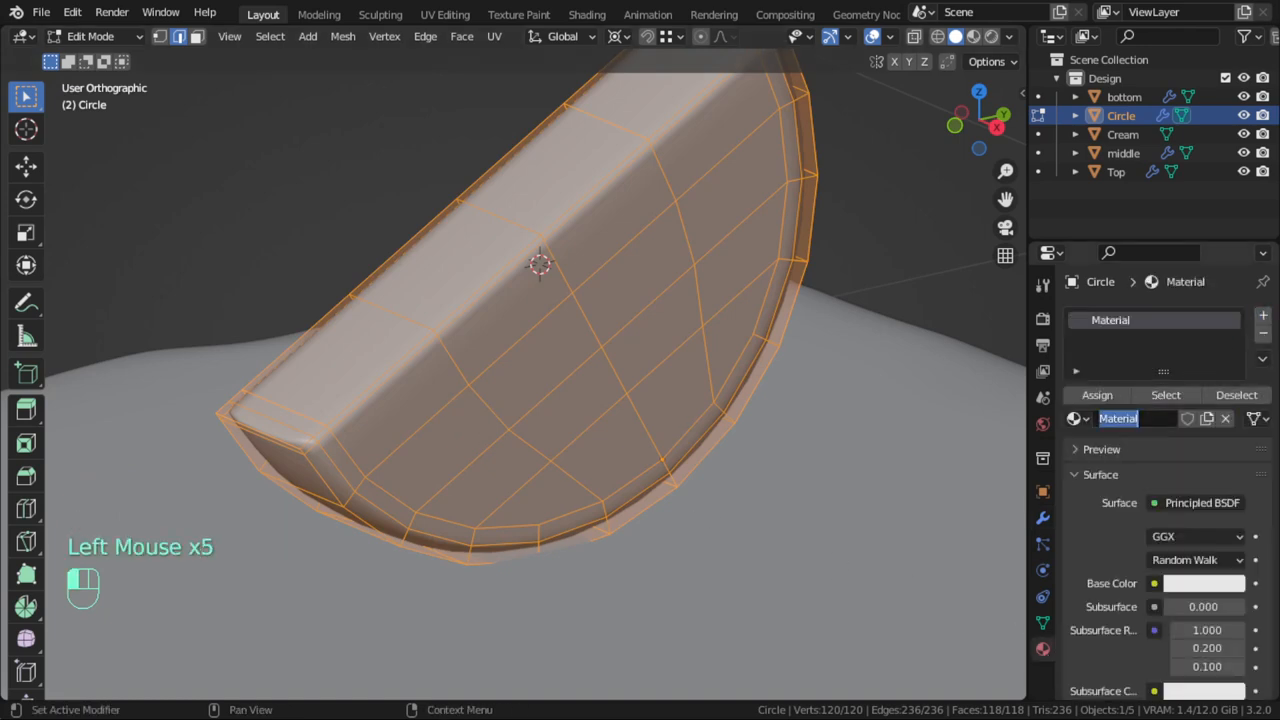
Name the first material orange, add white and inner slots, and save the file
text(orange)
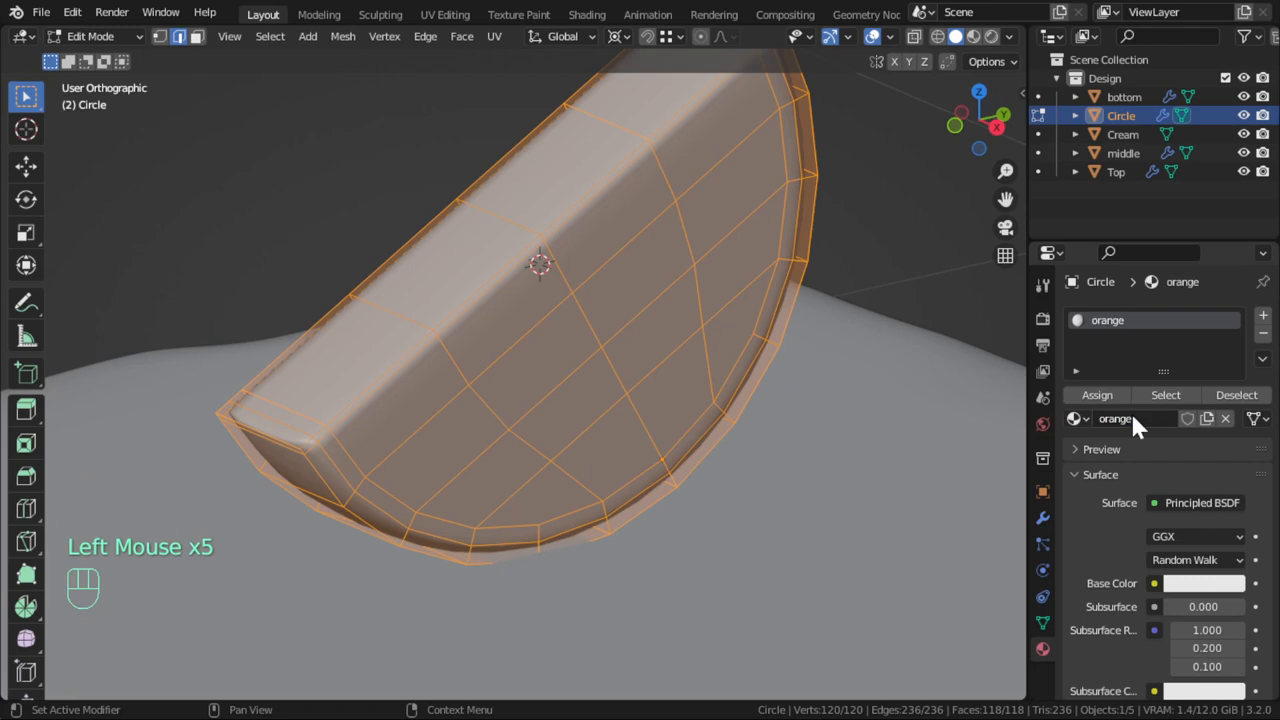
click(1224, 418)
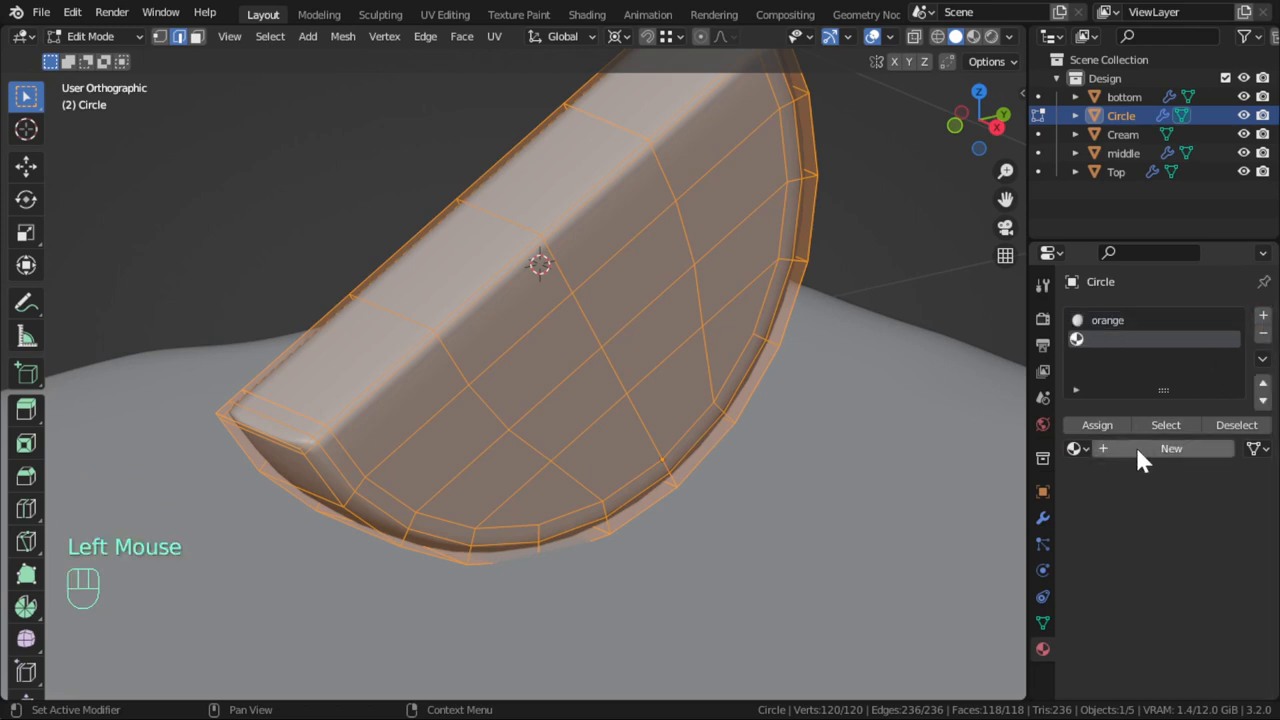
click(1170, 448)
text(white)
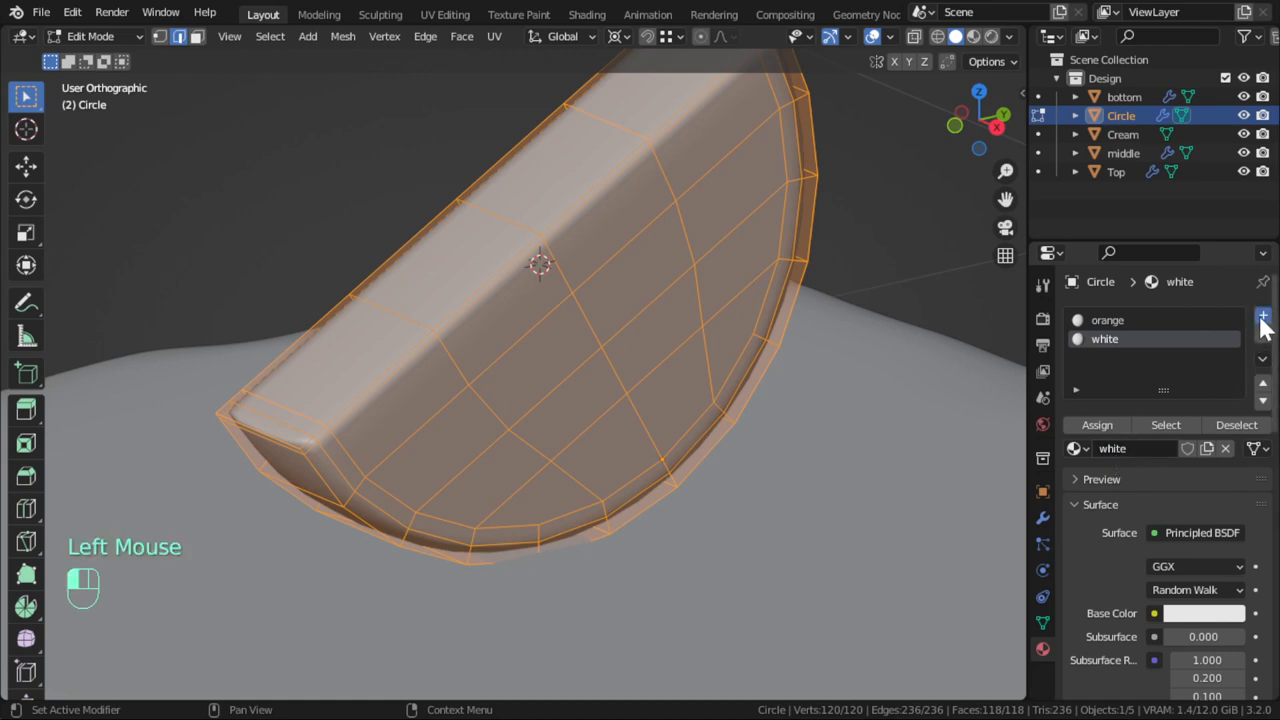
click(1262, 316)
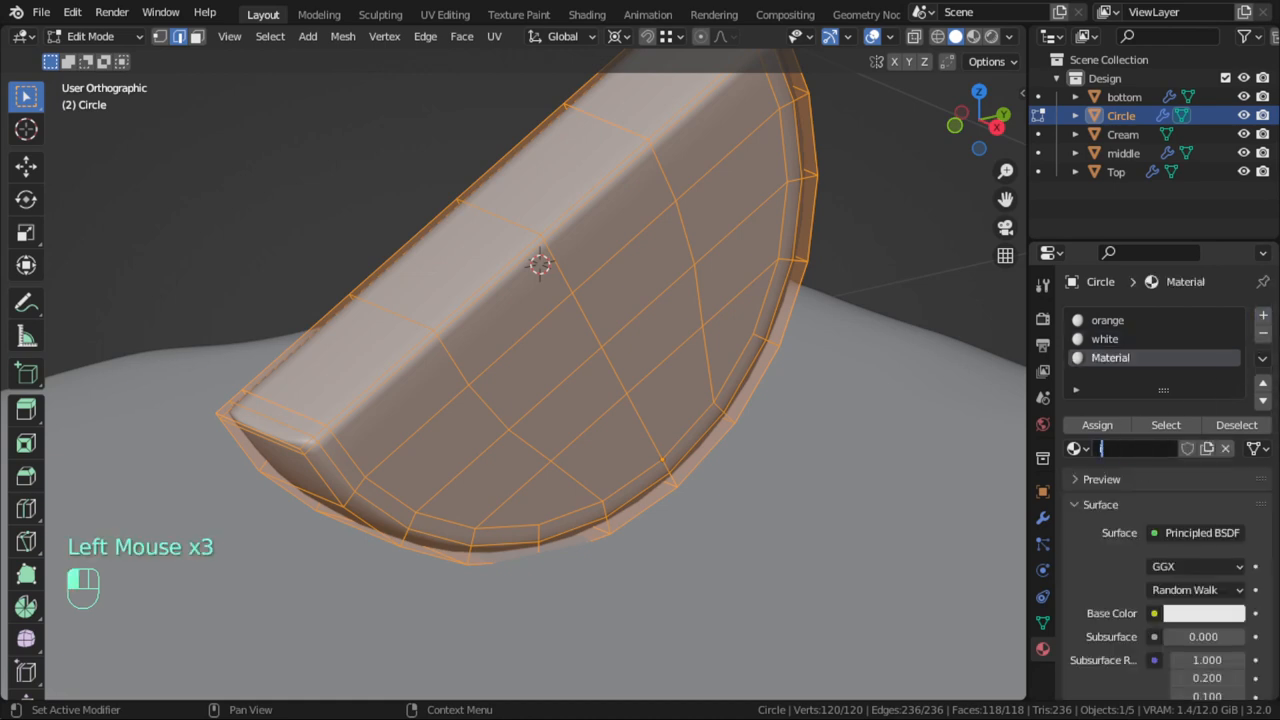
text(inner)
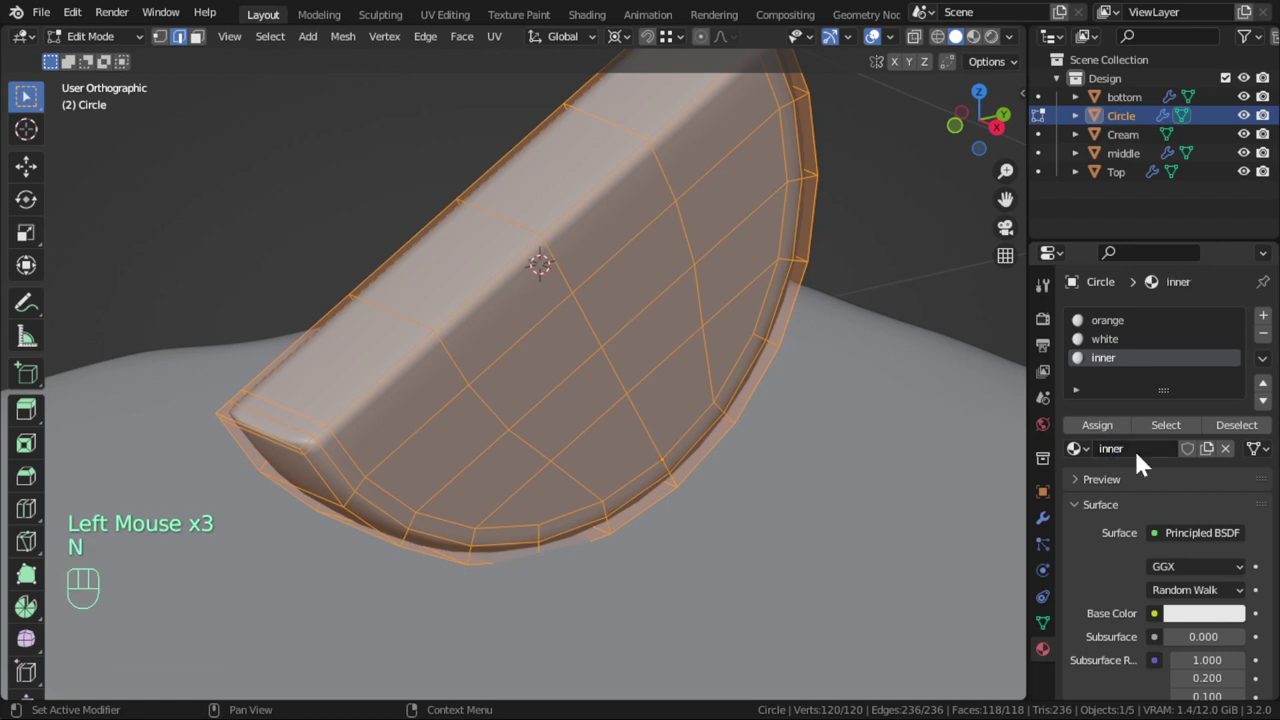
key(ctrl+s)
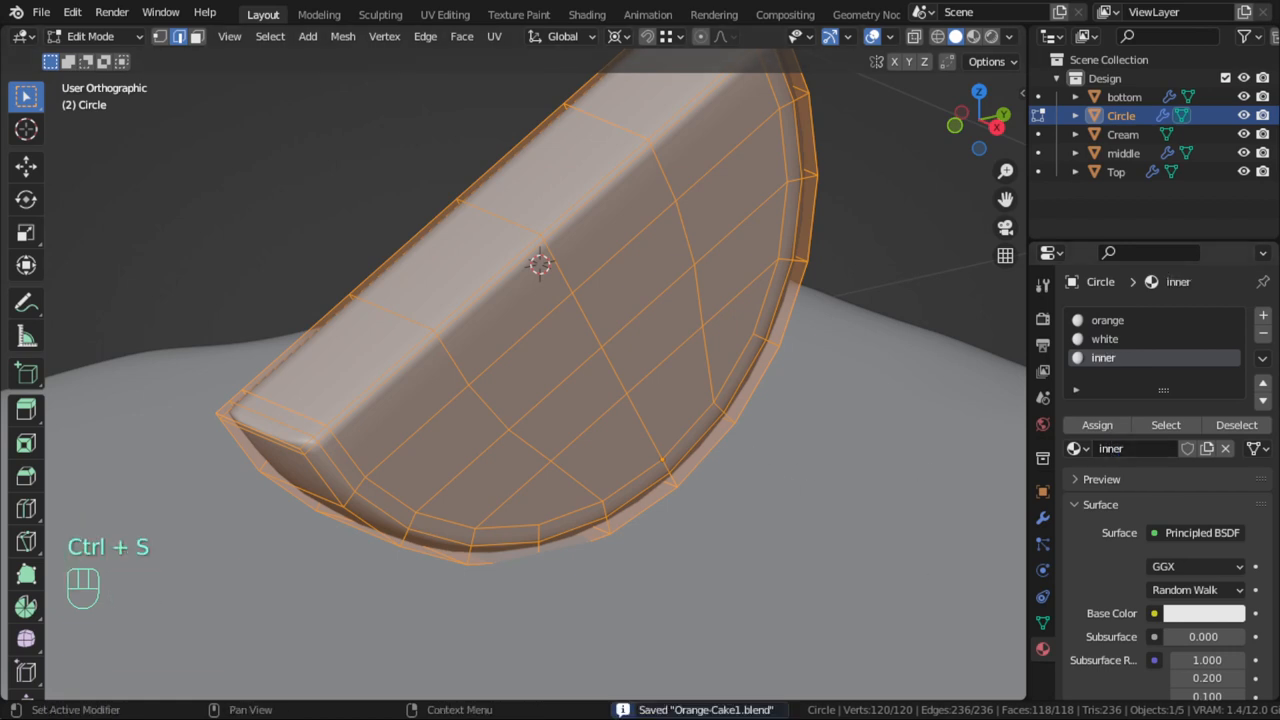
Select the slice's face rings and assign the orange rind and white pith materials
key(Tab)
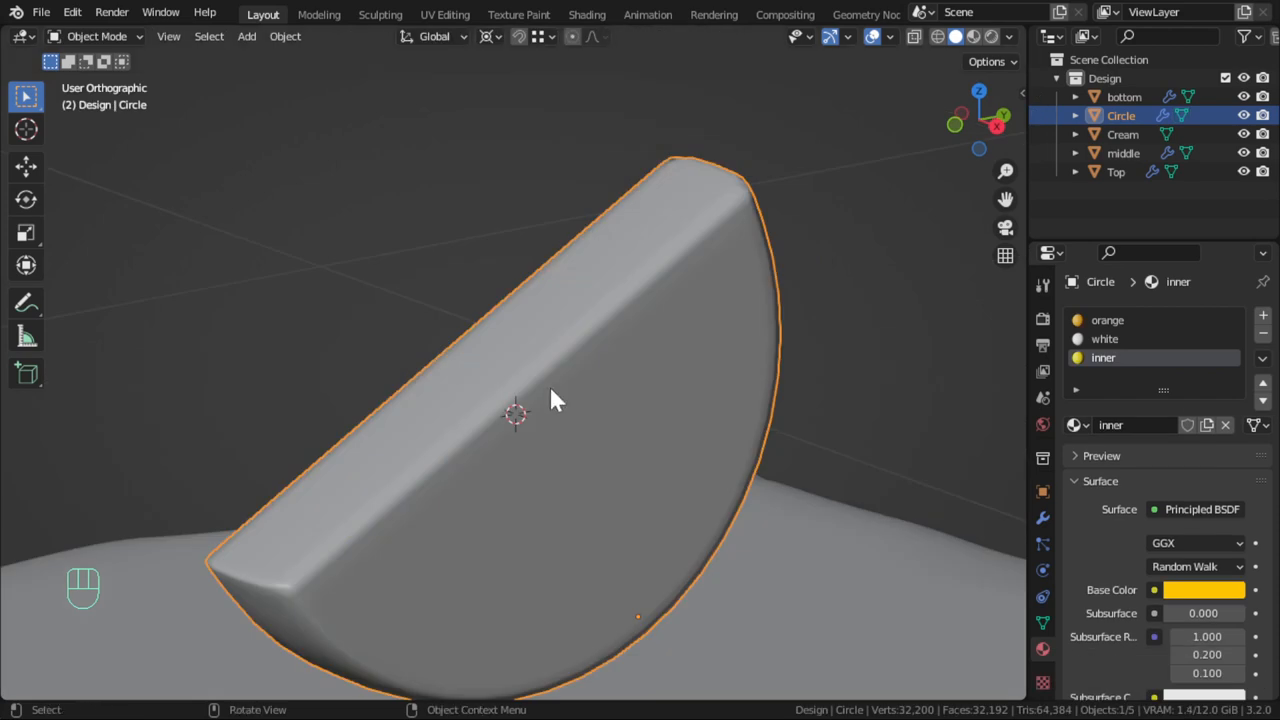
key(Tab)
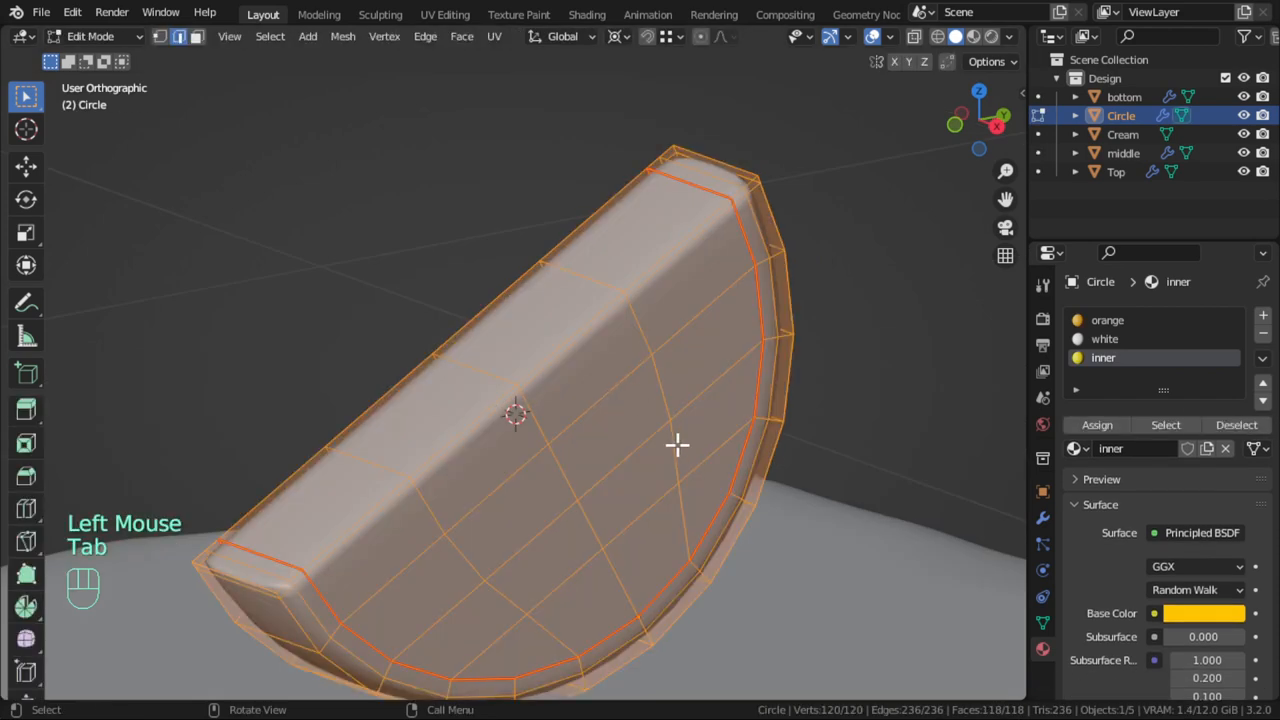
mouse_move(992, 370)
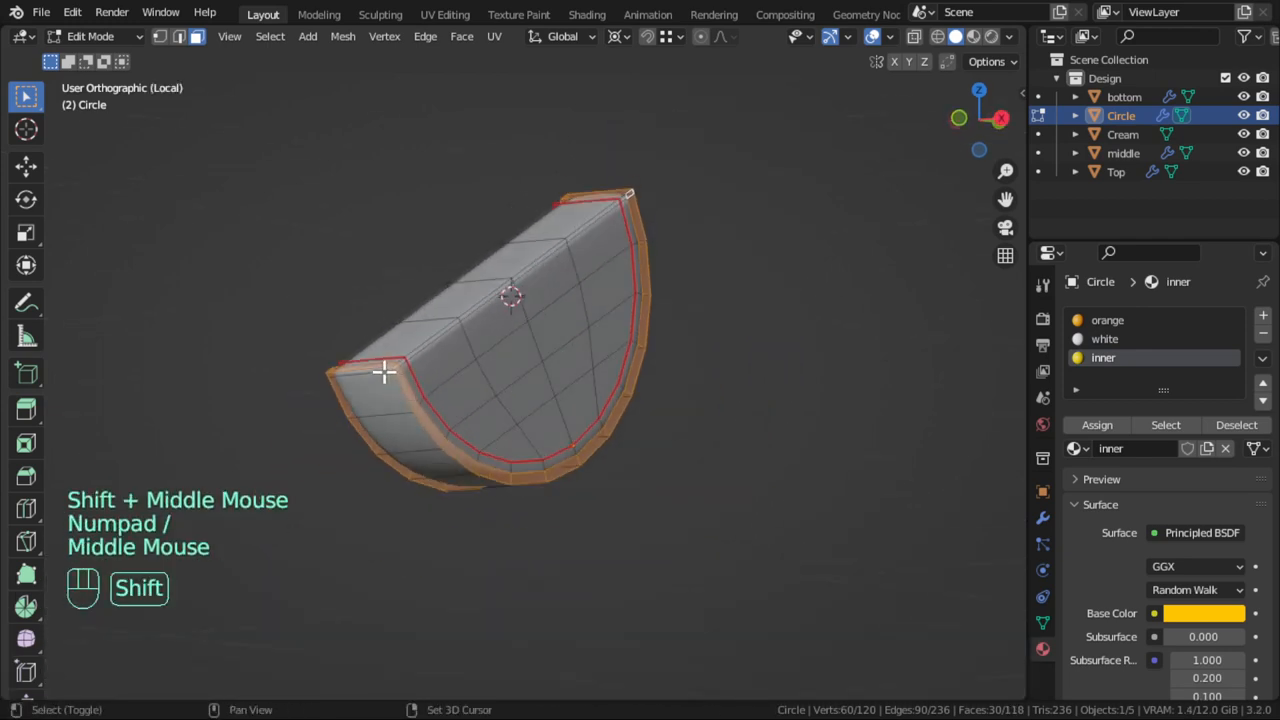
click(390, 420)
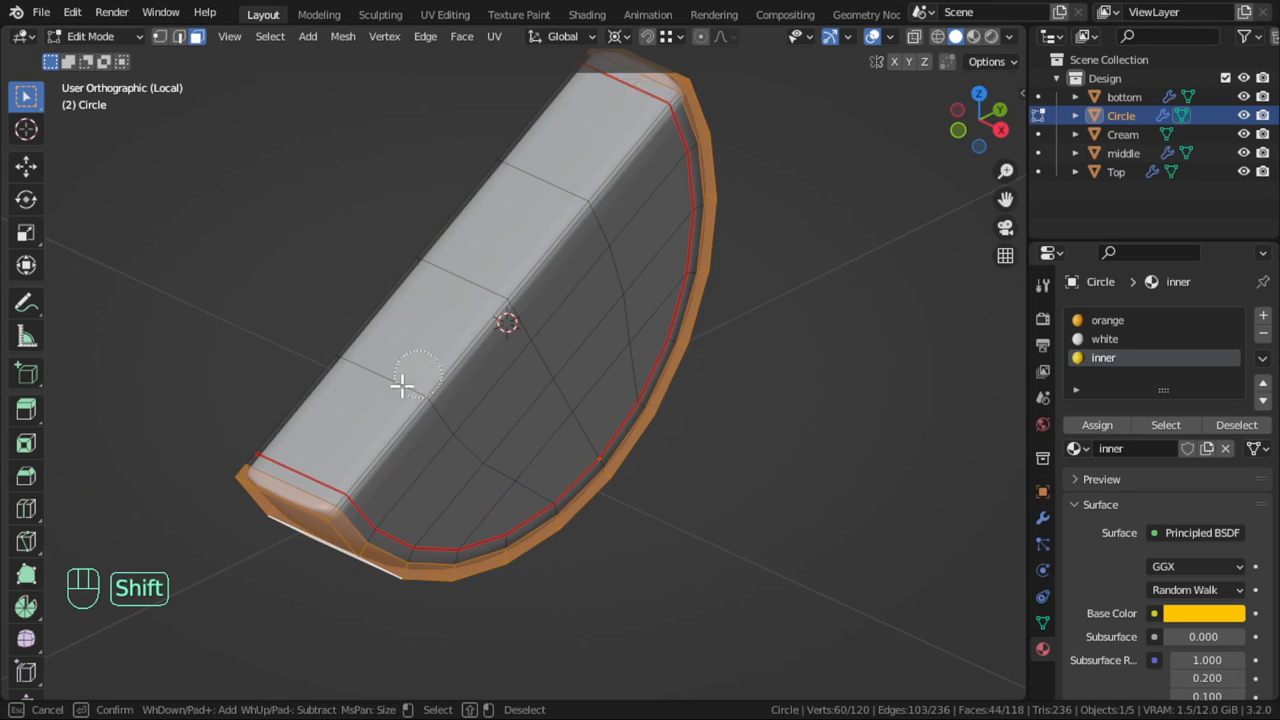
click(1108, 320)
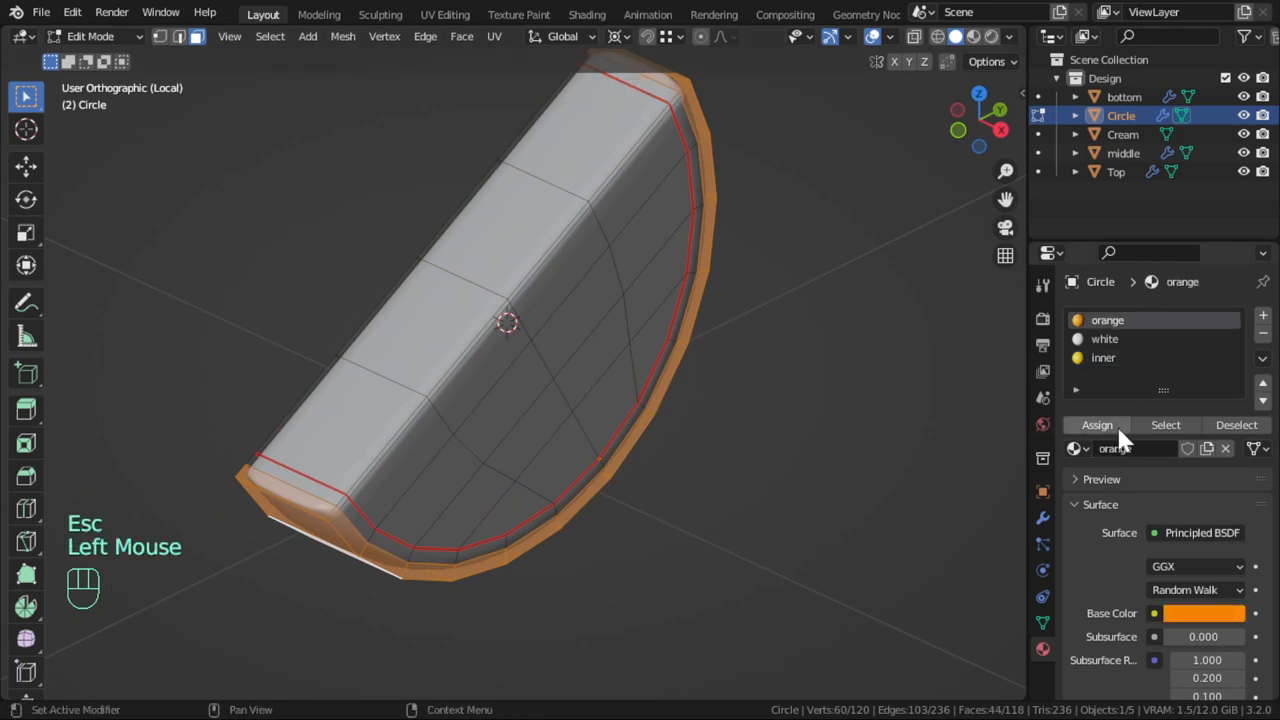
Check the assigned colours, then crease the selected edges at 0.7
key(Tab)
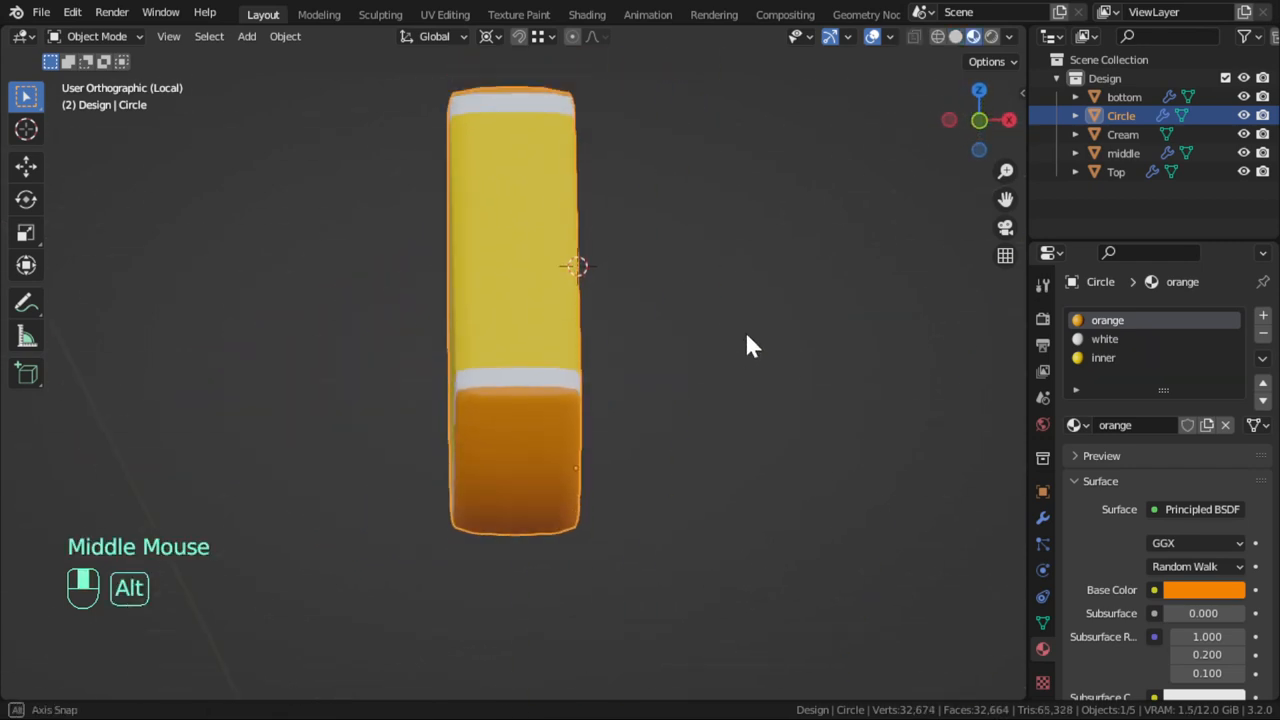
key(Tab)
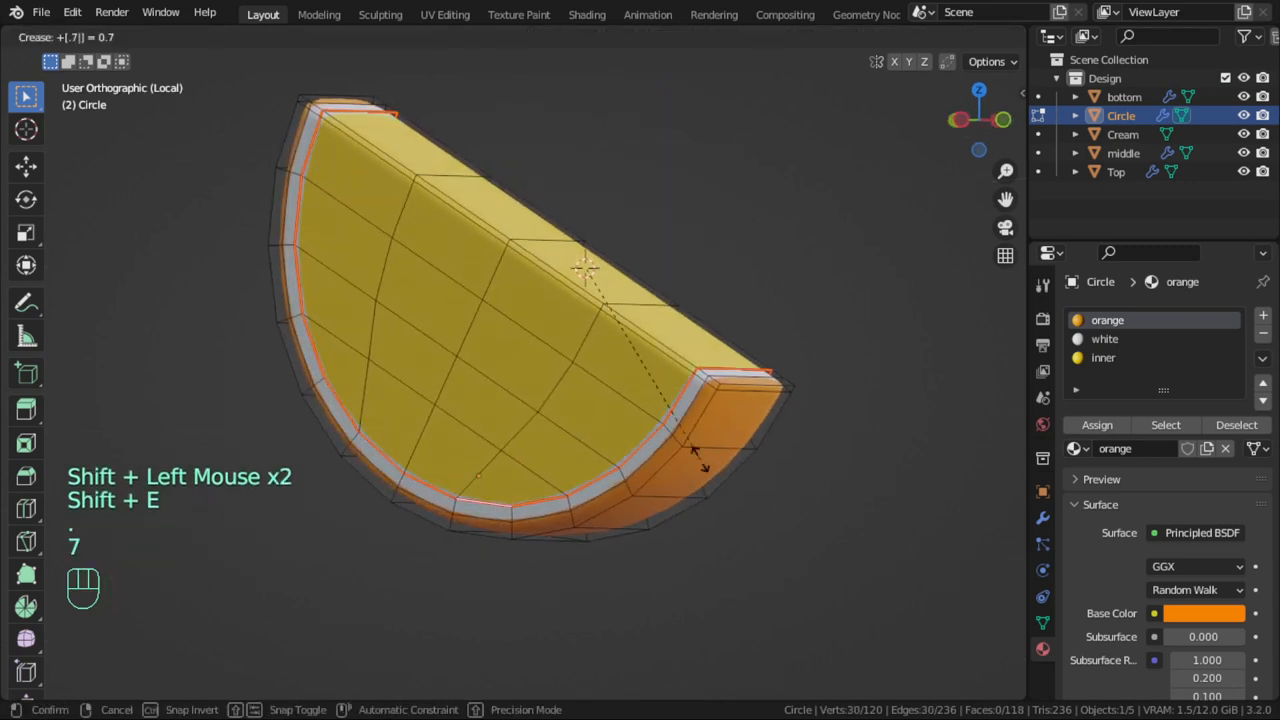
key(Tab)
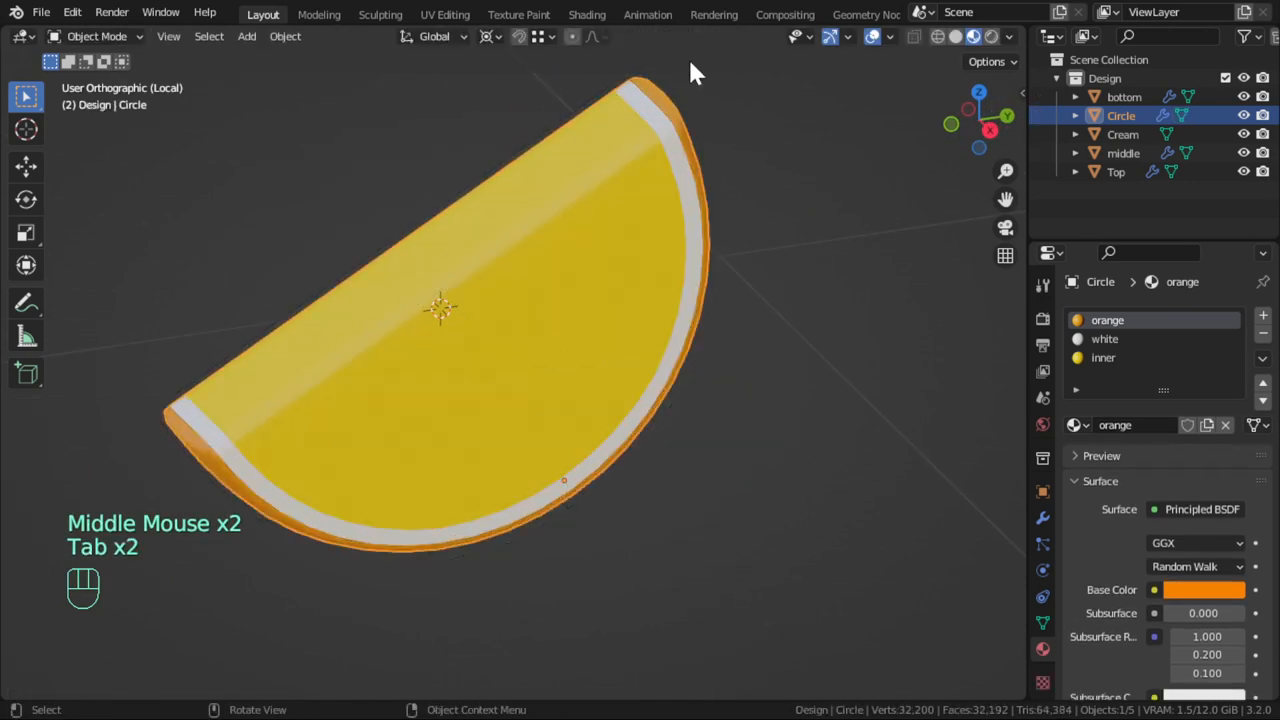
Switch the viewport to an Image Editor while staying in Object Mode
click(96, 36)
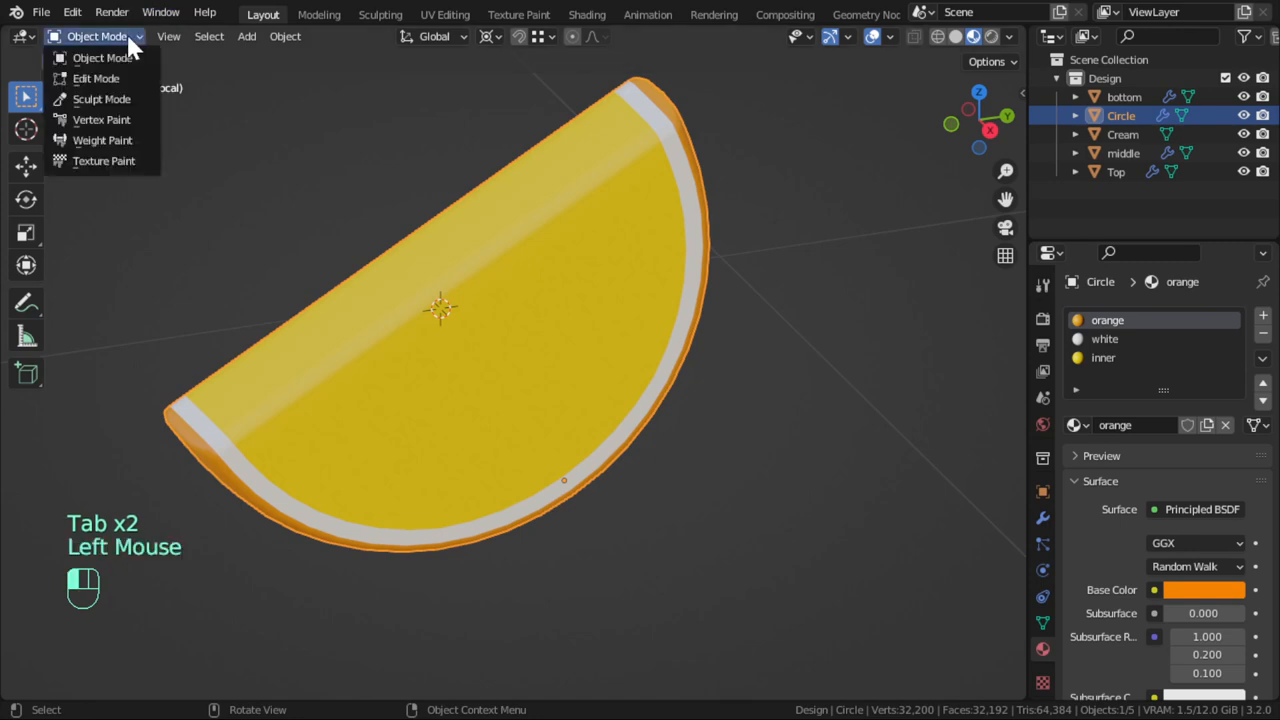
click(104, 56)
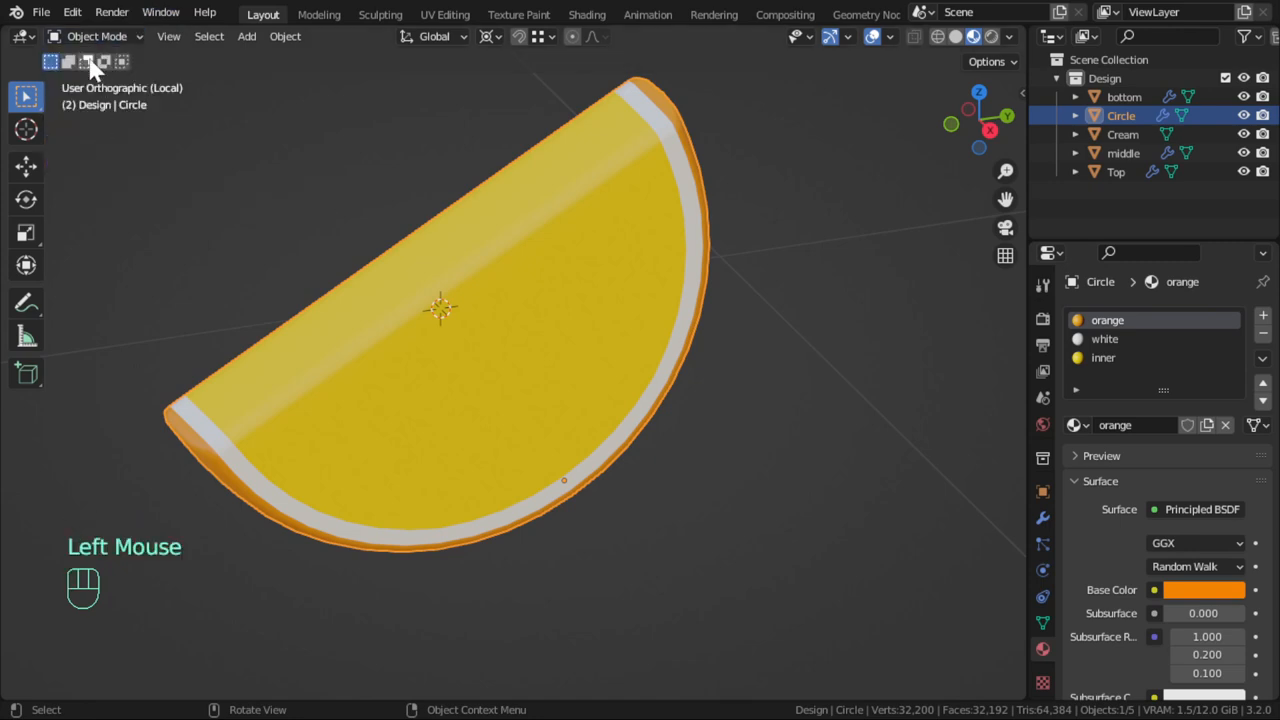
click(22, 36)
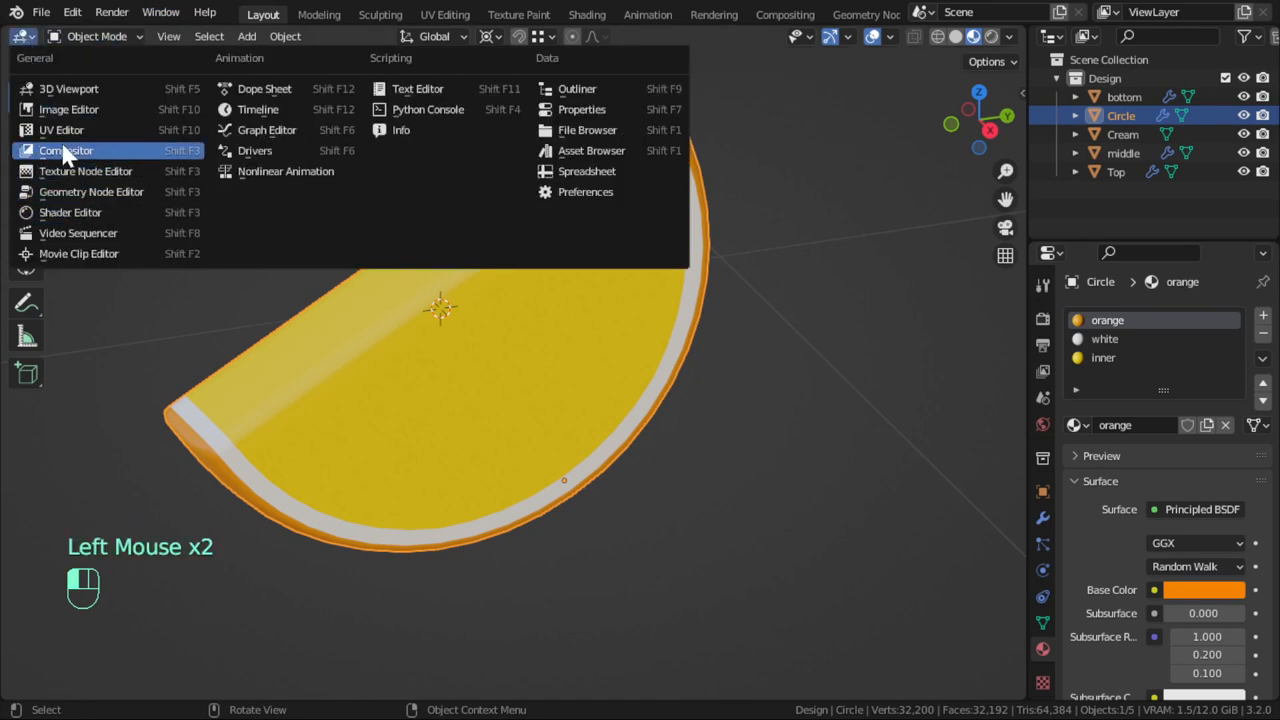
click(66, 150)
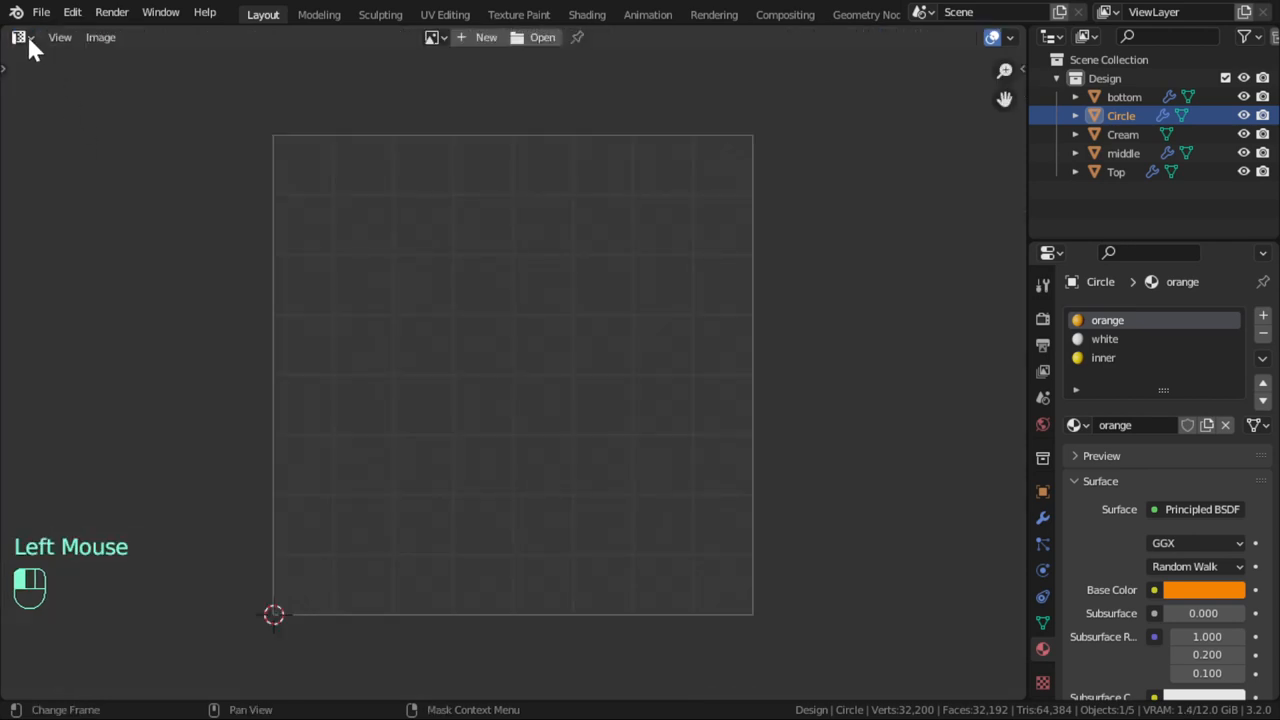
Create a new blank 2048×2048 image named orange_inner
click(486, 36)
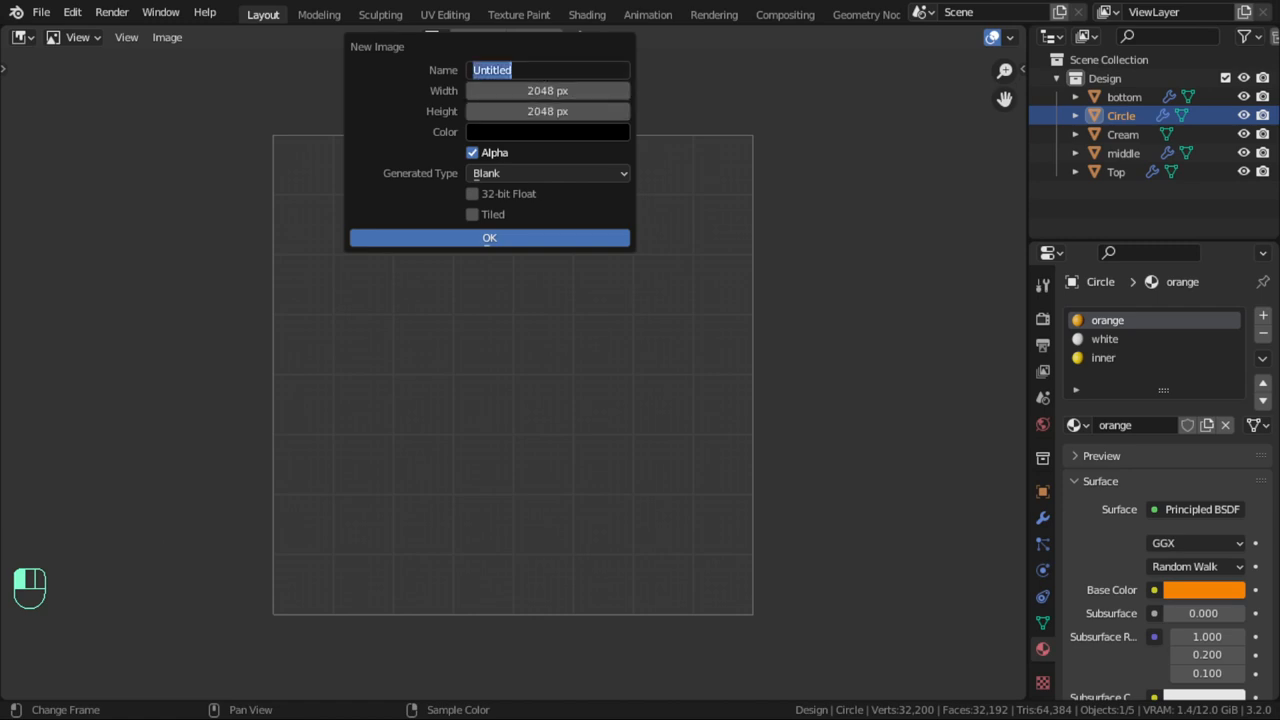
text(orange_in)
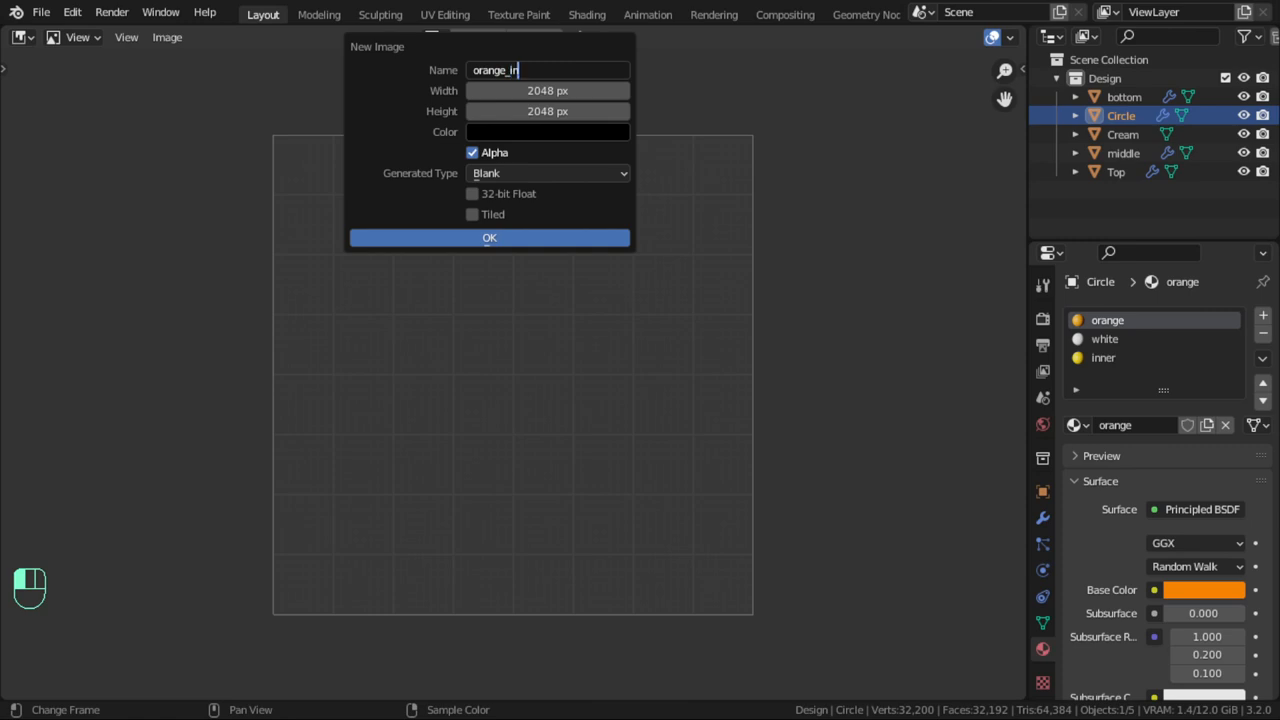
text(ner)
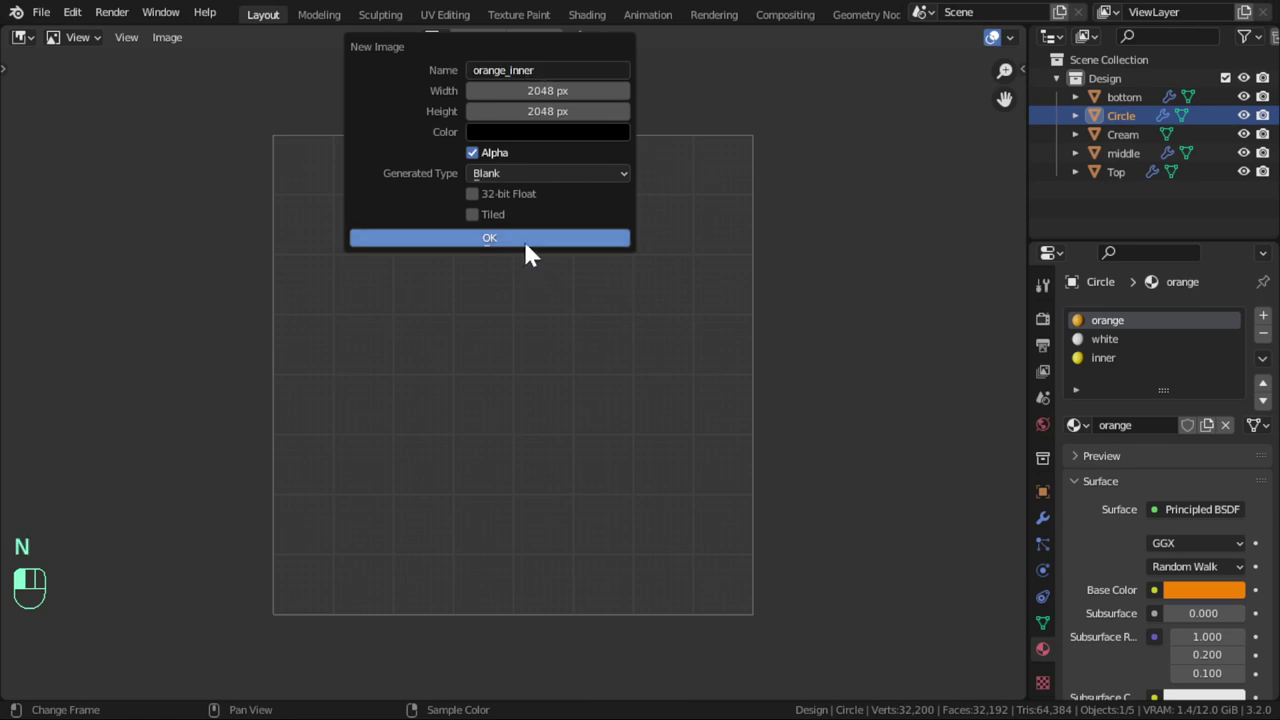
click(488, 236)
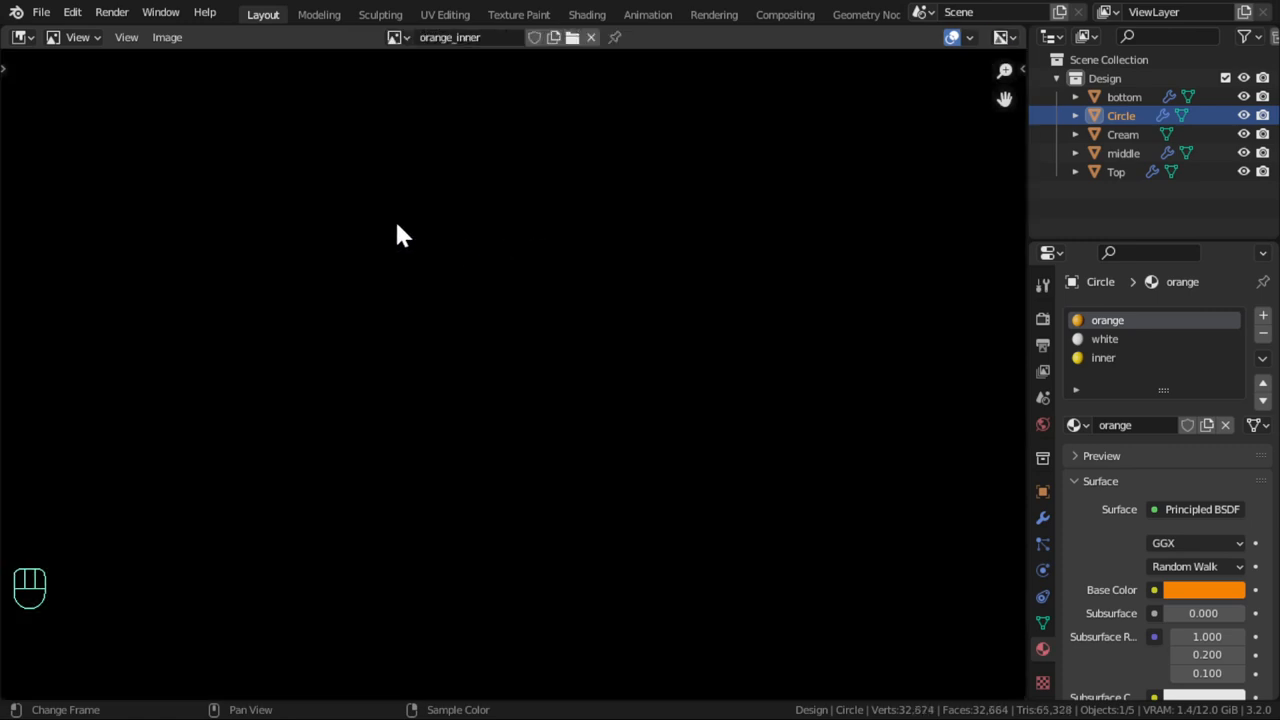
click(16, 36)
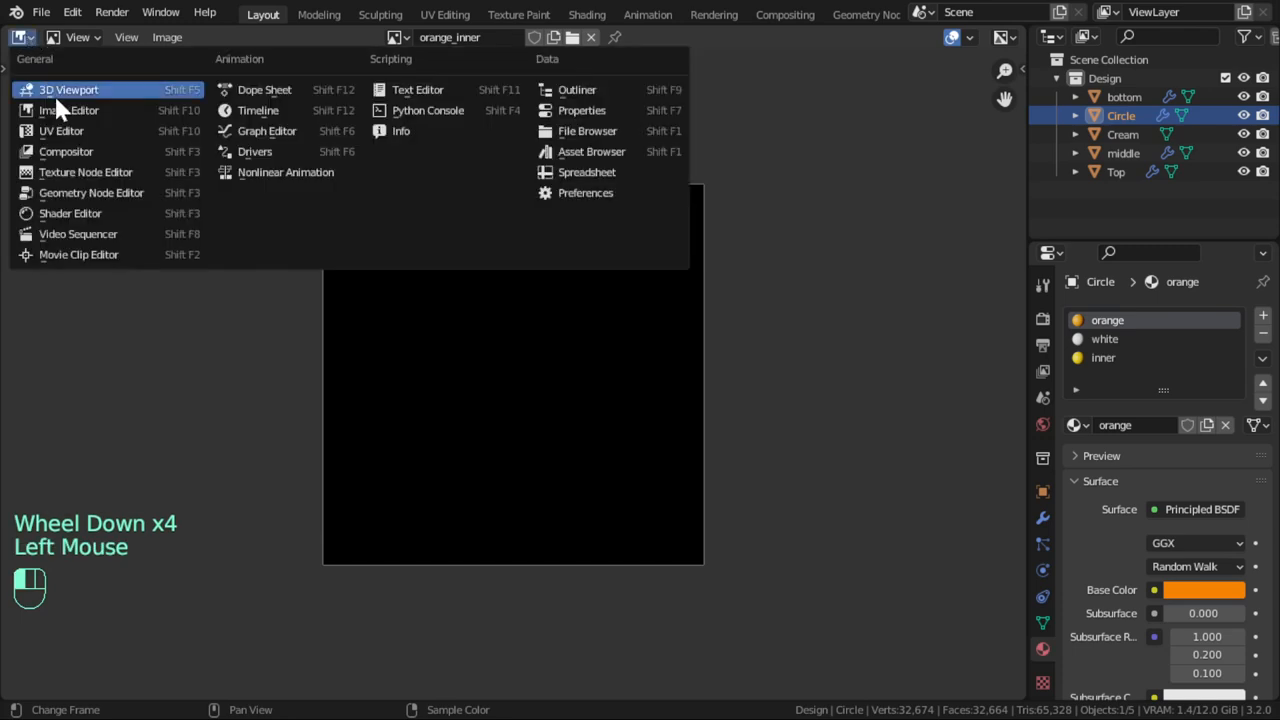
In the Shader Editor add an Image Texture node using orange_inner to the orange material
click(70, 212)
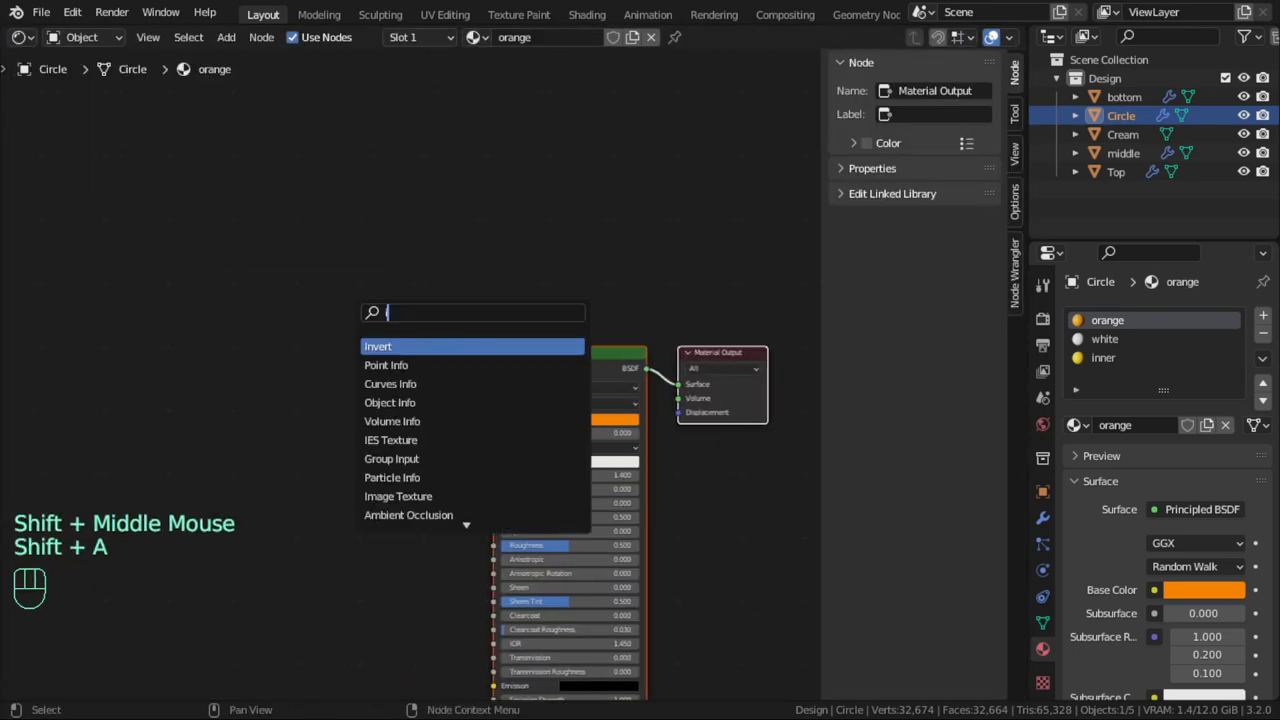
click(398, 496)
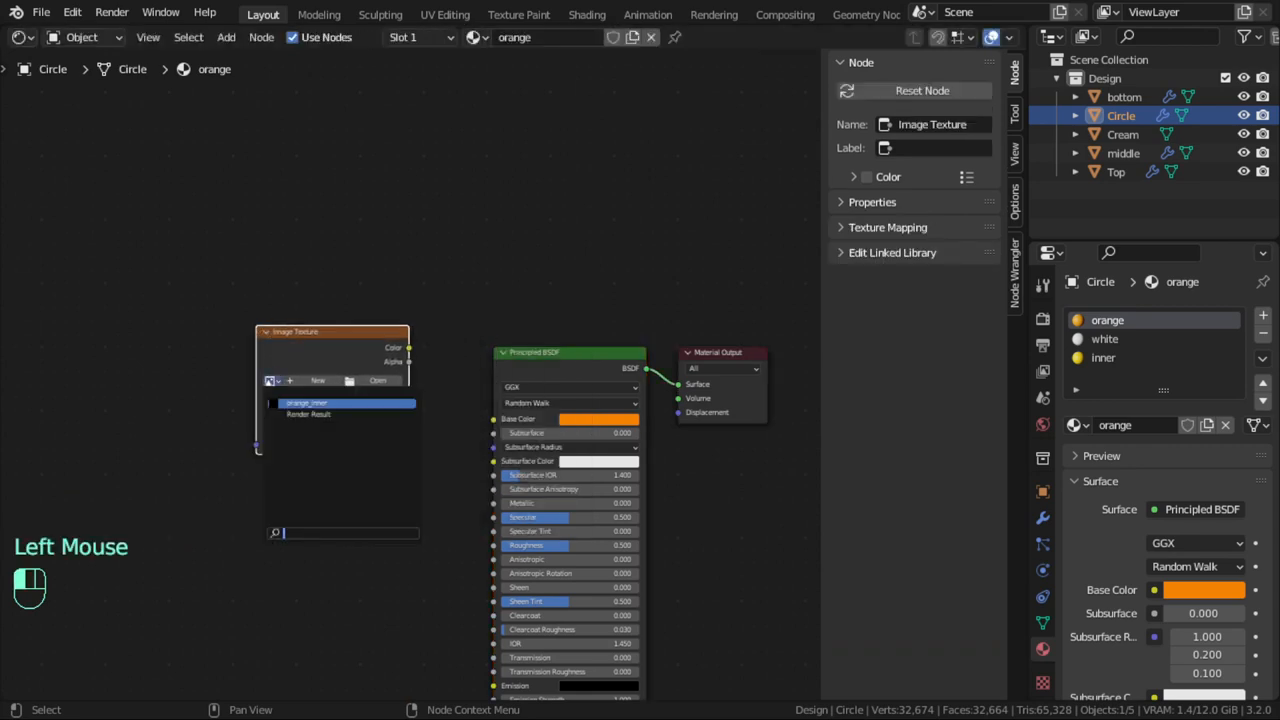
click(348, 404)
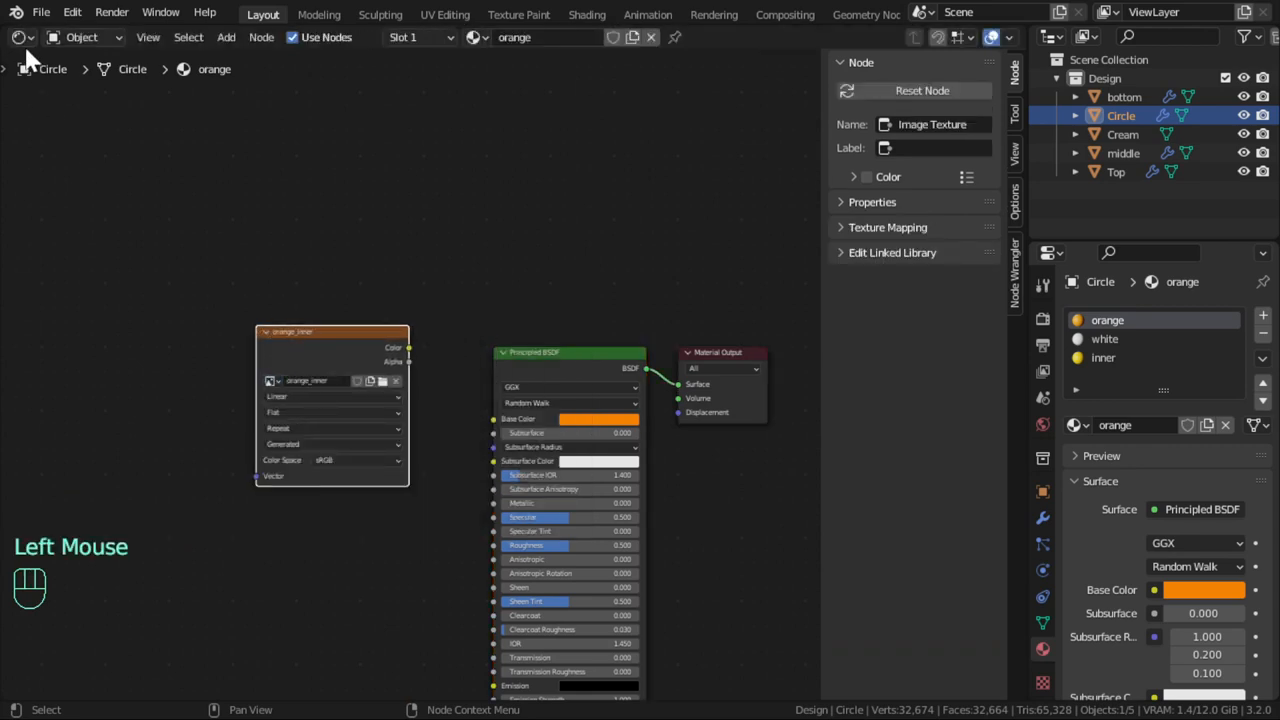
key(Tab)
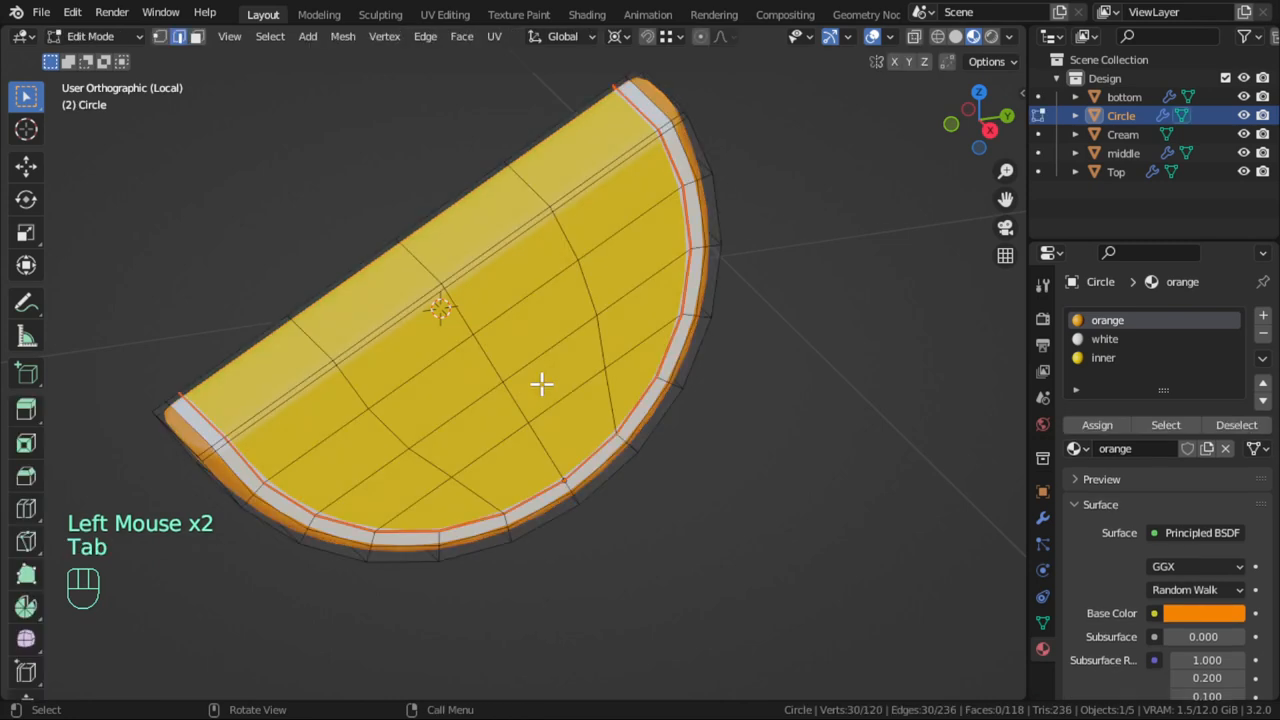
key(Tab)
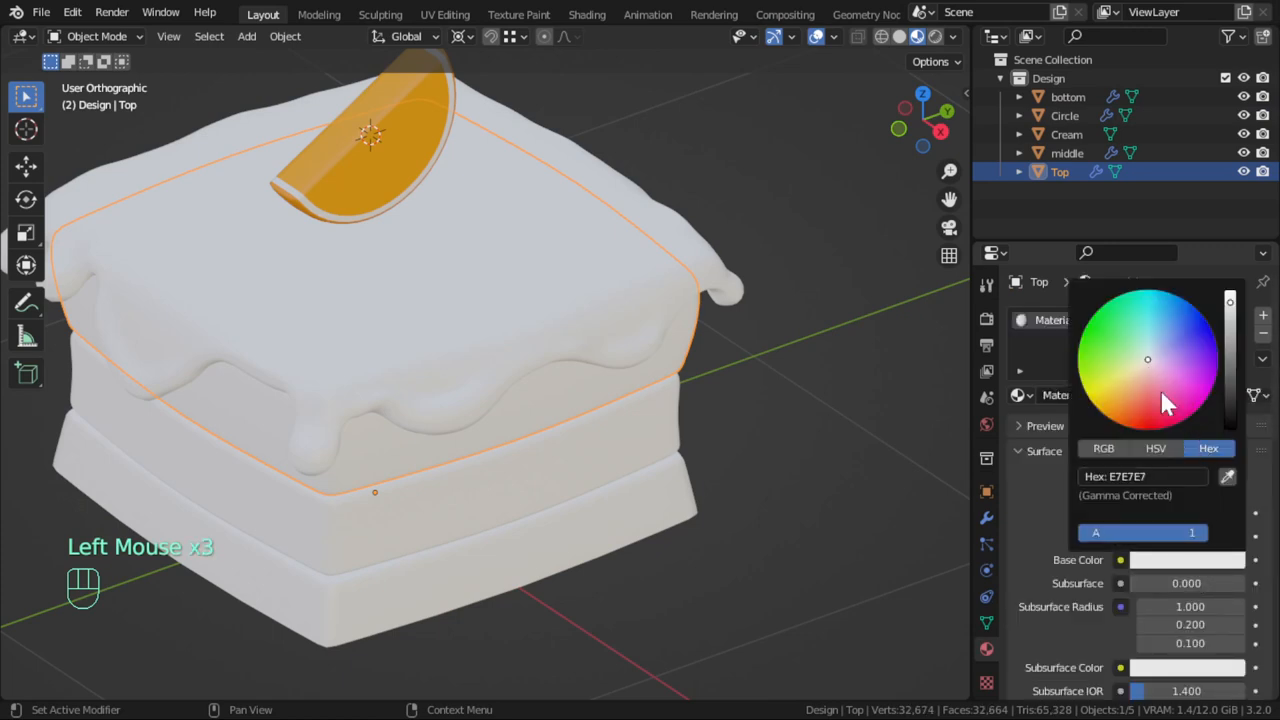
Set the Top sponge layer's Base Color to a light orange
click(1148, 388)
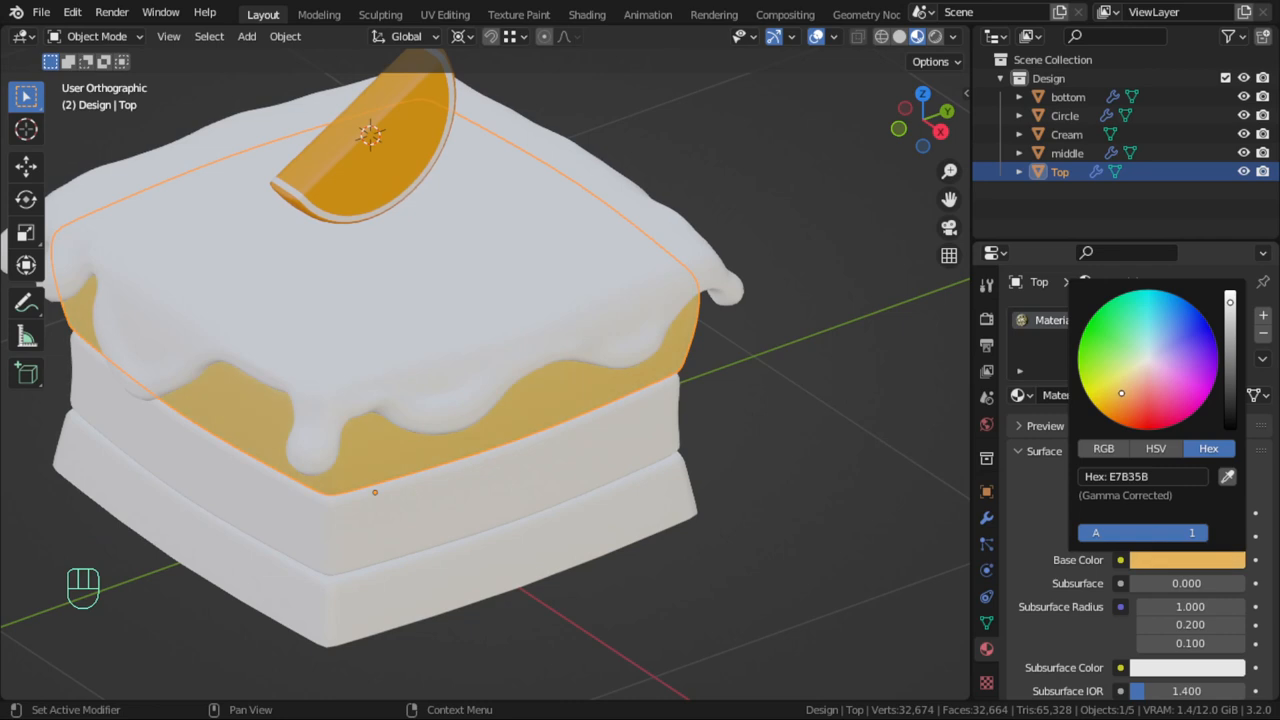
click(1124, 392)
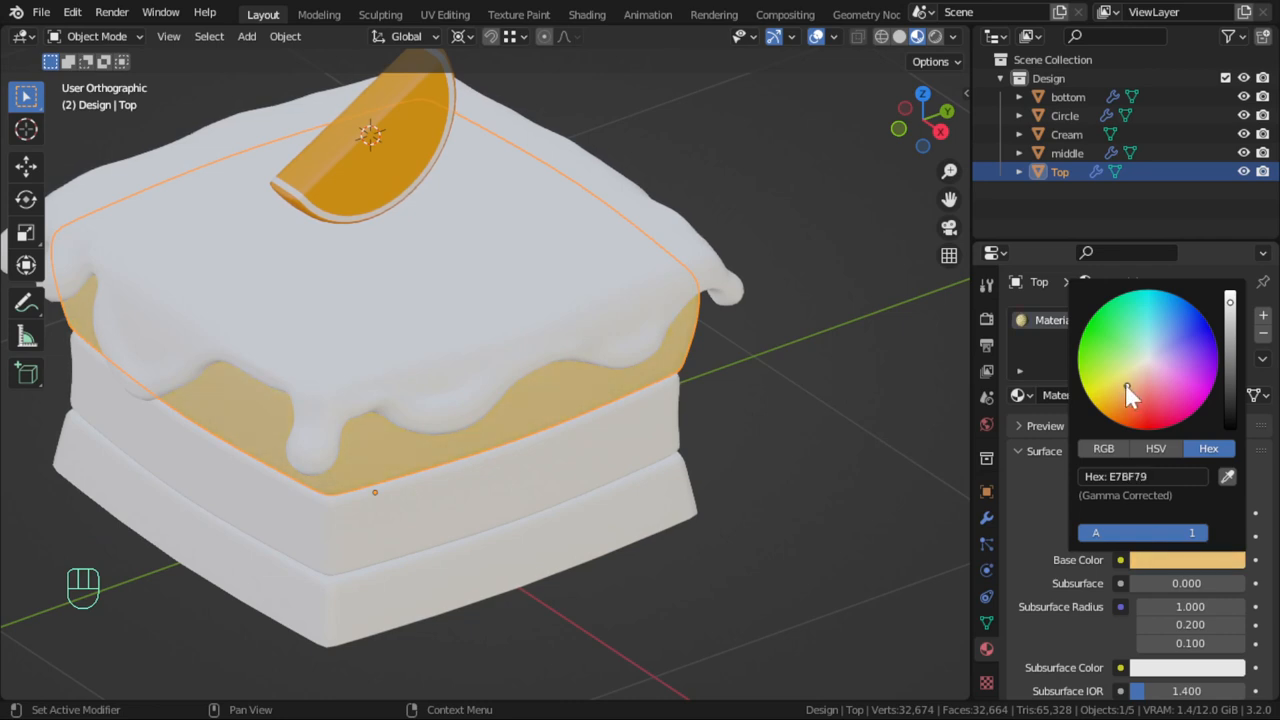
scroll(down, 3)
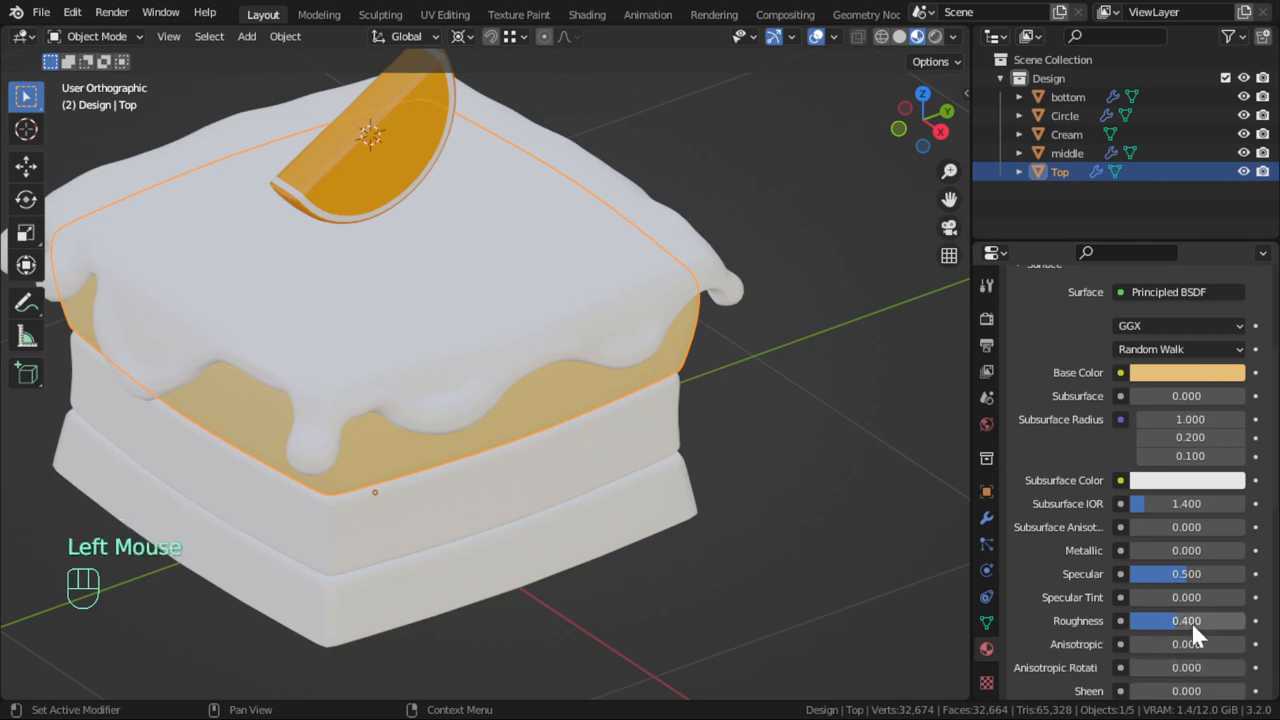
Give the Cream object a new material with a pale yellow Base Color
click(1066, 134)
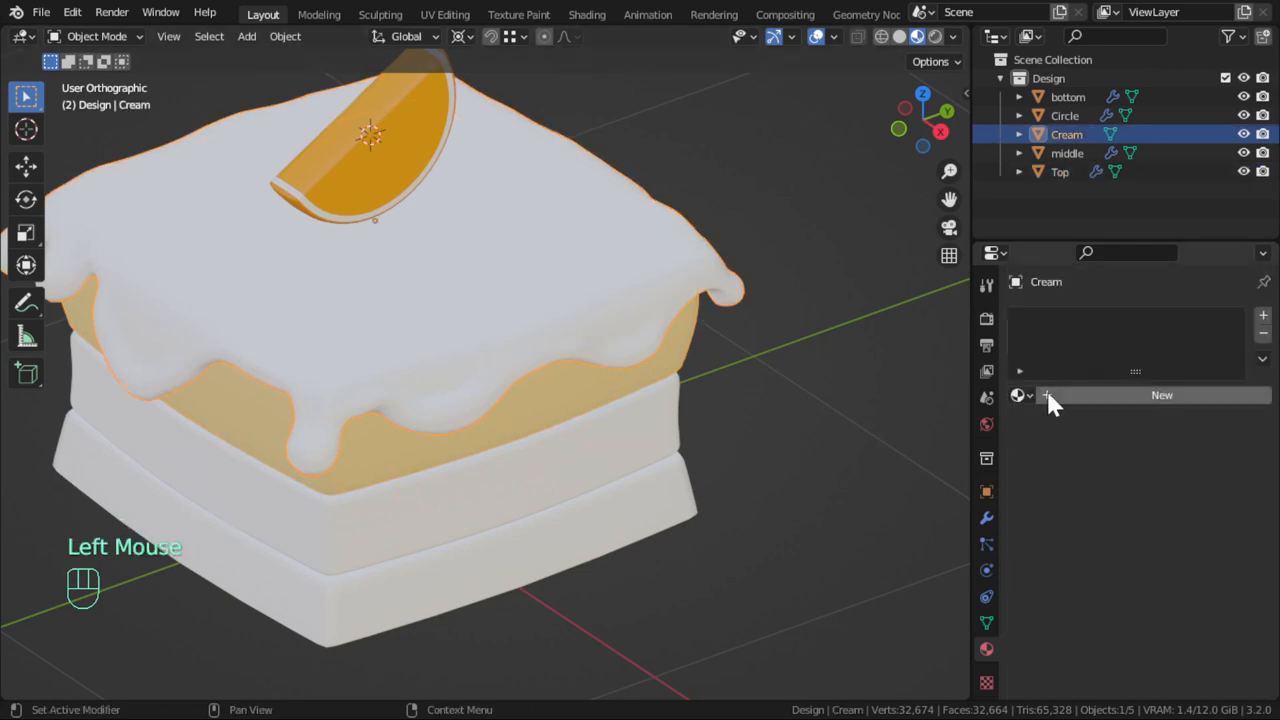
click(1160, 394)
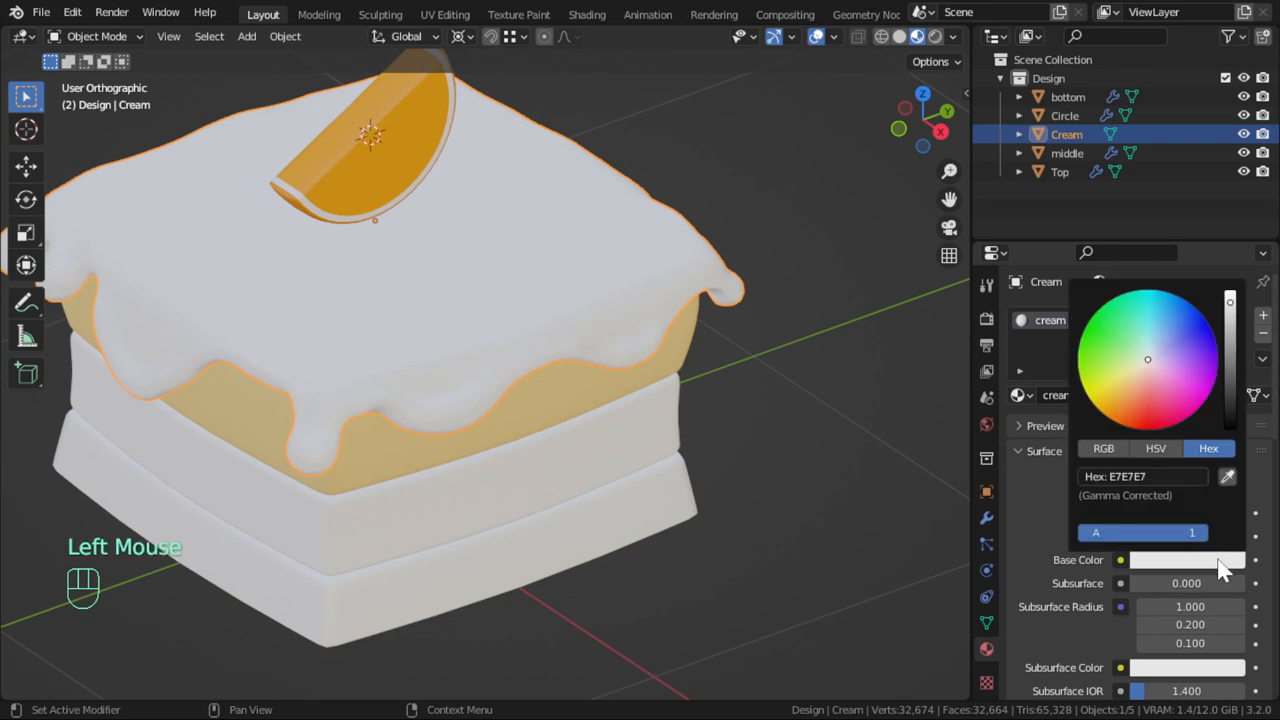
mouse_move(1150, 376)
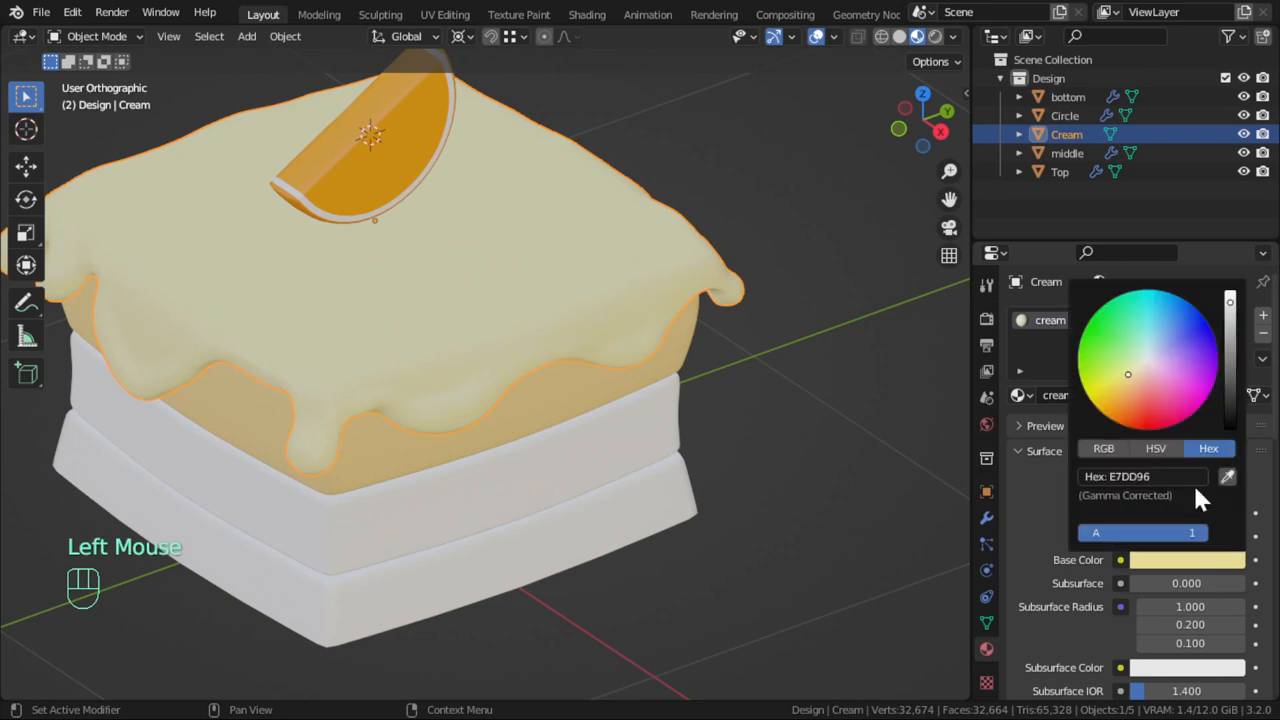
click(730, 452)
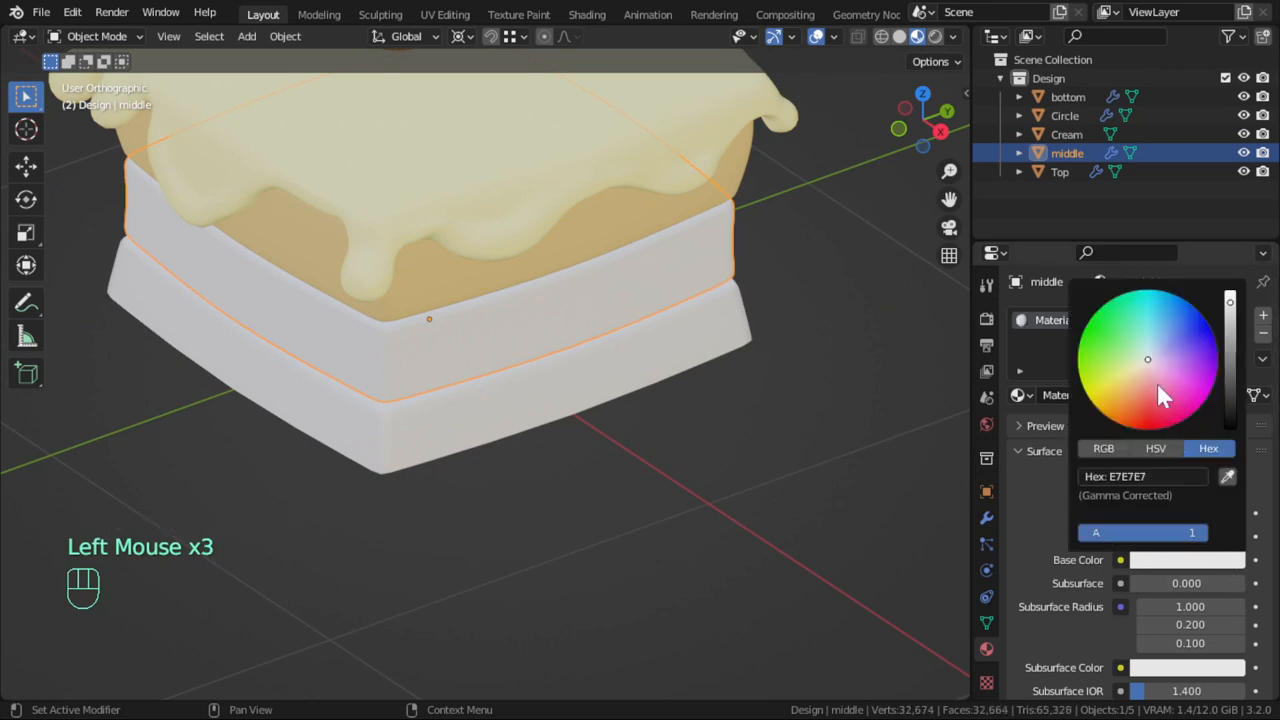
Set the middle layer's Base Color to orange and lower the Cream material's Roughness
click(1128, 402)
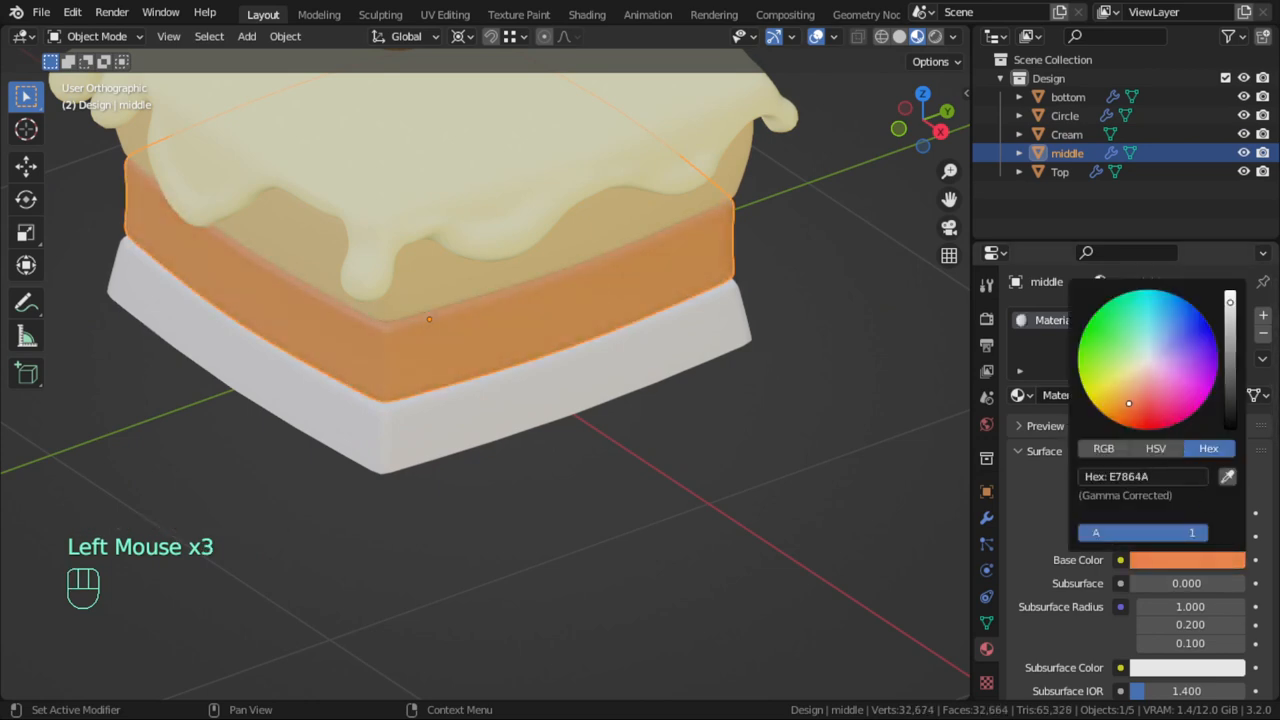
click(1120, 406)
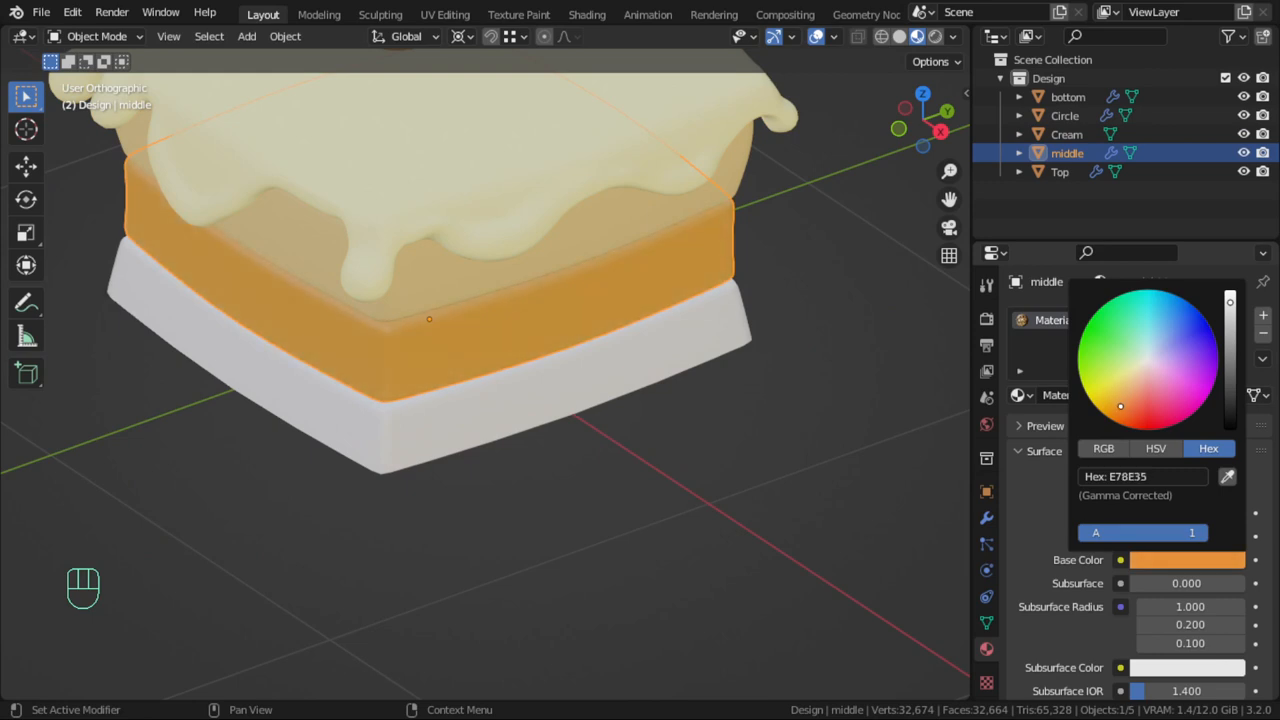
scroll(down, 3)
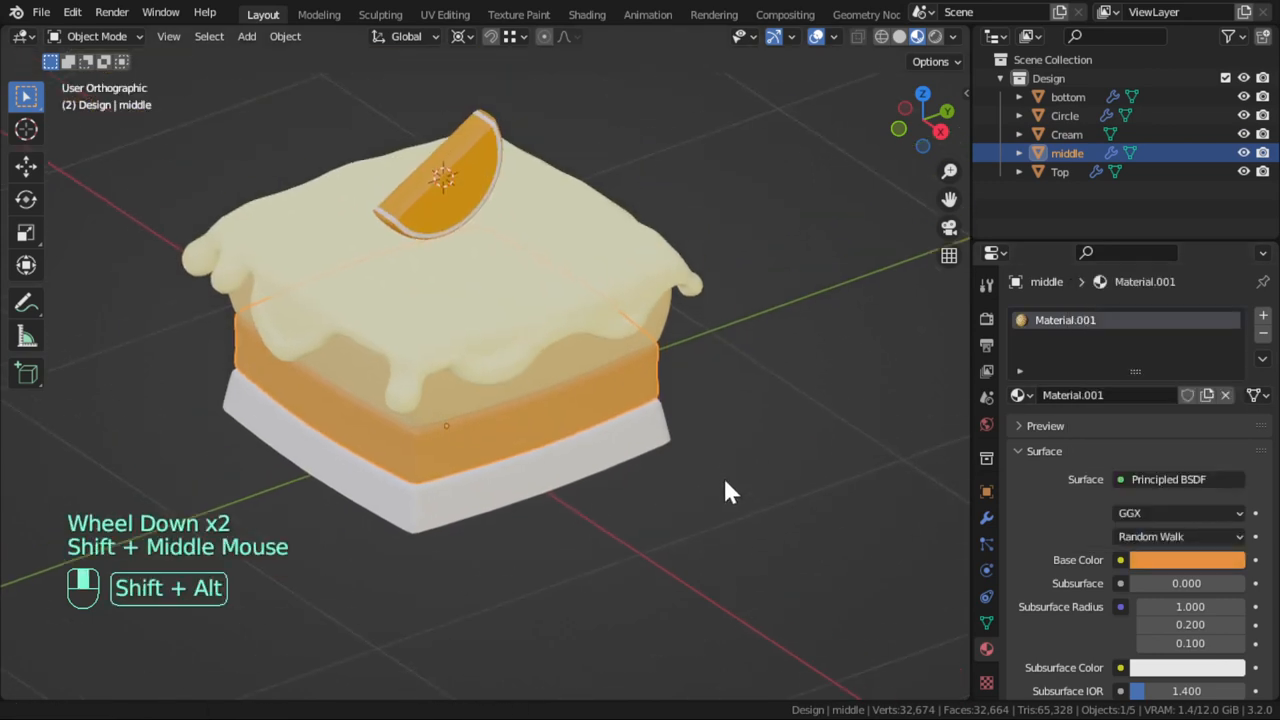
click(1066, 134)
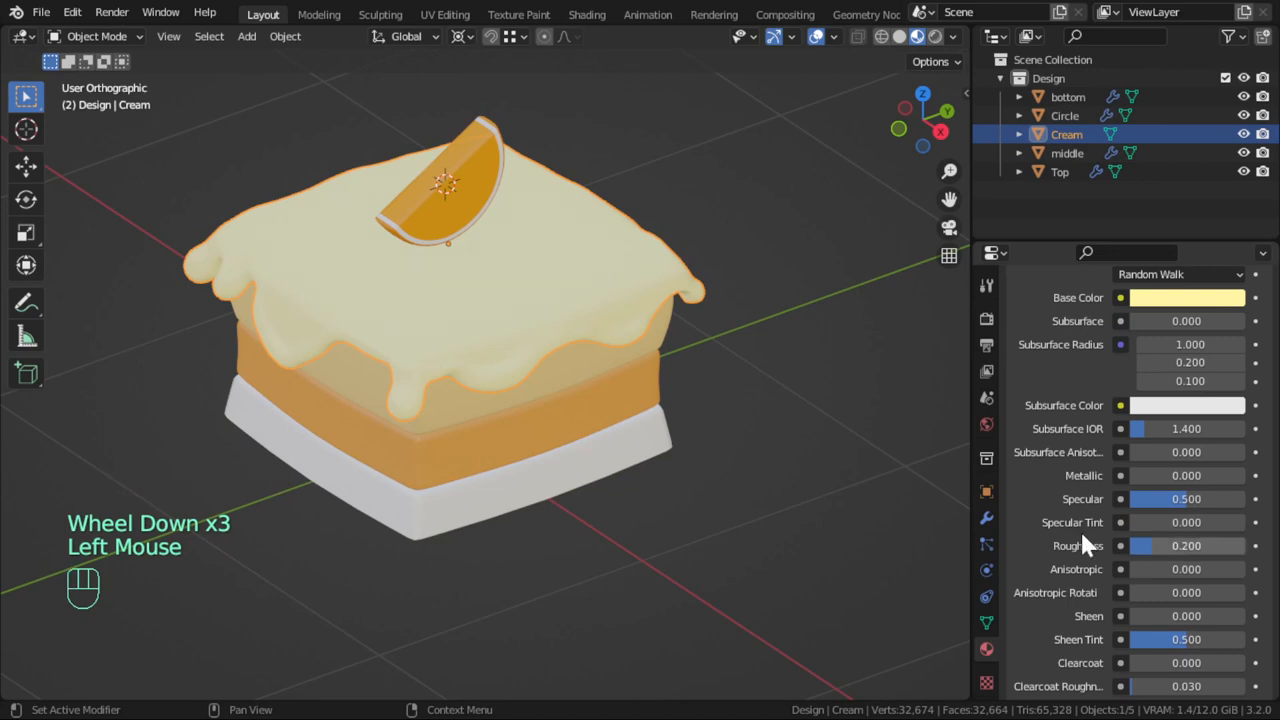
Lower the middle material's Roughness, then select the bottom sponge layer
click(1066, 152)
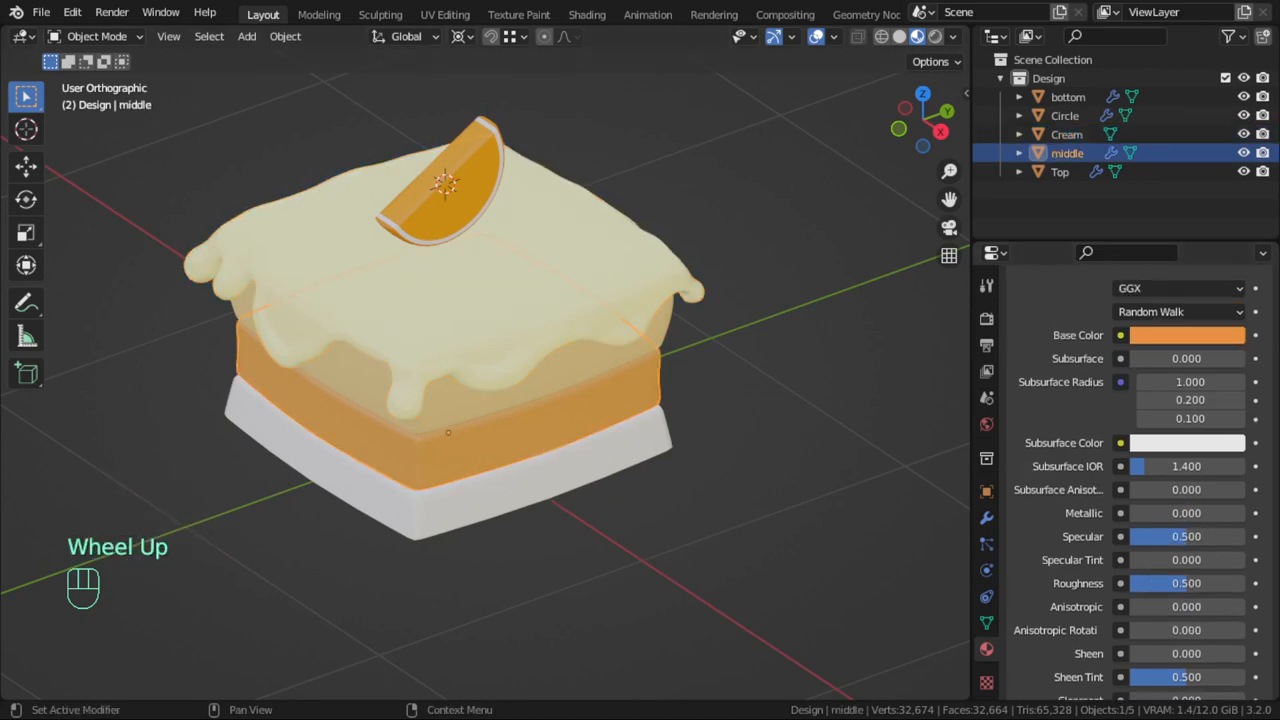
scroll(down, 3)
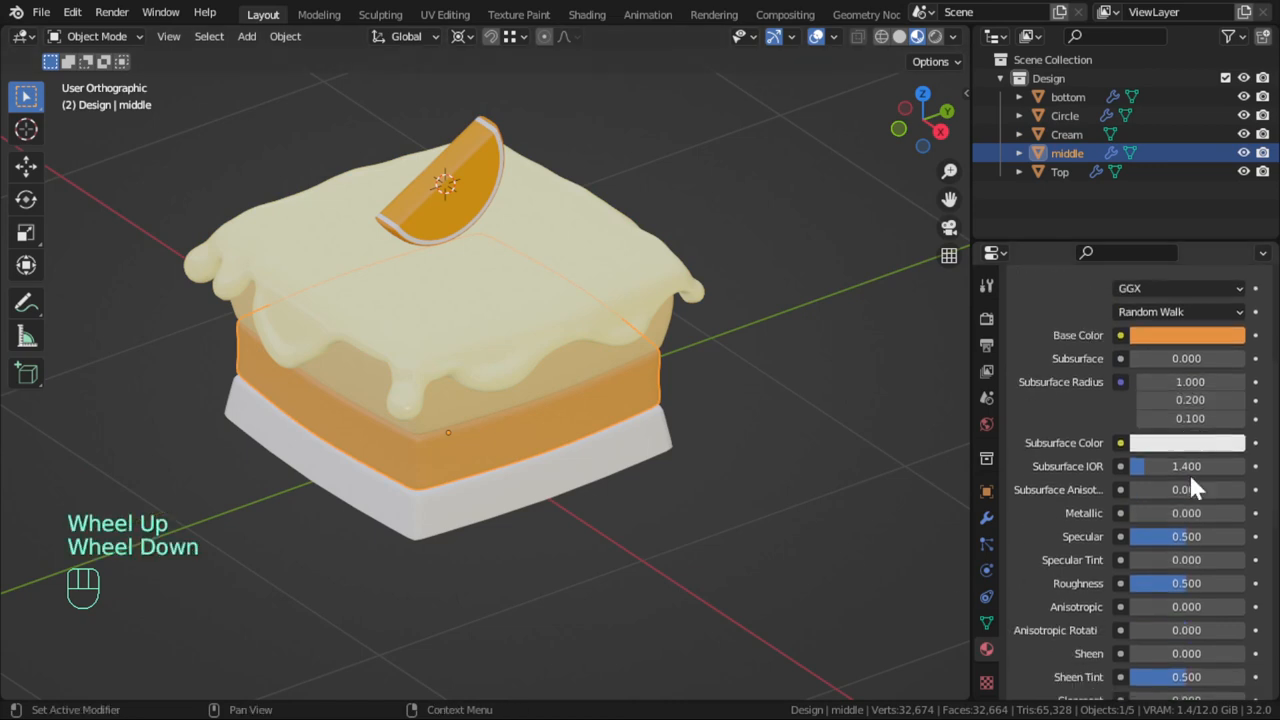
scroll(down, 3)
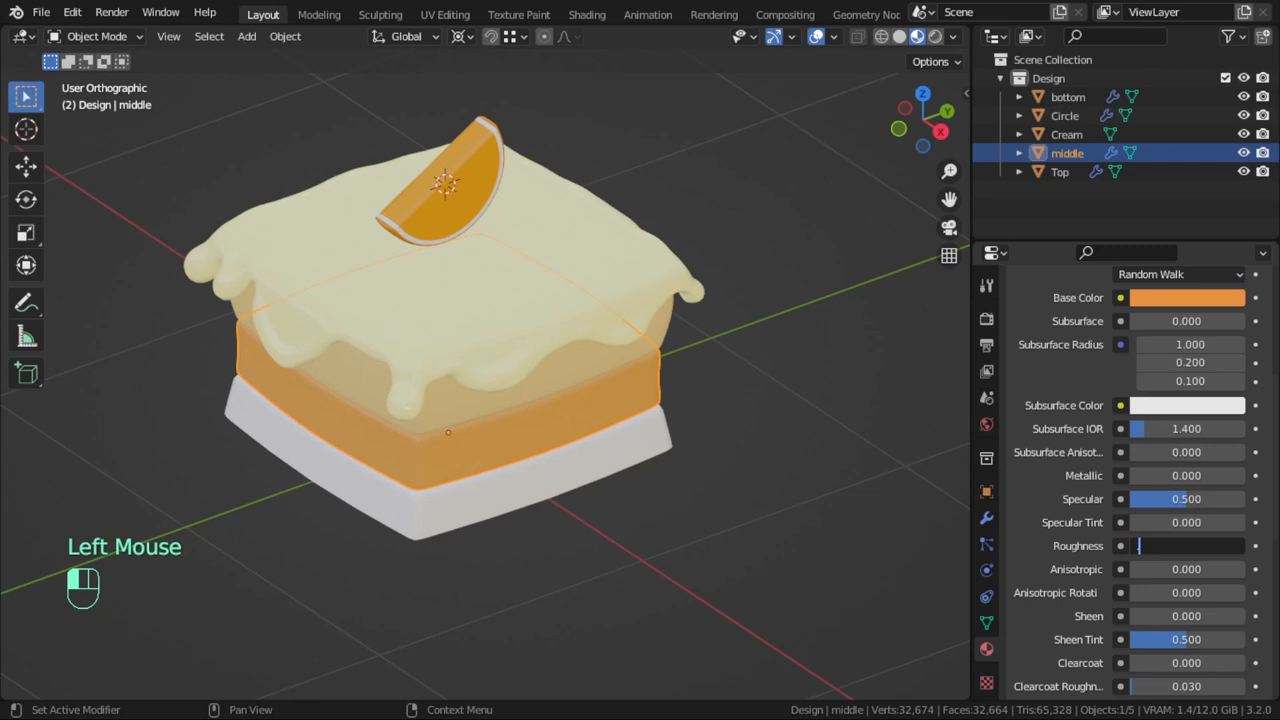
scroll(up, 3)
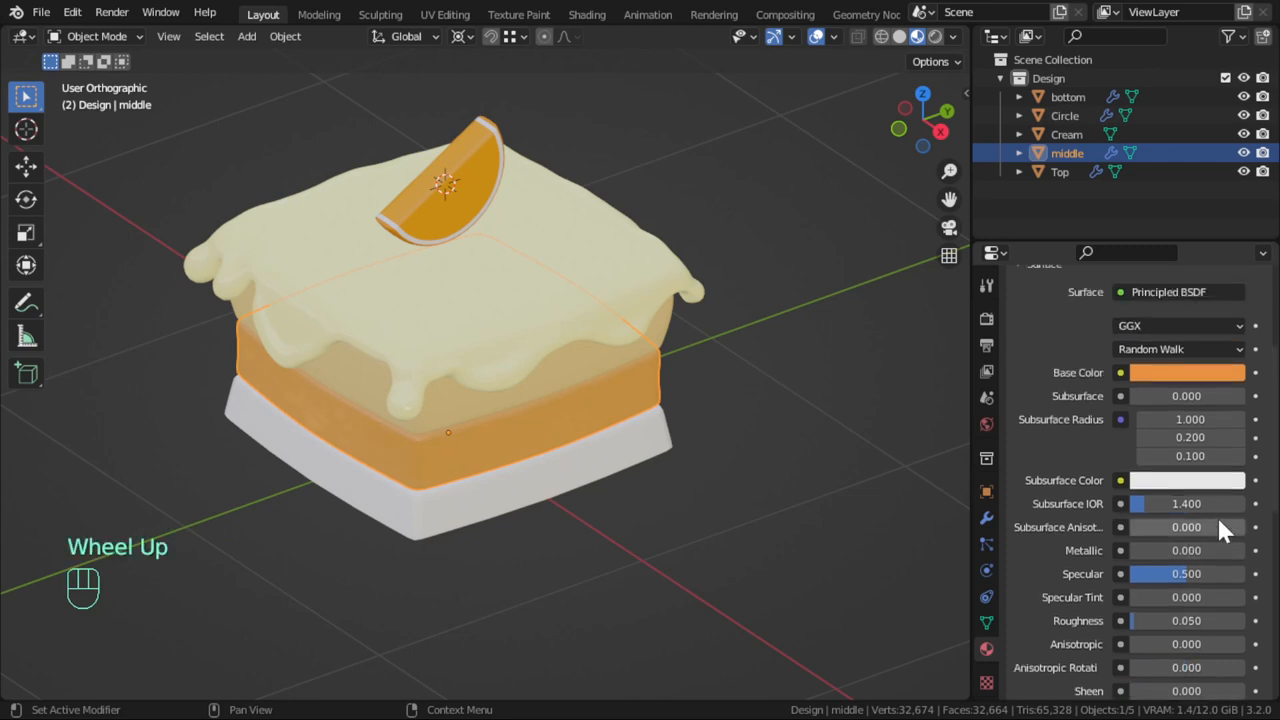
mouse_move(484, 520)
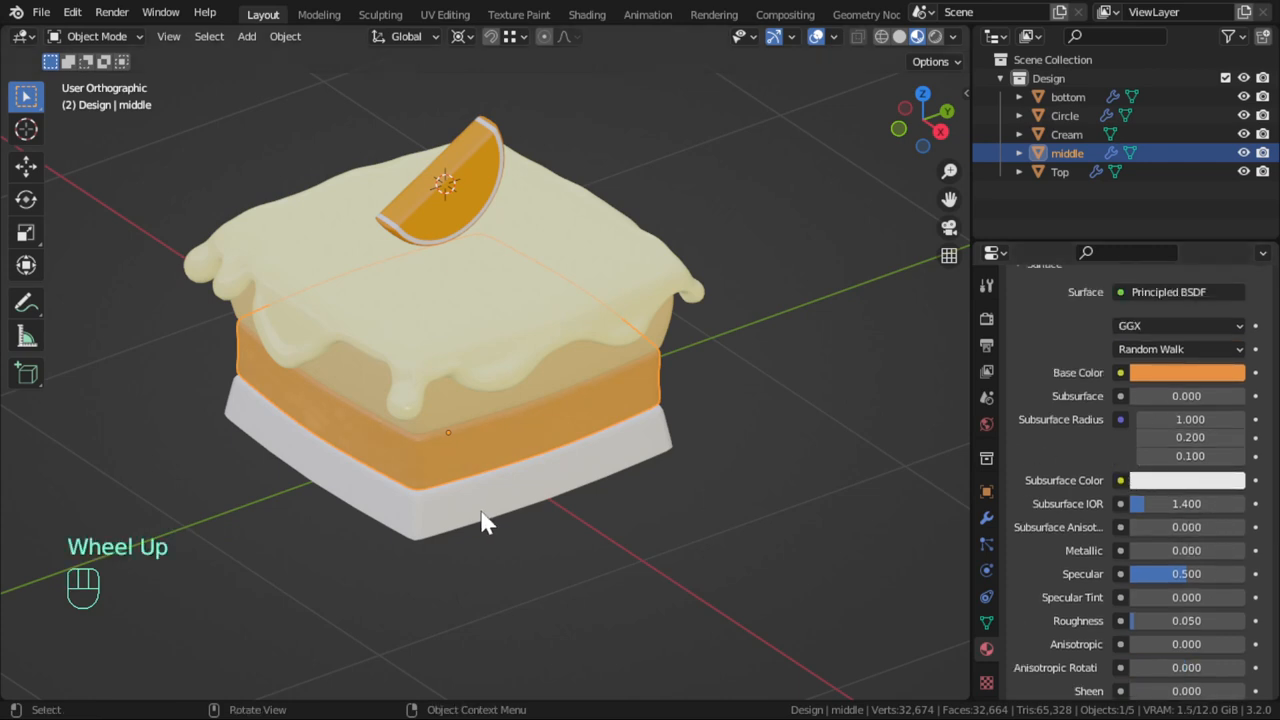
double_click(1068, 96)
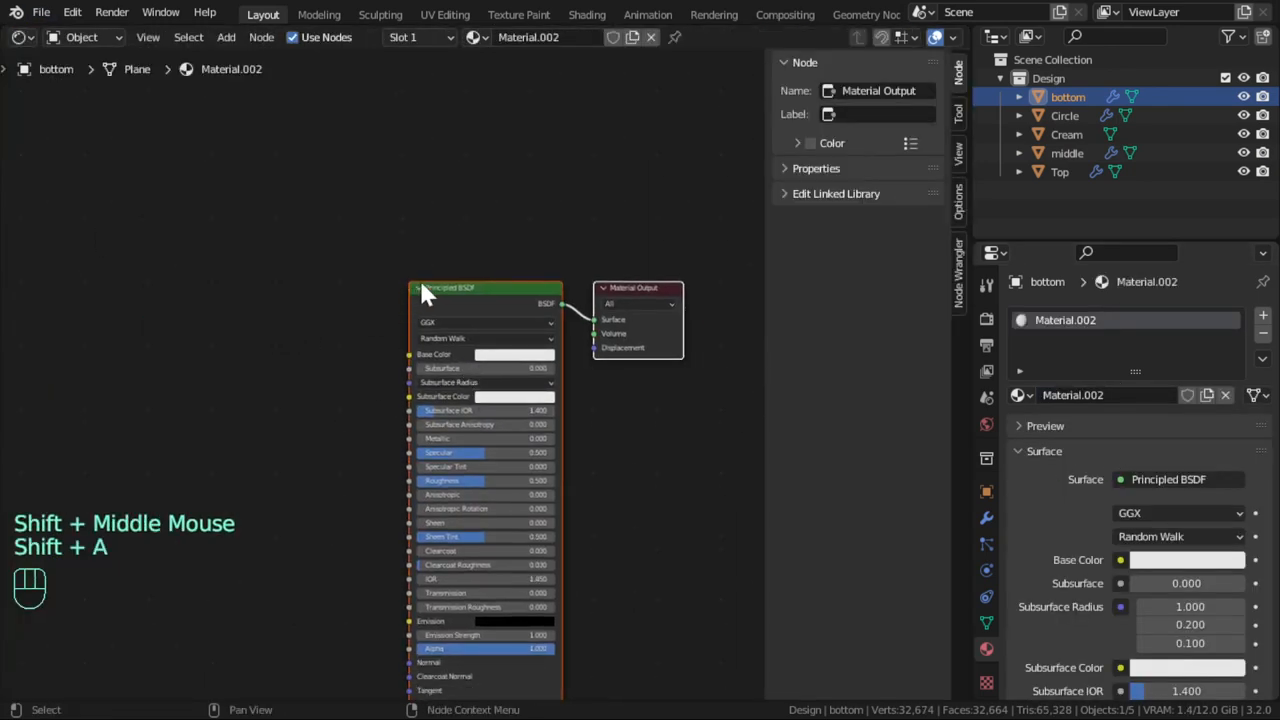
Add a Voronoi Texture driving the ColorRamp Fac and preview the ramp with Node Wrangler
click(450, 288)
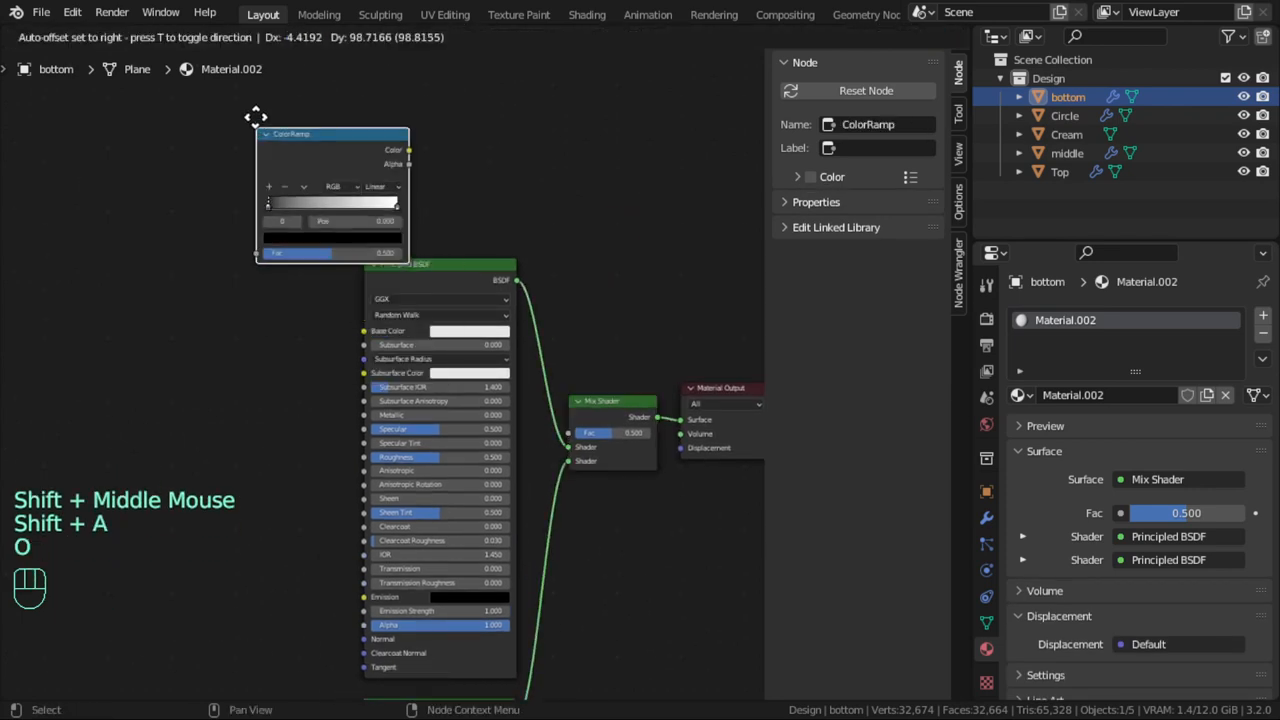
text(v)
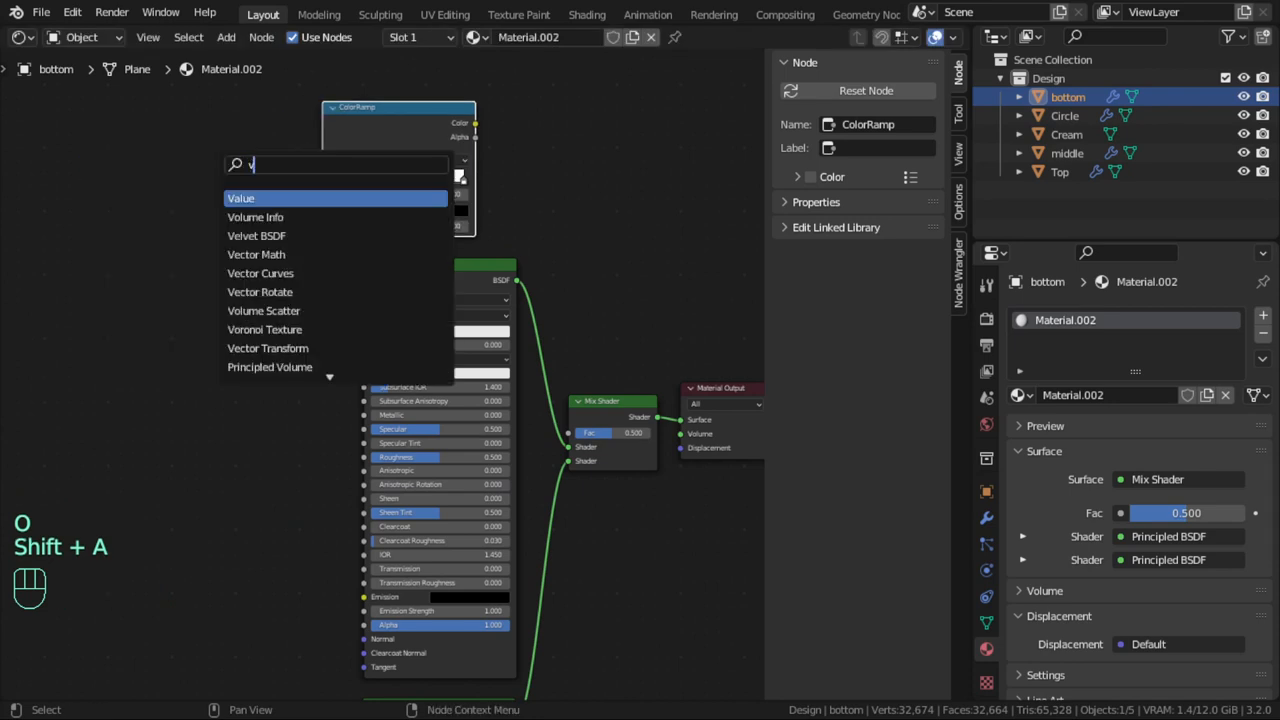
click(264, 328)
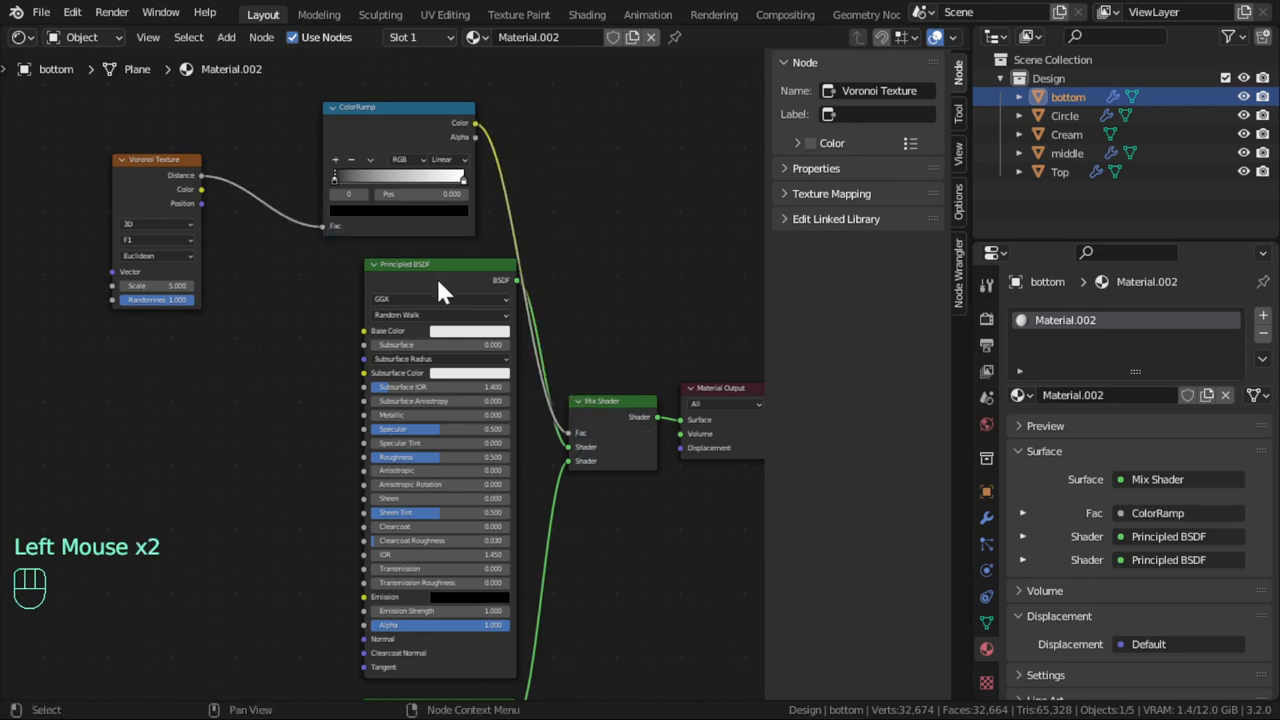
click(160, 12)
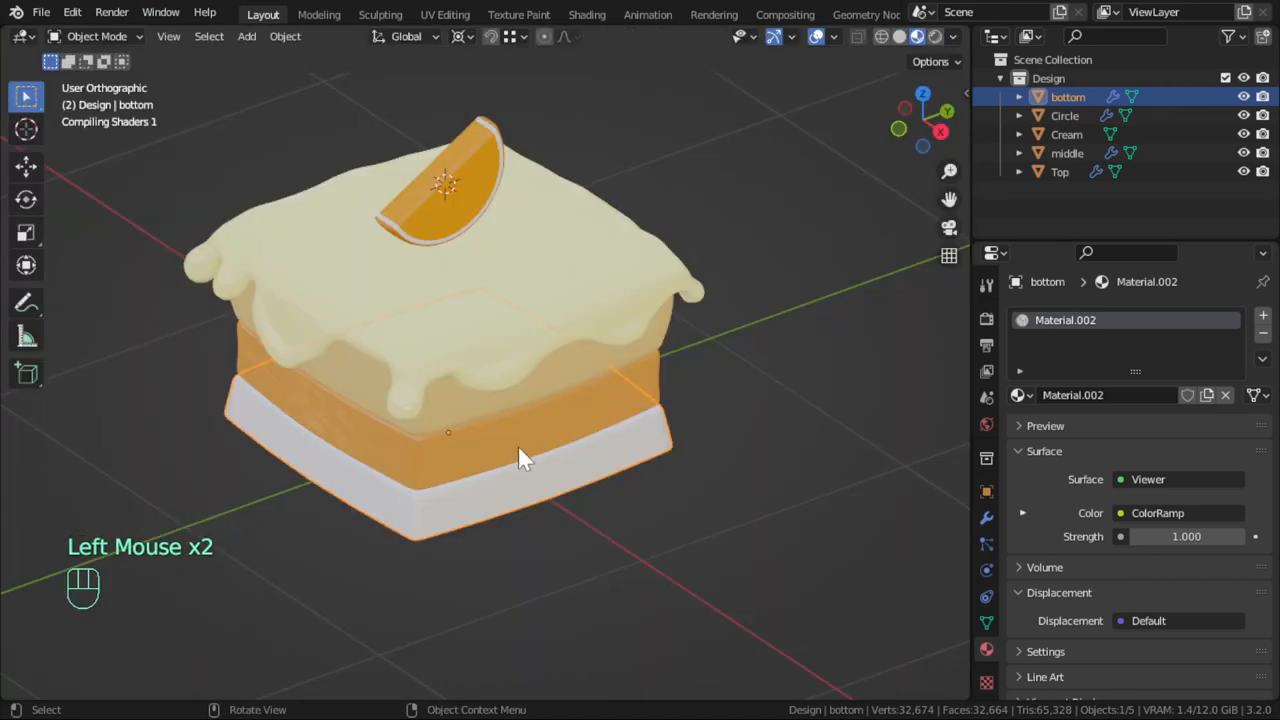
scroll(up, 3)
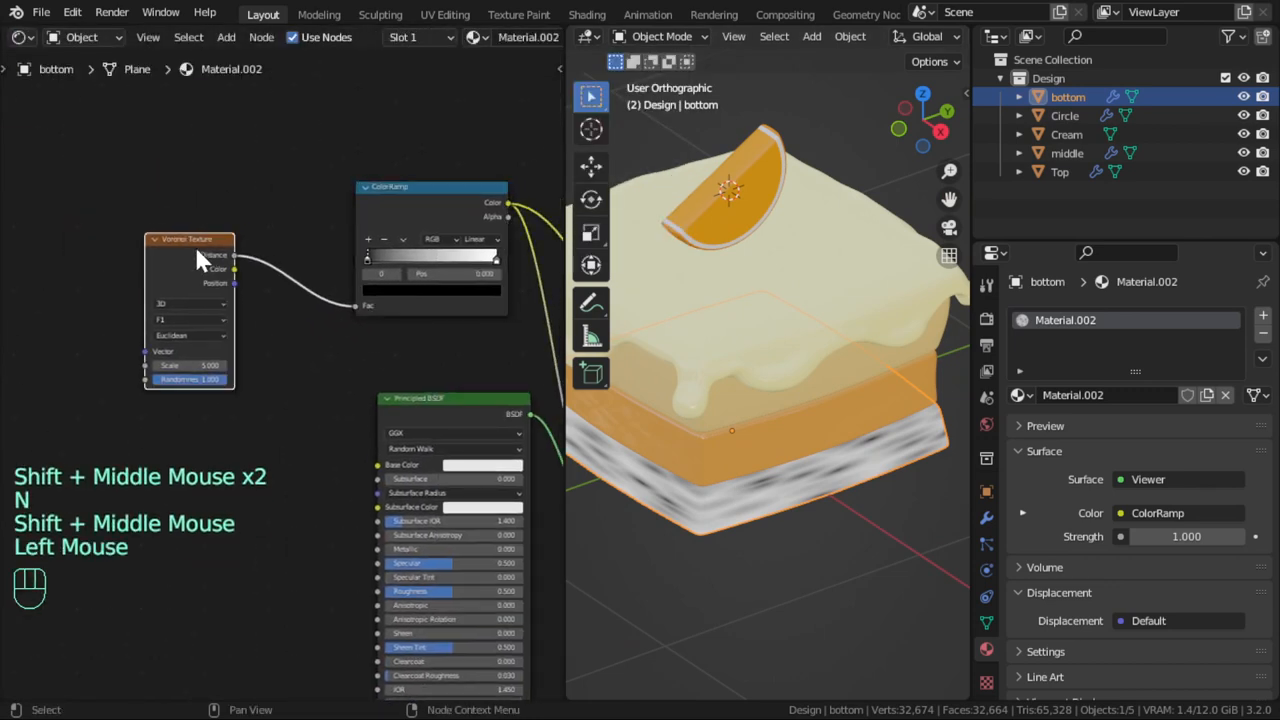
Add Texture Coordinate and Mapping nodes, trying Chebychev and Manhattan distance metrics for the speckles
key(ctrl+t)
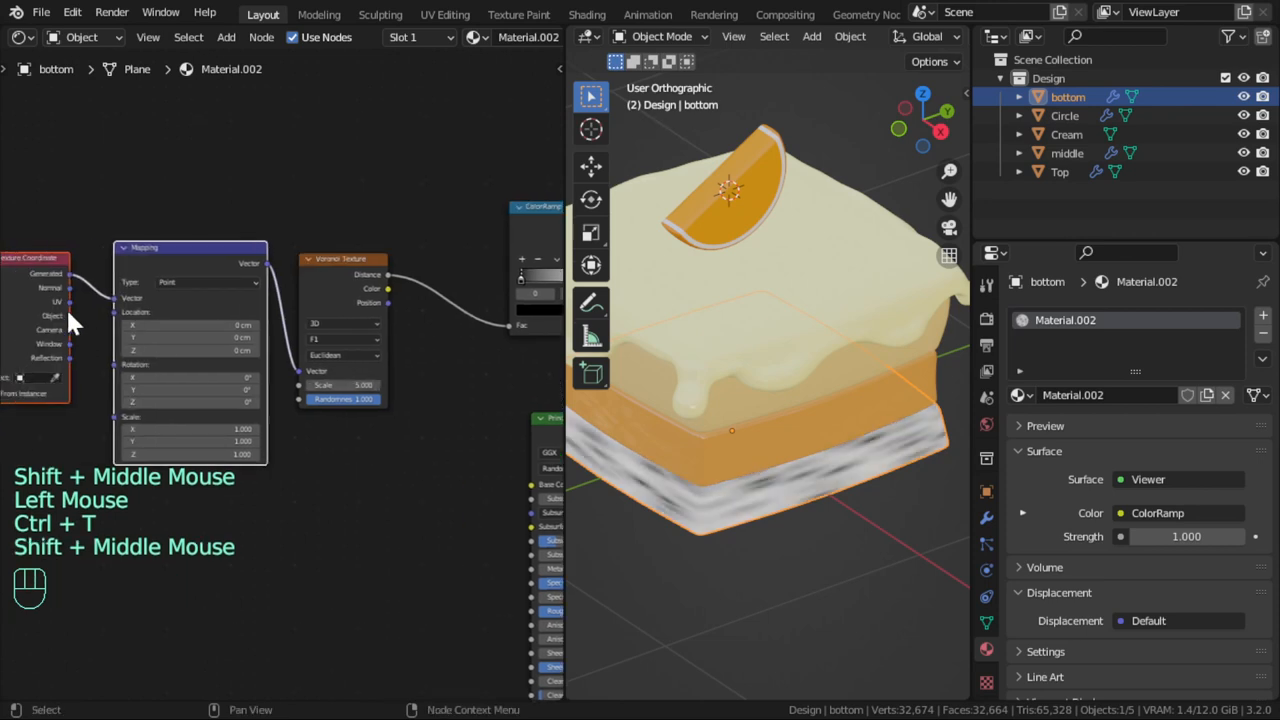
click(190, 324)
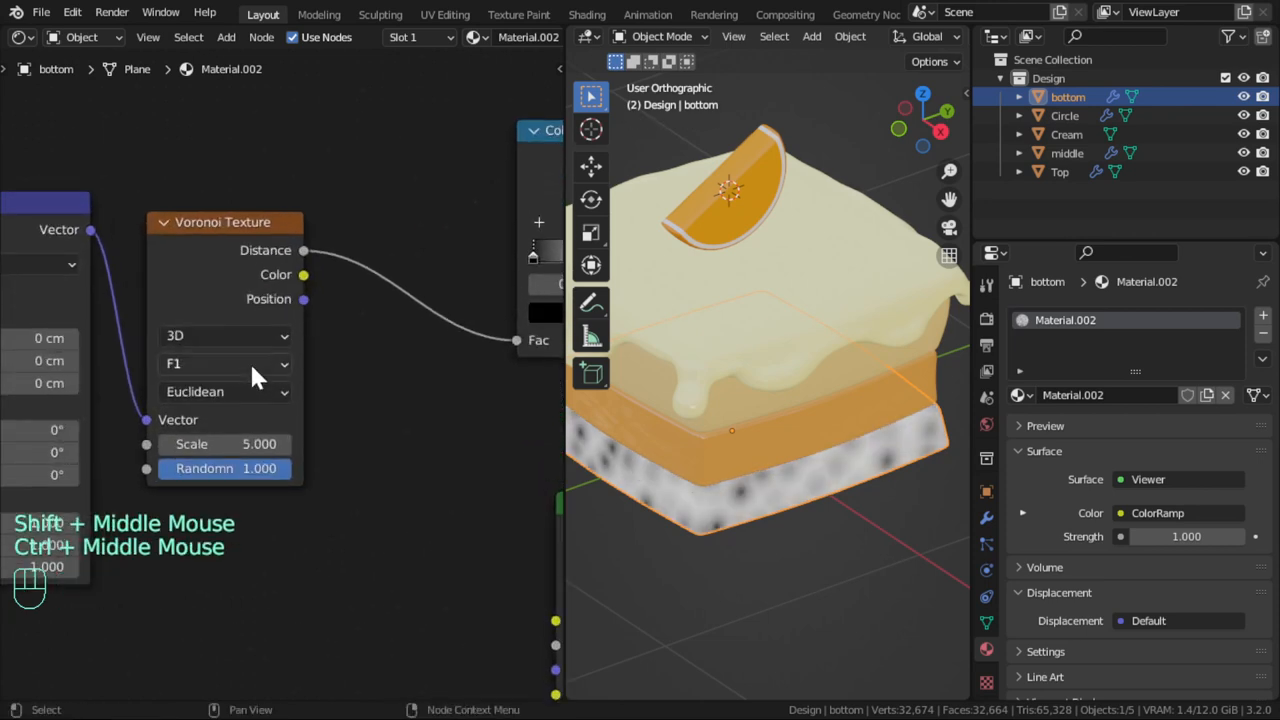
click(224, 390)
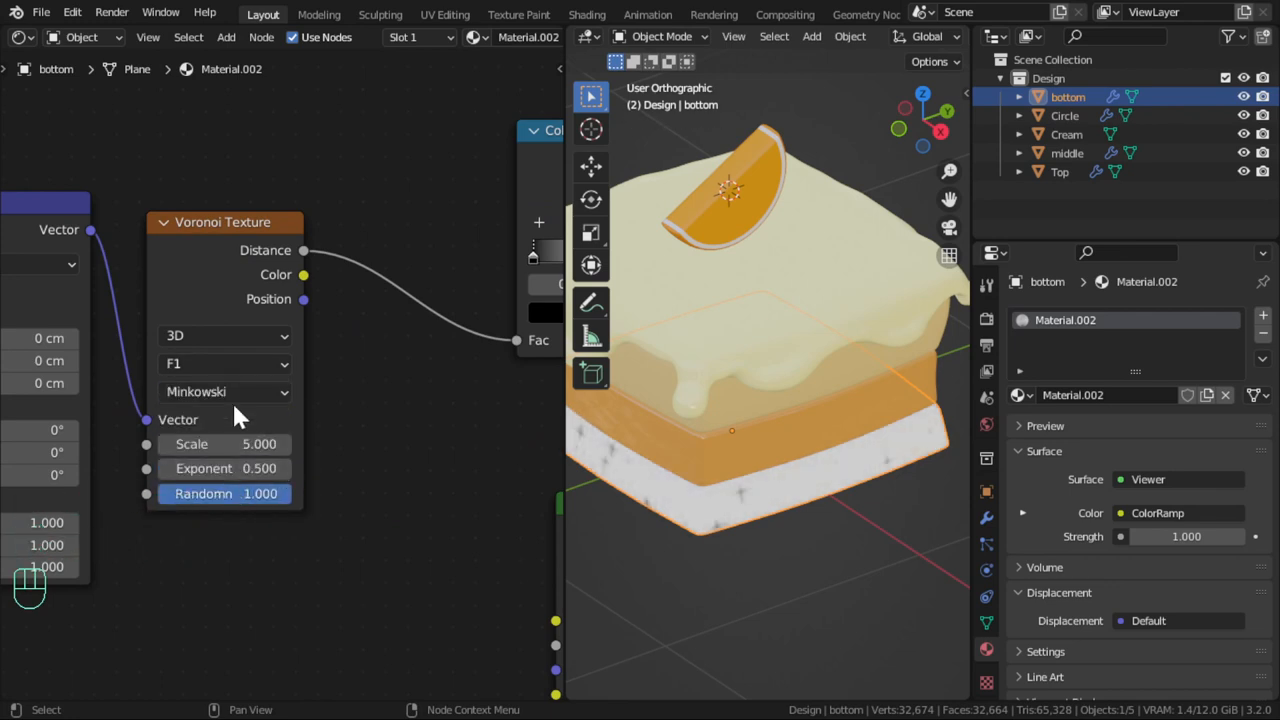
click(224, 390)
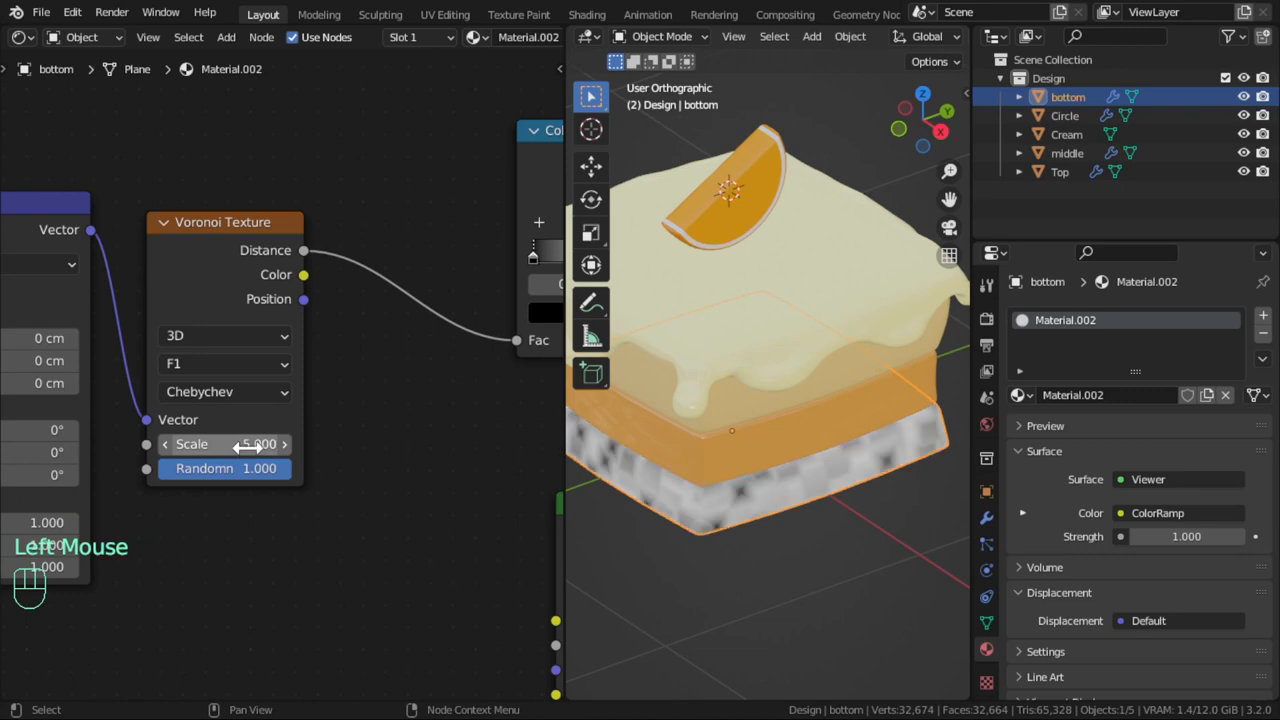
click(224, 390)
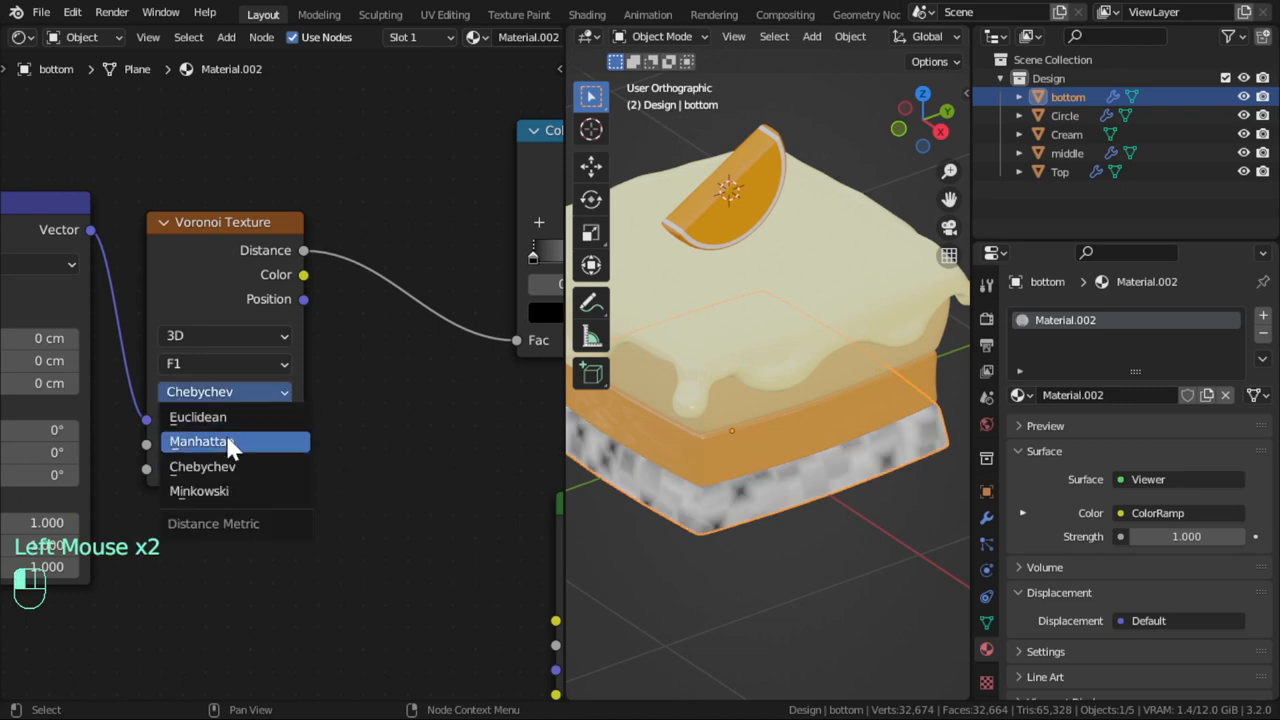
click(200, 442)
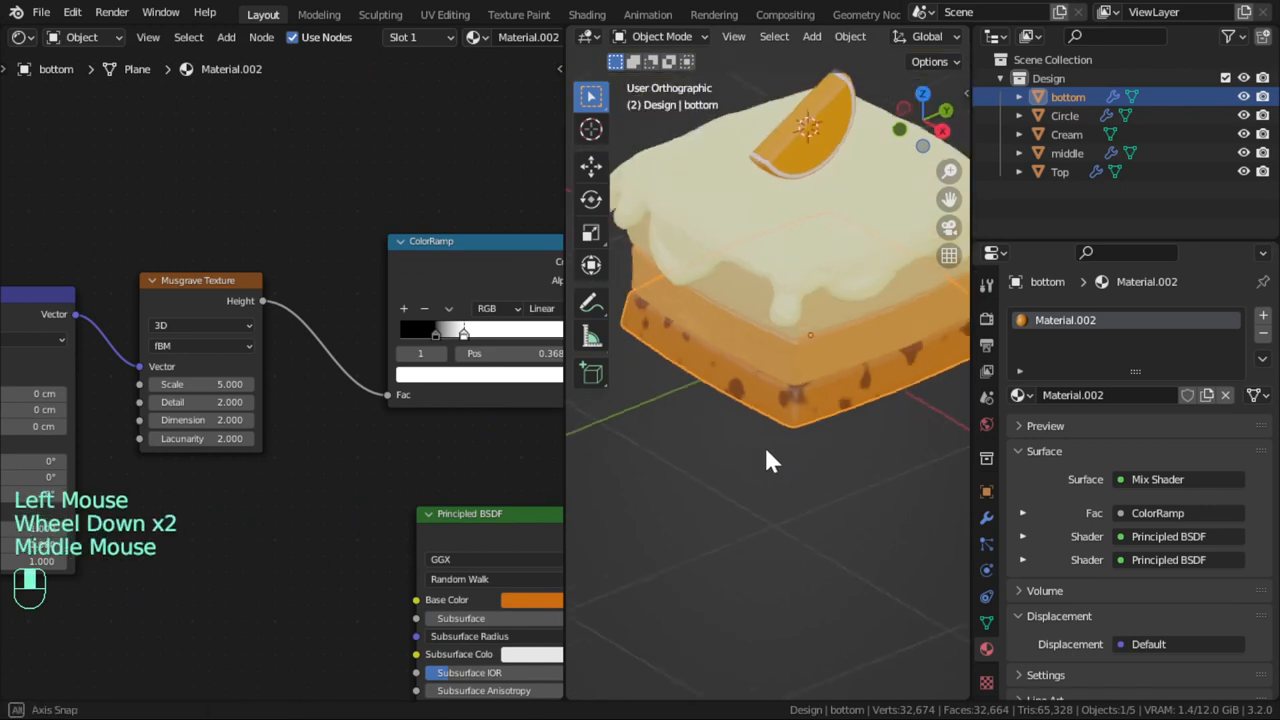
Add a Bump node feeding the Principled BSDF normals of the bottom sponge material
scroll(up, 3)
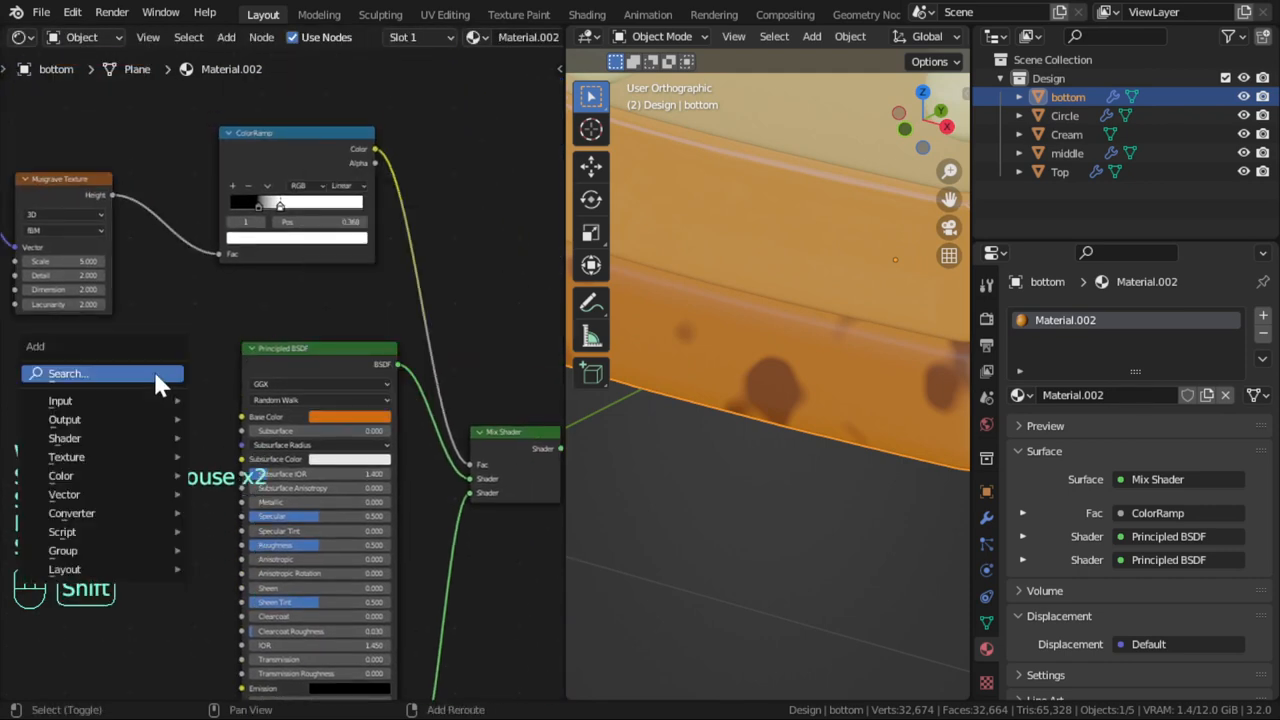
text(bump)
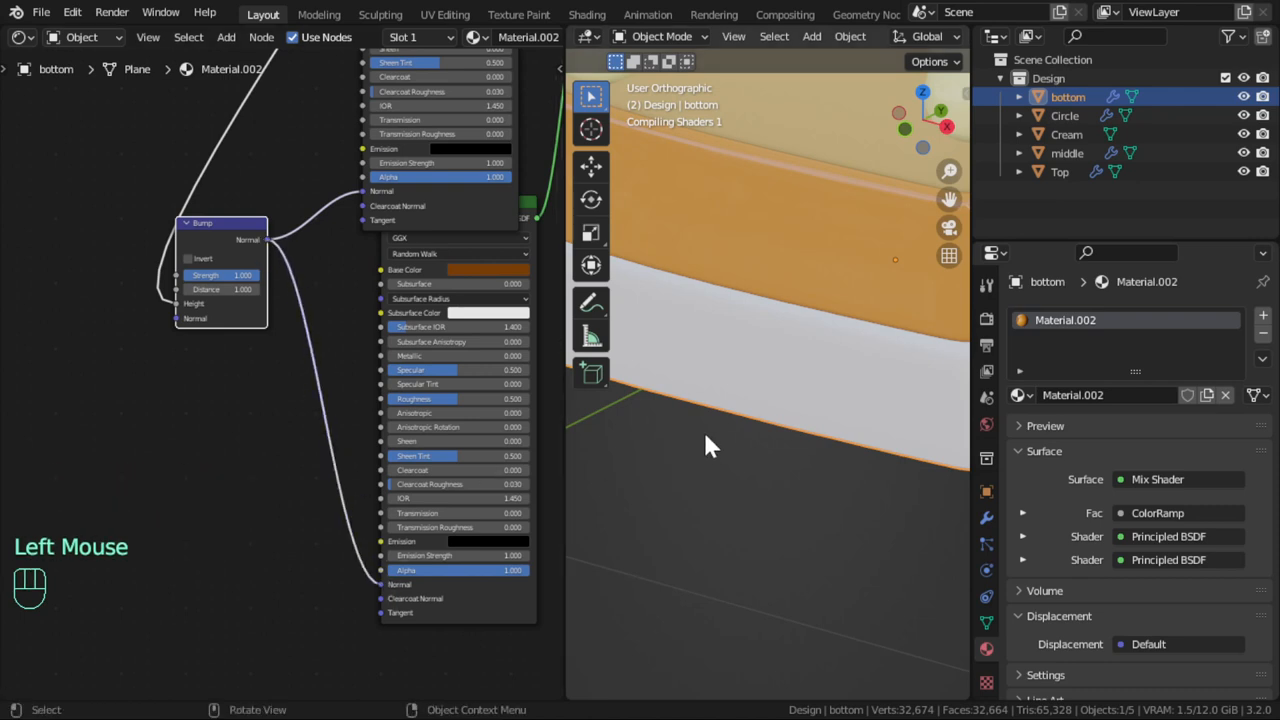
mouse_move(570, 468)
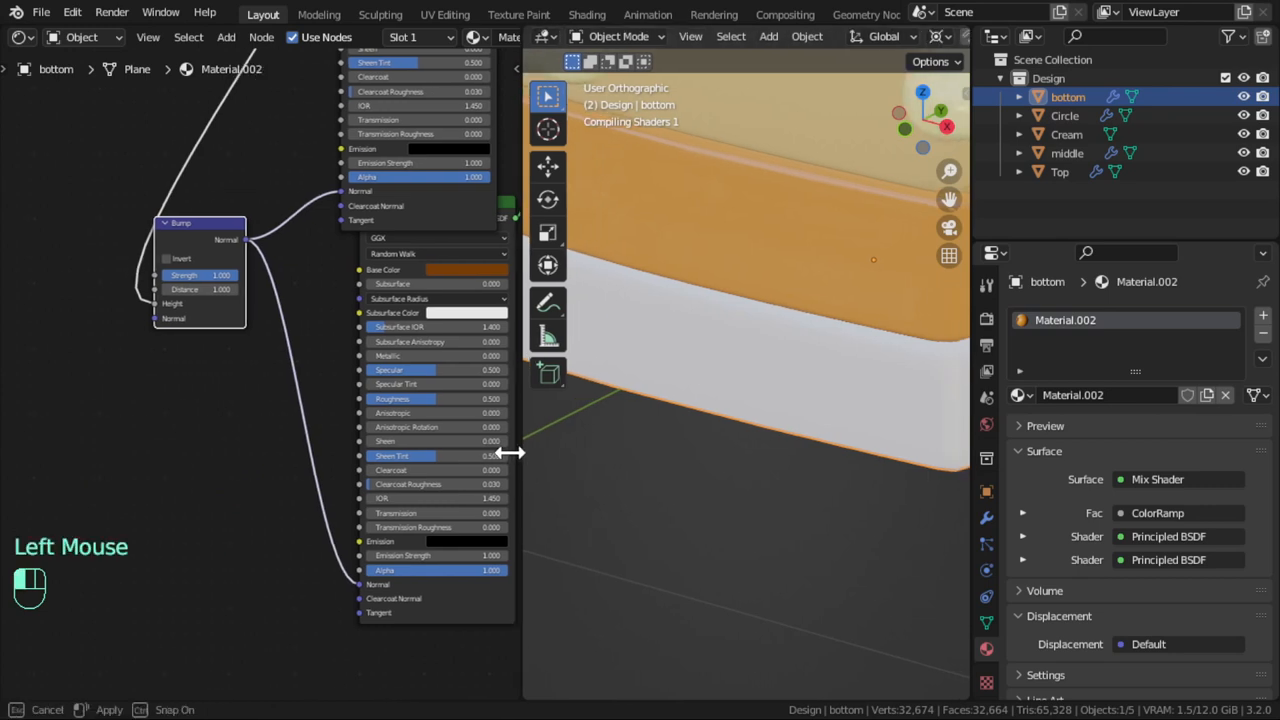
drag(510, 452, 336, 452)
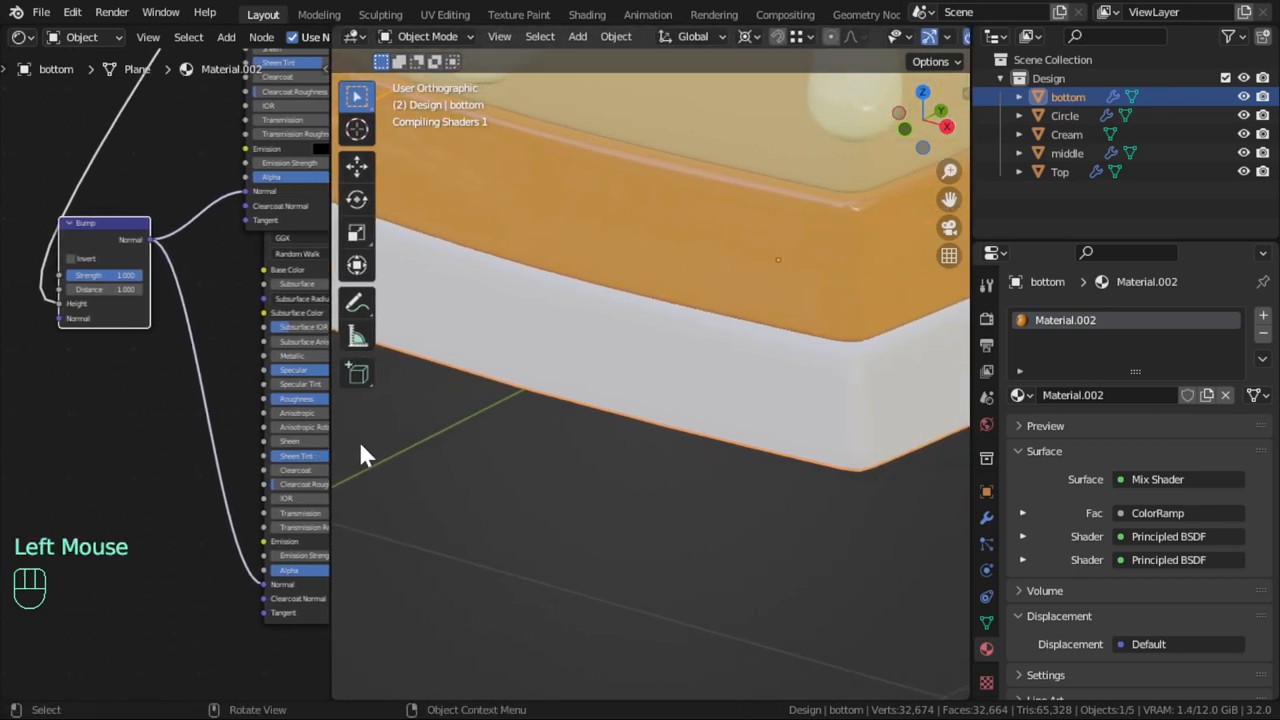
scroll(down, 3)
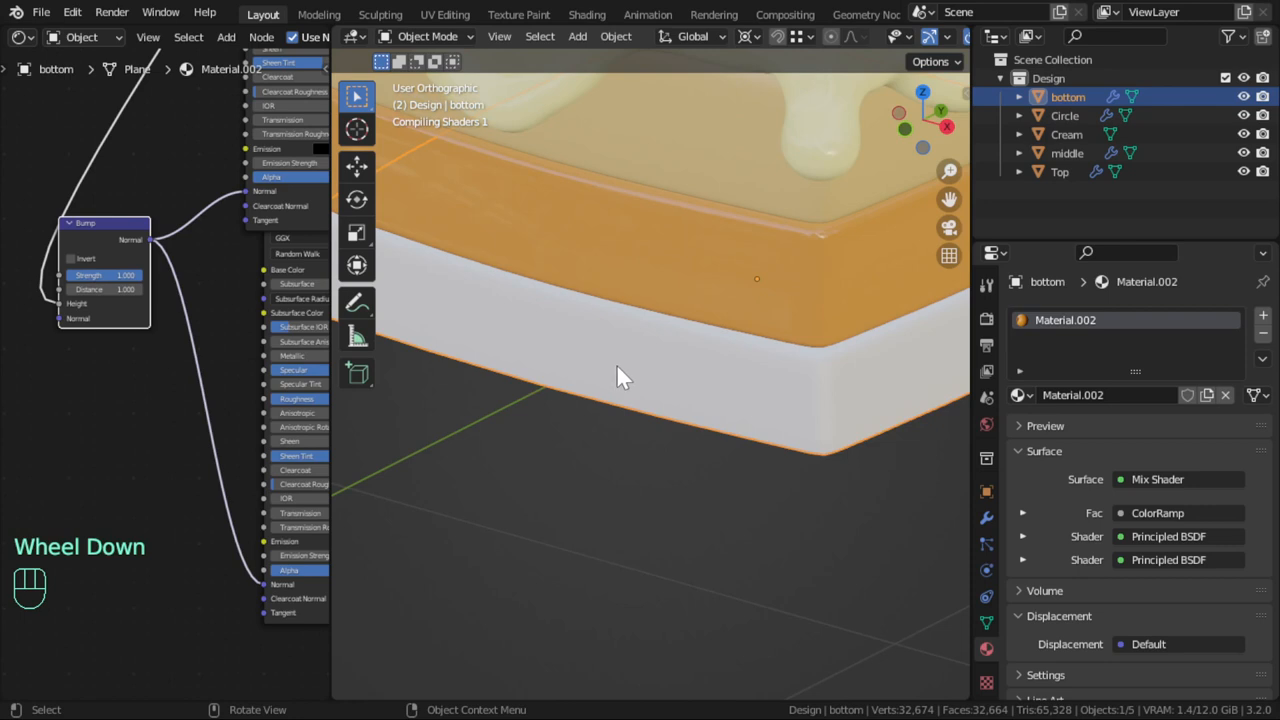
scroll(down, 3)
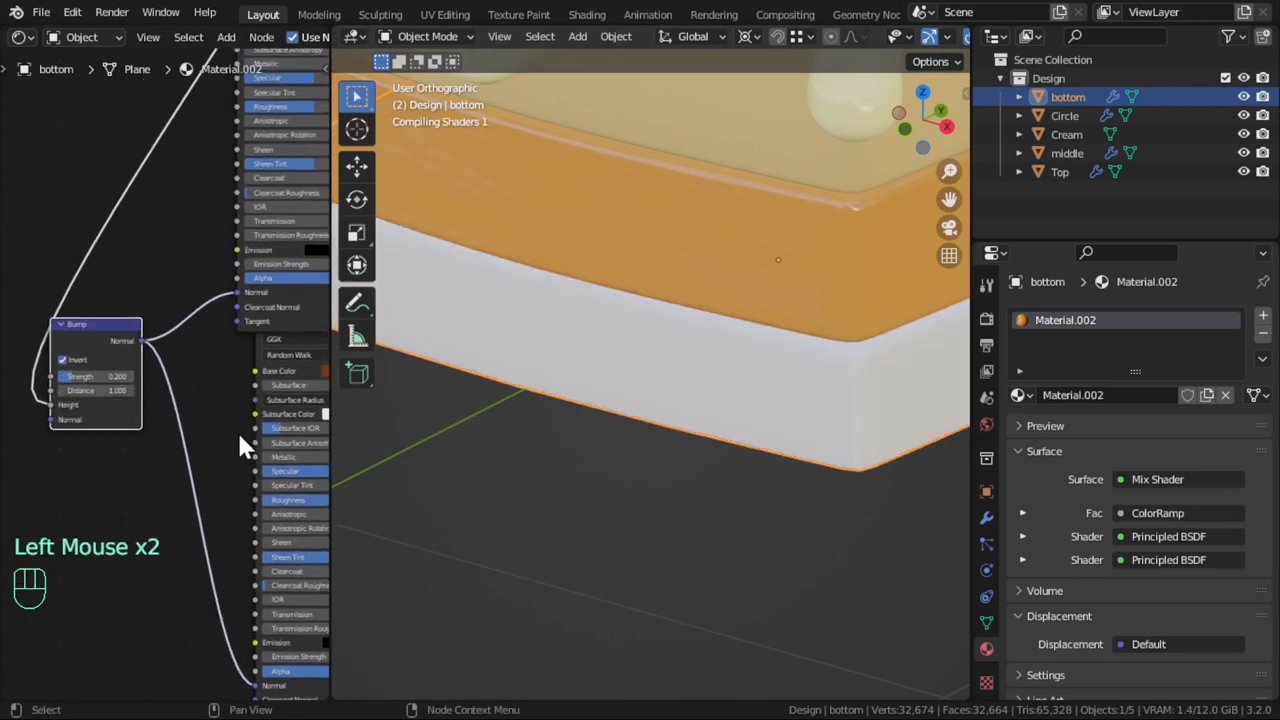
scroll(down, 3)
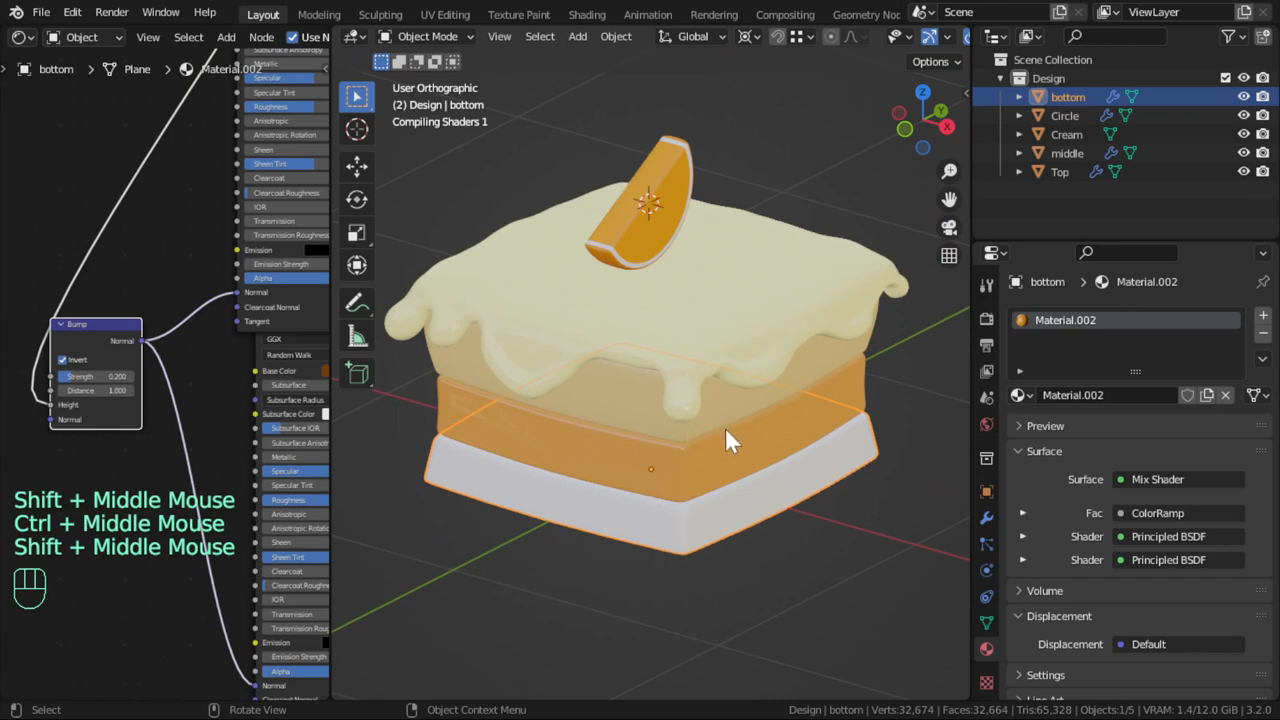
Lower the Bump strength and set the Musgrave texture scale to 5.6
scroll(up, 3)
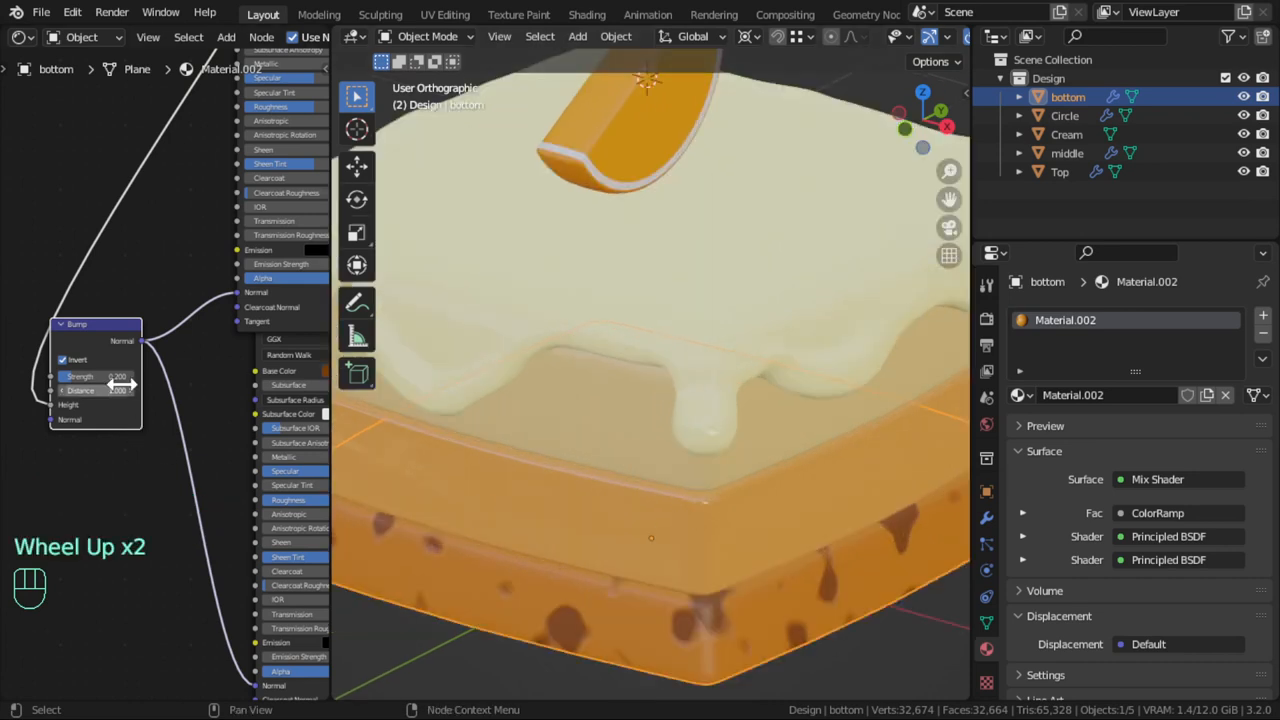
click(96, 376)
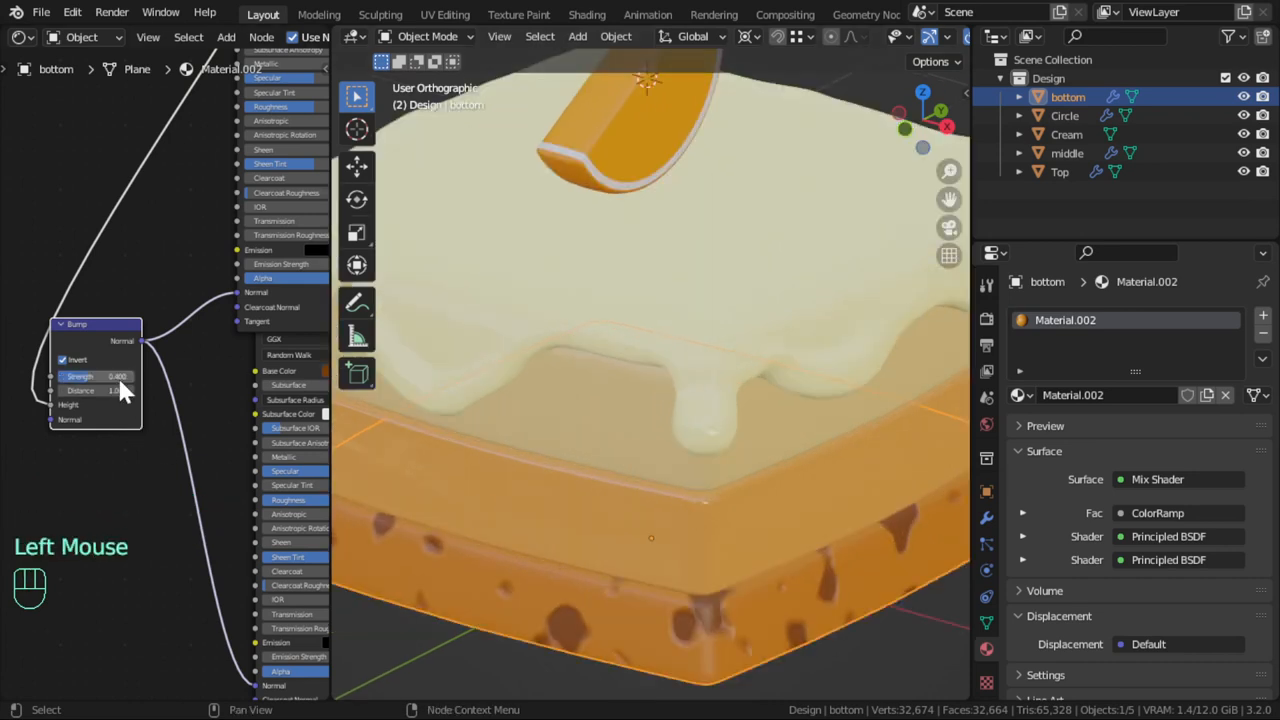
scroll(down, 3)
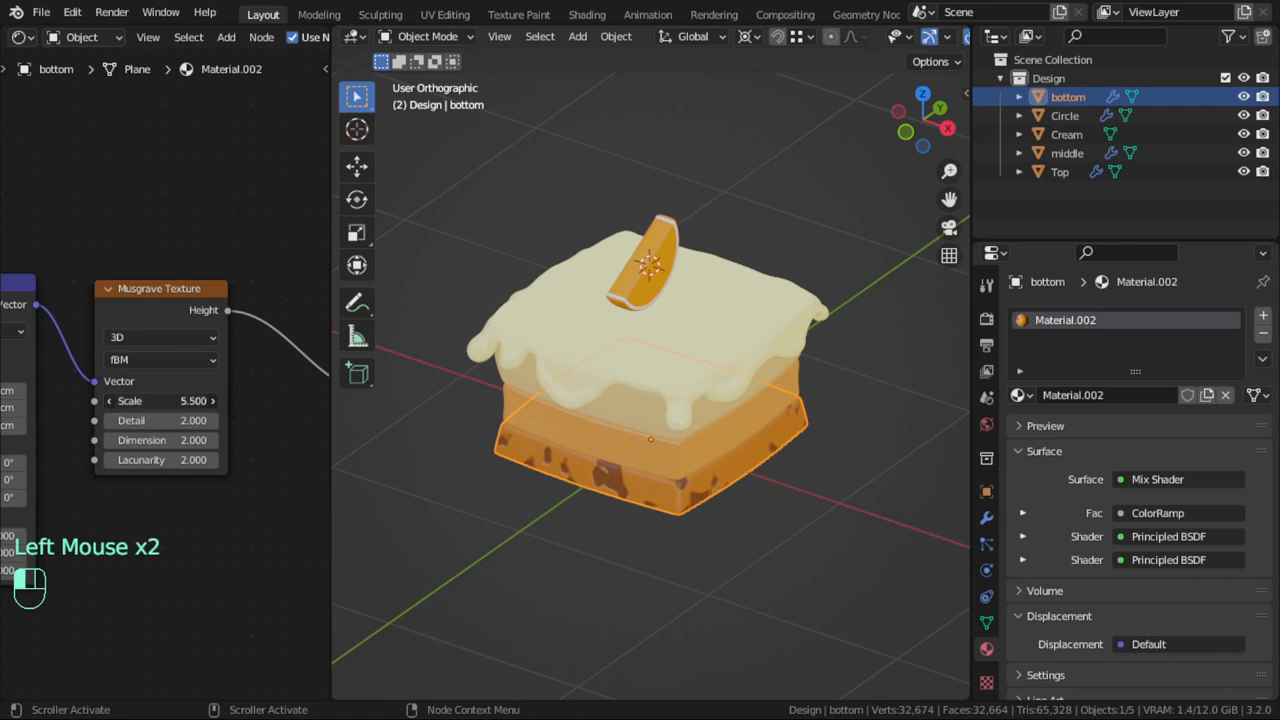
double_click(160, 400)
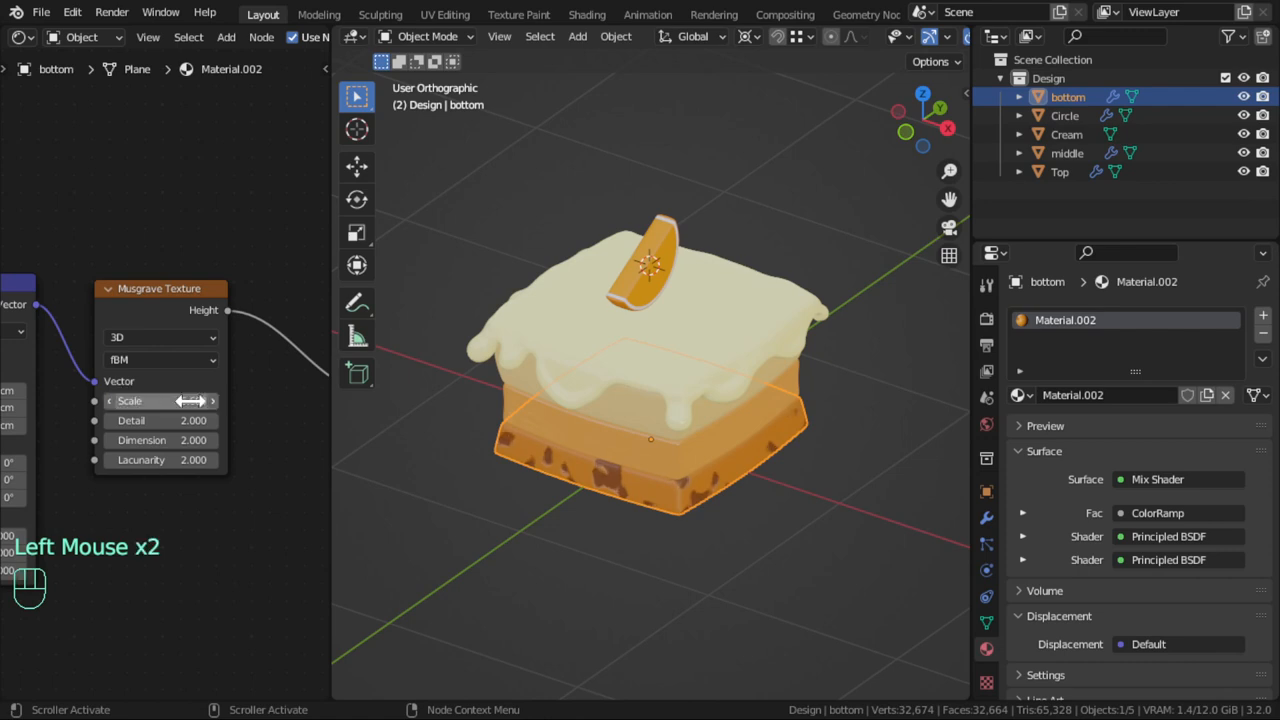
scroll(up, 3)
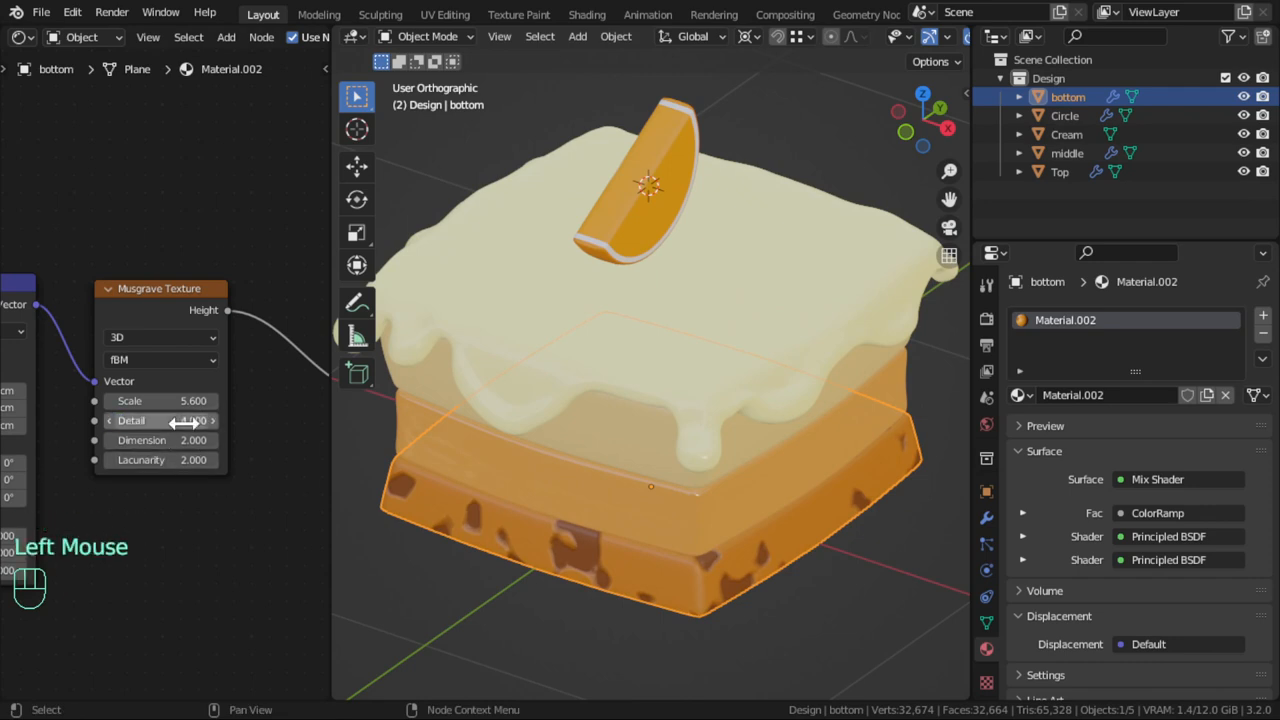
Set the Musgrave texture detail to 7 and view the whole cake
double_click(160, 420)
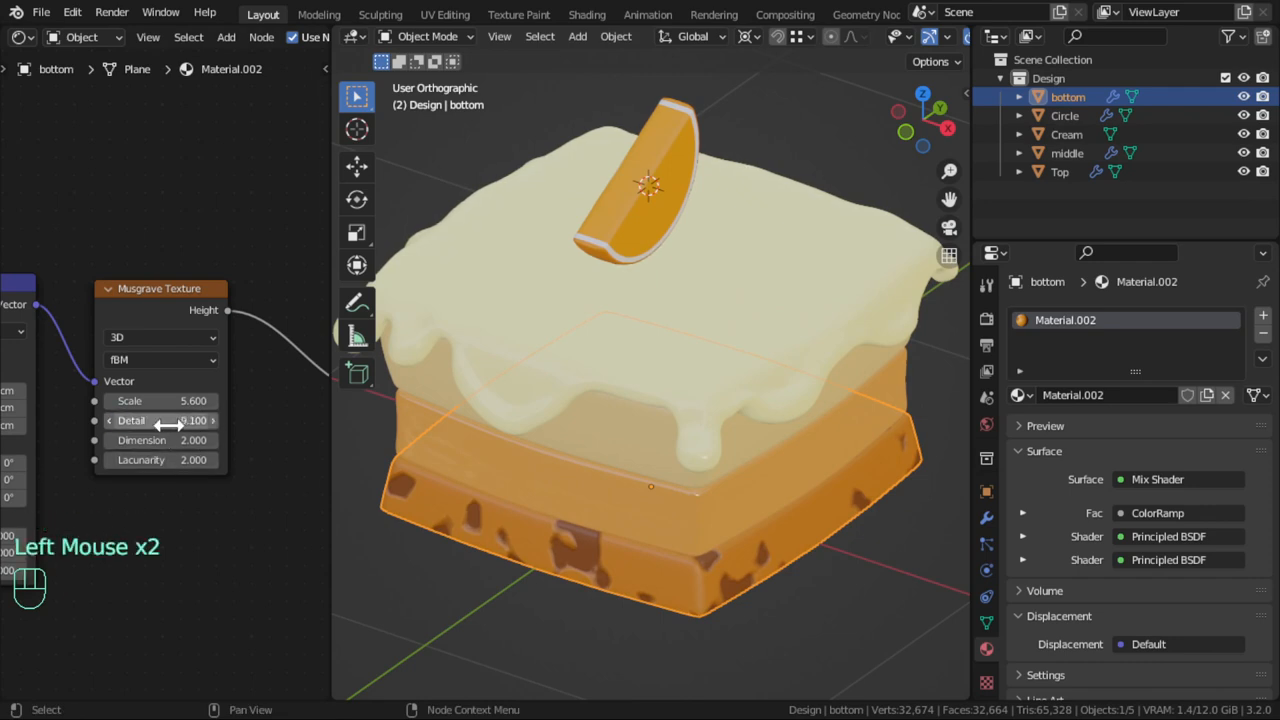
click(160, 420)
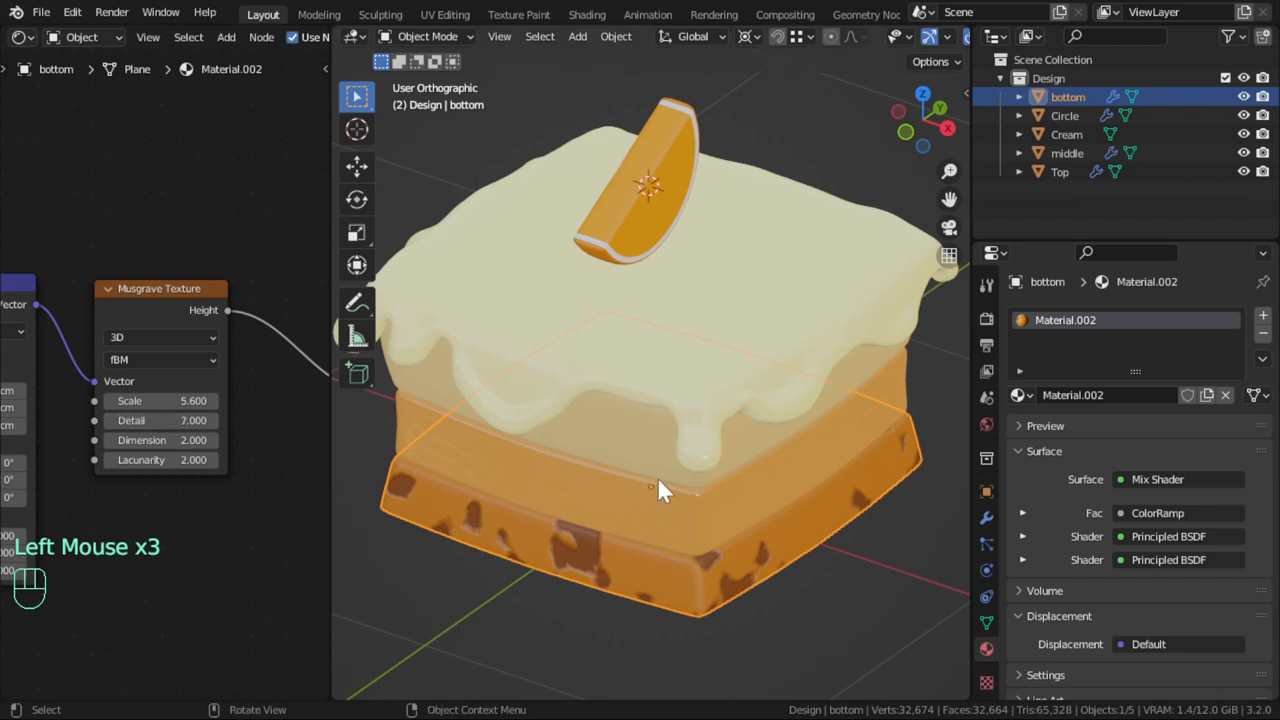
scroll(down, 3)
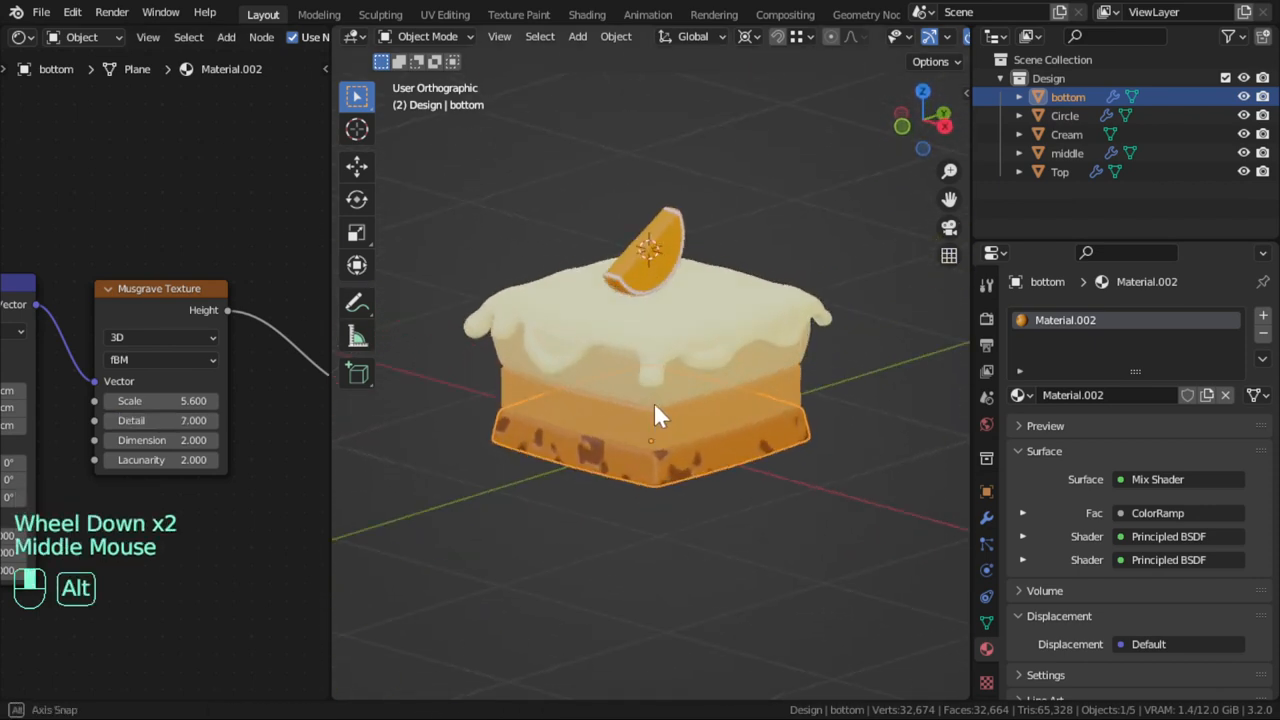
drag(660, 414, 420, 450)
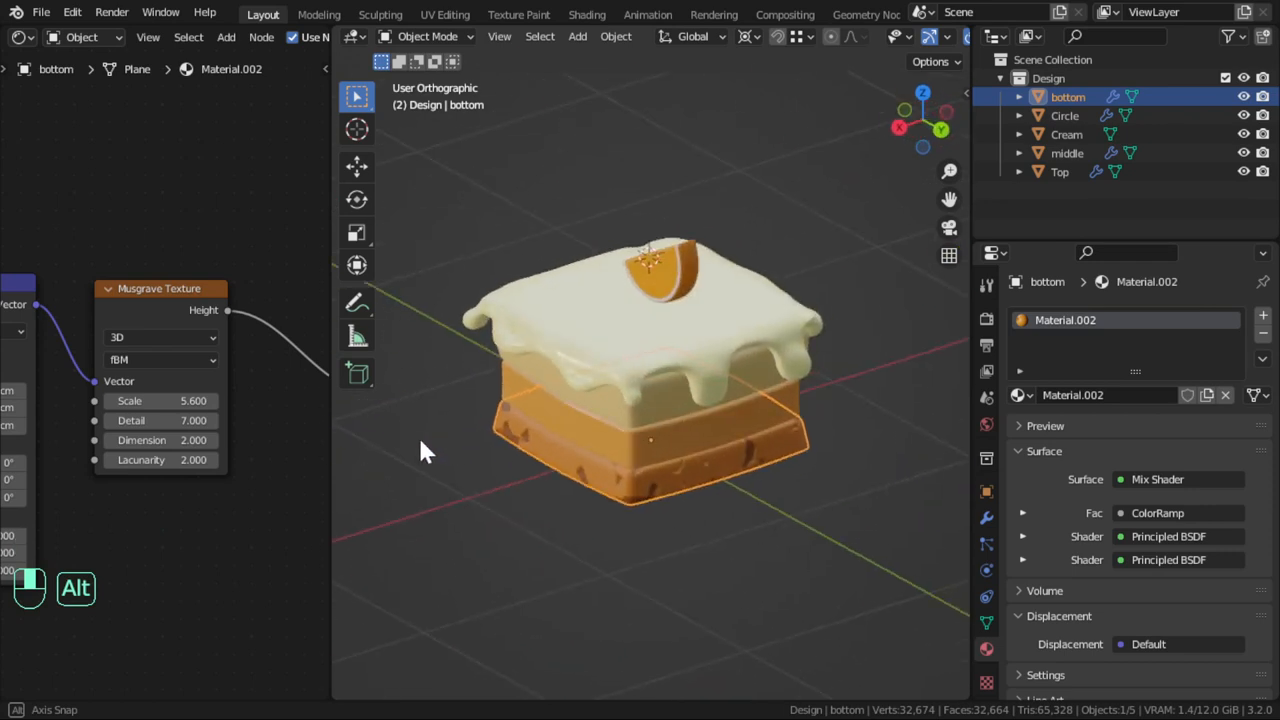